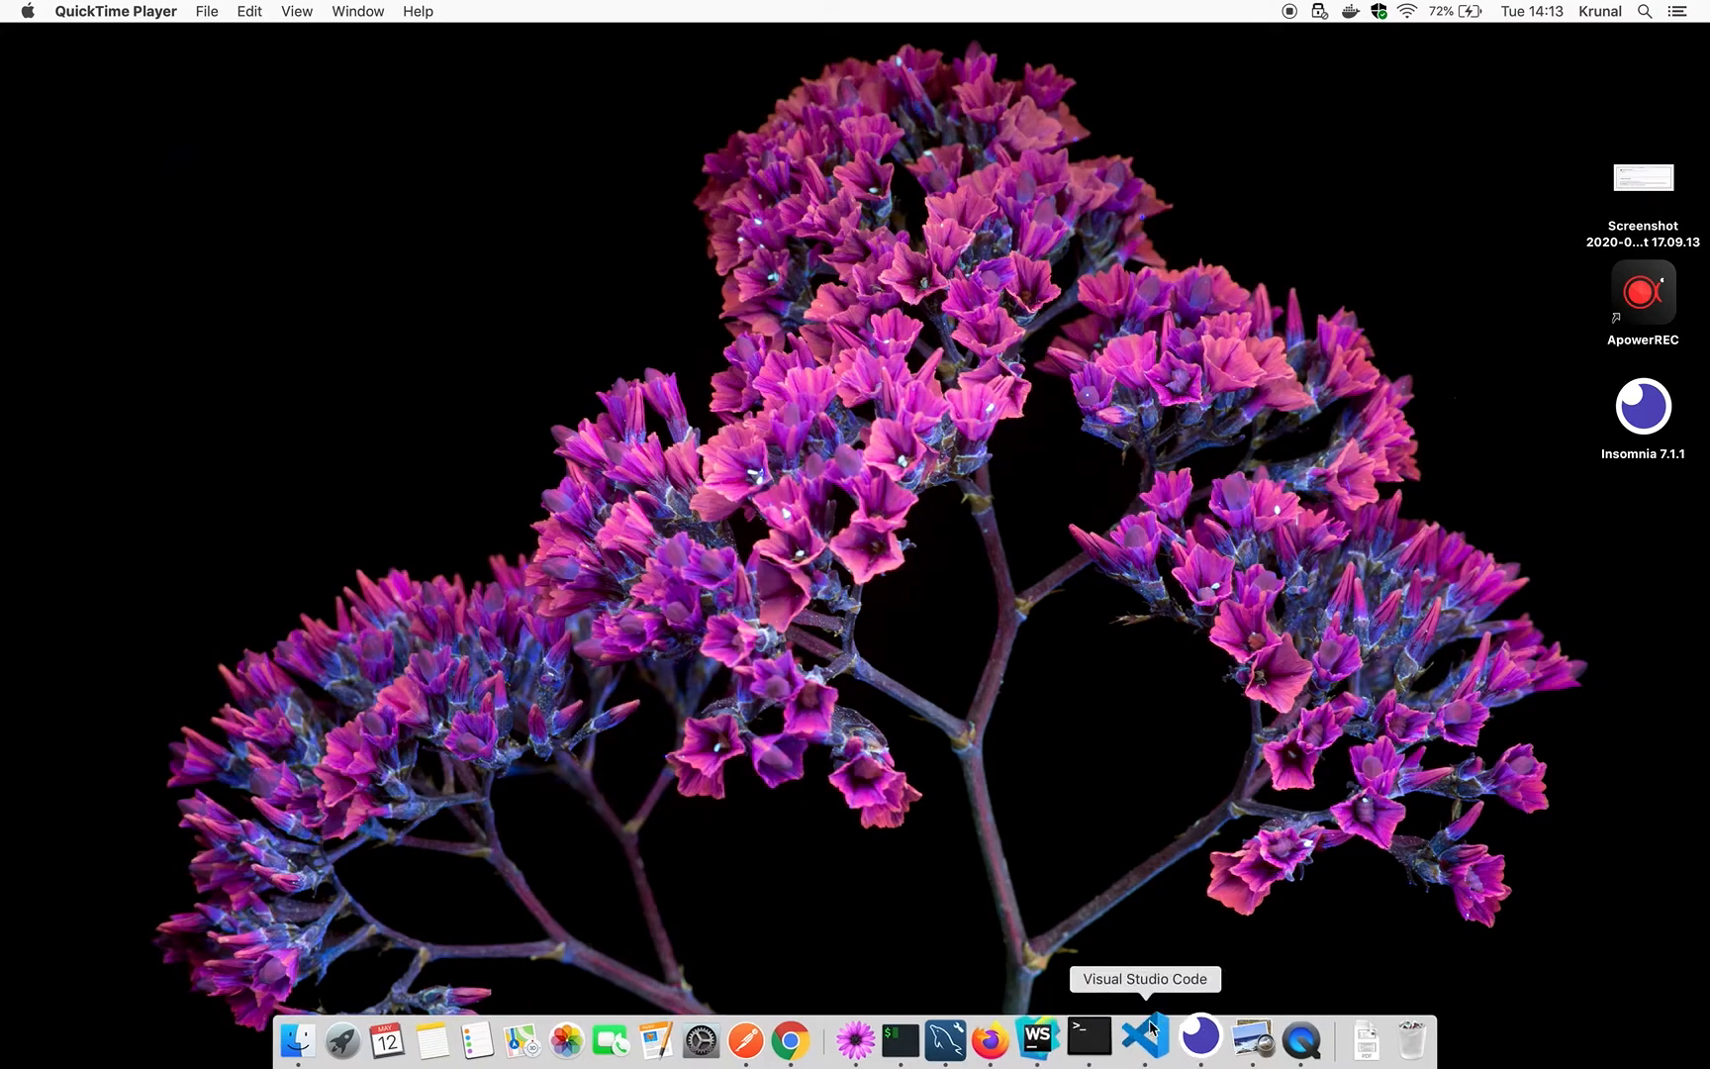
Bring Visual Studio Code forward, showing tronics.go and the terminal with cleanenv fetched
click(1144, 1035)
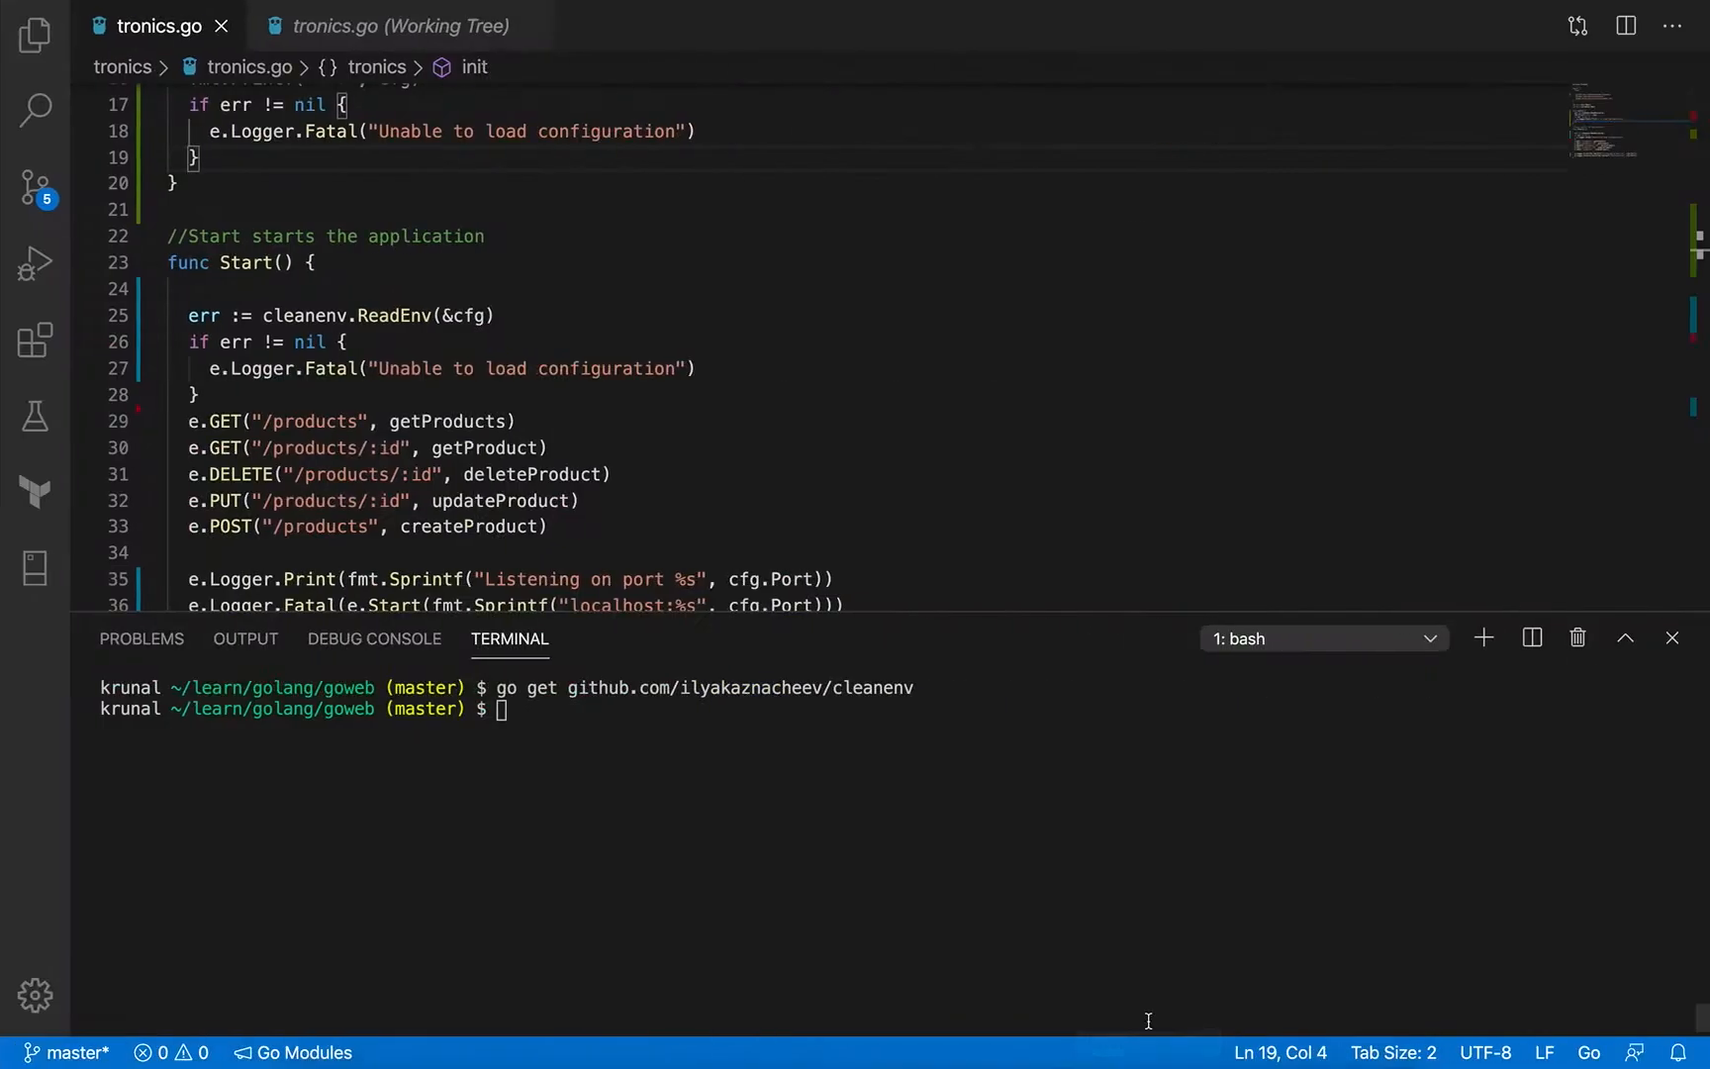
mouse_move(992, 693)
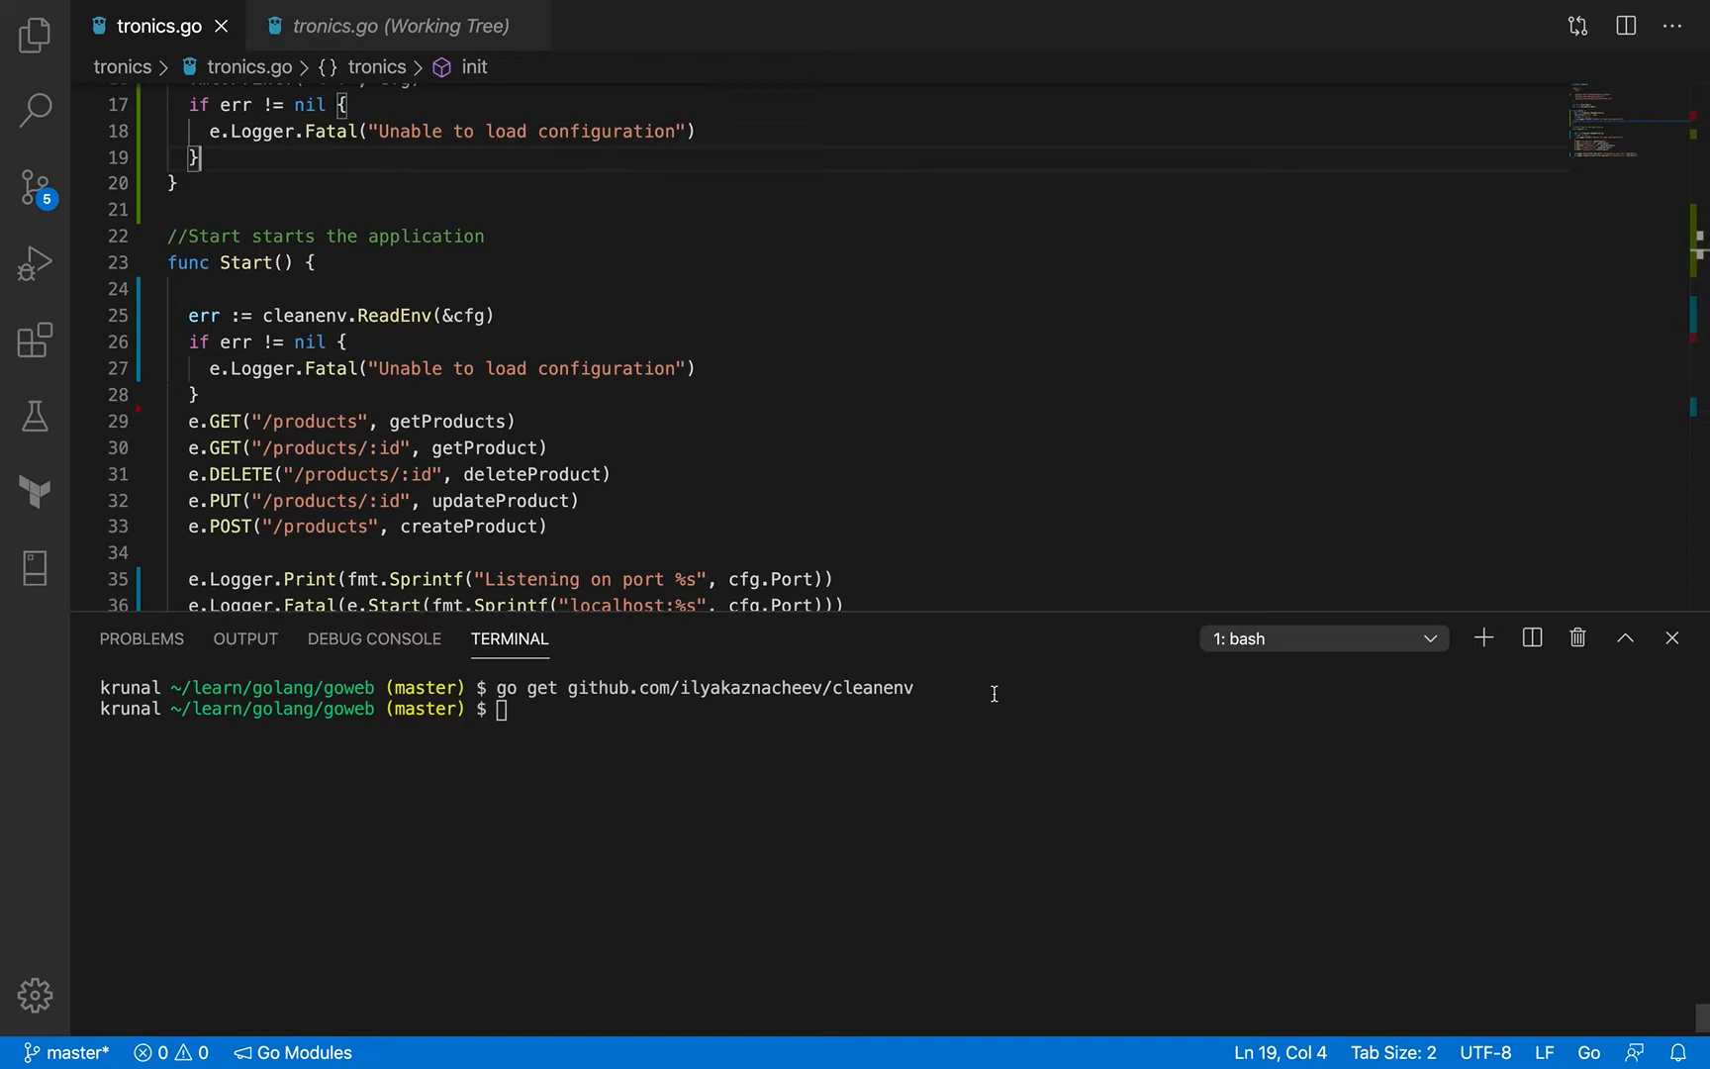
mouse_move(896, 373)
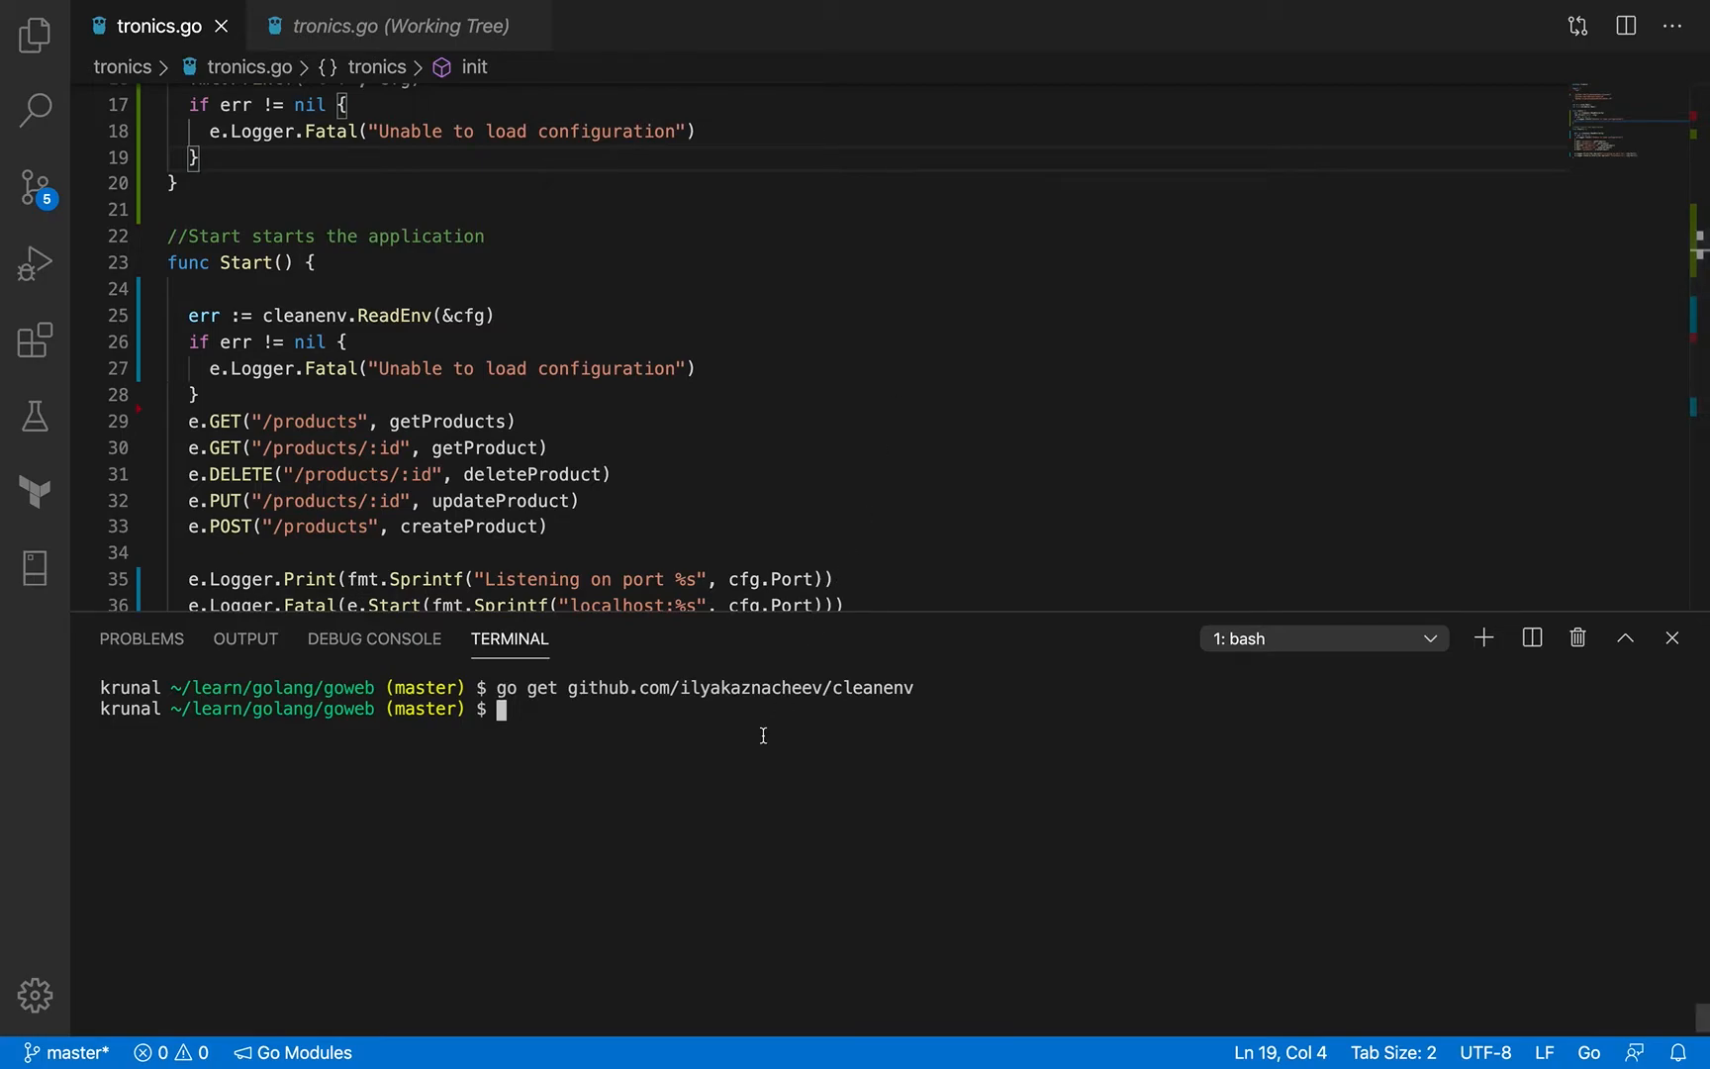
mouse_move(631, 697)
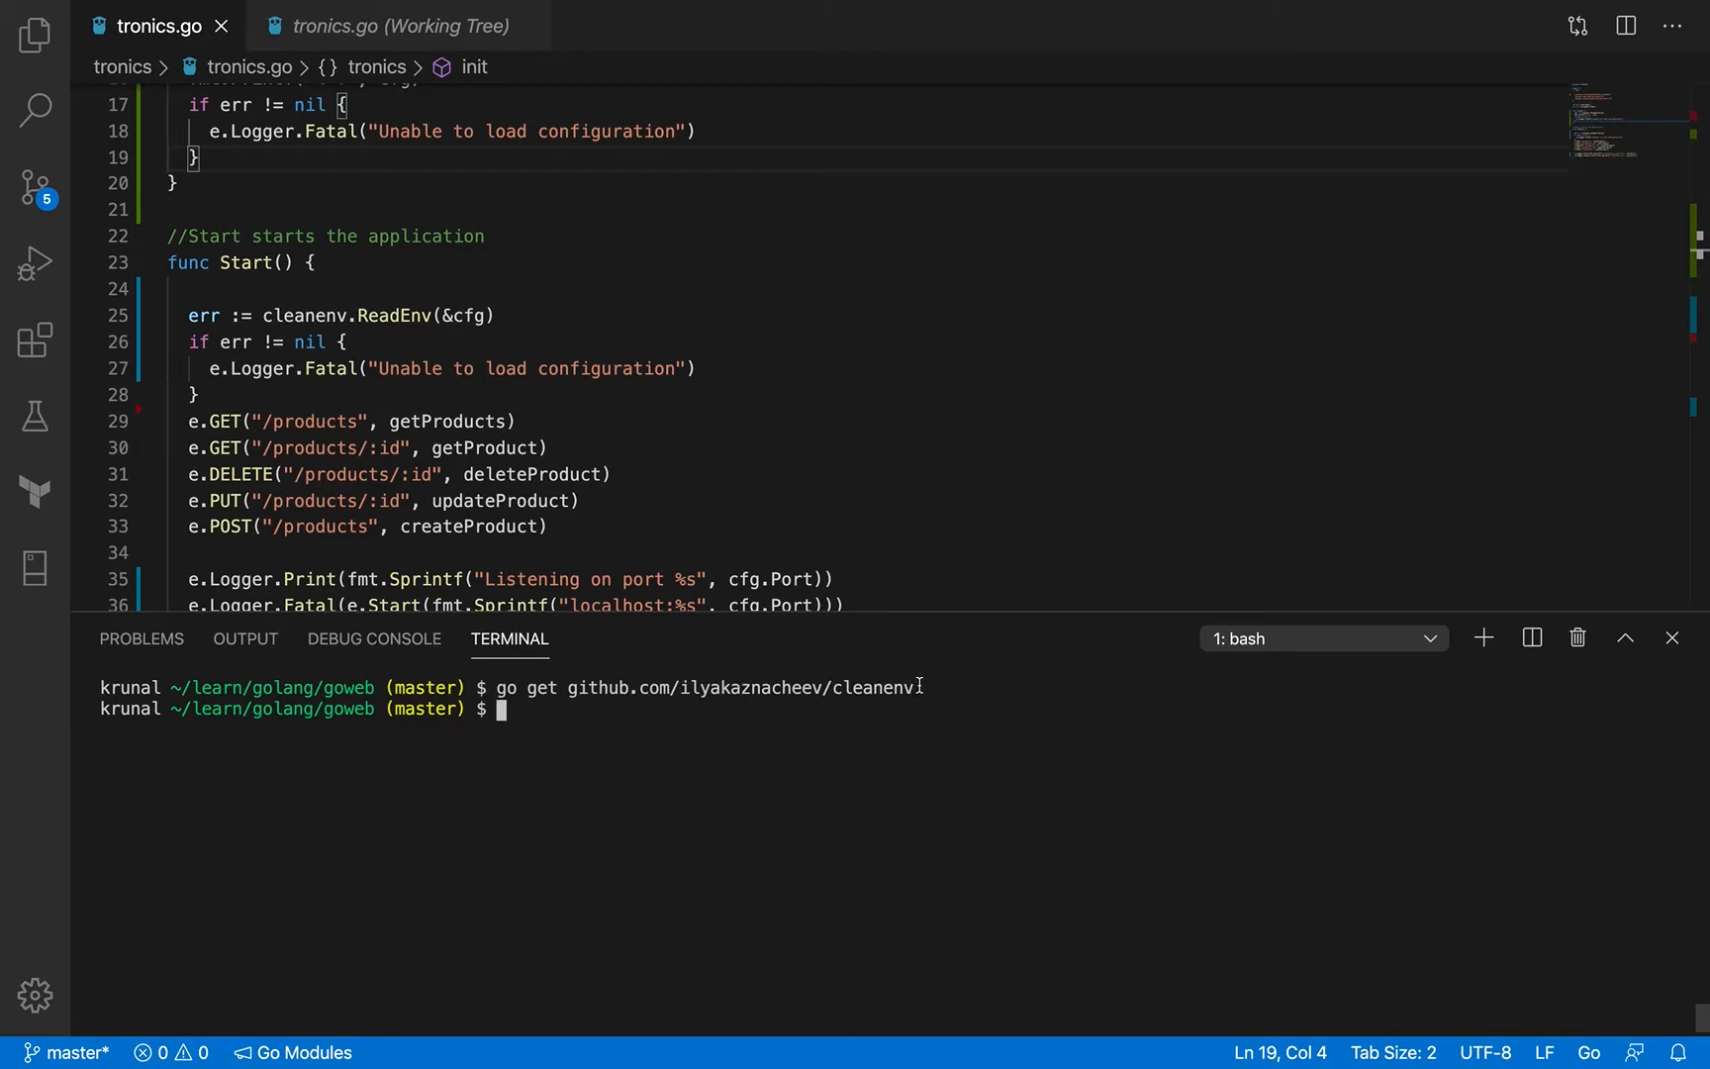
mouse_move(831, 688)
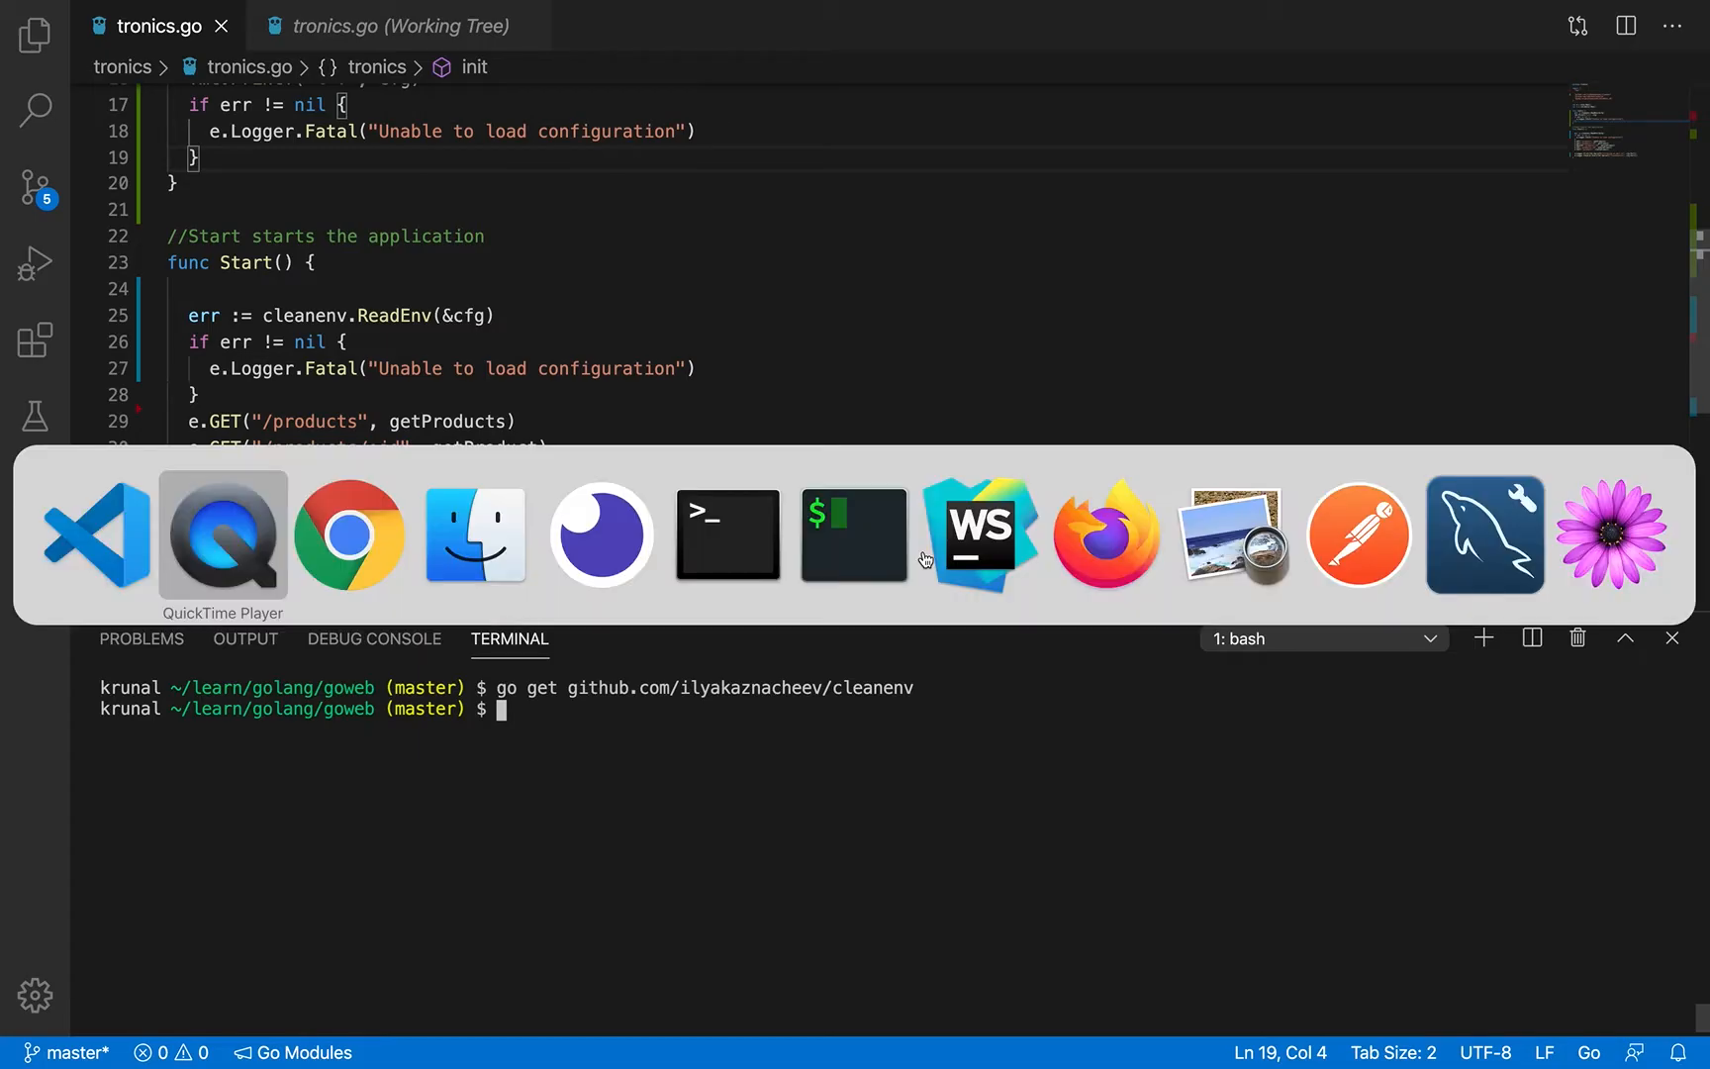
click(349, 533)
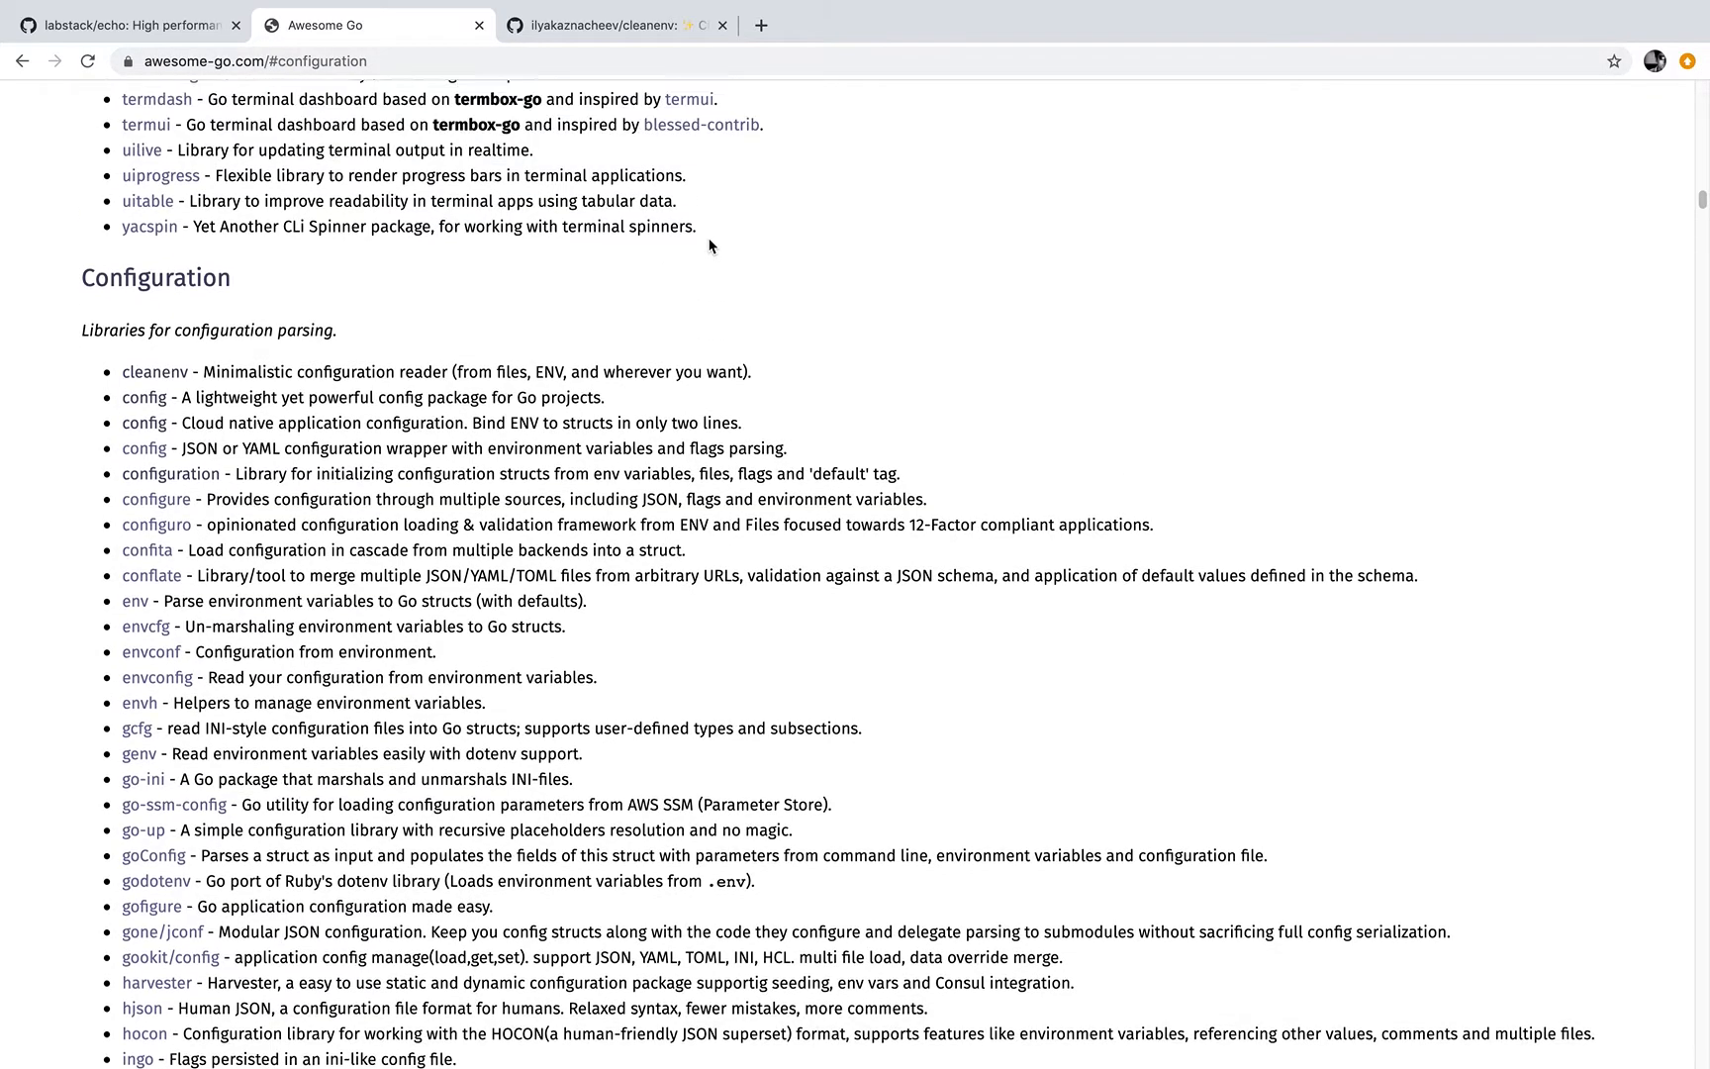
scroll(down, 3)
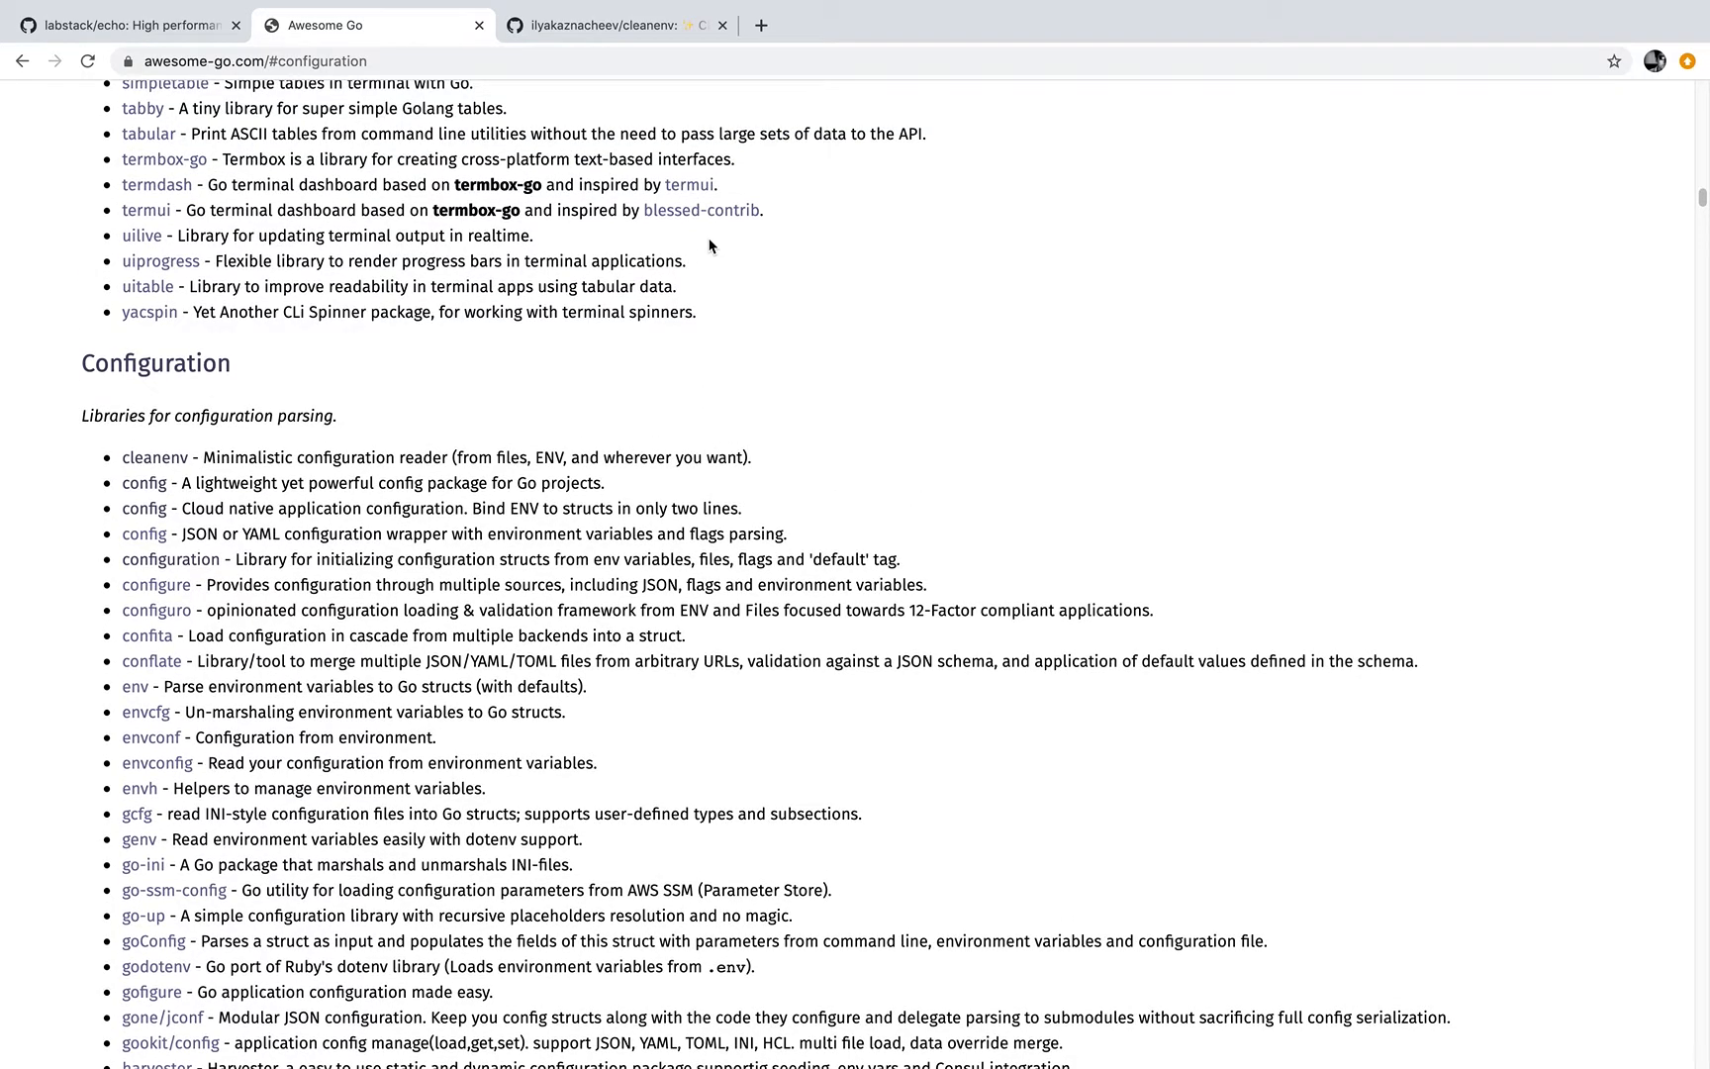
scroll(down, 3)
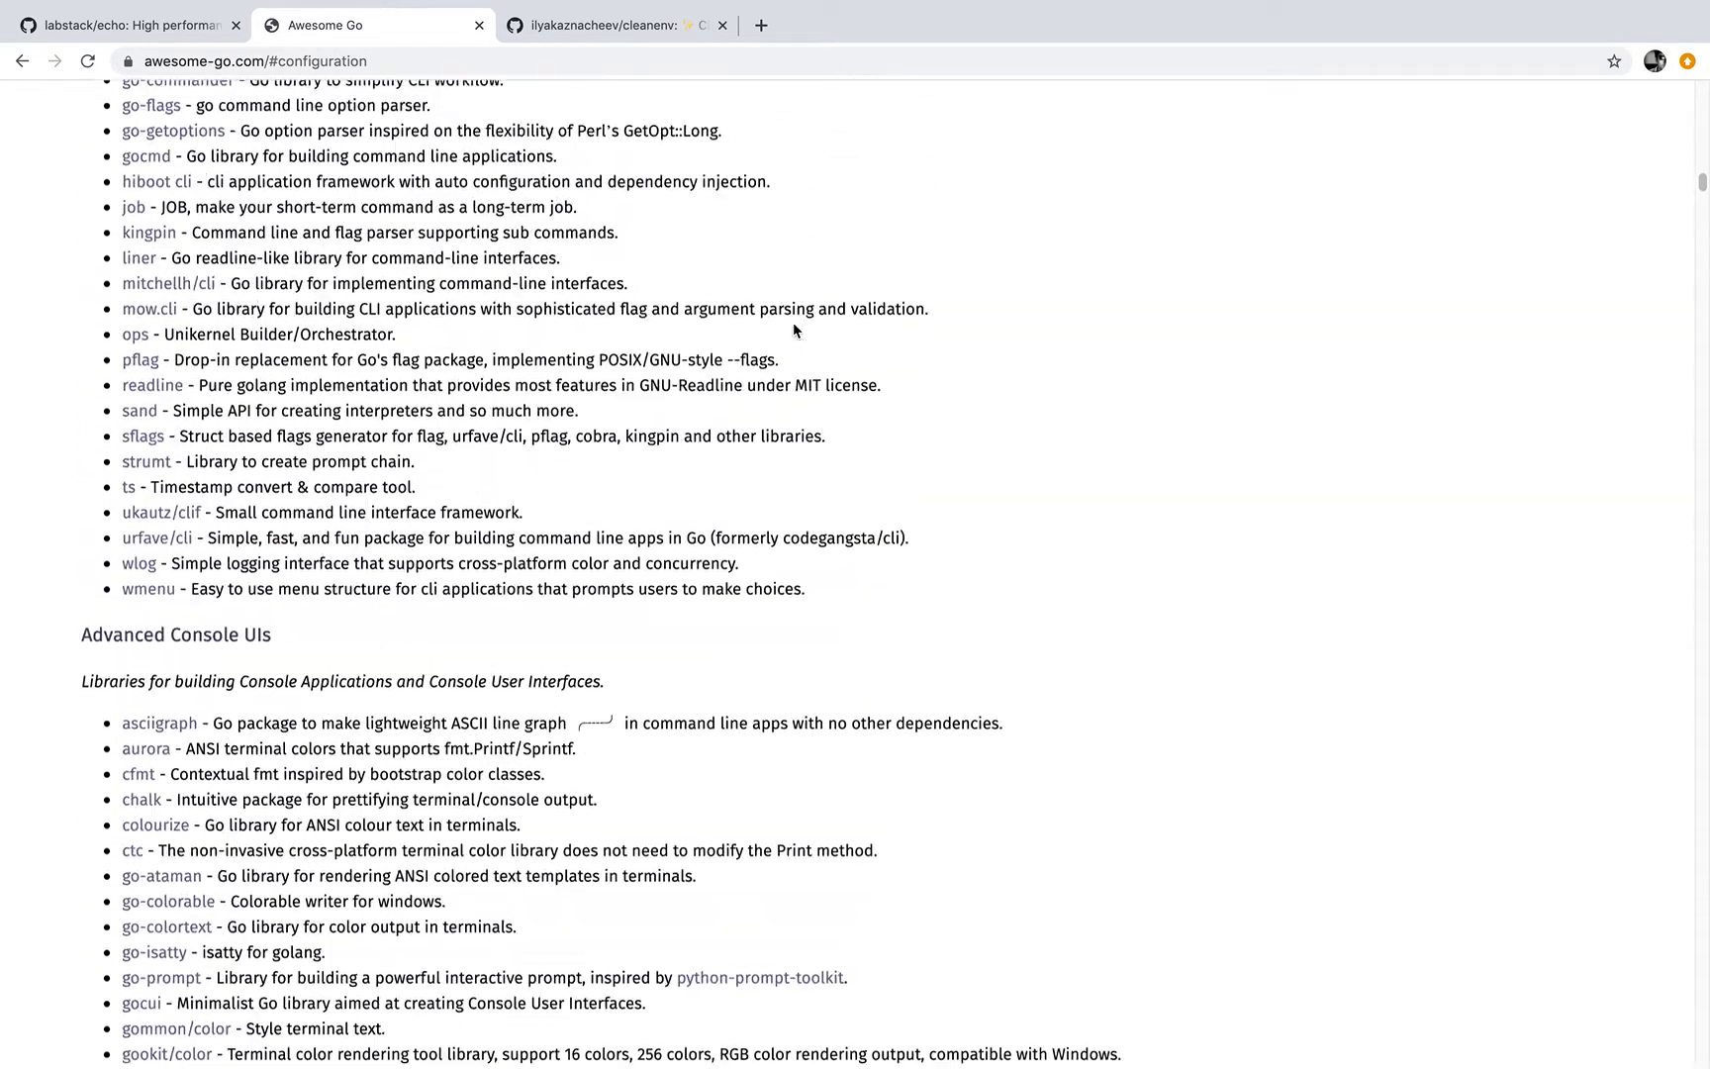
scroll(down, 3)
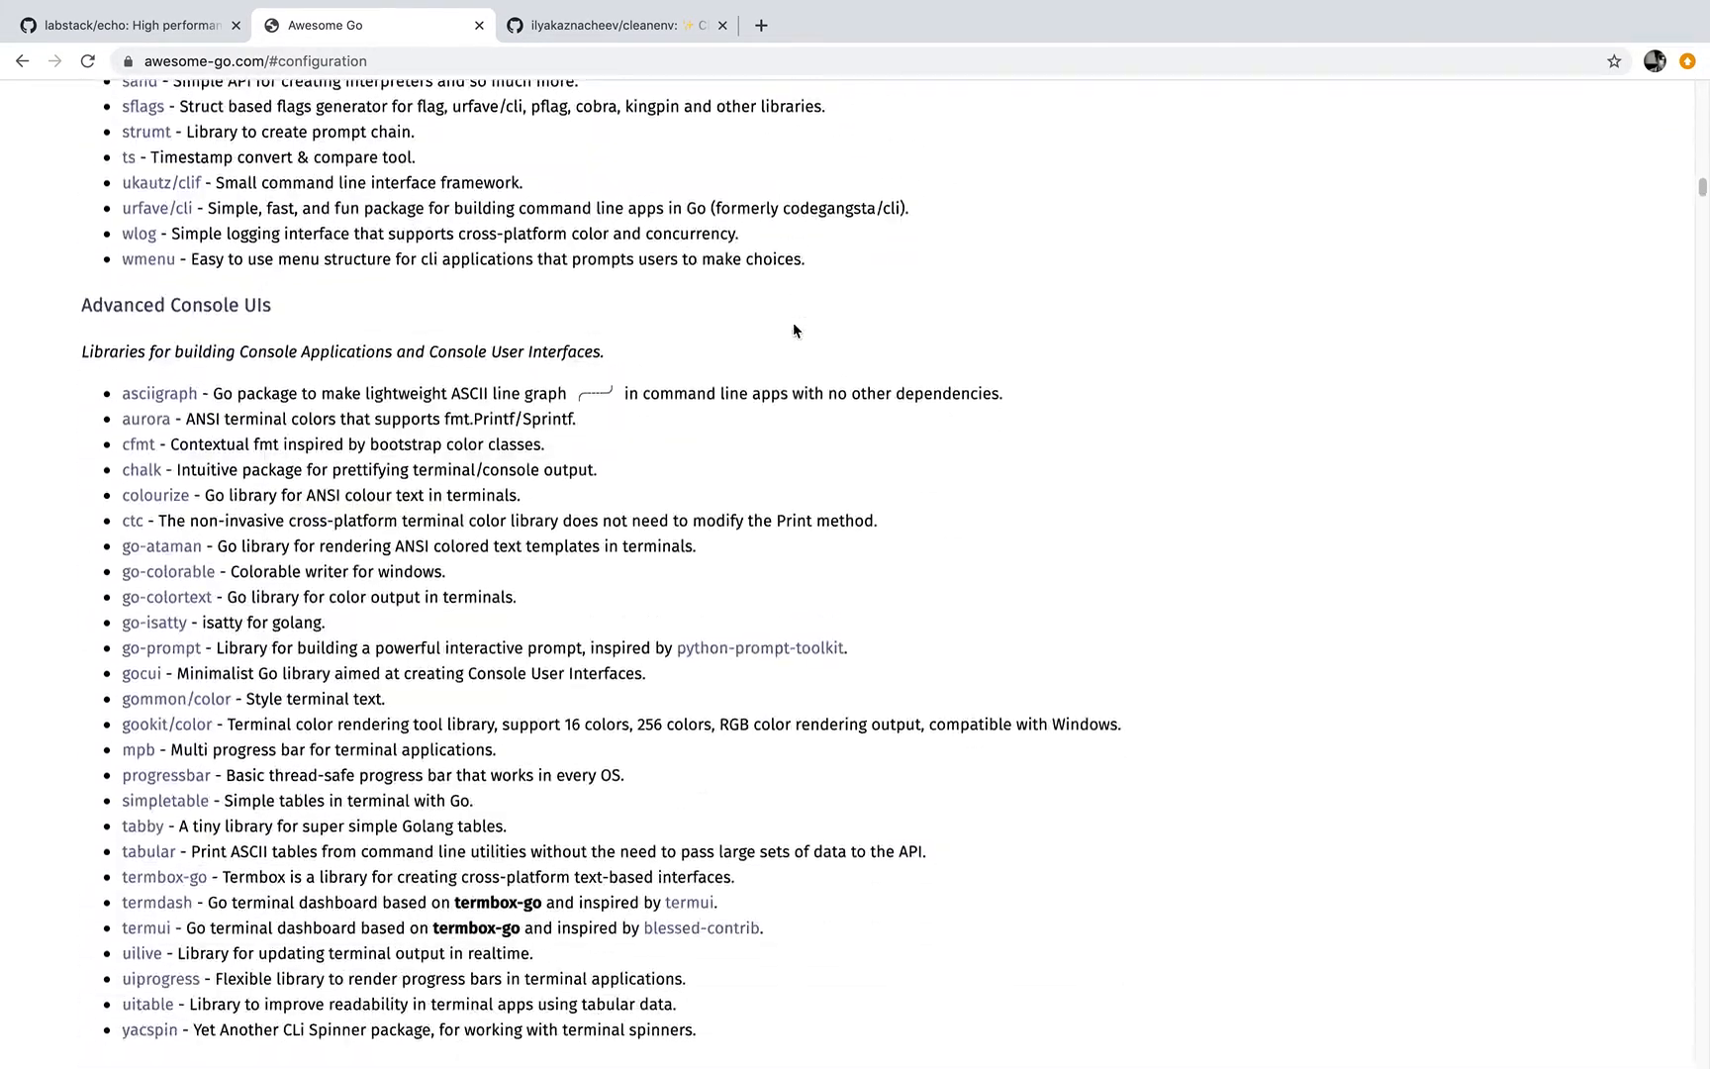
scroll(down, 3)
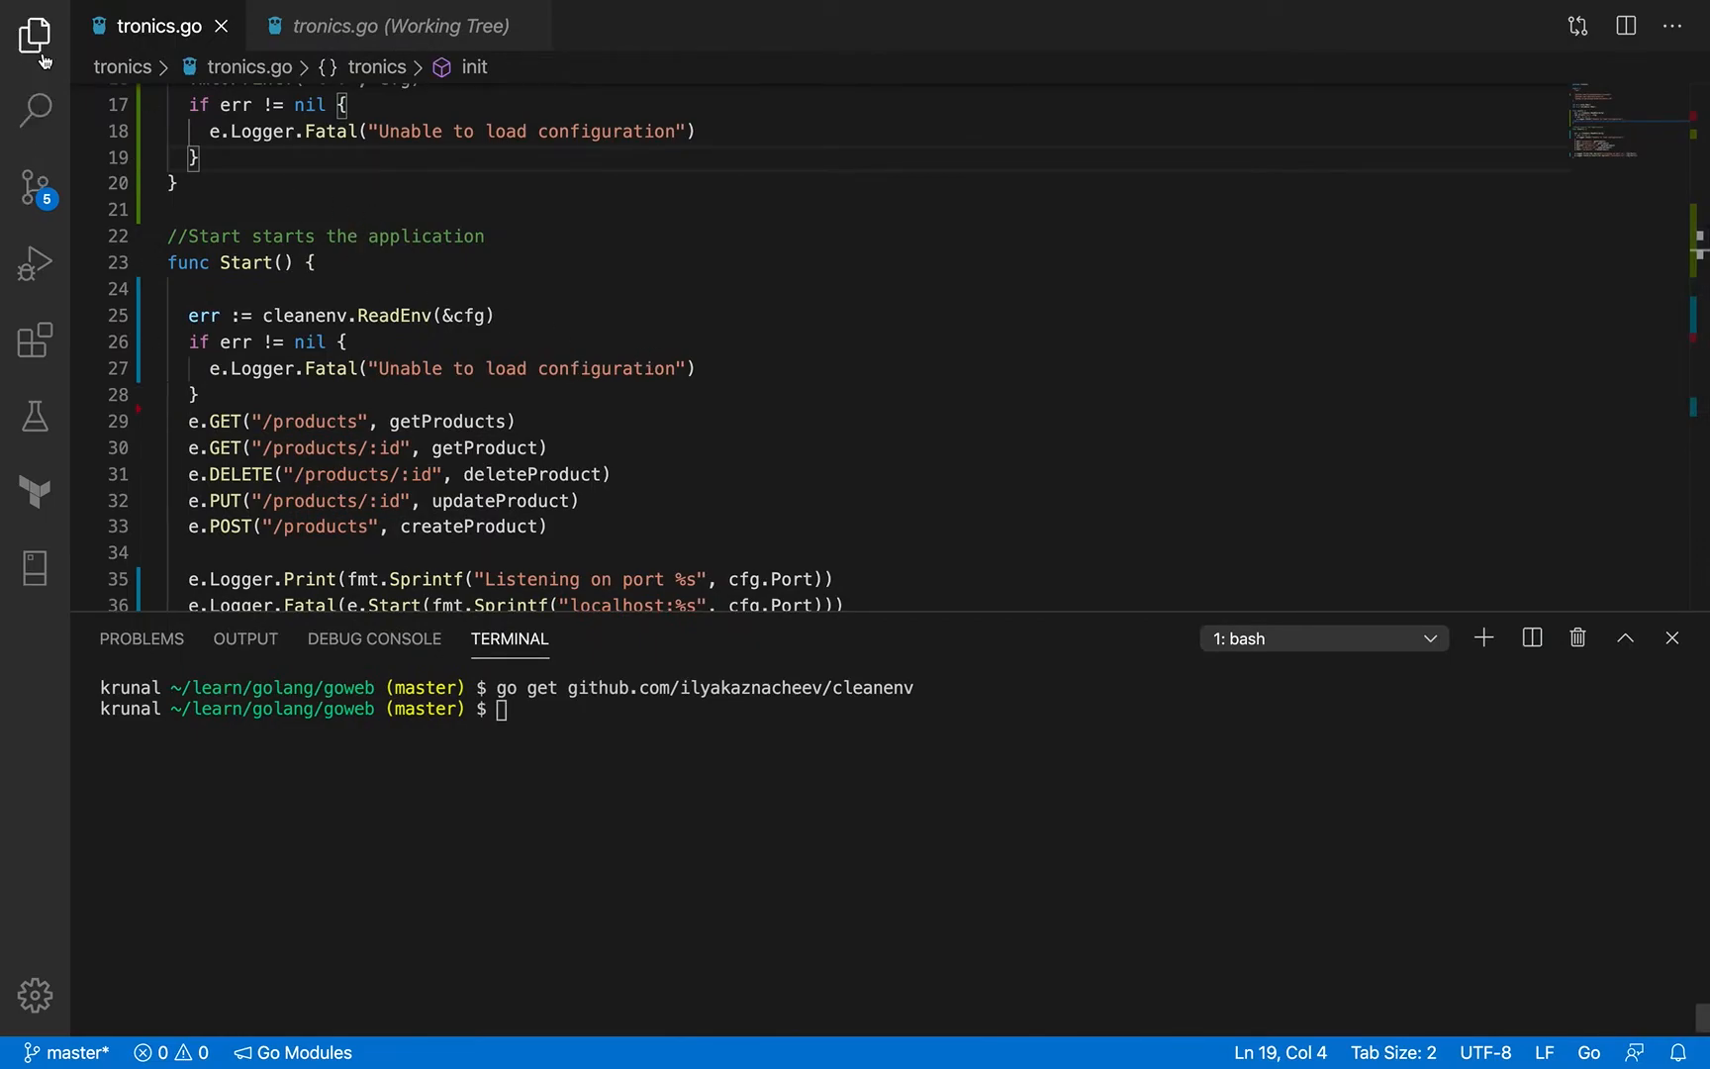
Open config.go from the tronics folder in the Explorer
click(36, 35)
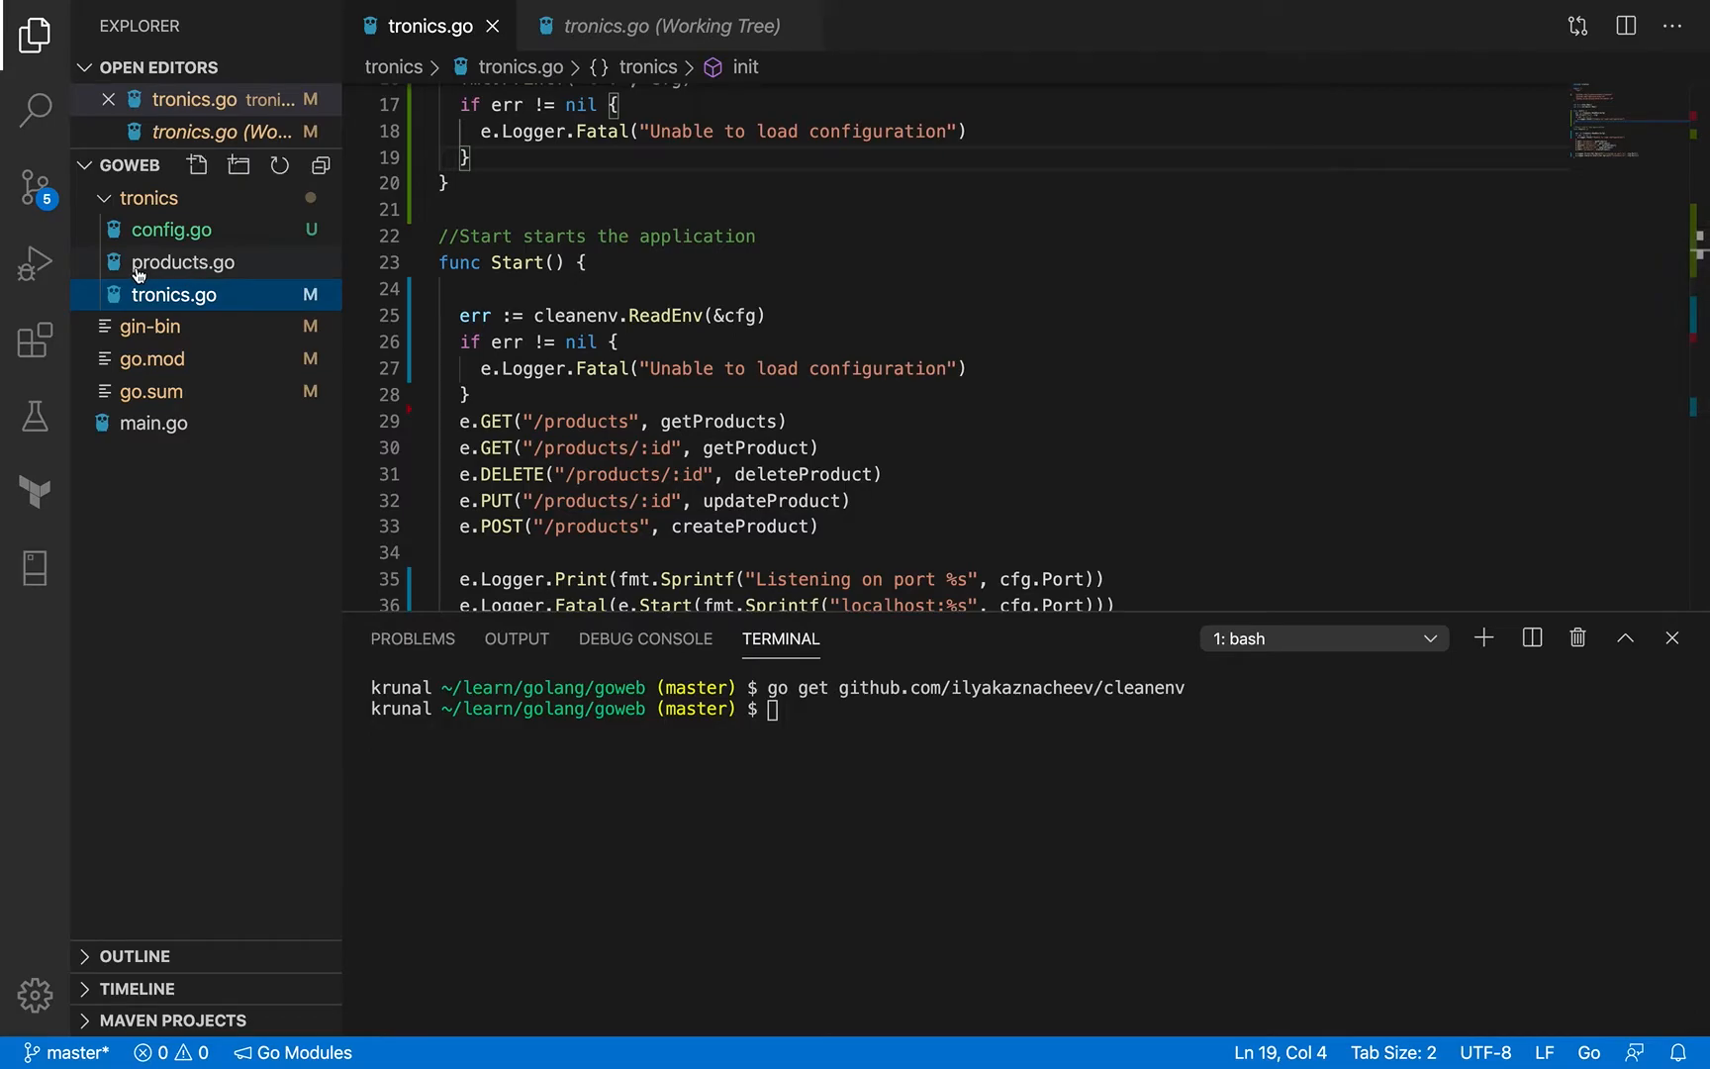
mouse_move(168, 246)
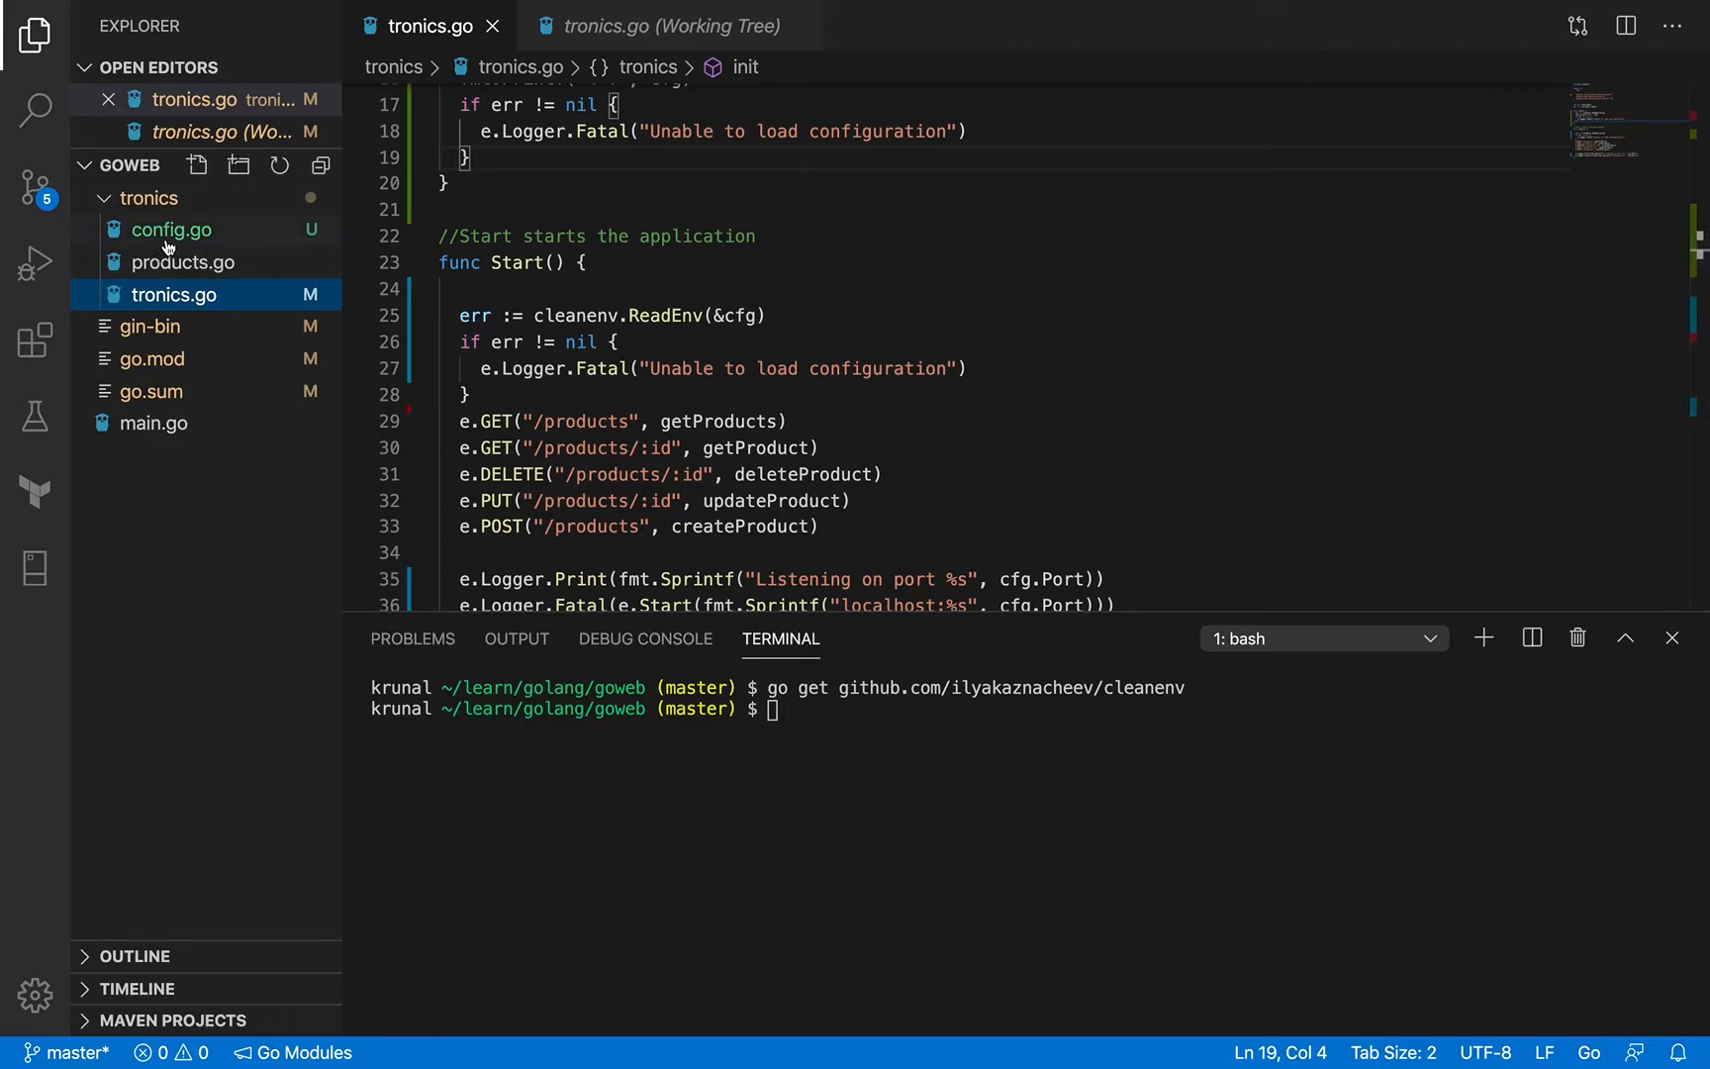
mouse_move(170, 230)
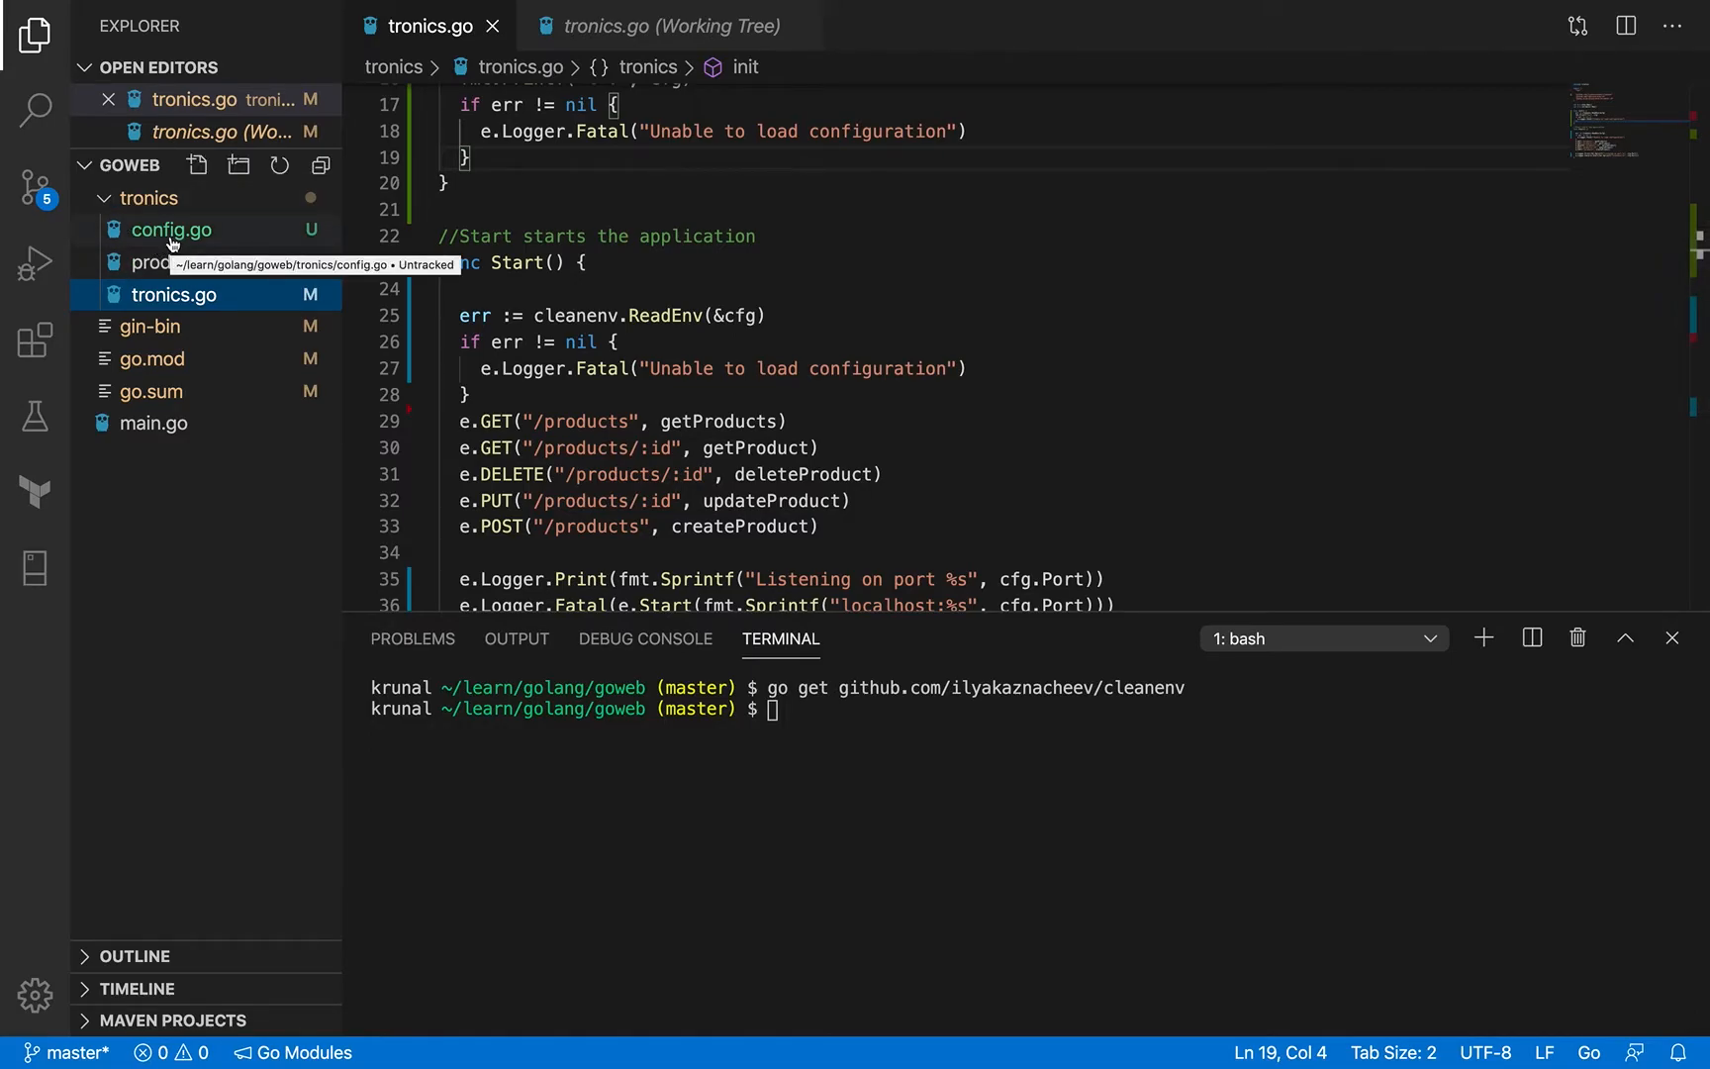
click(170, 228)
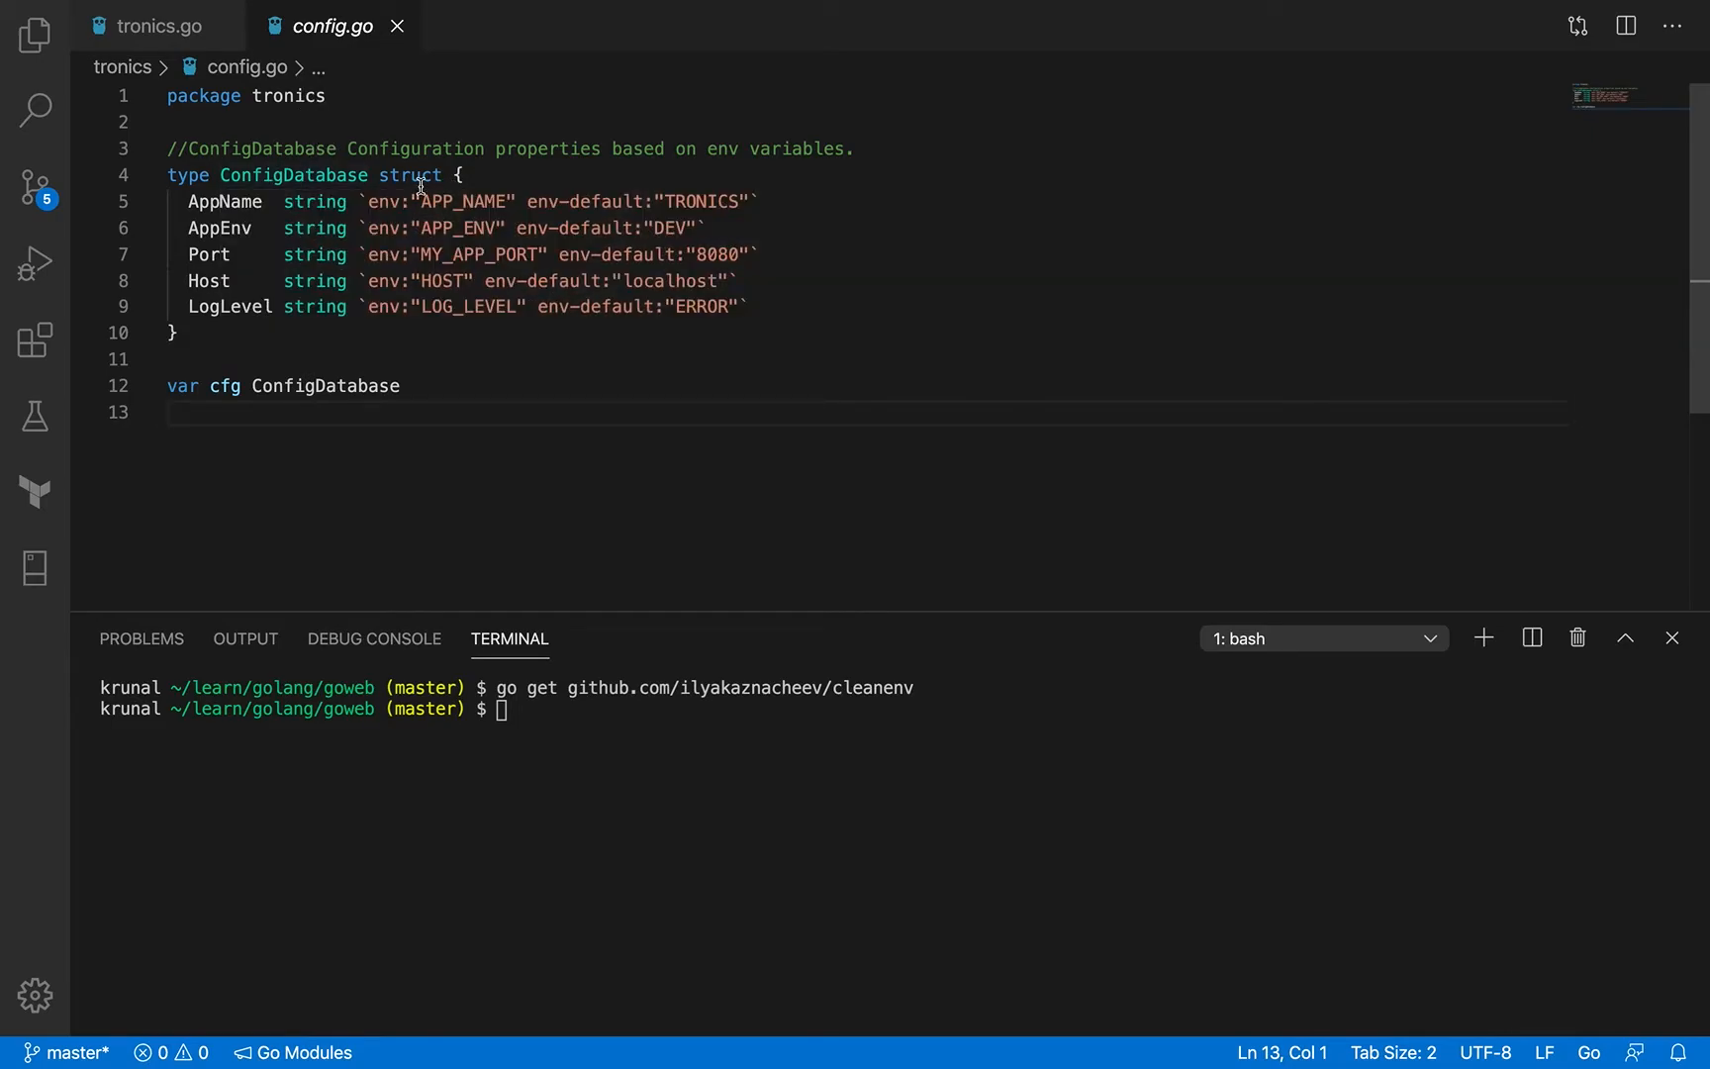
mouse_move(227, 228)
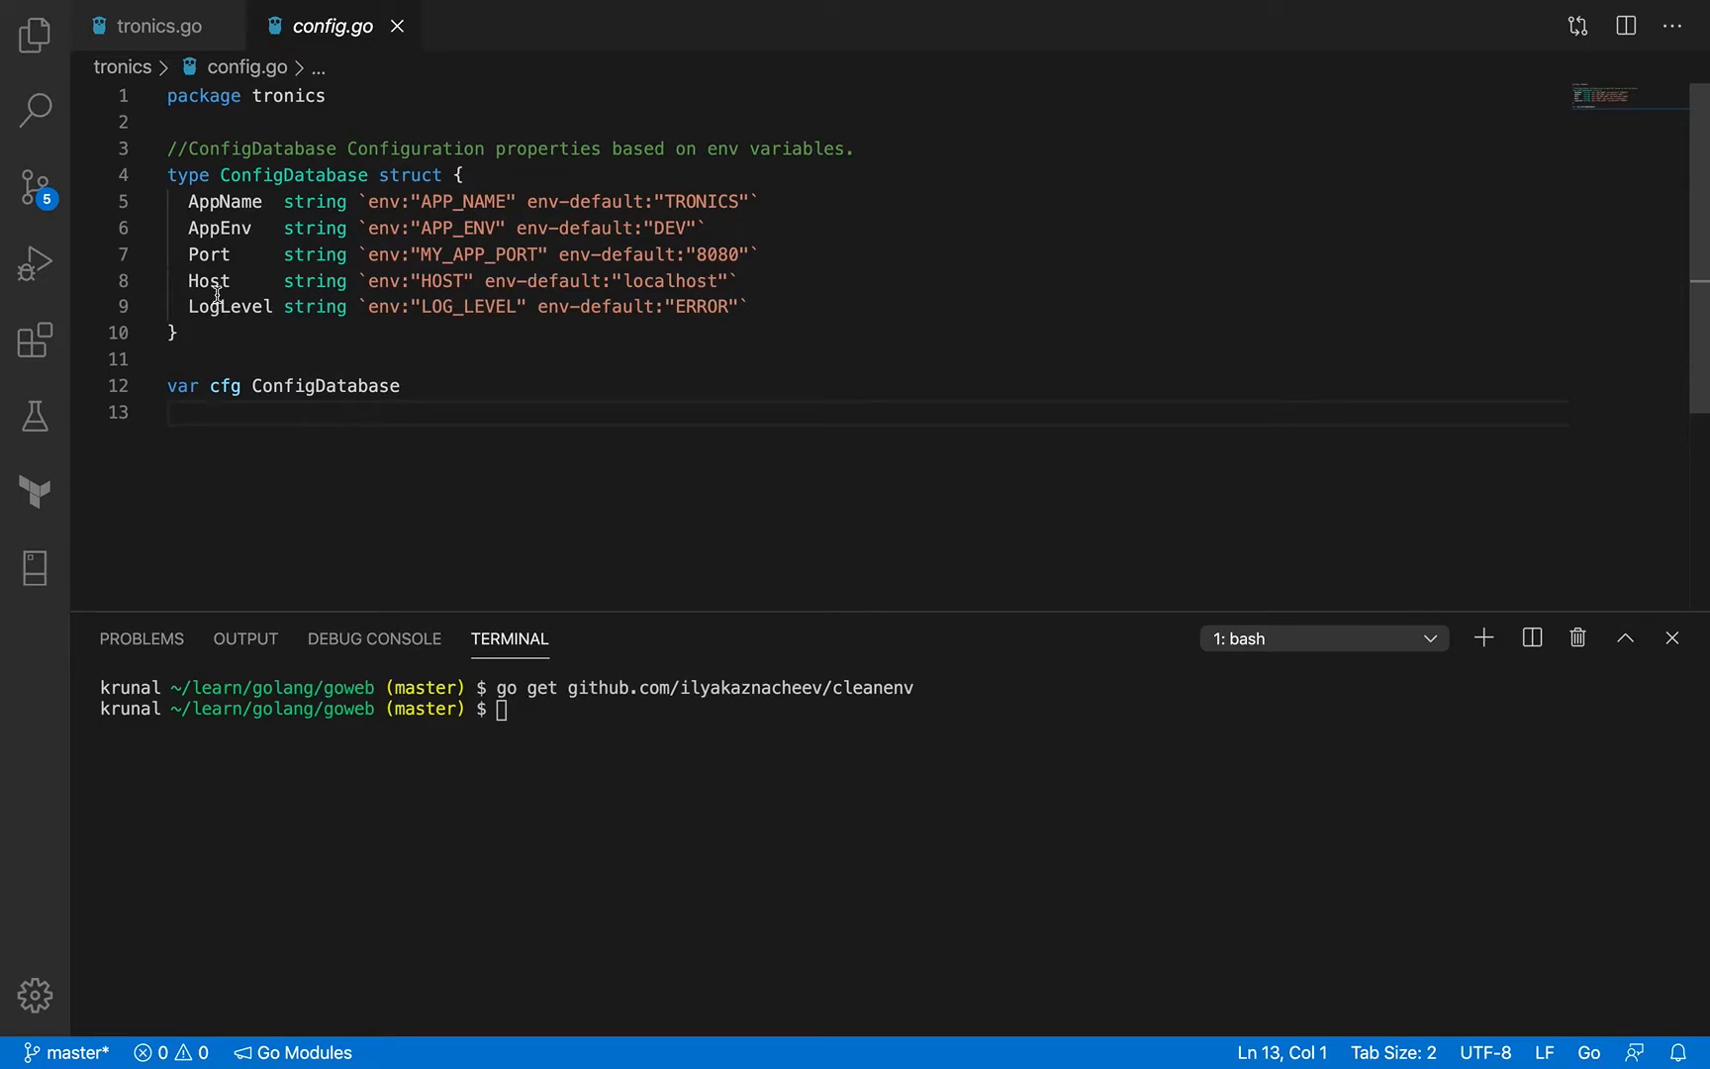
mouse_move(271, 306)
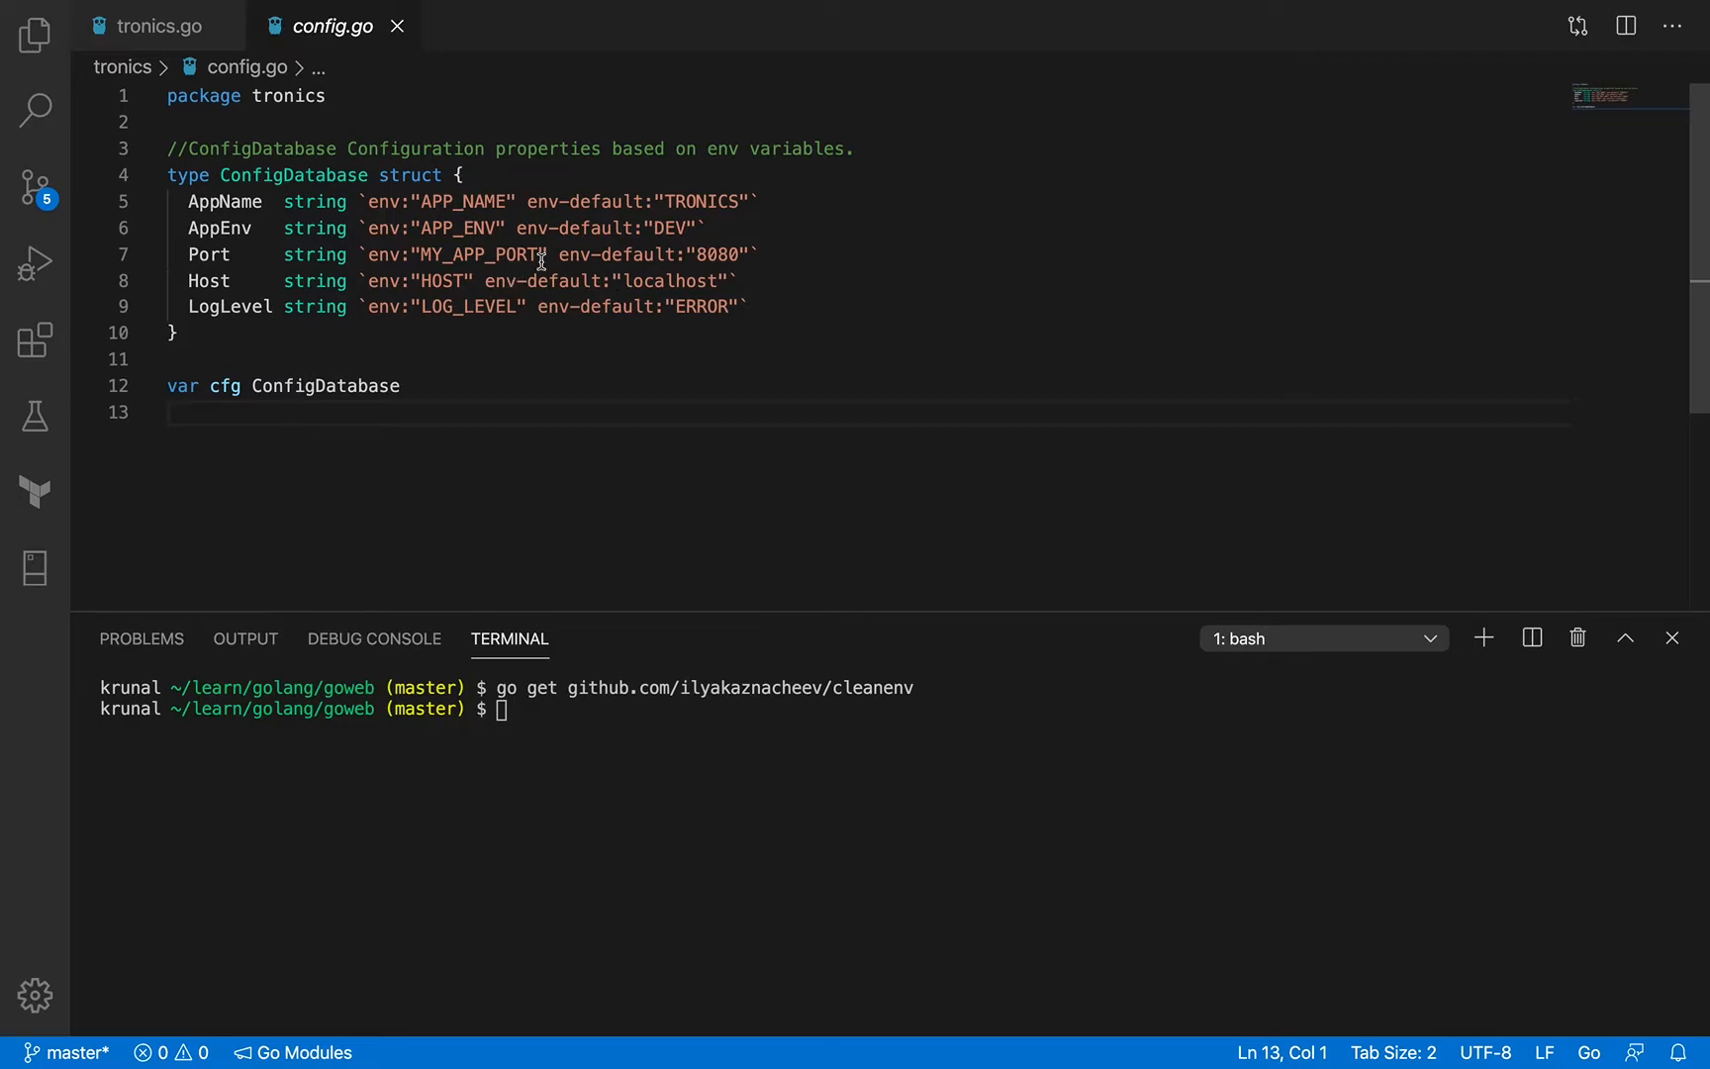
mouse_move(228, 307)
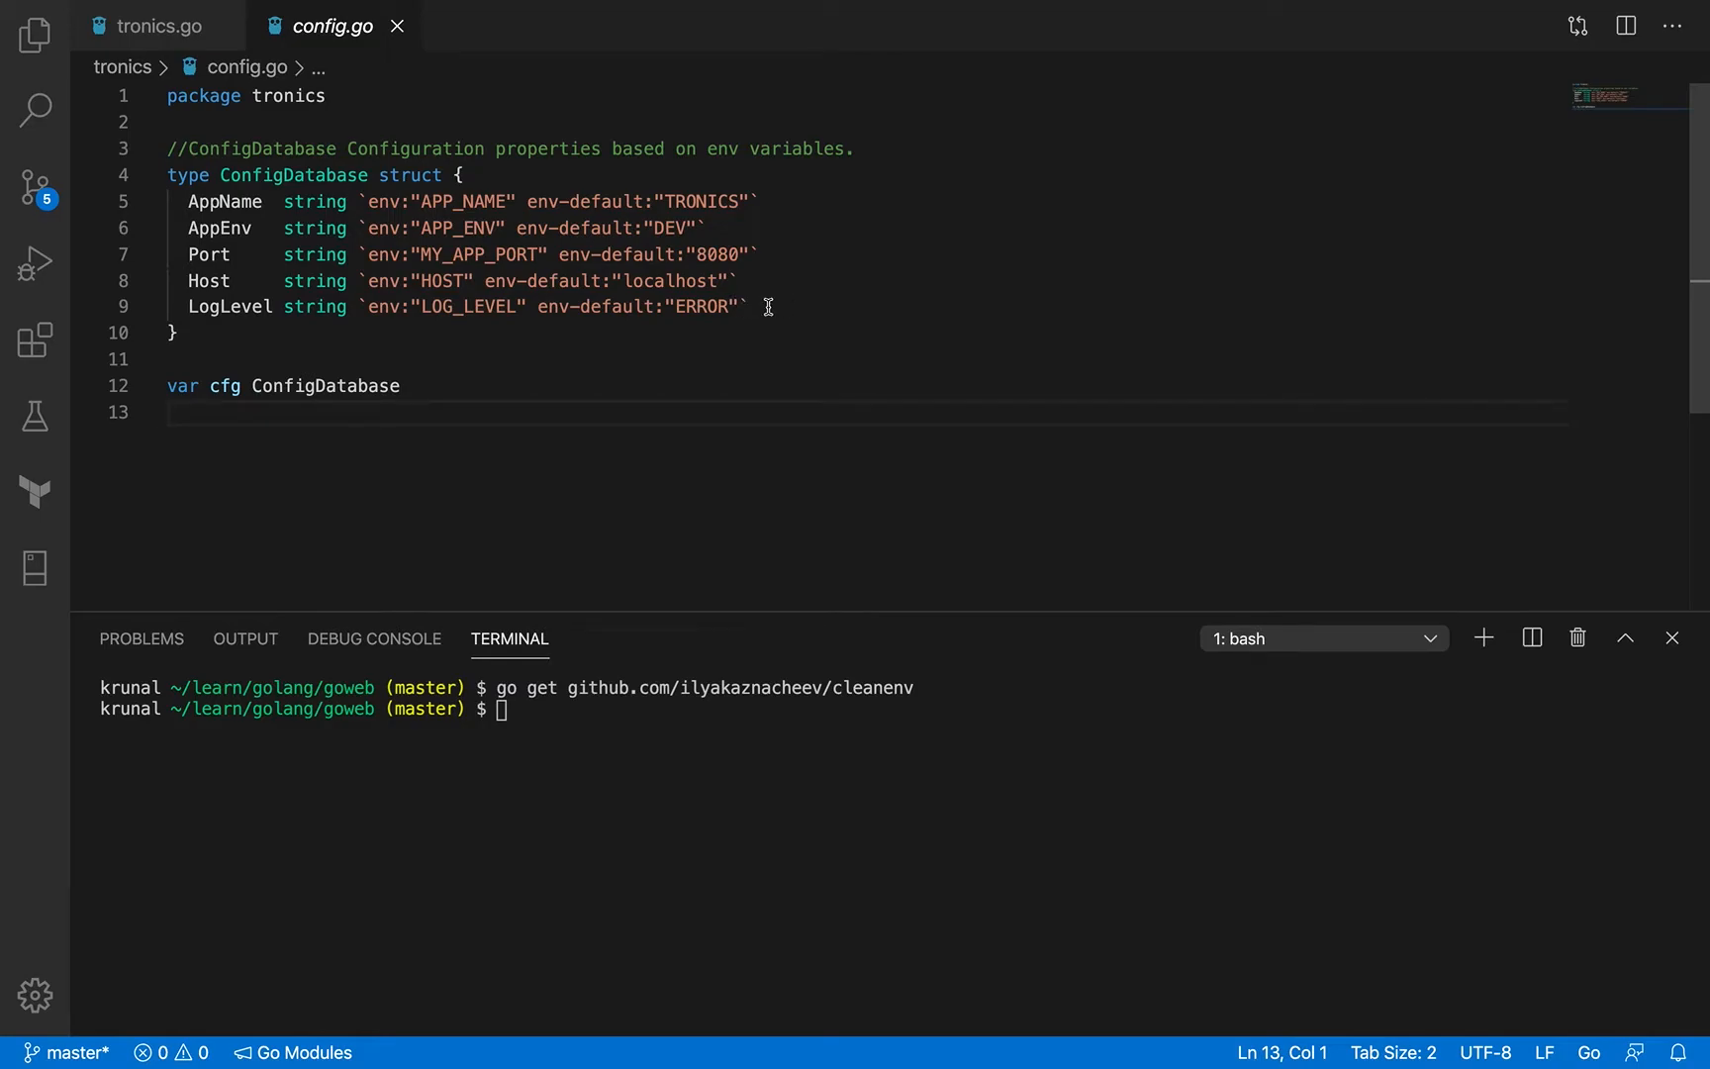
mouse_move(393, 200)
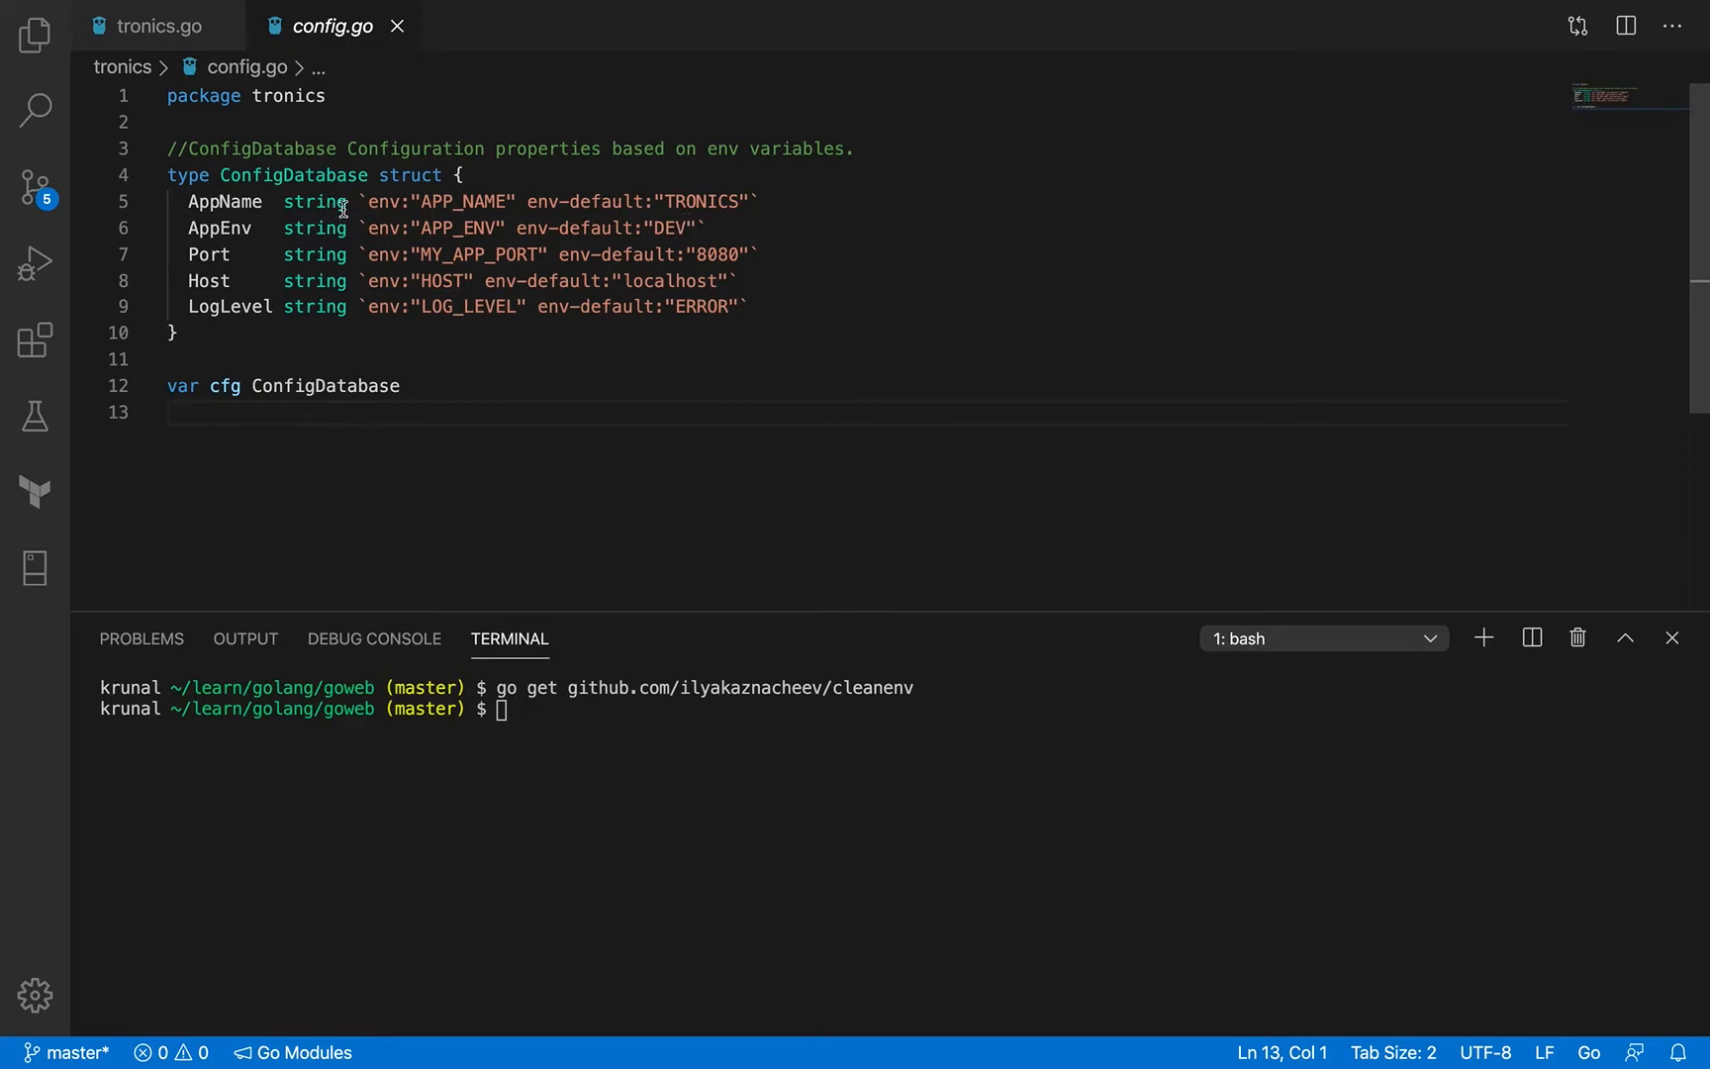
Review the AppName field's env tag APP_NAME and its TRONICS default in config.go
double_click(383, 201)
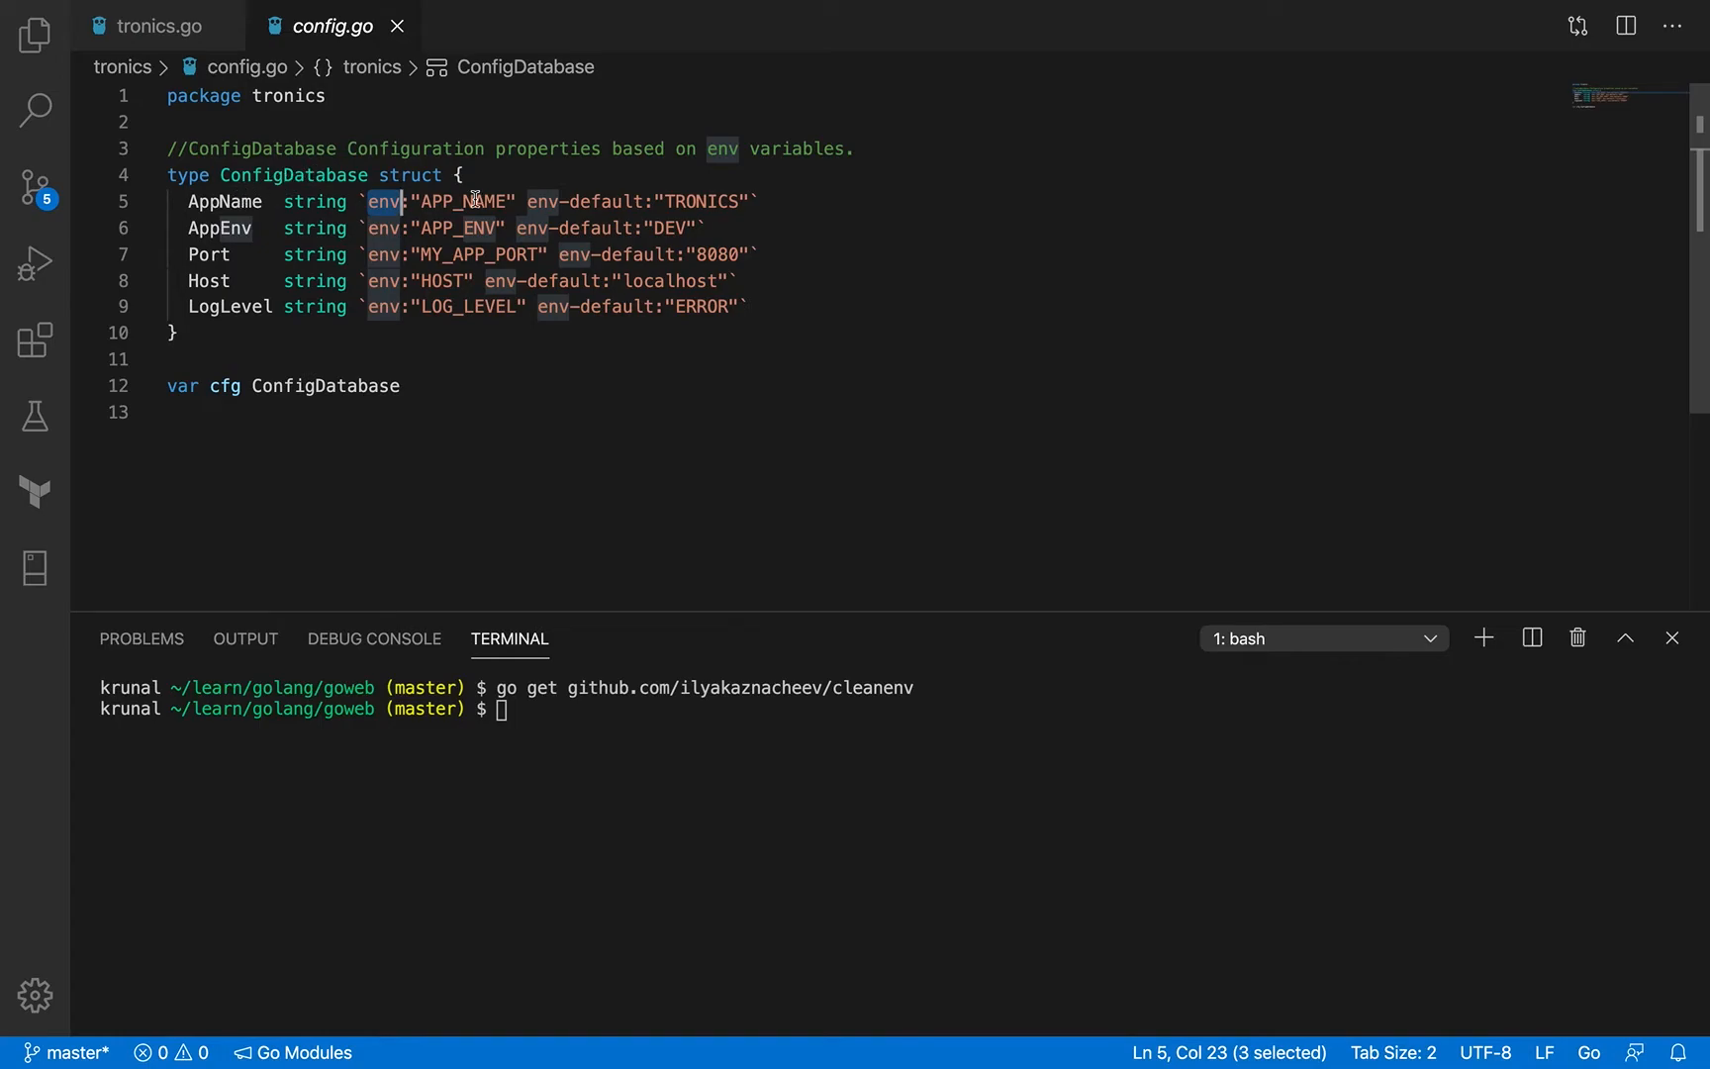
double_click(459, 201)
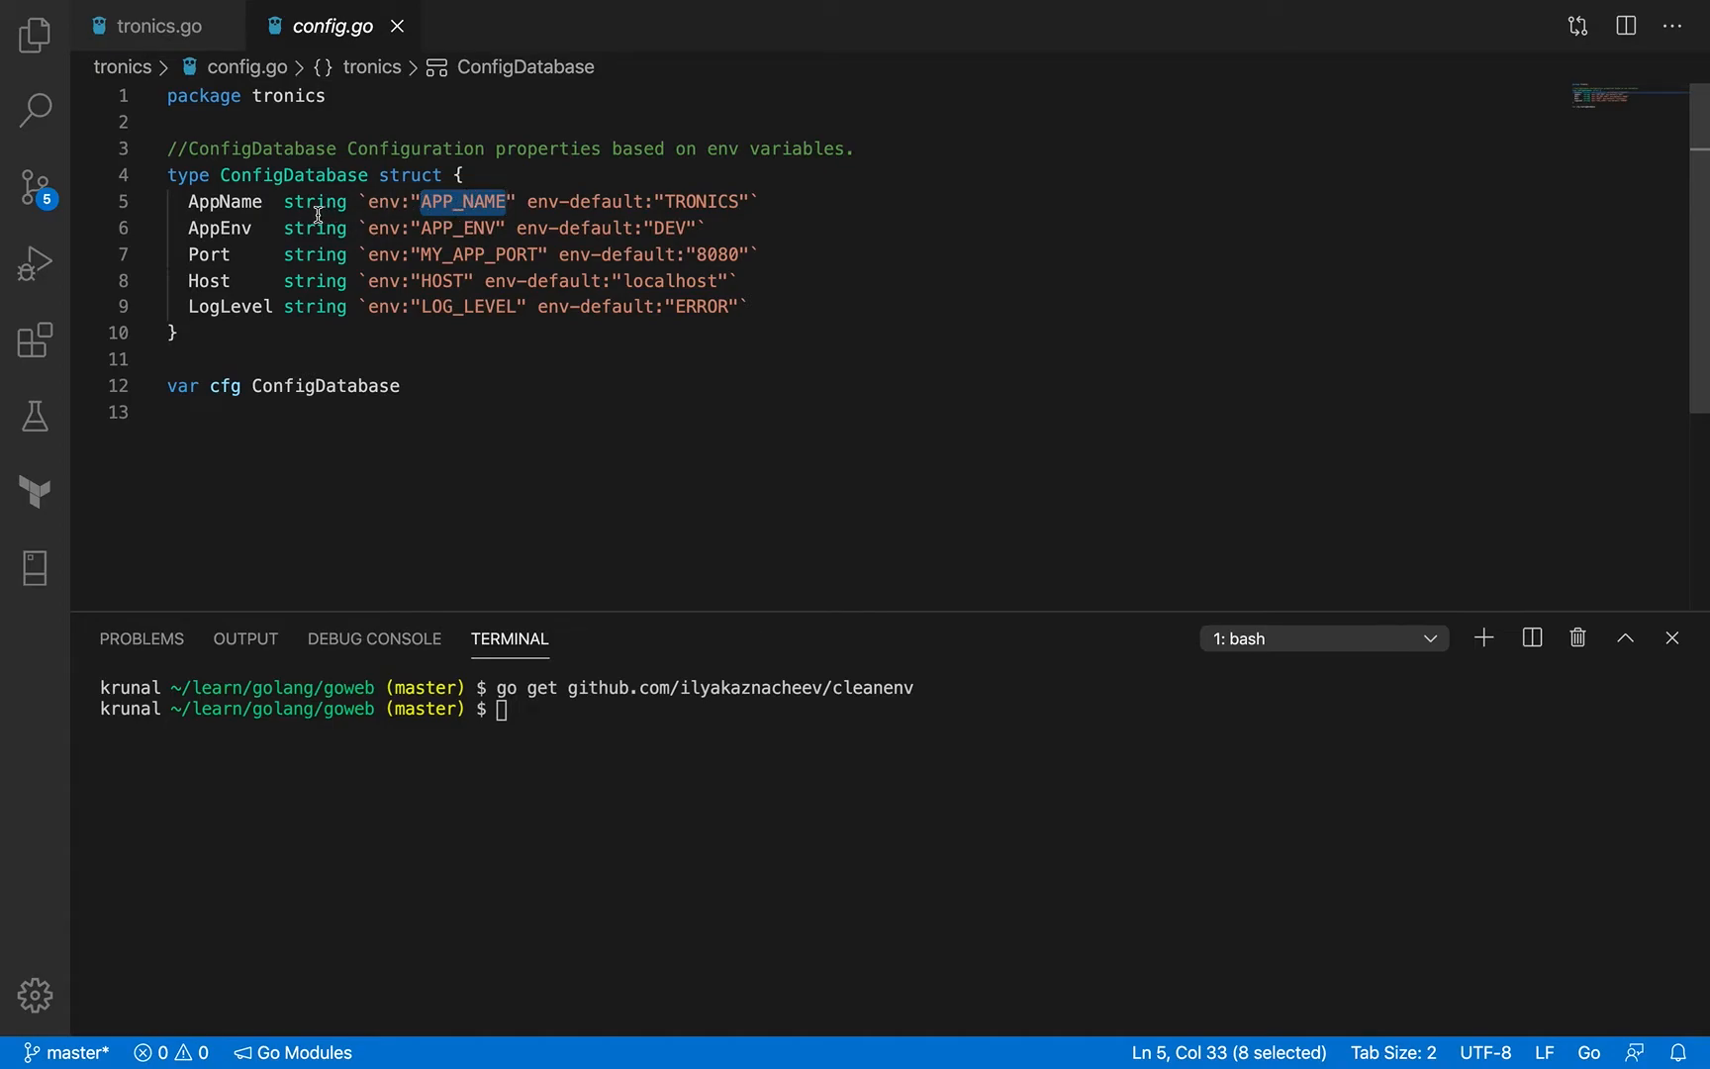
mouse_move(234, 202)
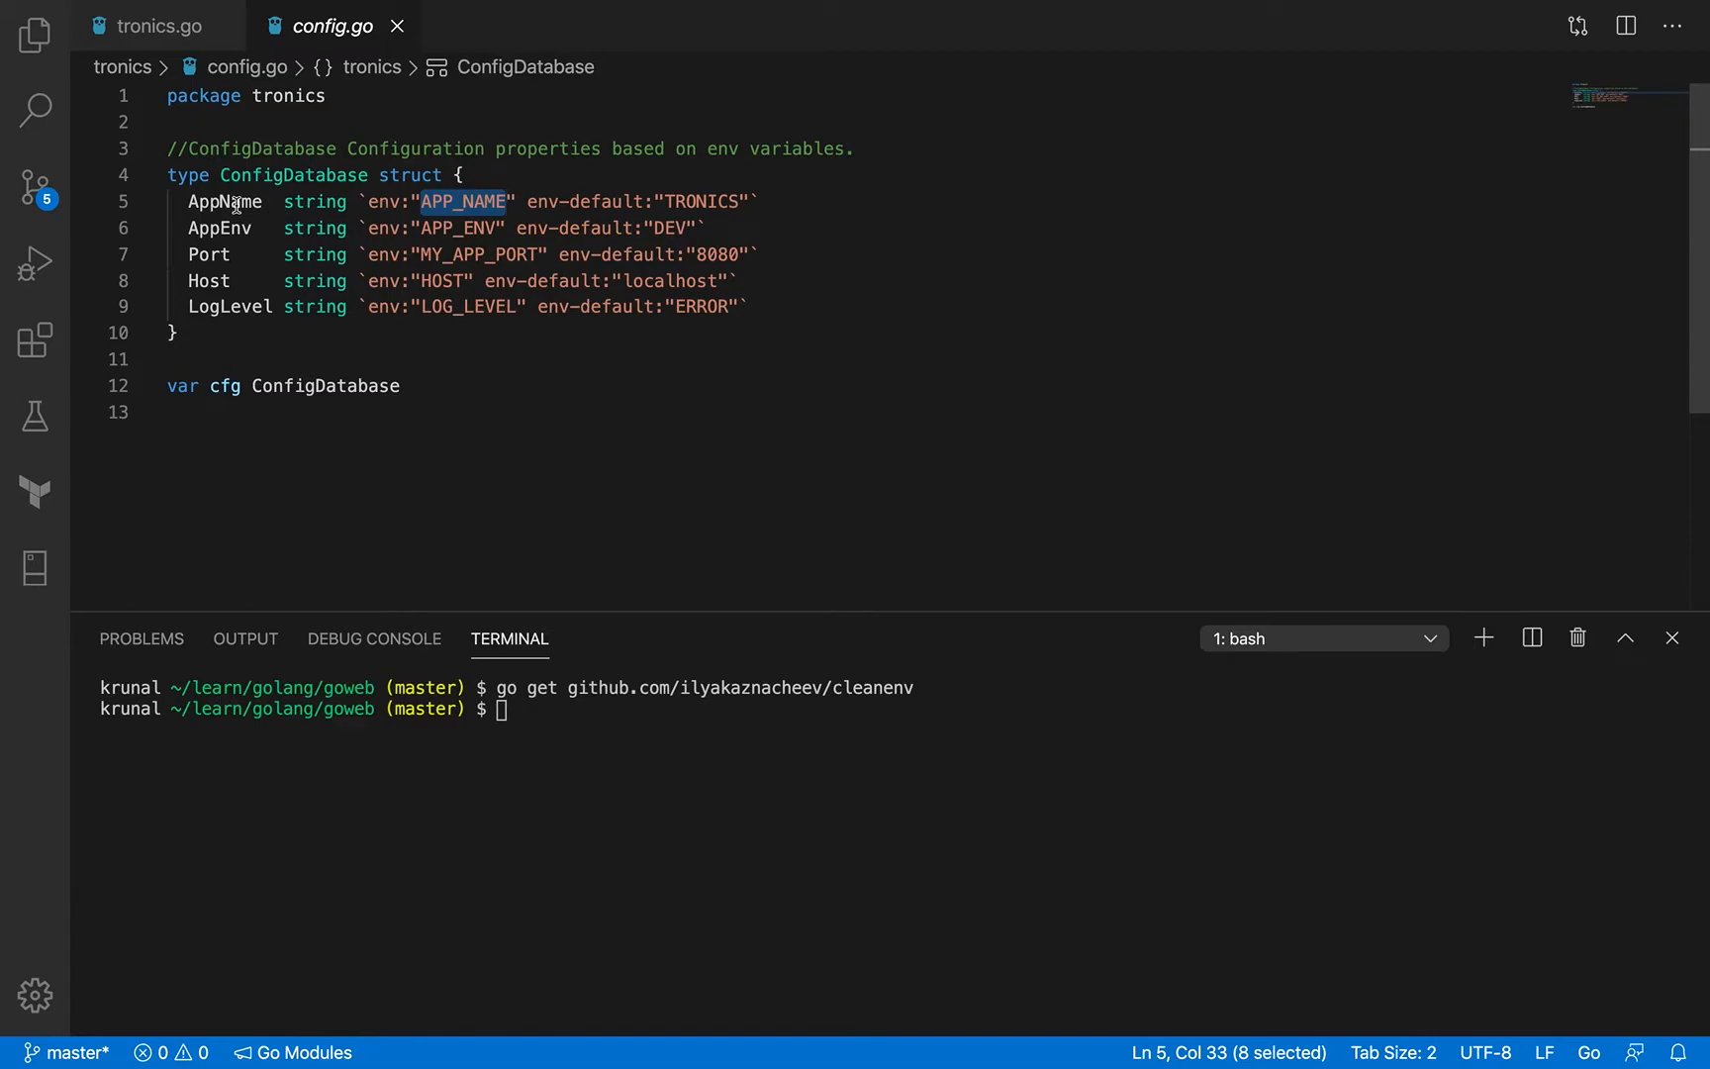
double_click(224, 202)
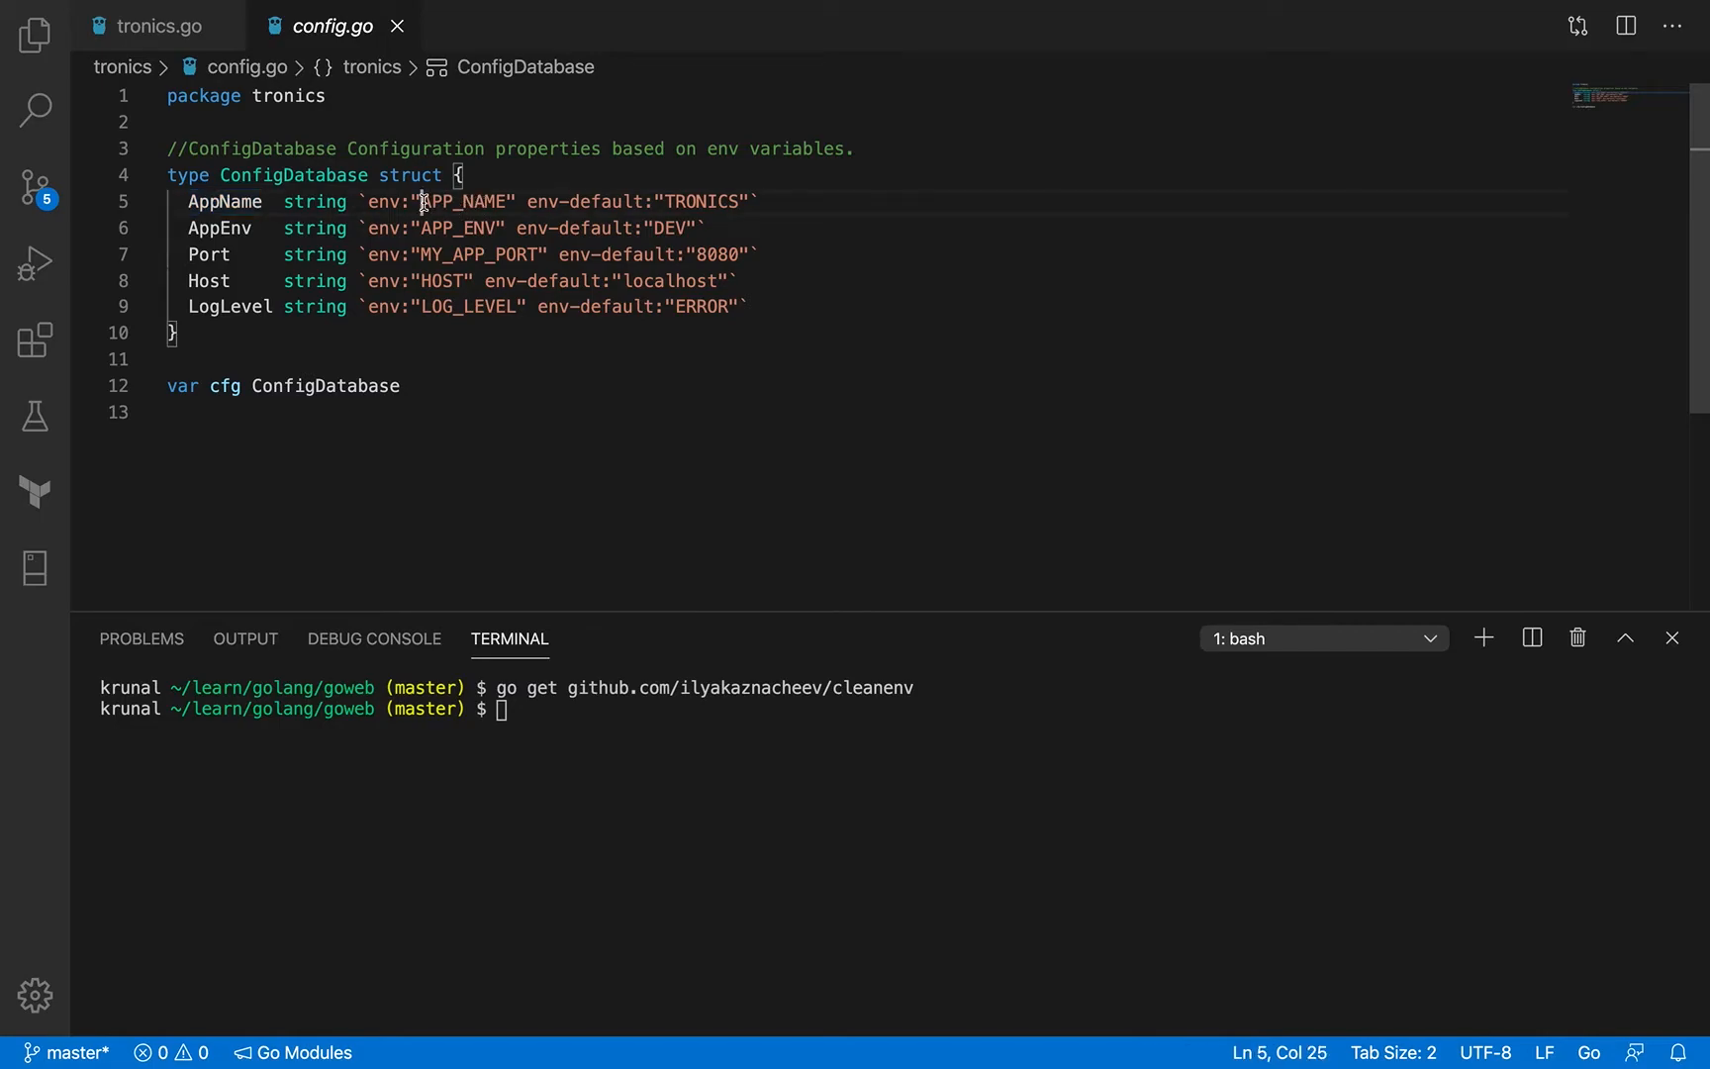
double_click(458, 202)
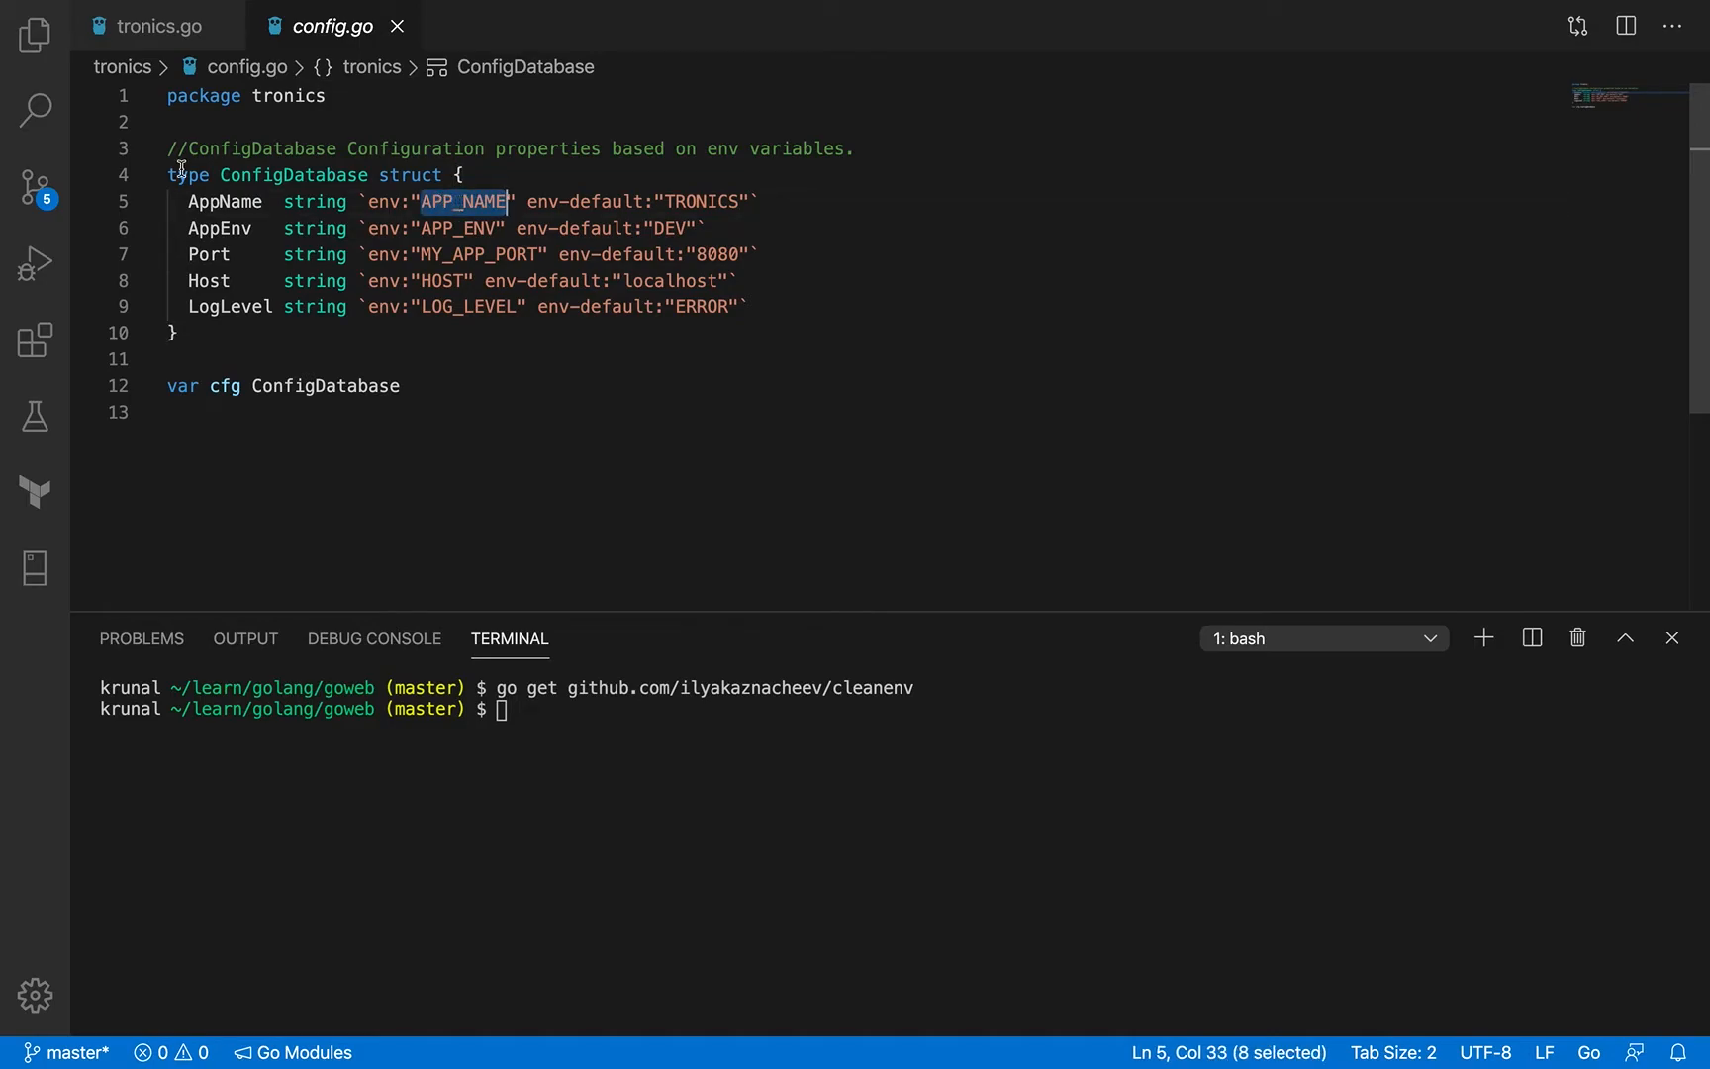
double_click(223, 202)
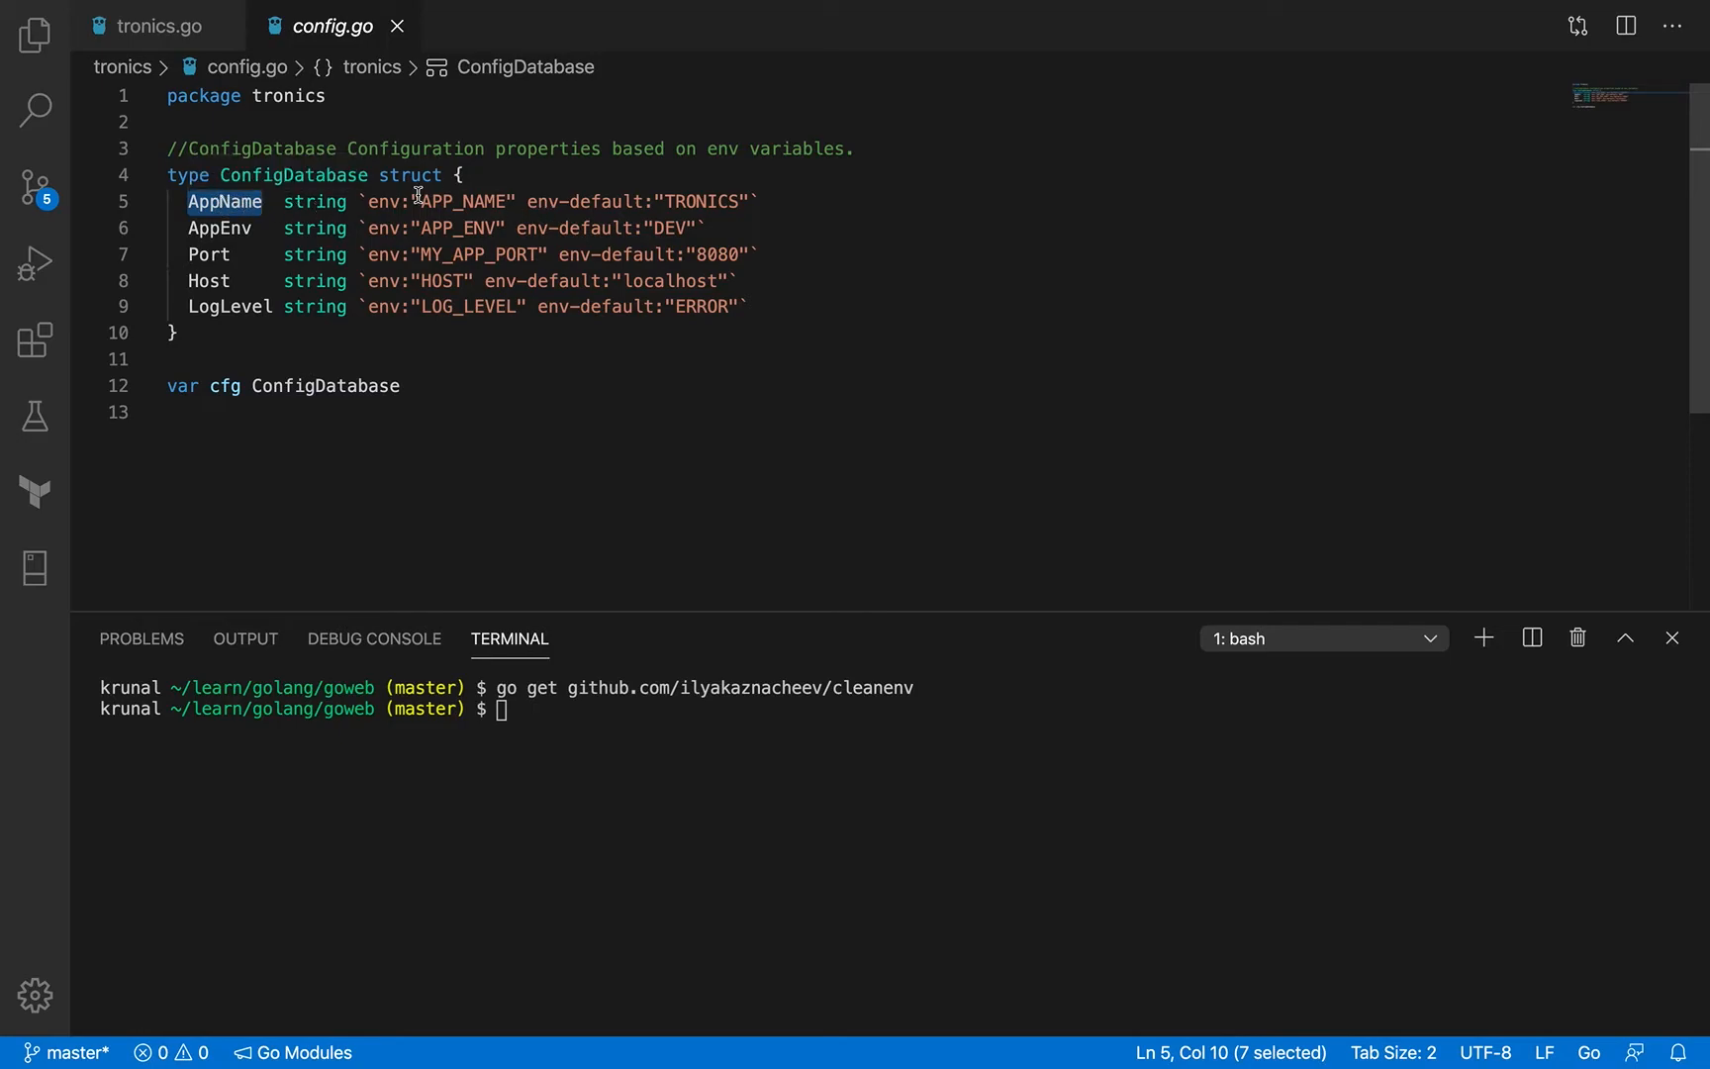
double_click(462, 201)
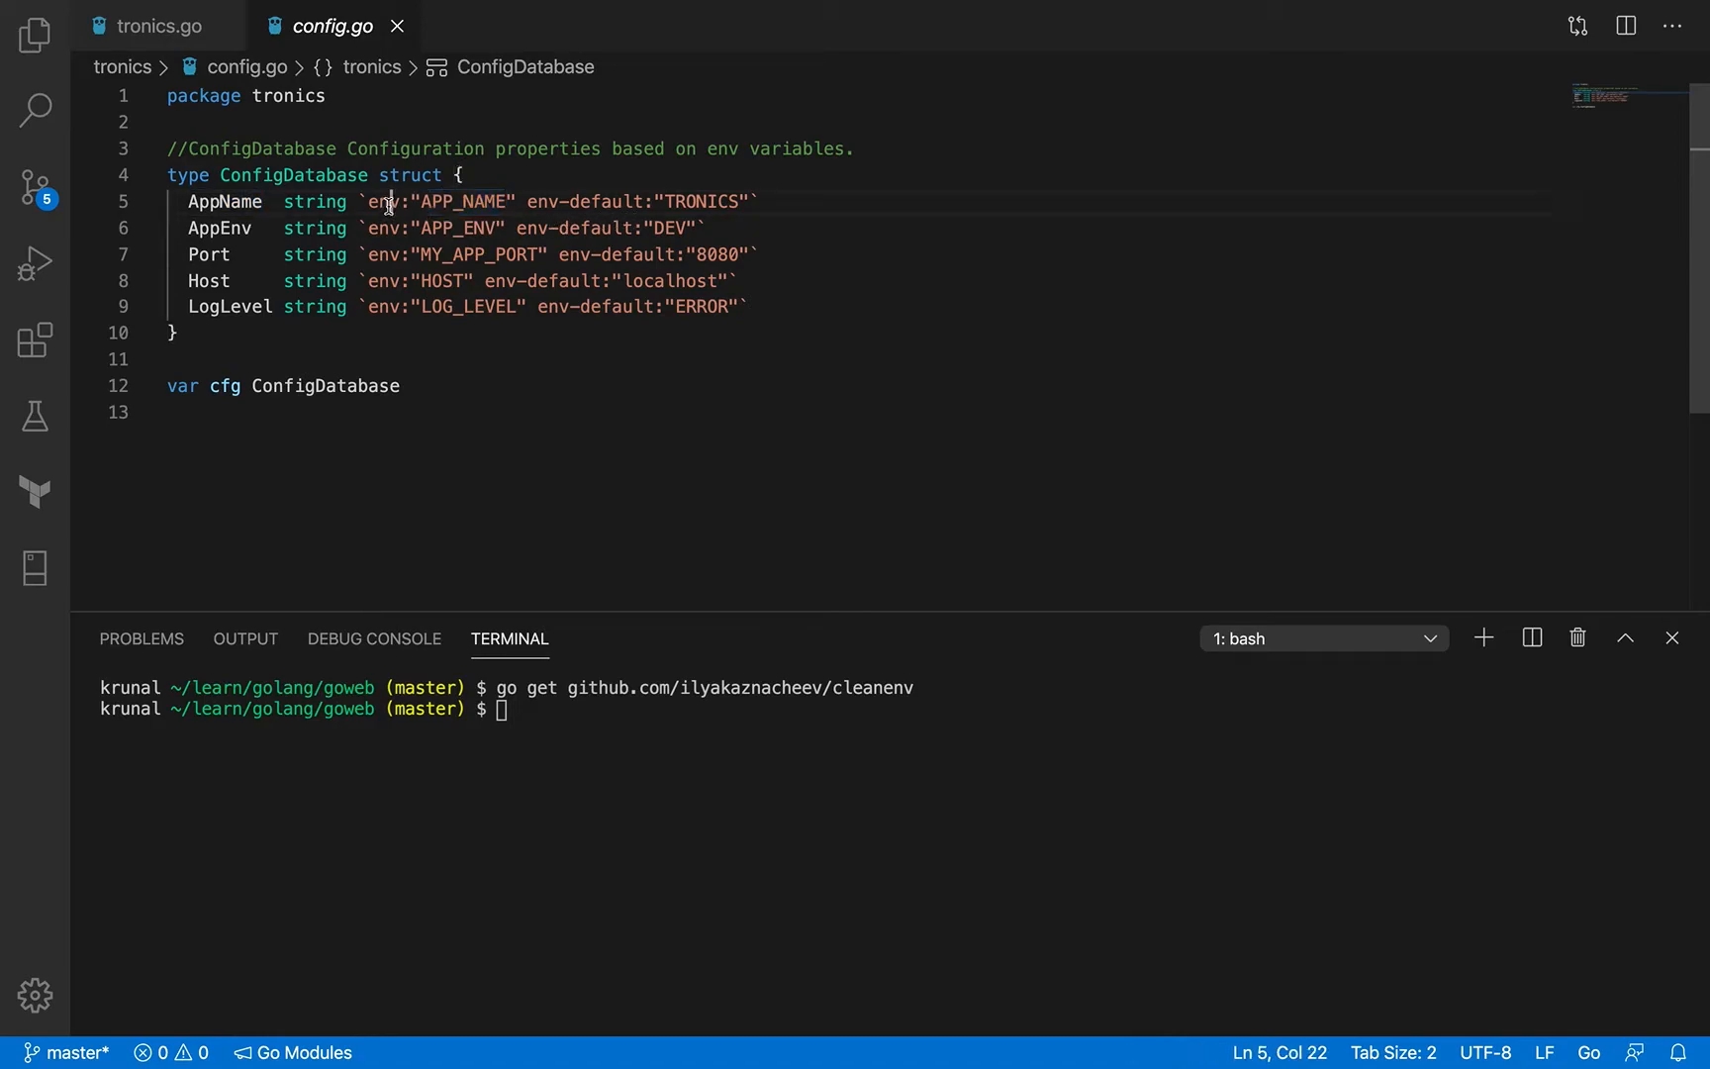
double_click(384, 202)
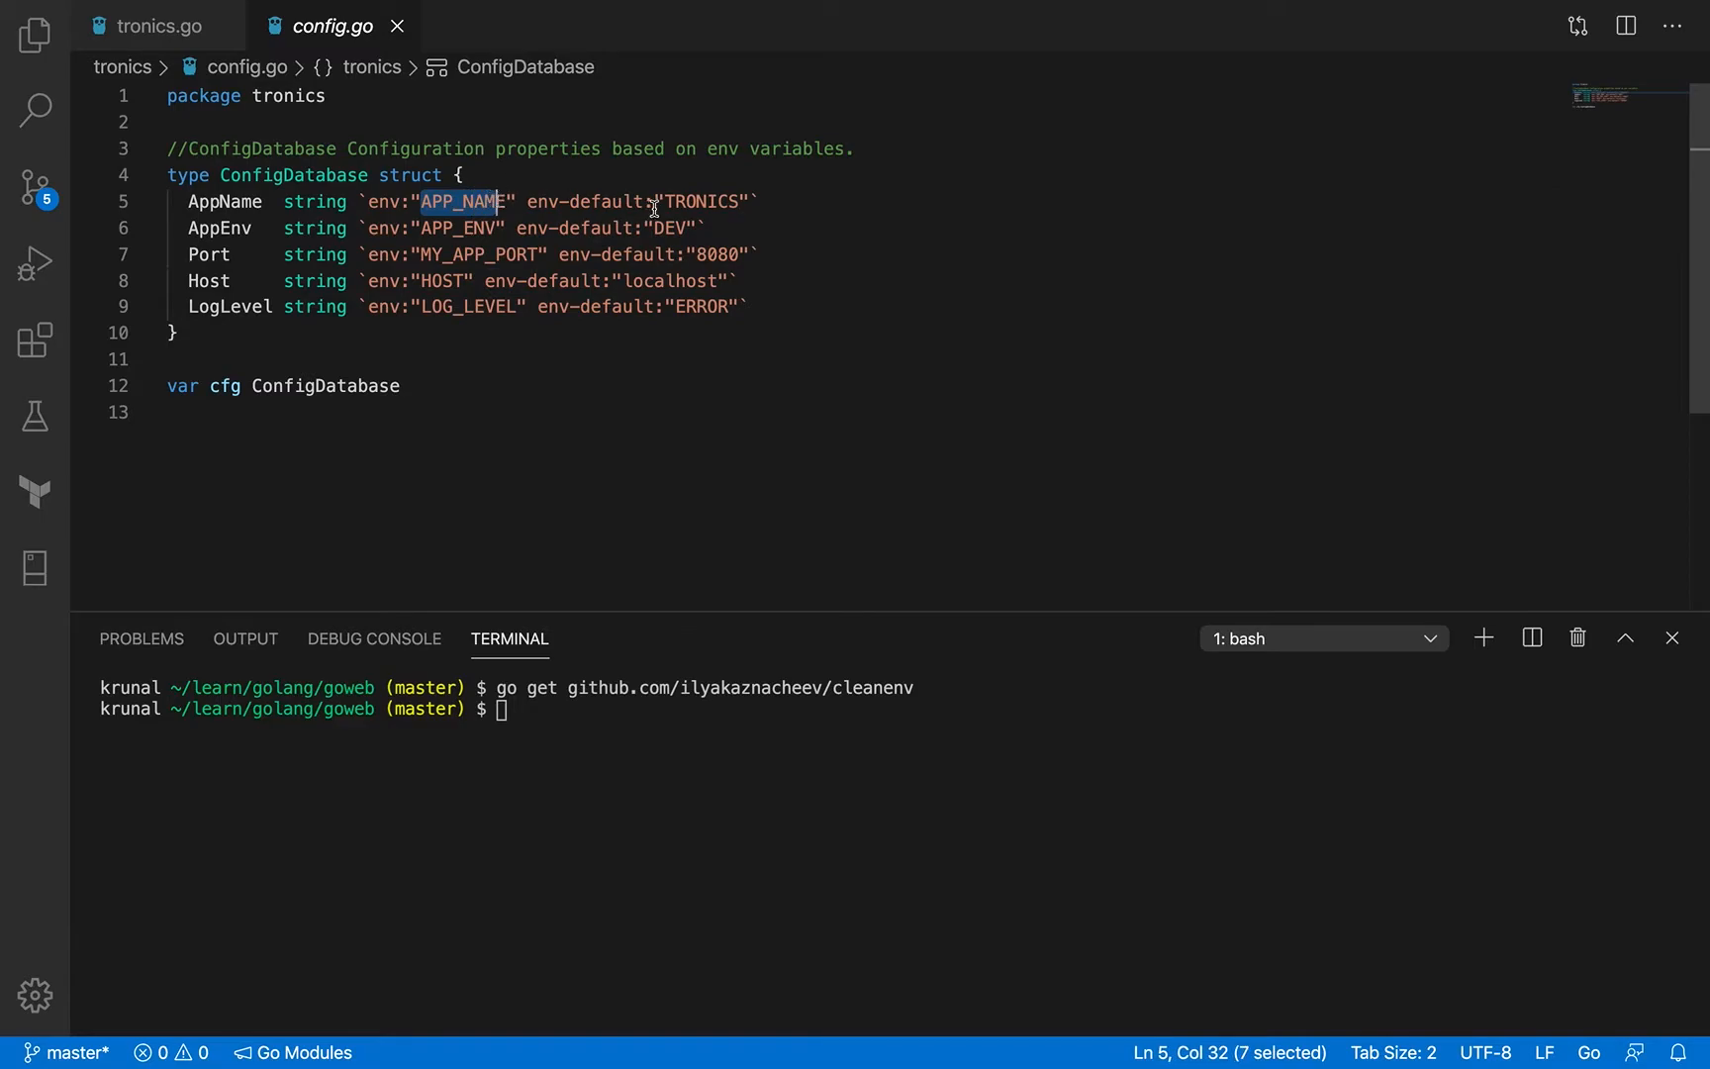
double_click(702, 201)
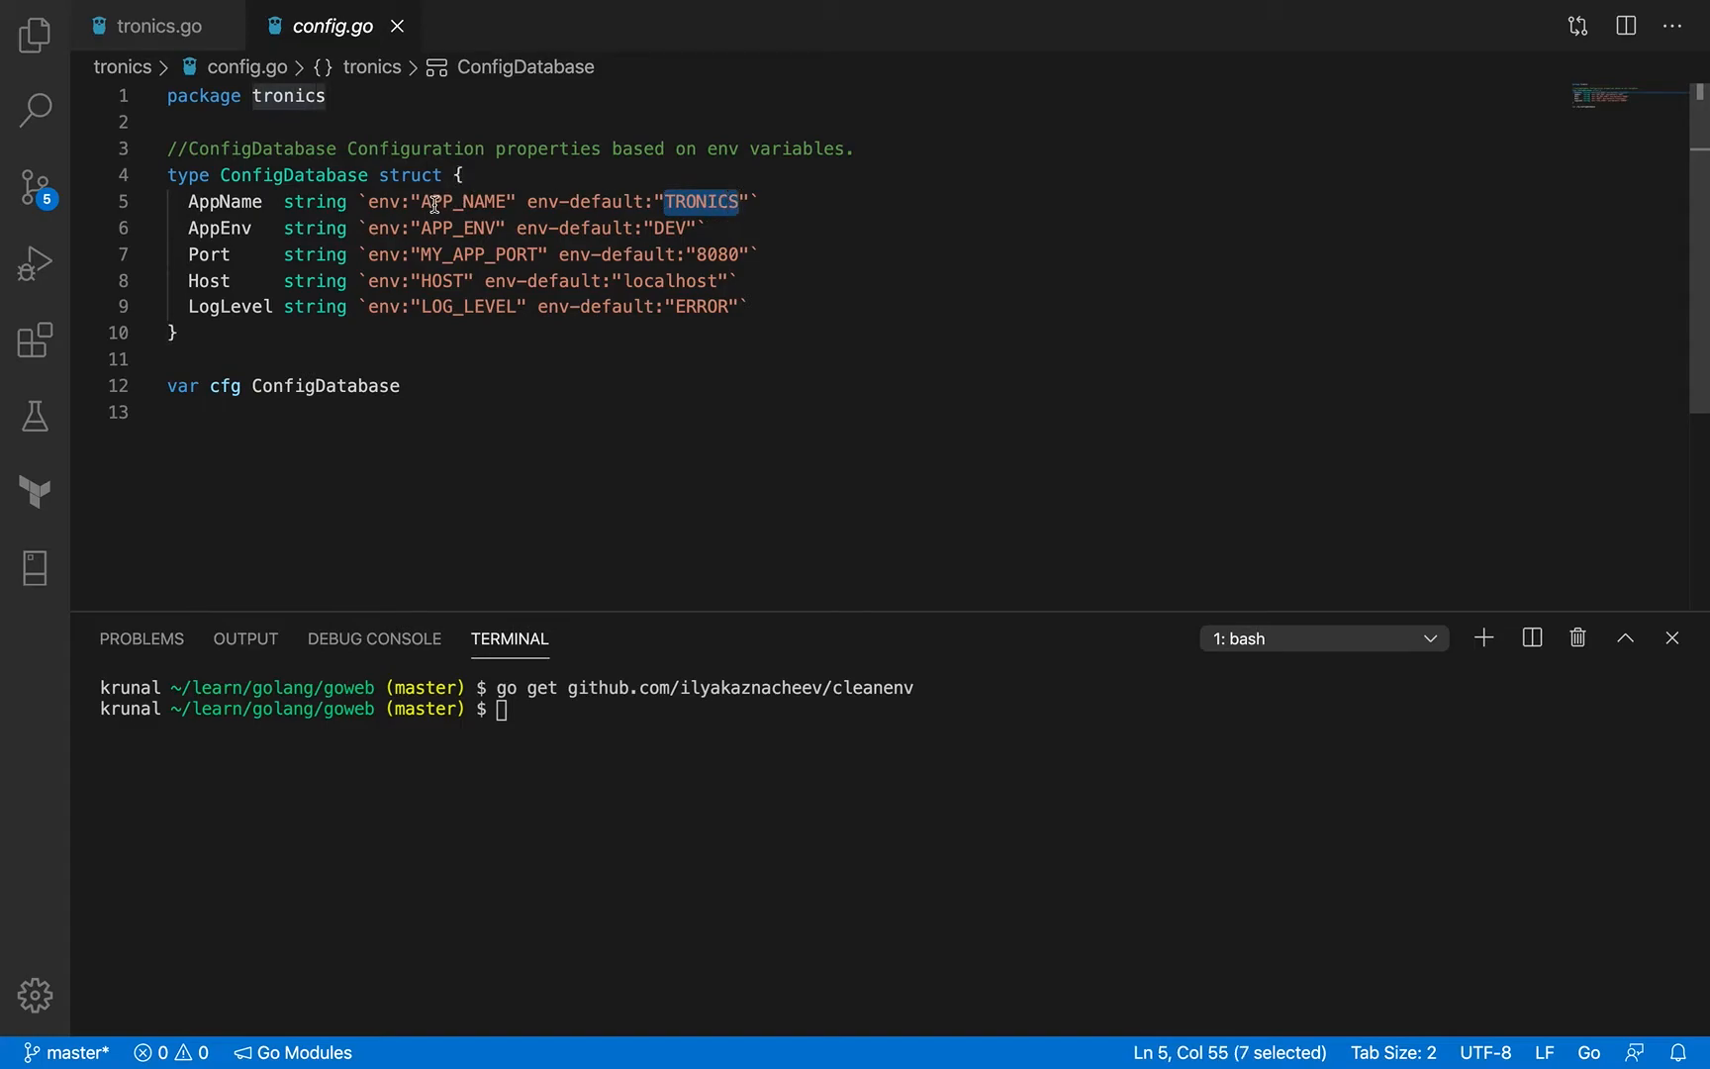
double_click(461, 202)
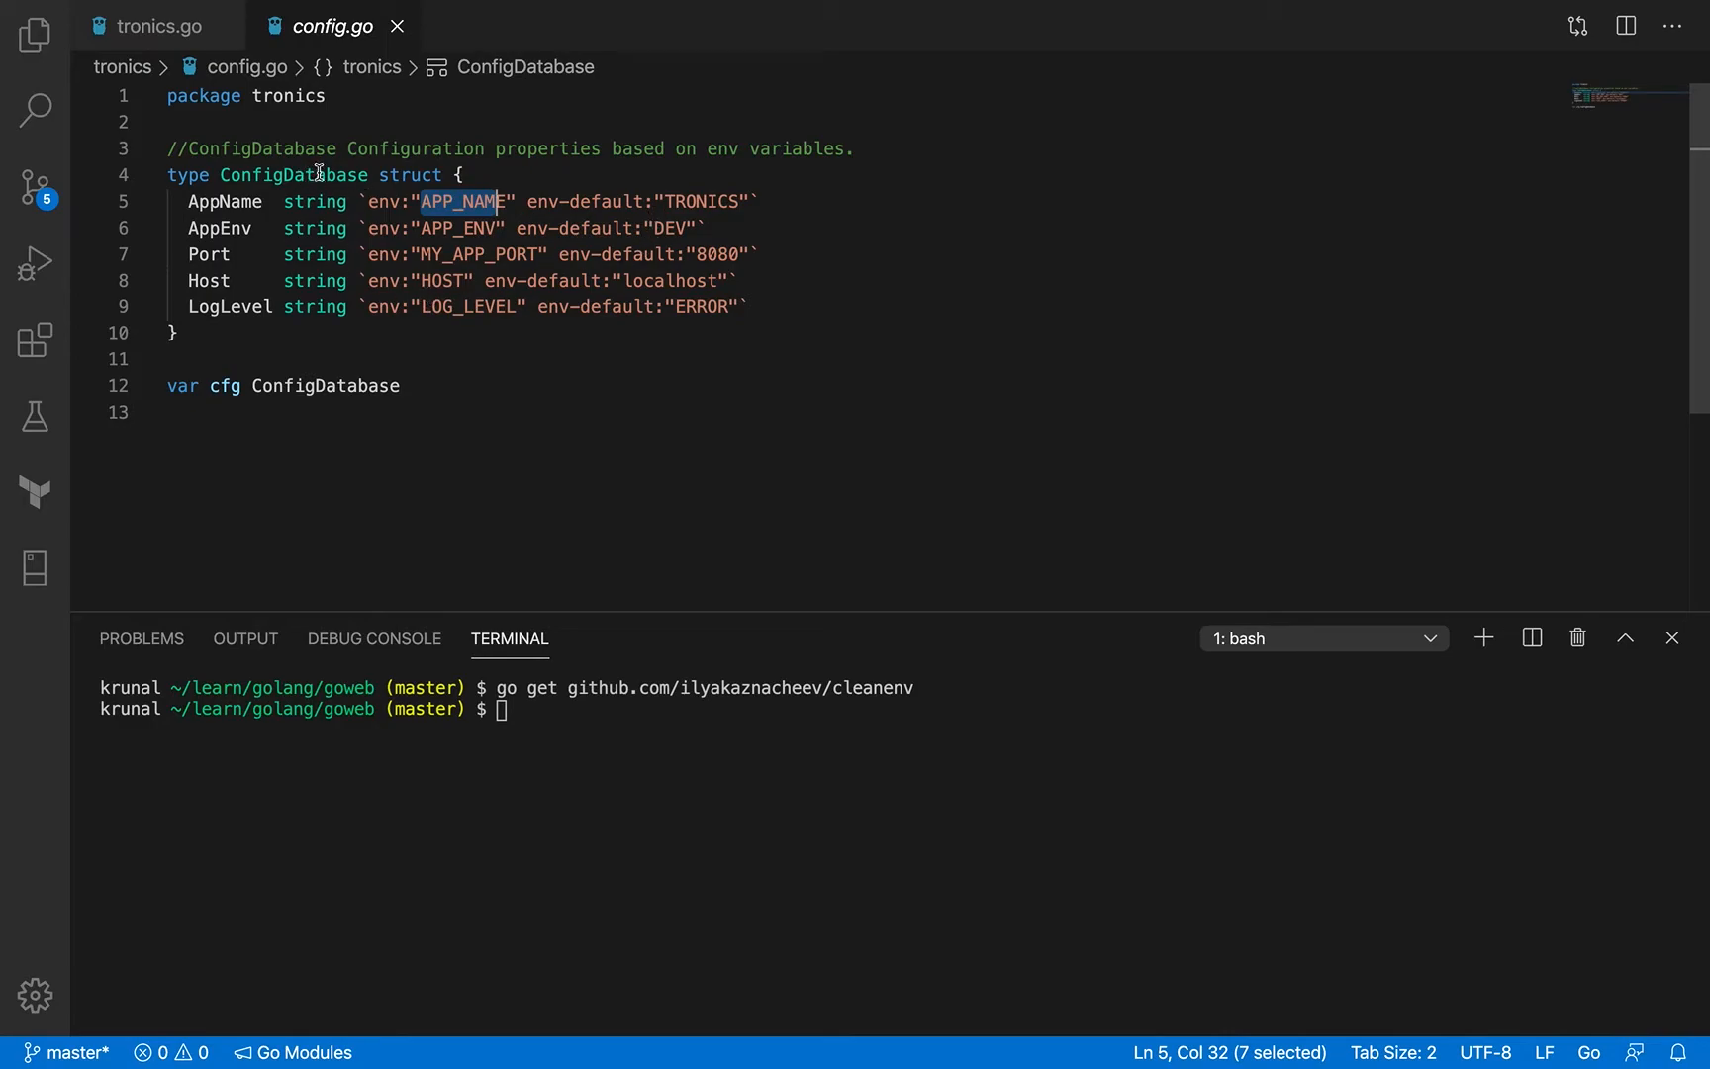
mouse_move(400, 228)
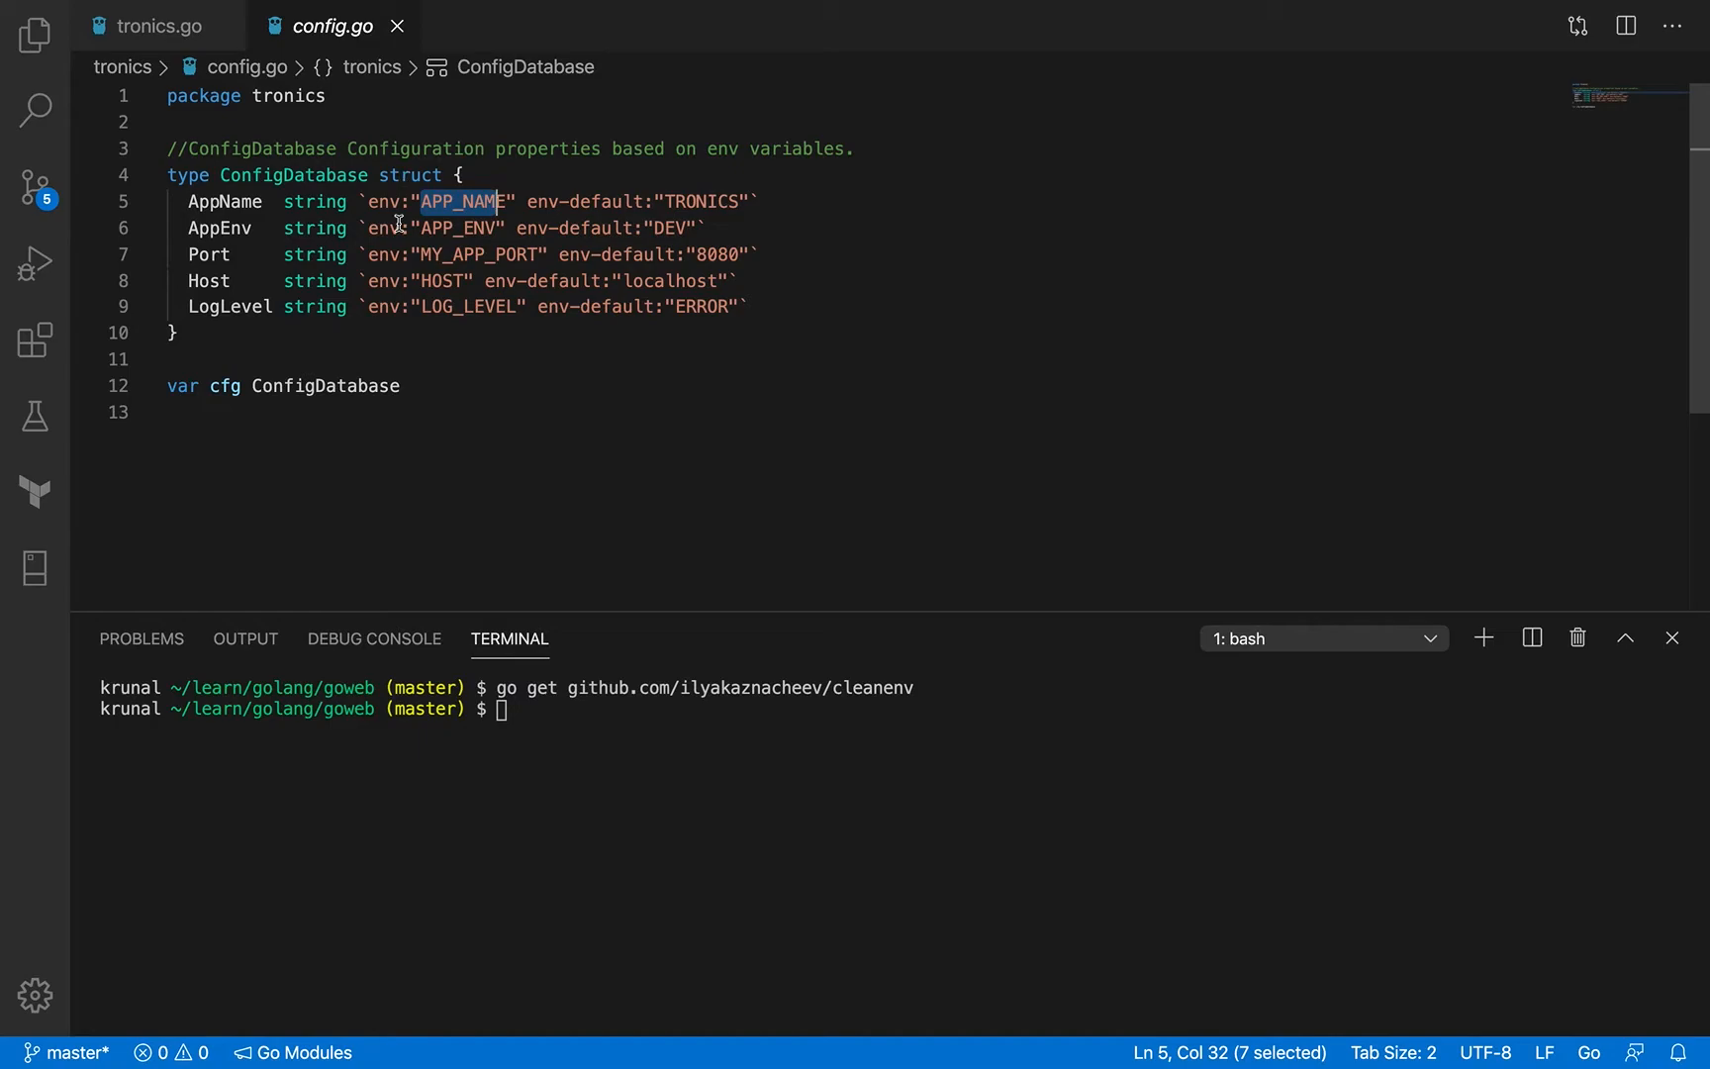
mouse_move(383, 238)
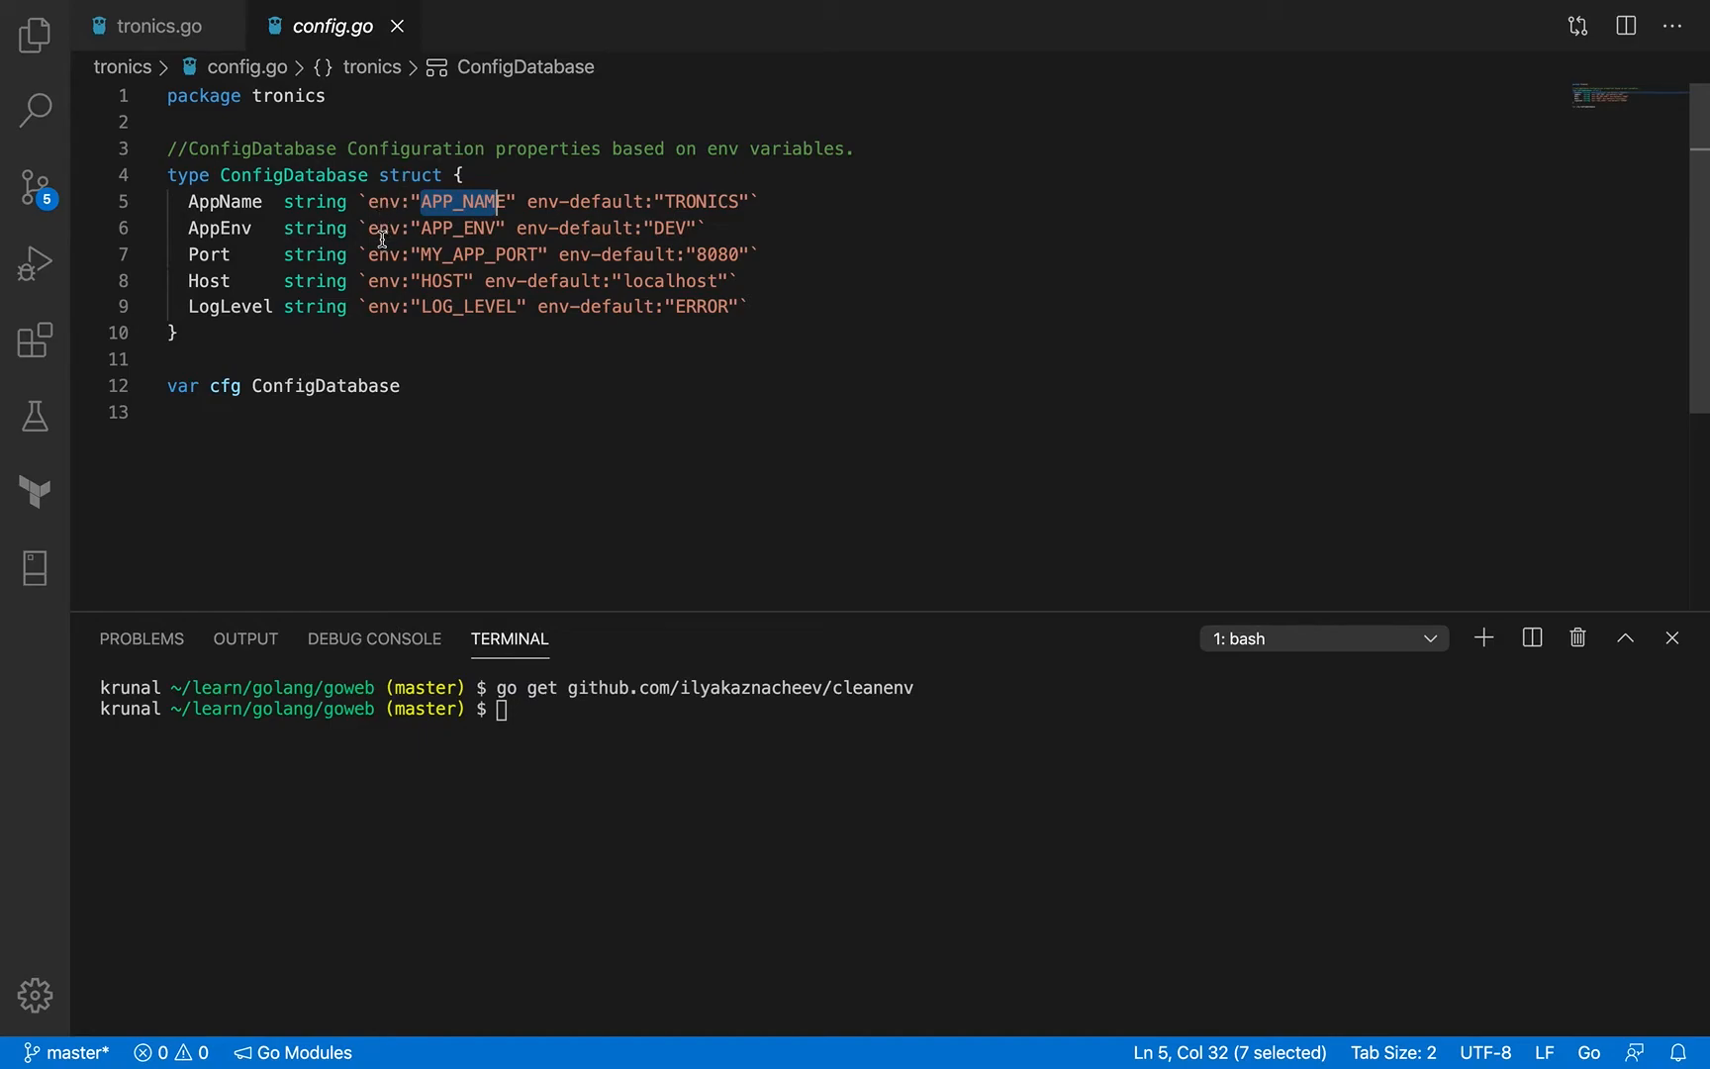
drag(498, 202, 749, 201)
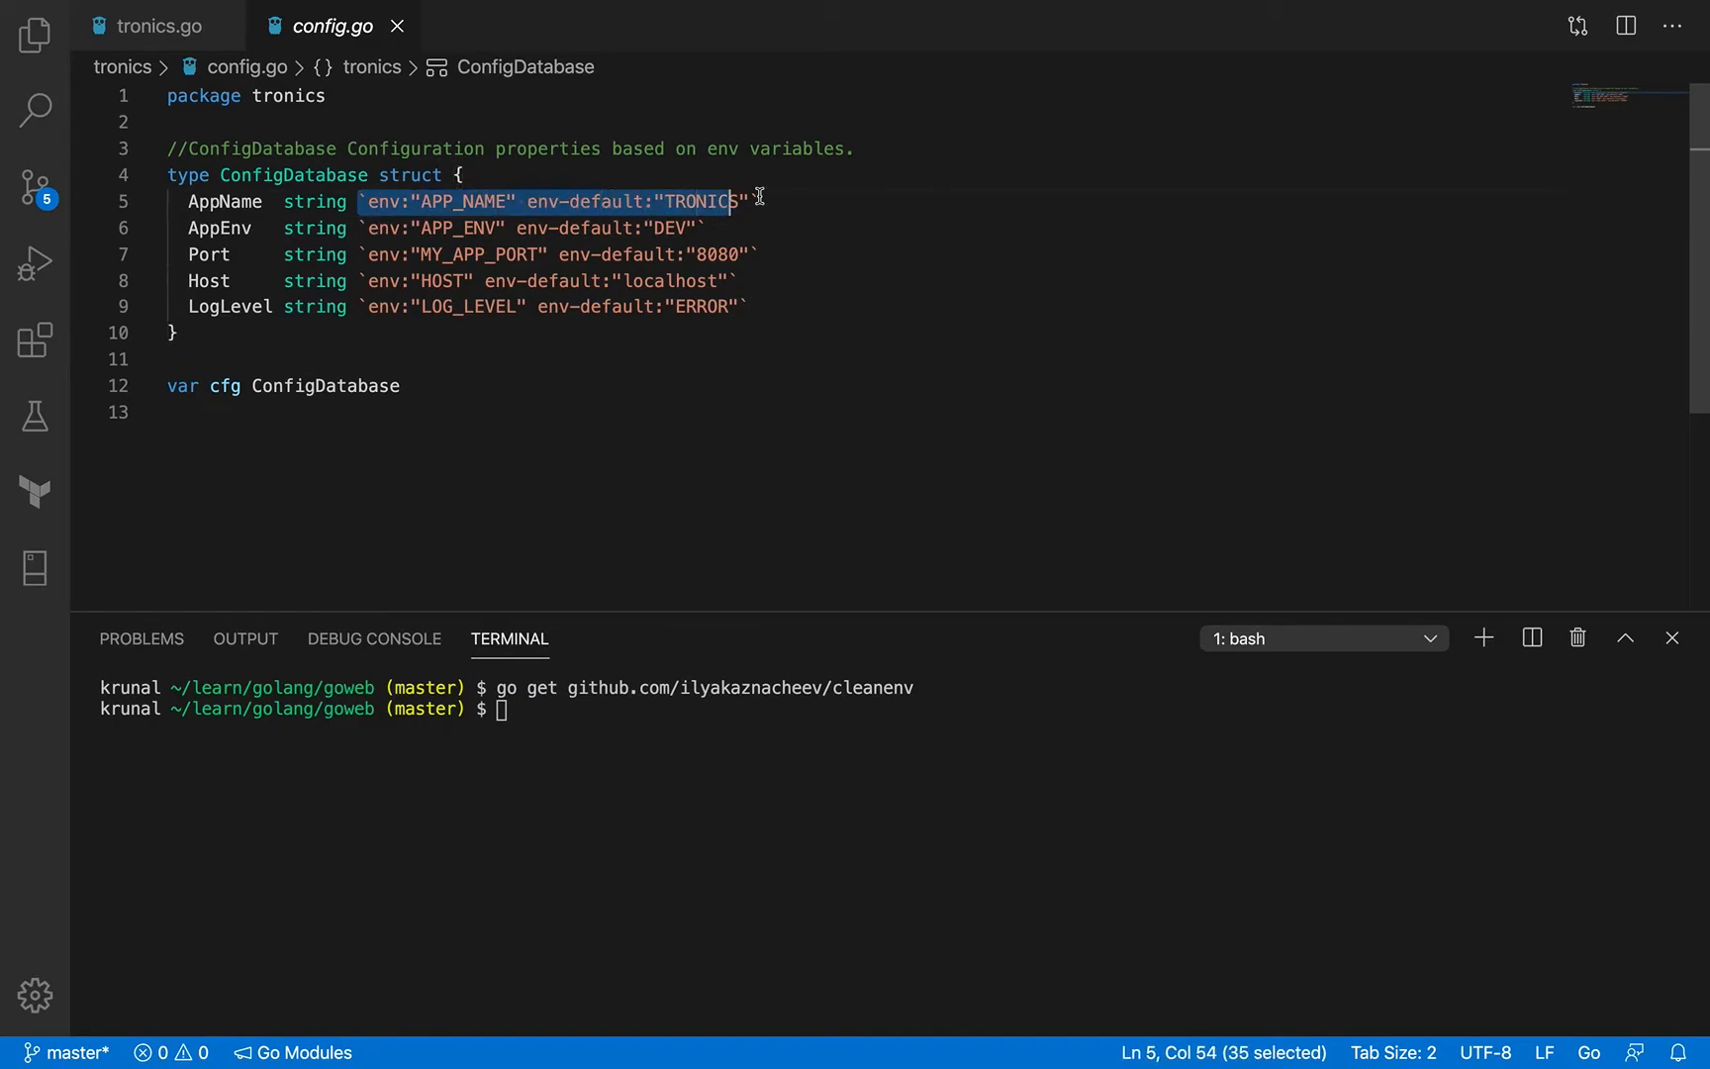
drag(719, 202, 752, 202)
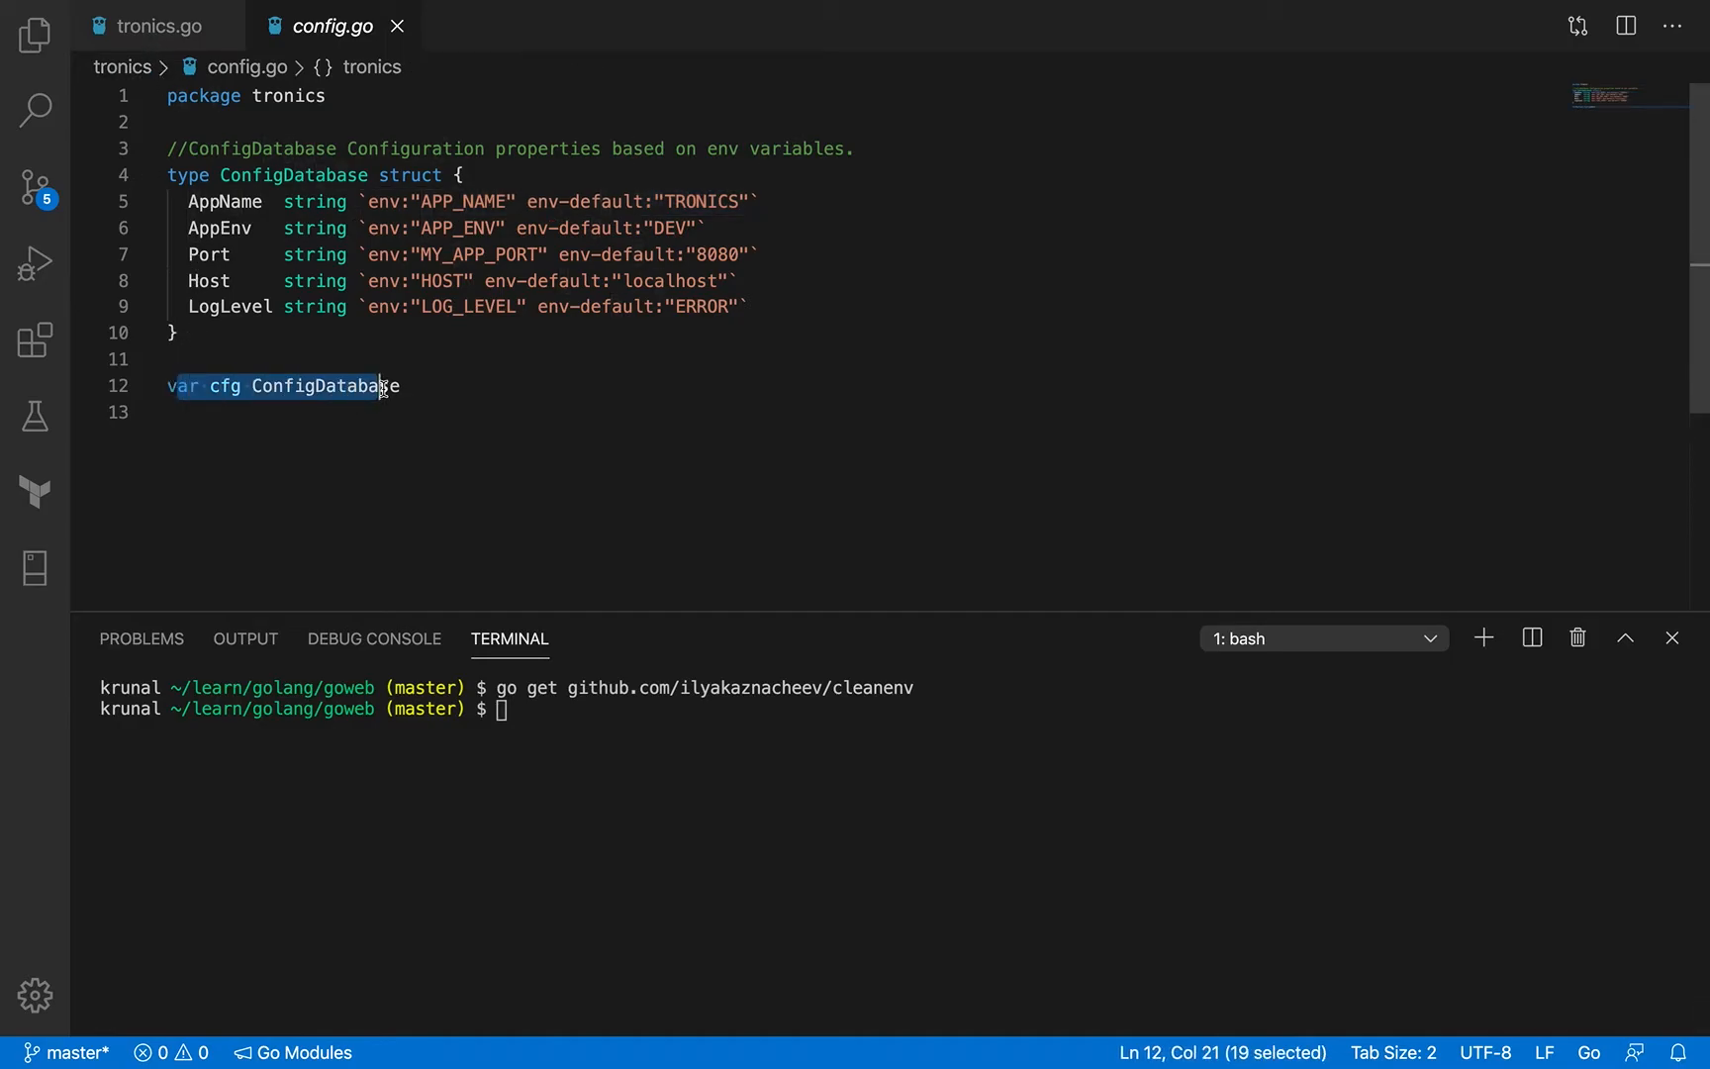
double_click(325, 386)
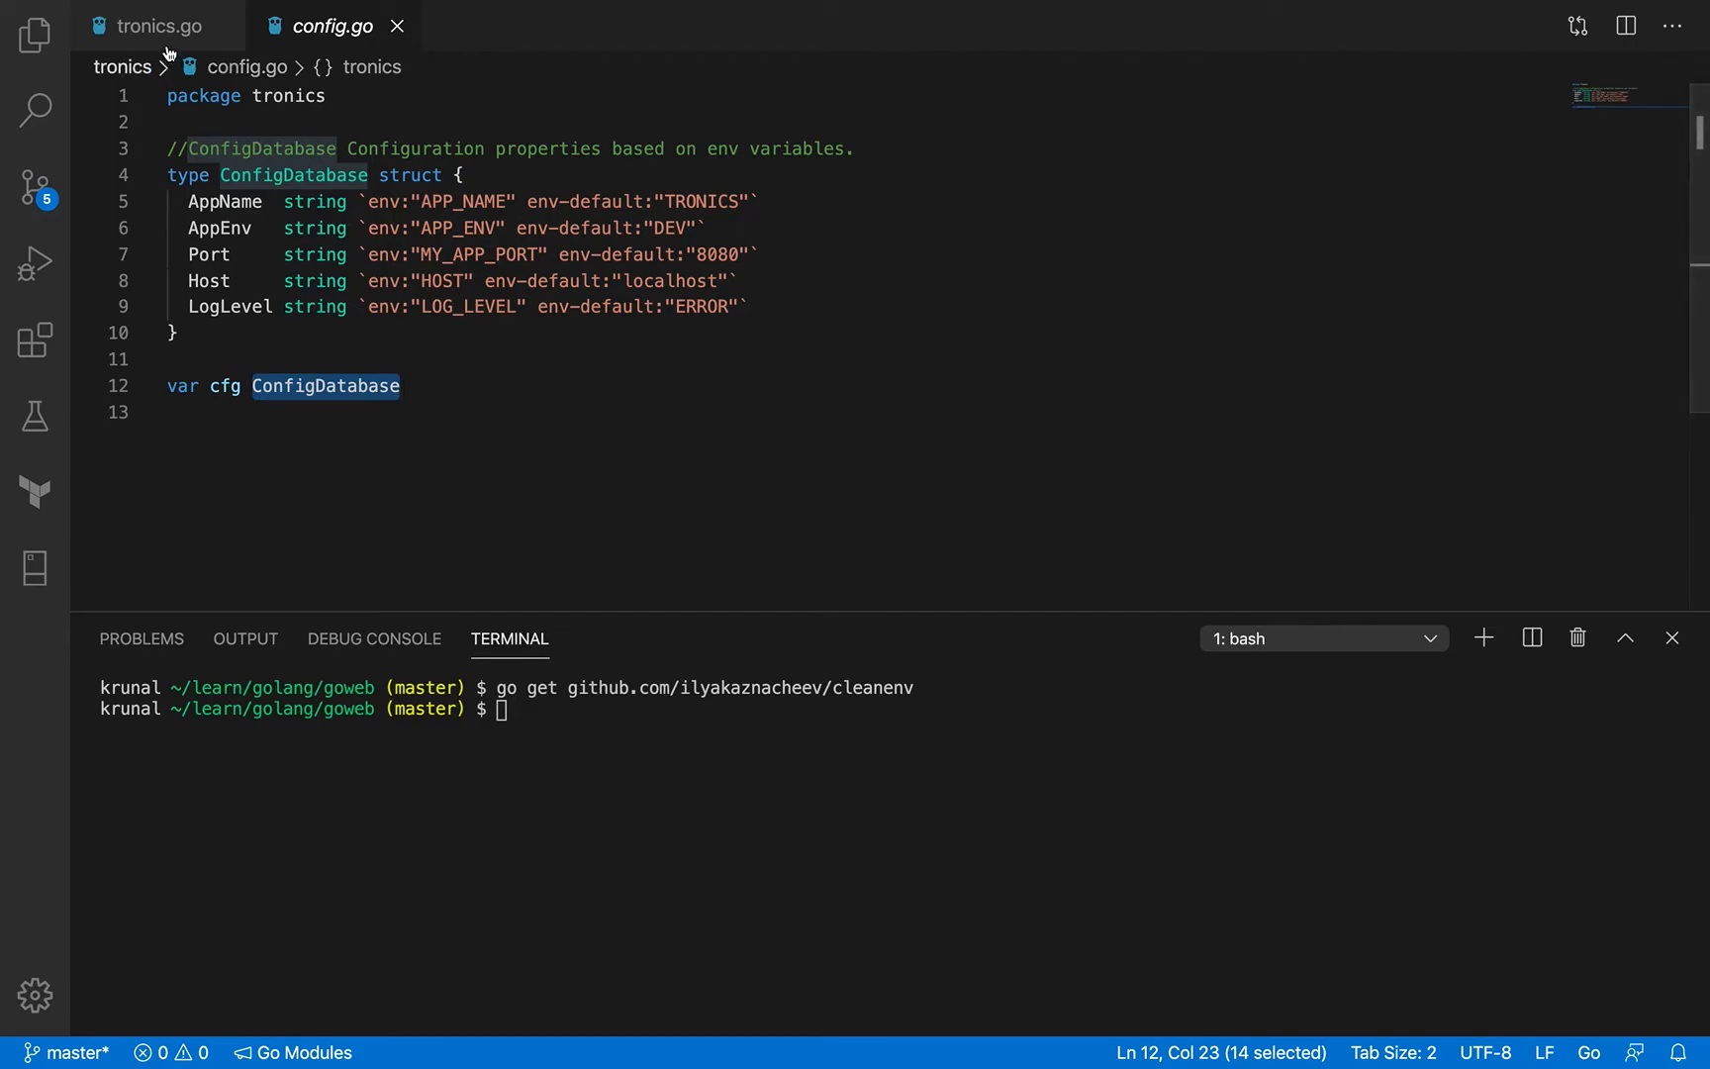
mouse_move(183, 52)
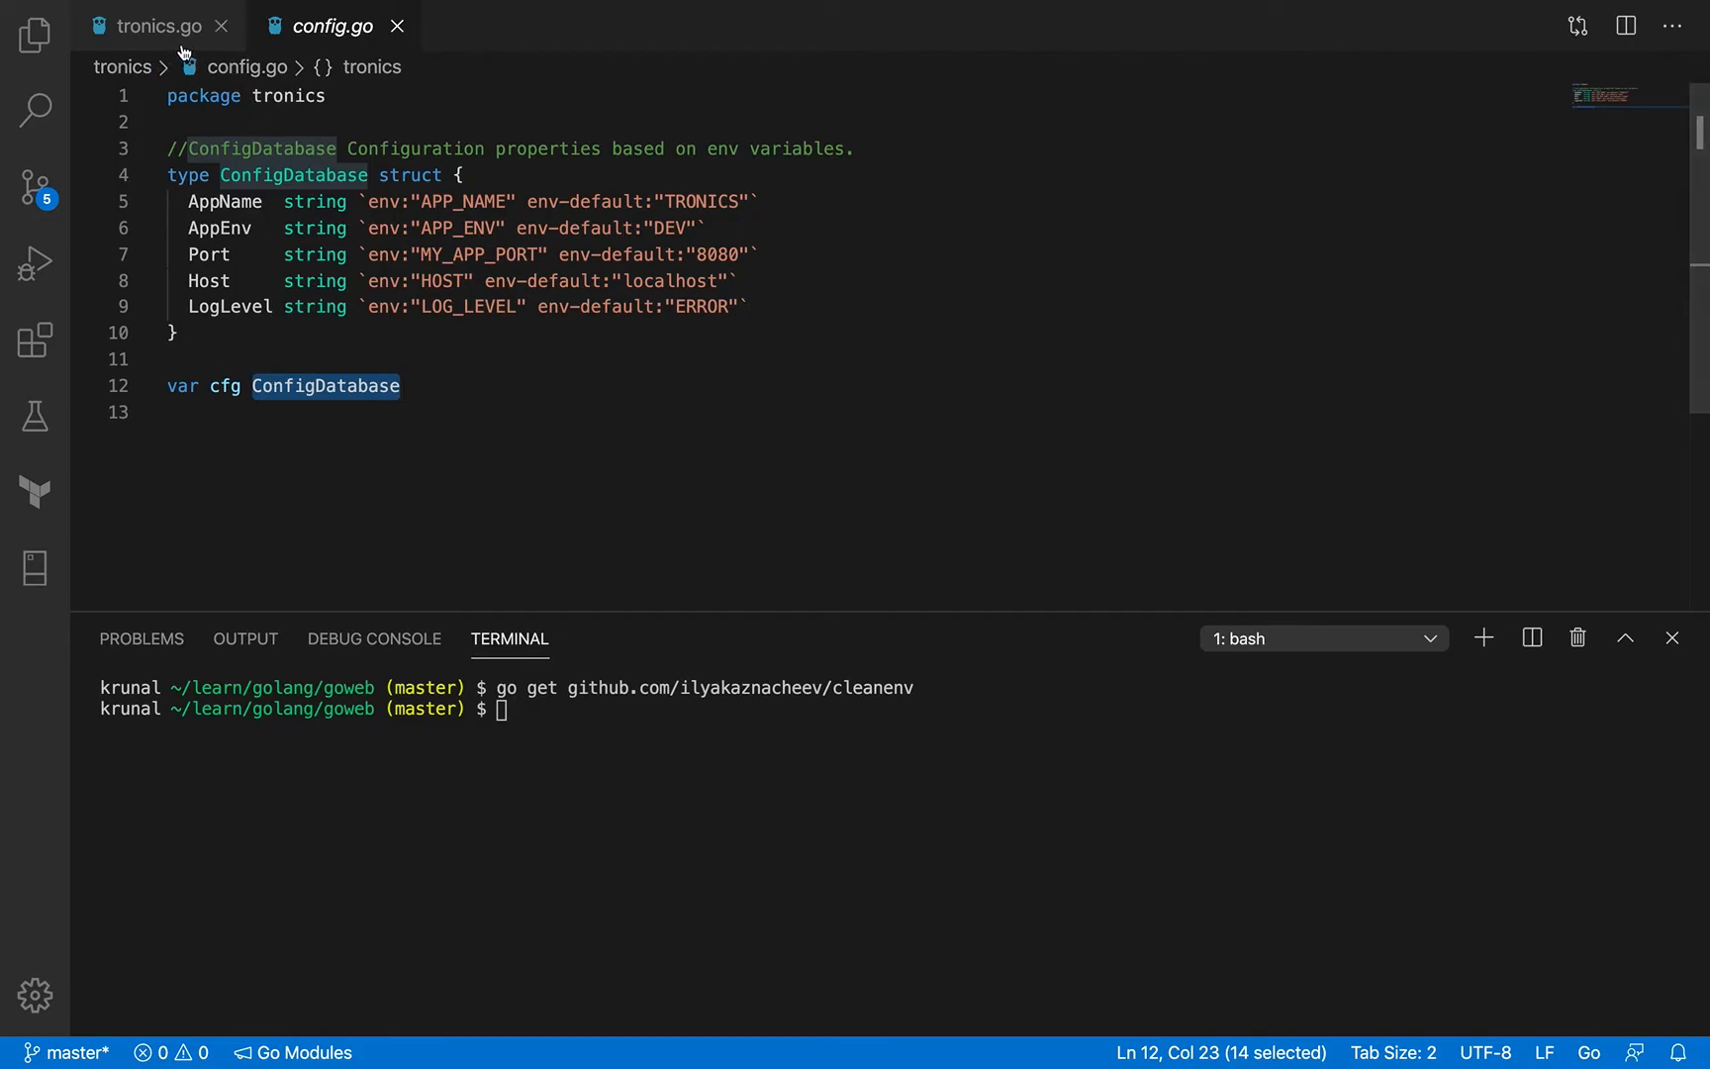
Switch to tronics.go and inspect the init function
click(161, 25)
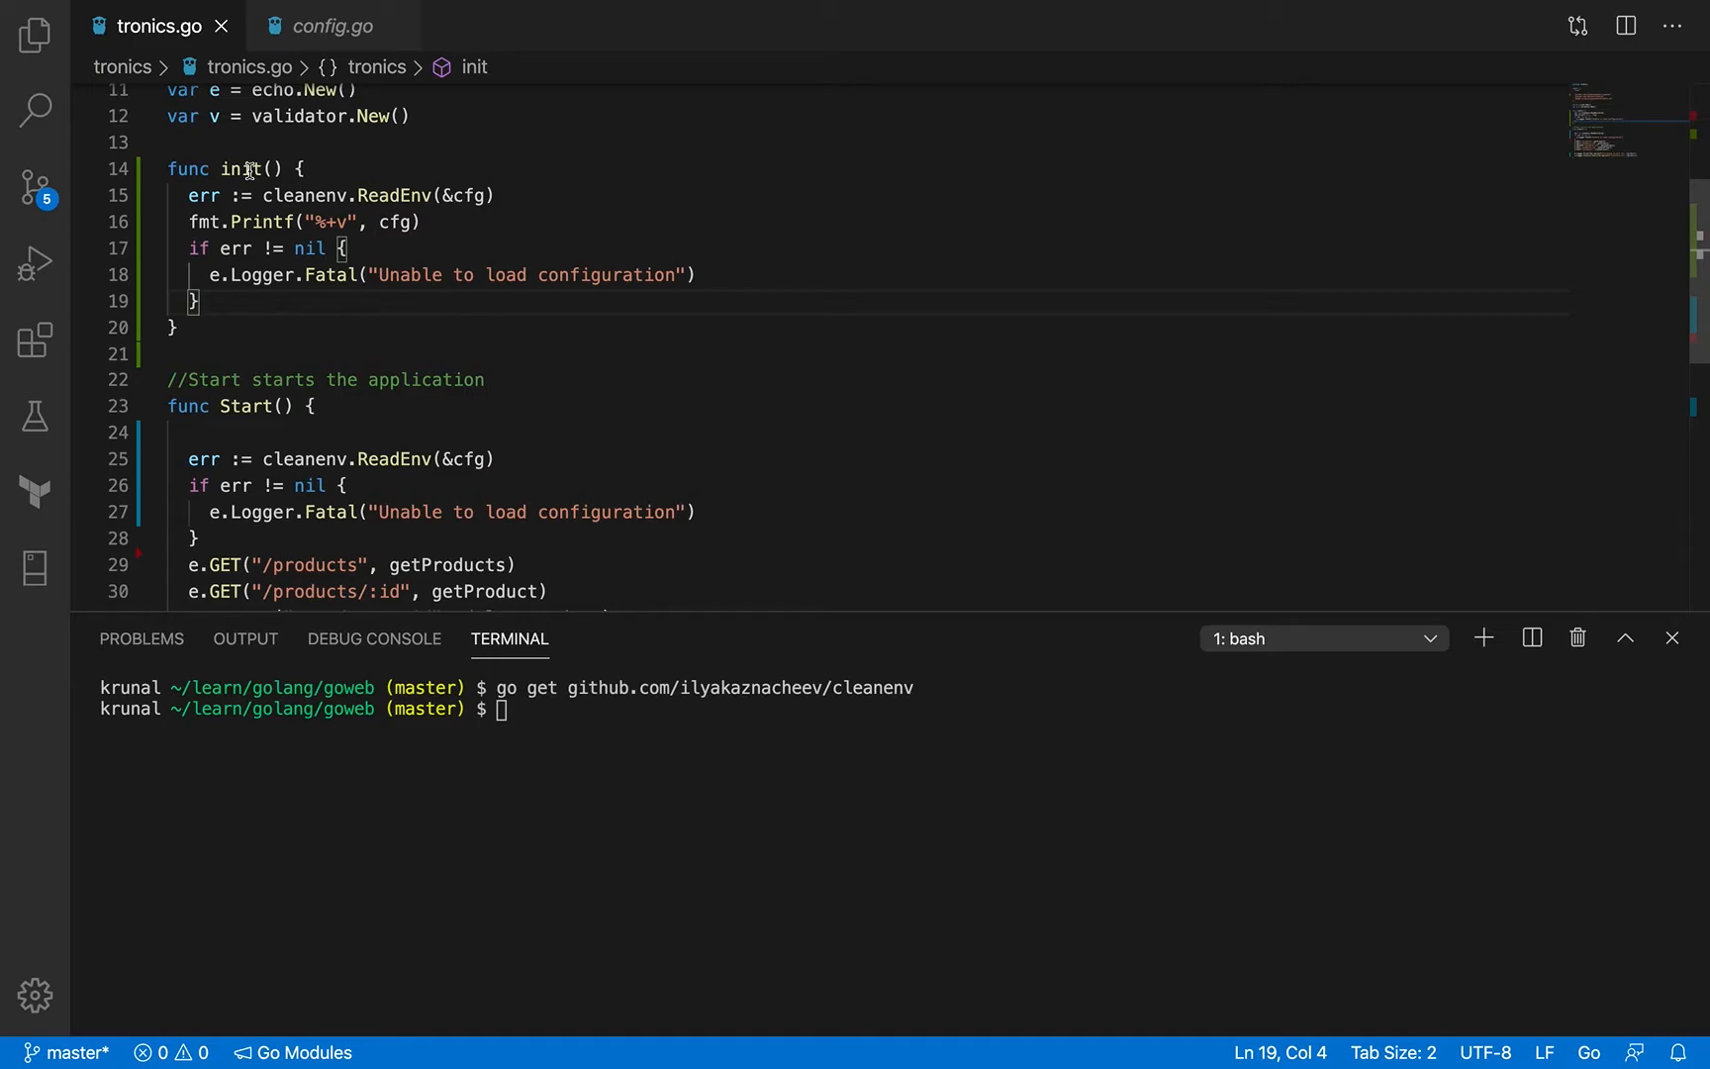
mouse_move(247, 169)
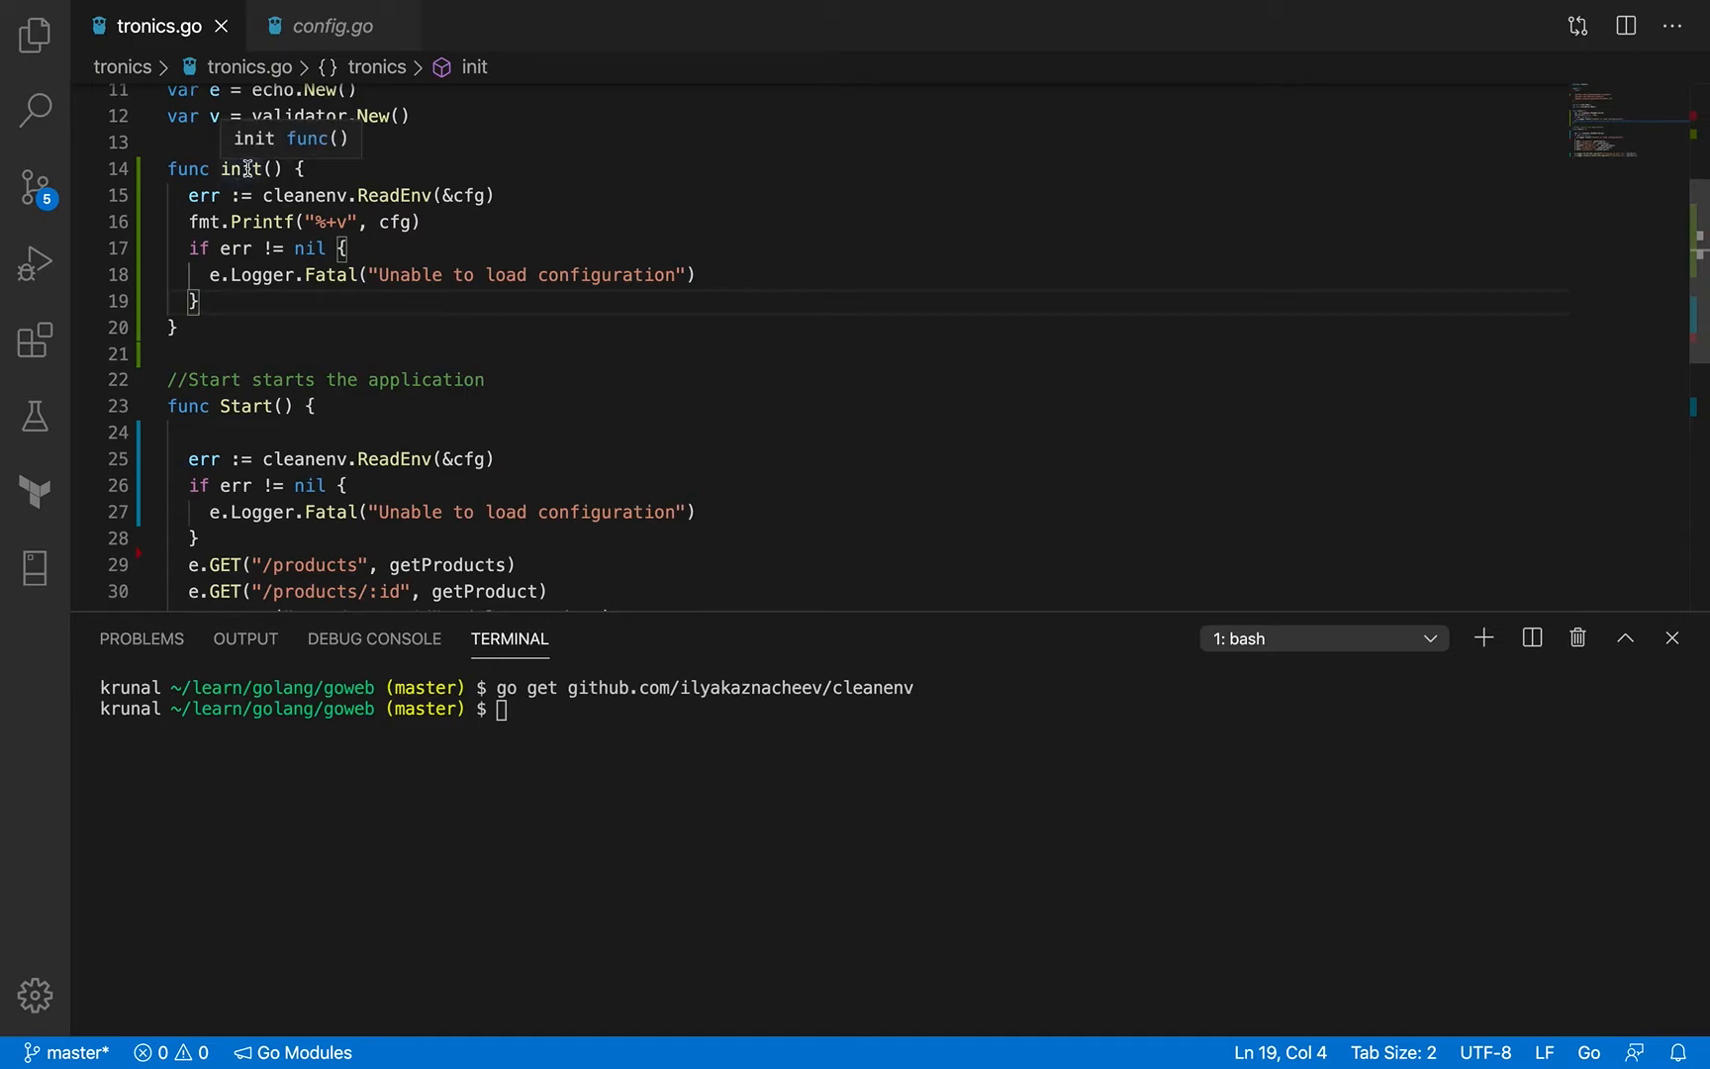
double_click(239, 169)
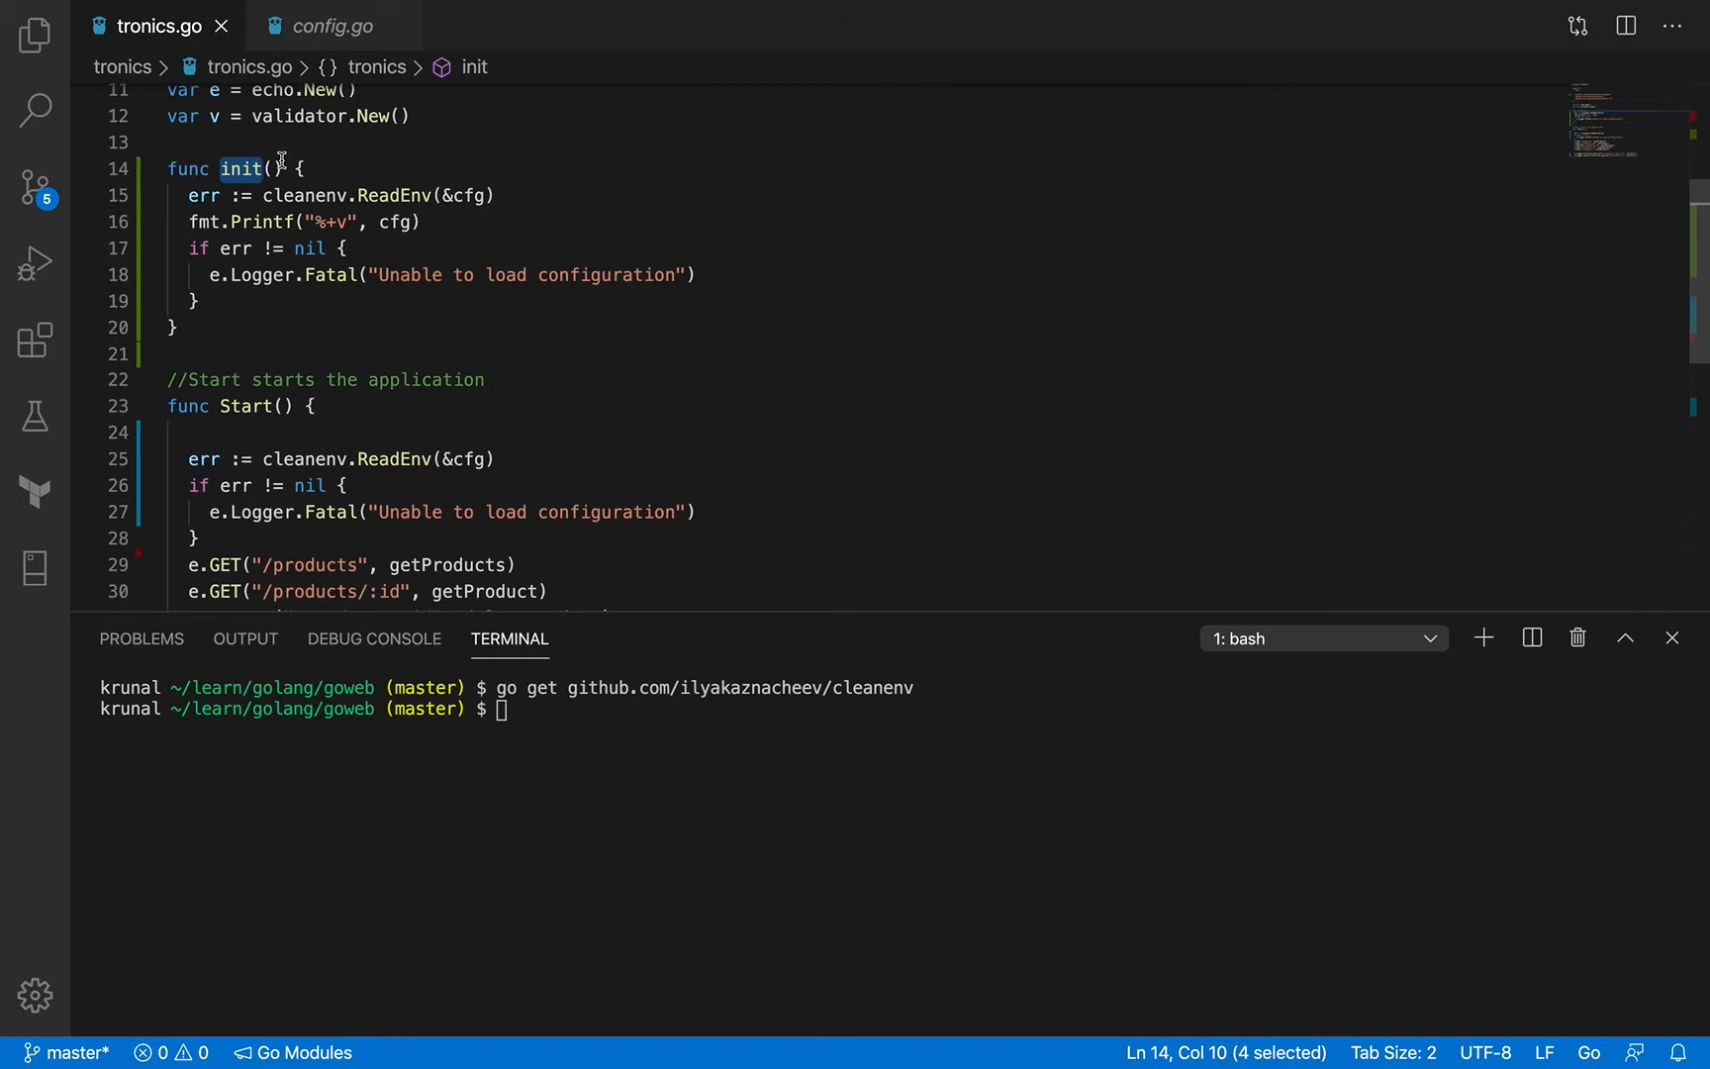
mouse_move(327, 171)
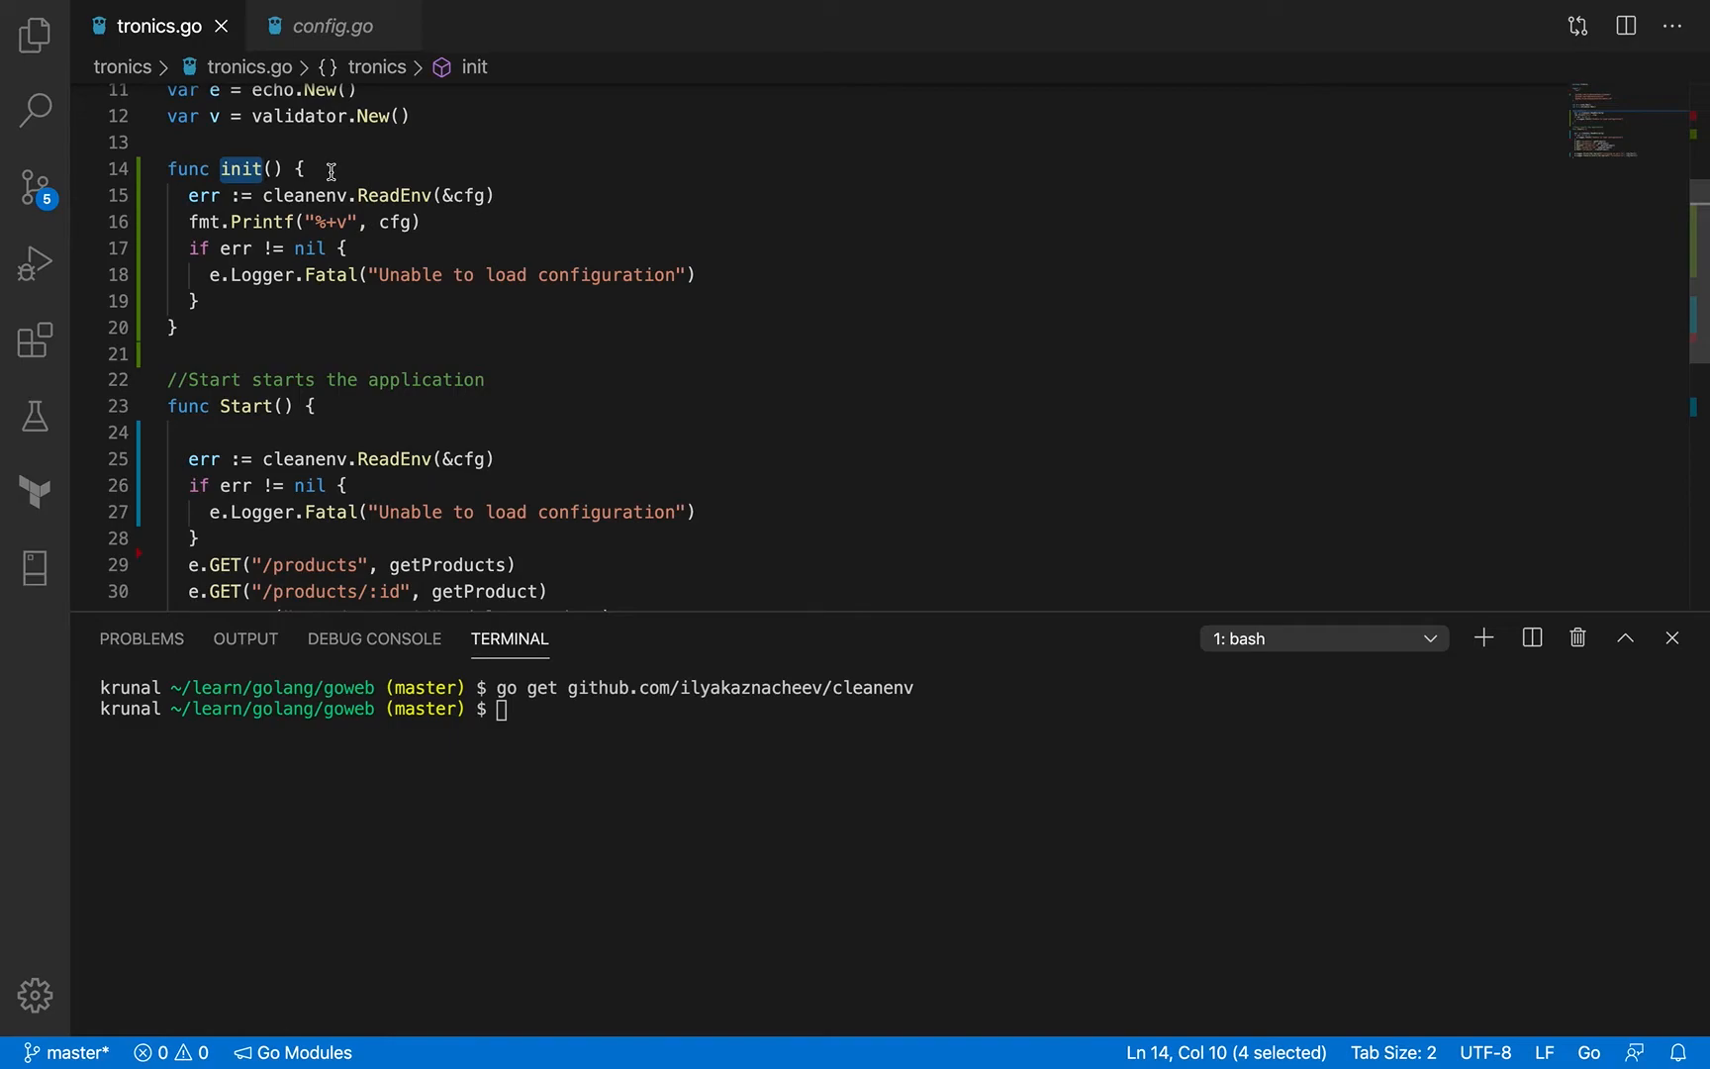
mouse_move(391, 195)
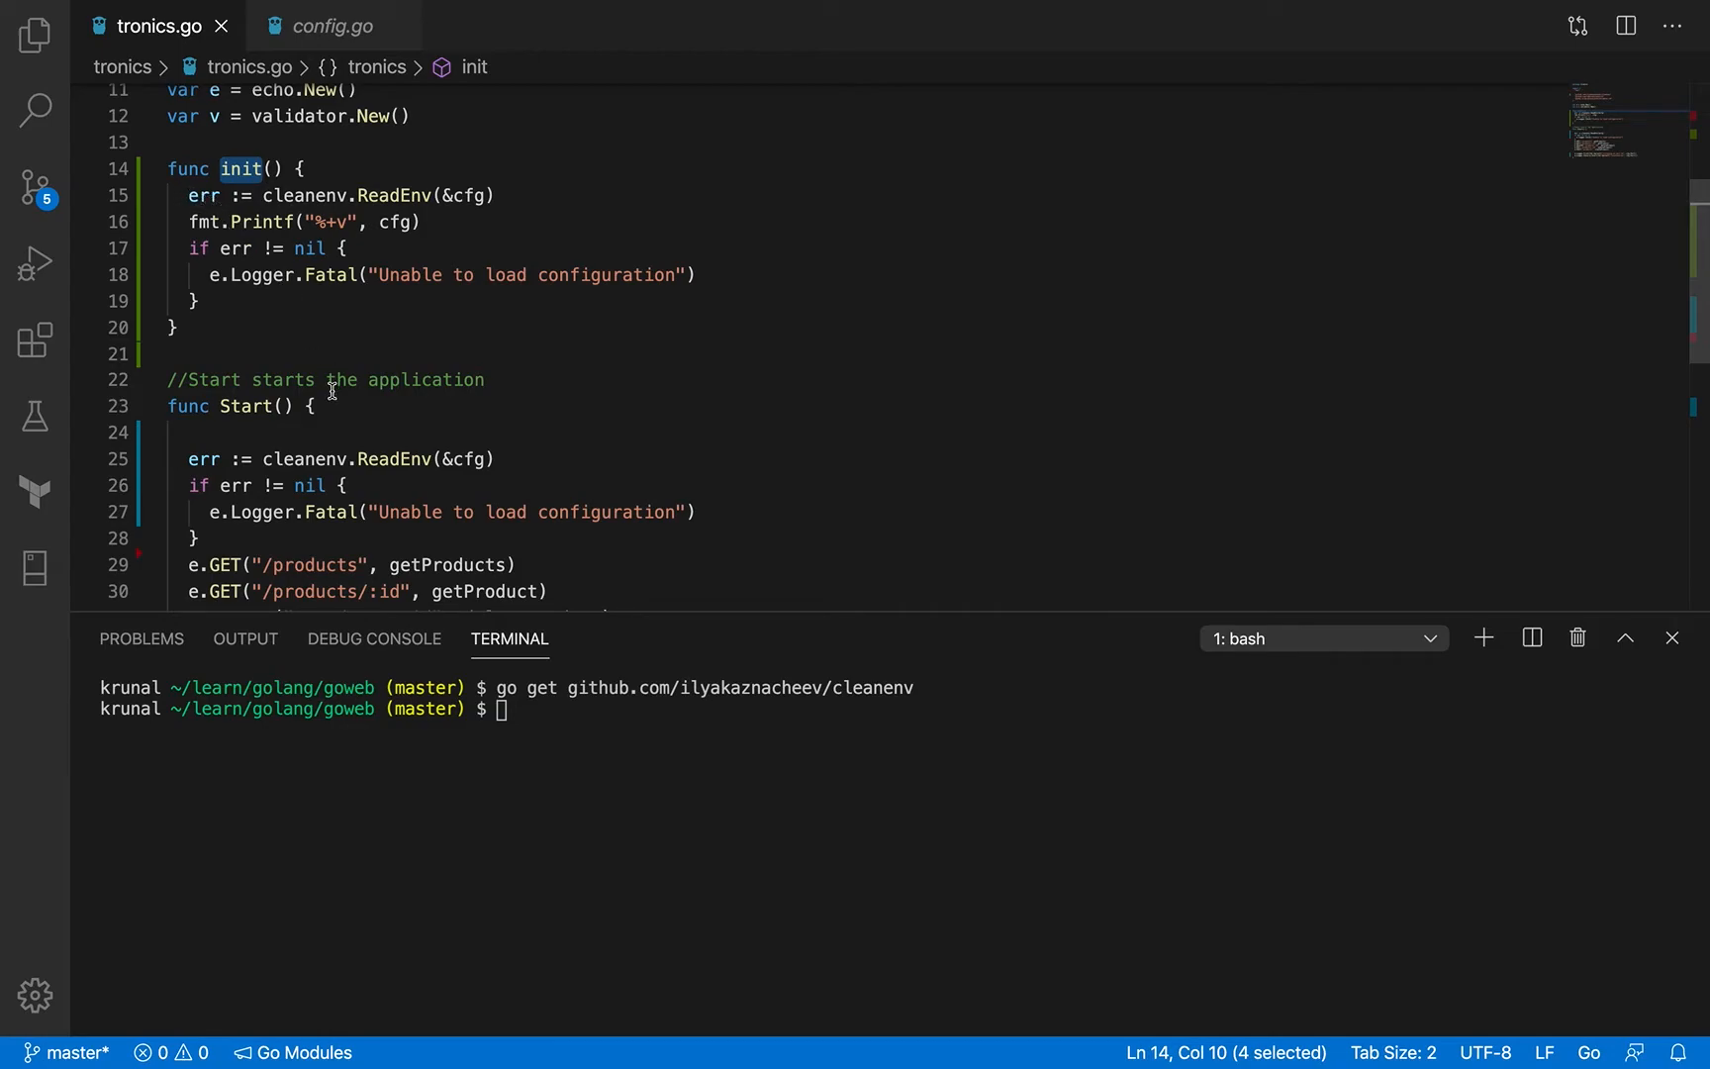
mouse_move(278, 287)
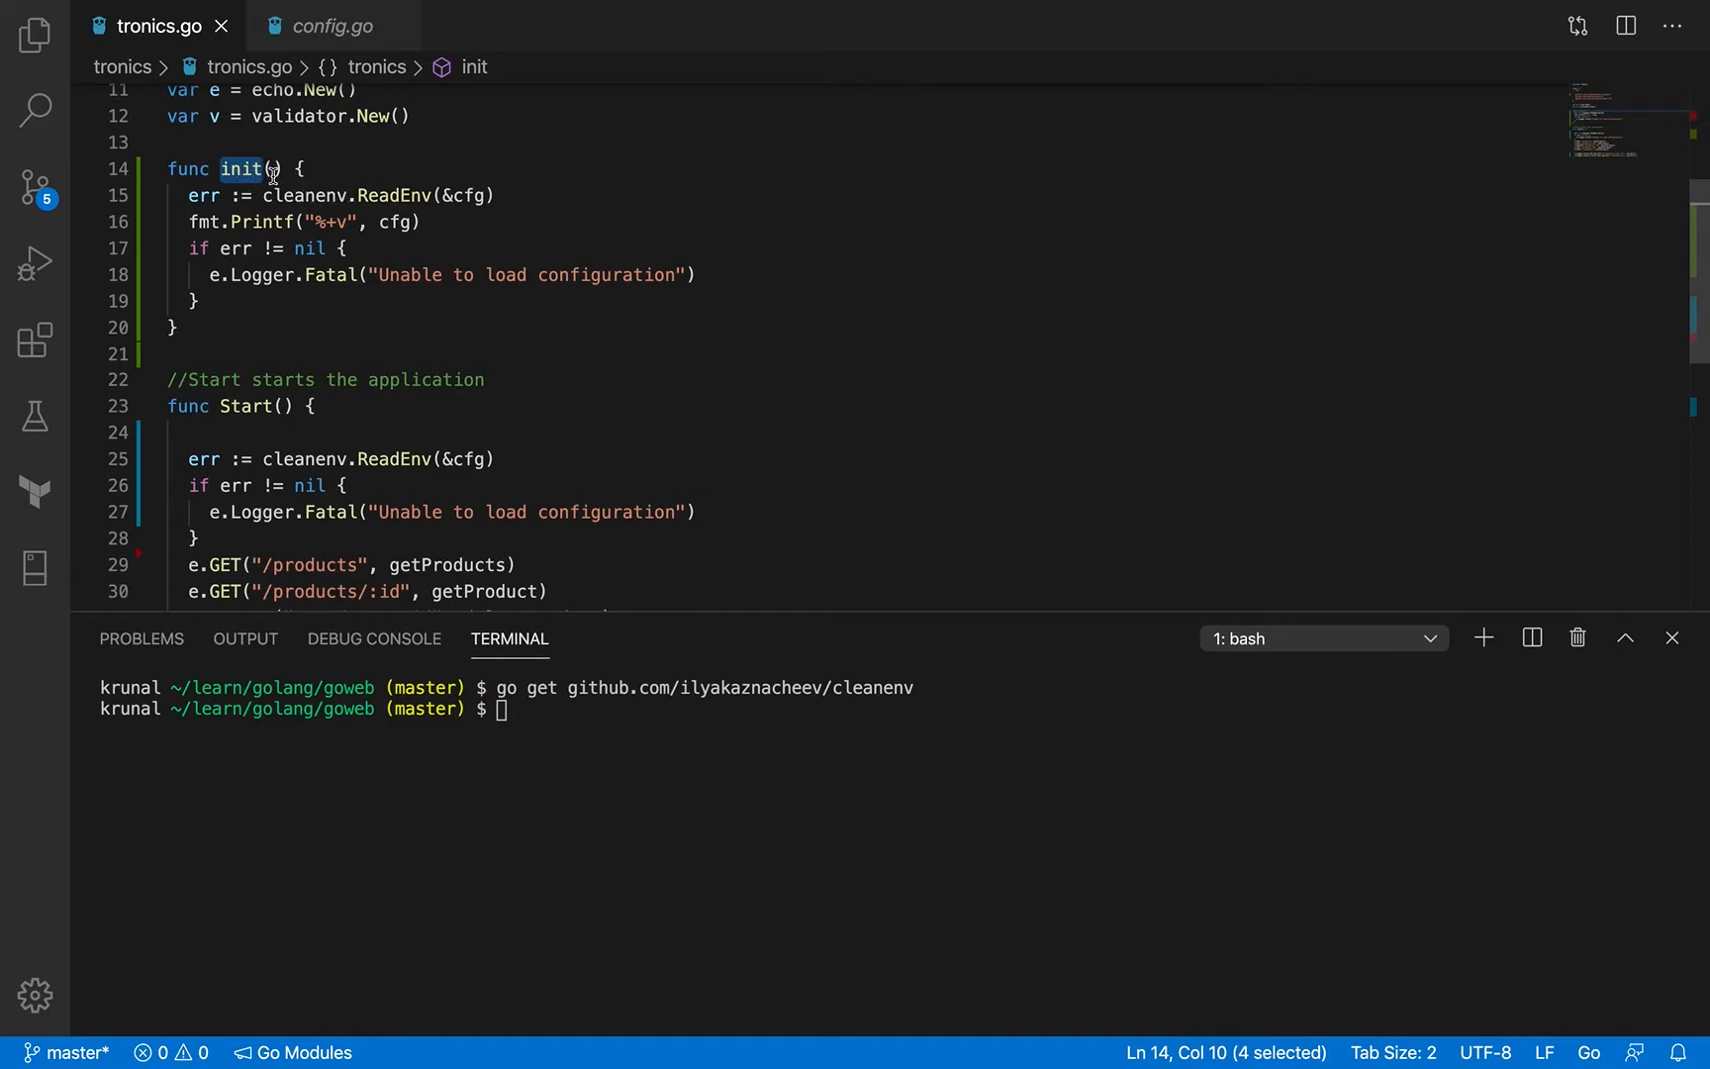
scroll(down, 3)
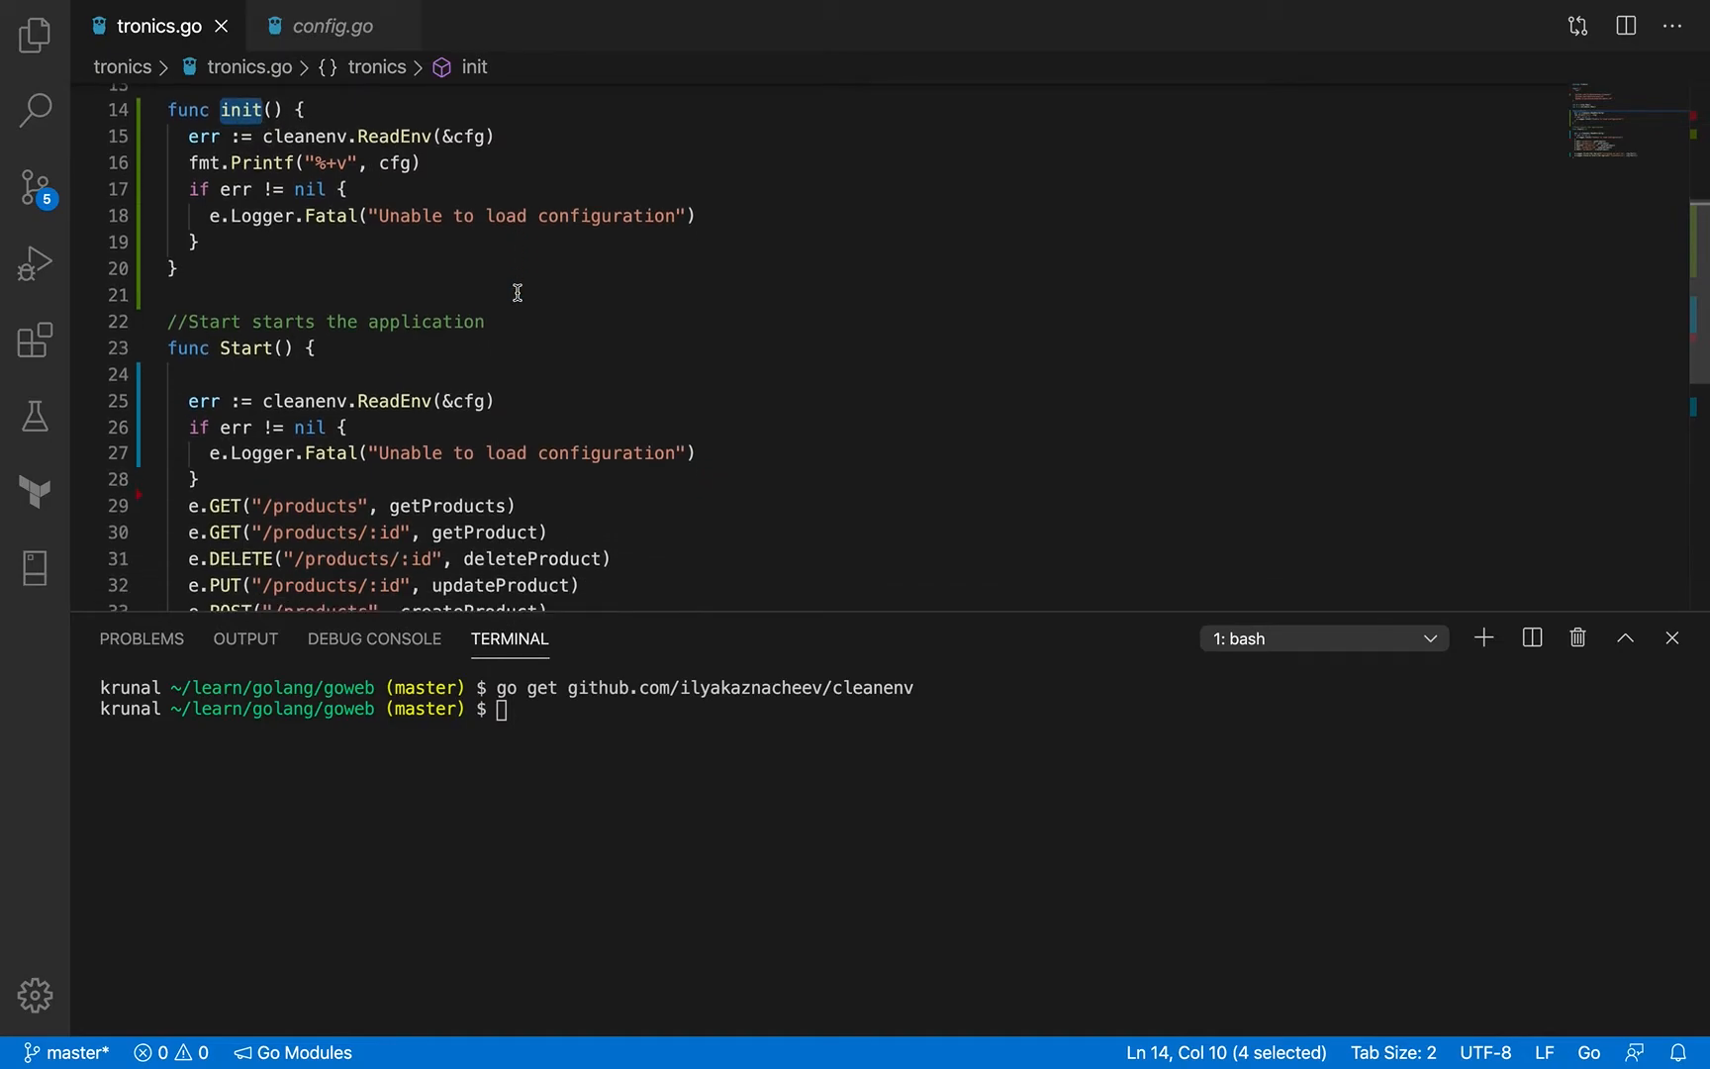
mouse_move(307, 136)
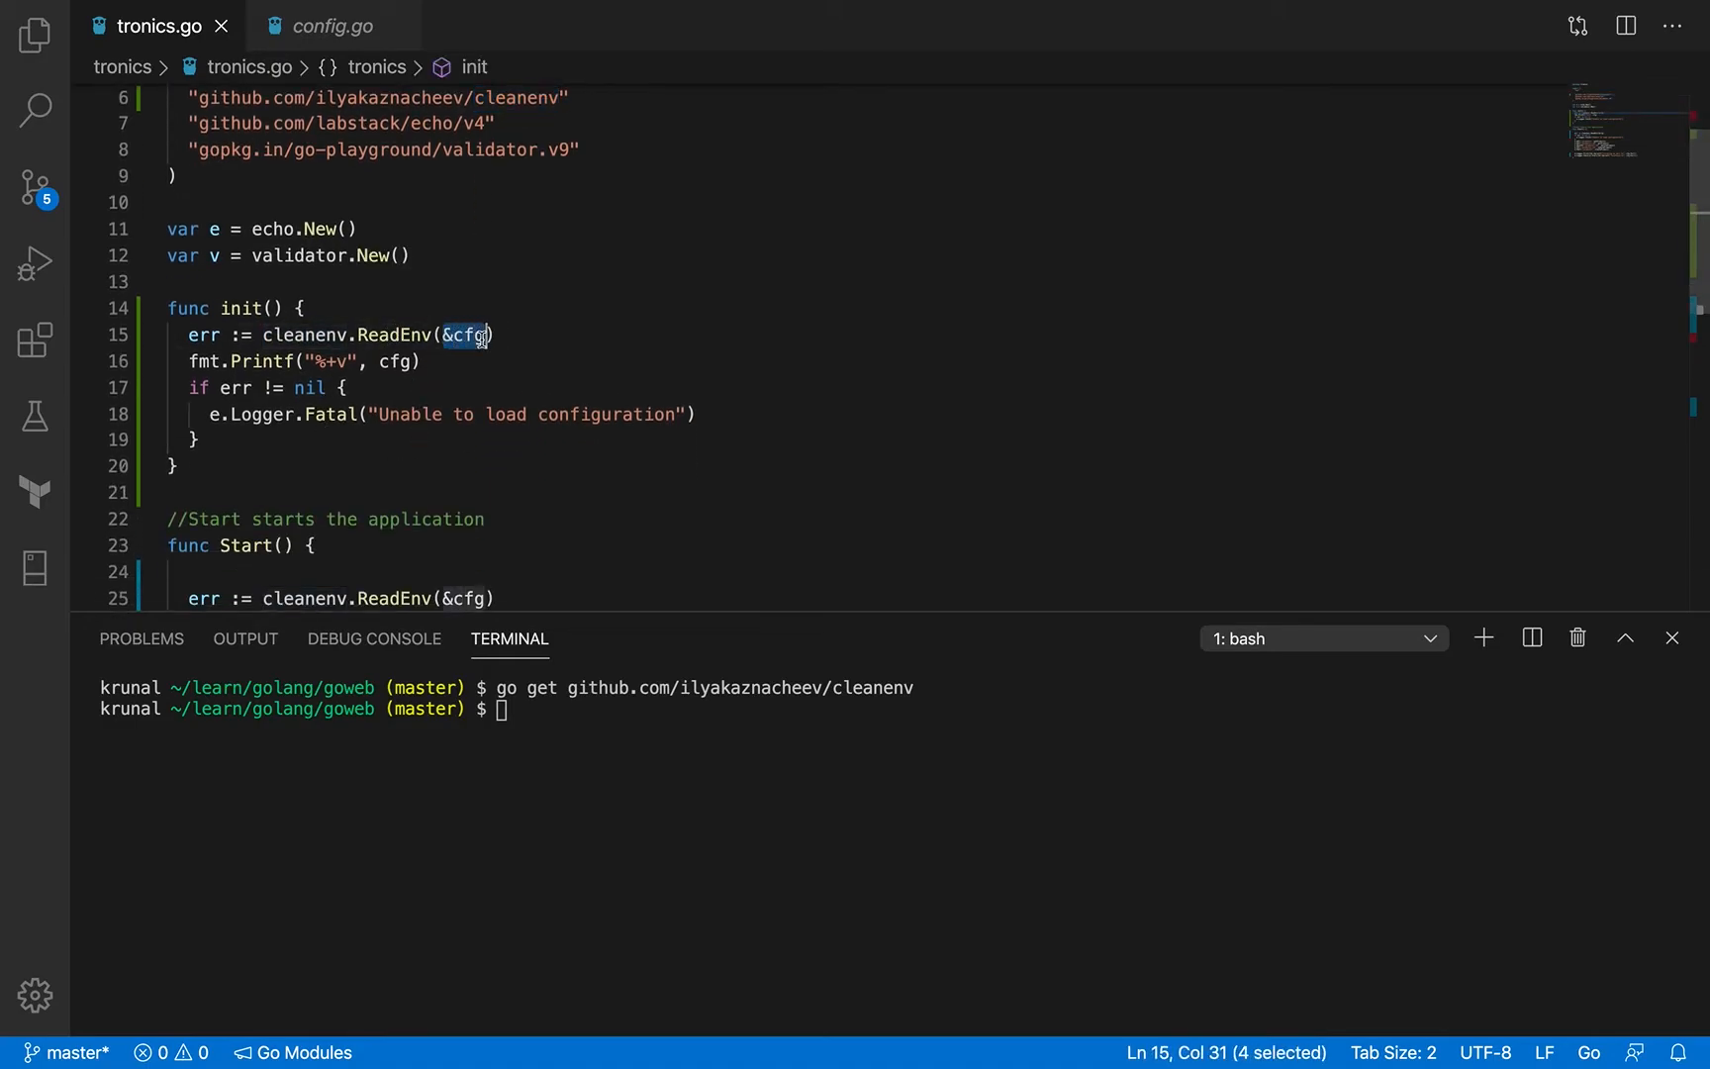
mouse_move(334, 24)
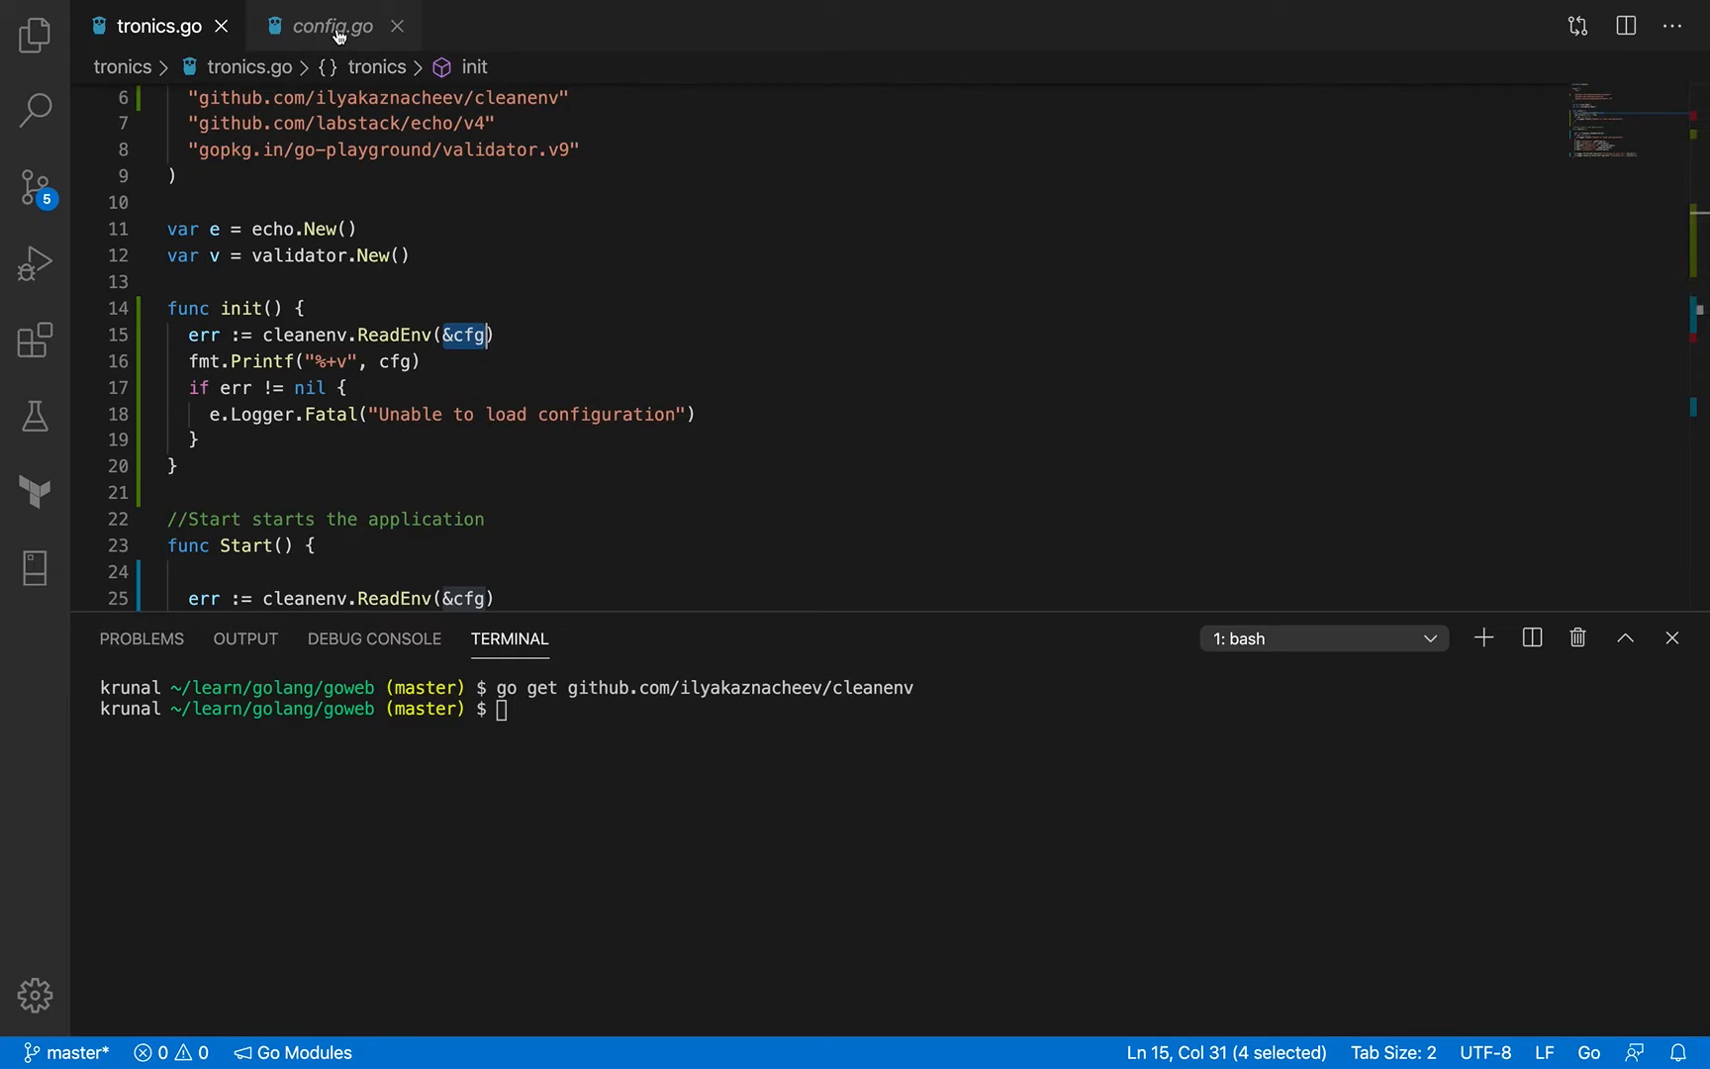
Compare with config.go, then review init's e.Logger.Fatal call and config-loading error message
click(332, 25)
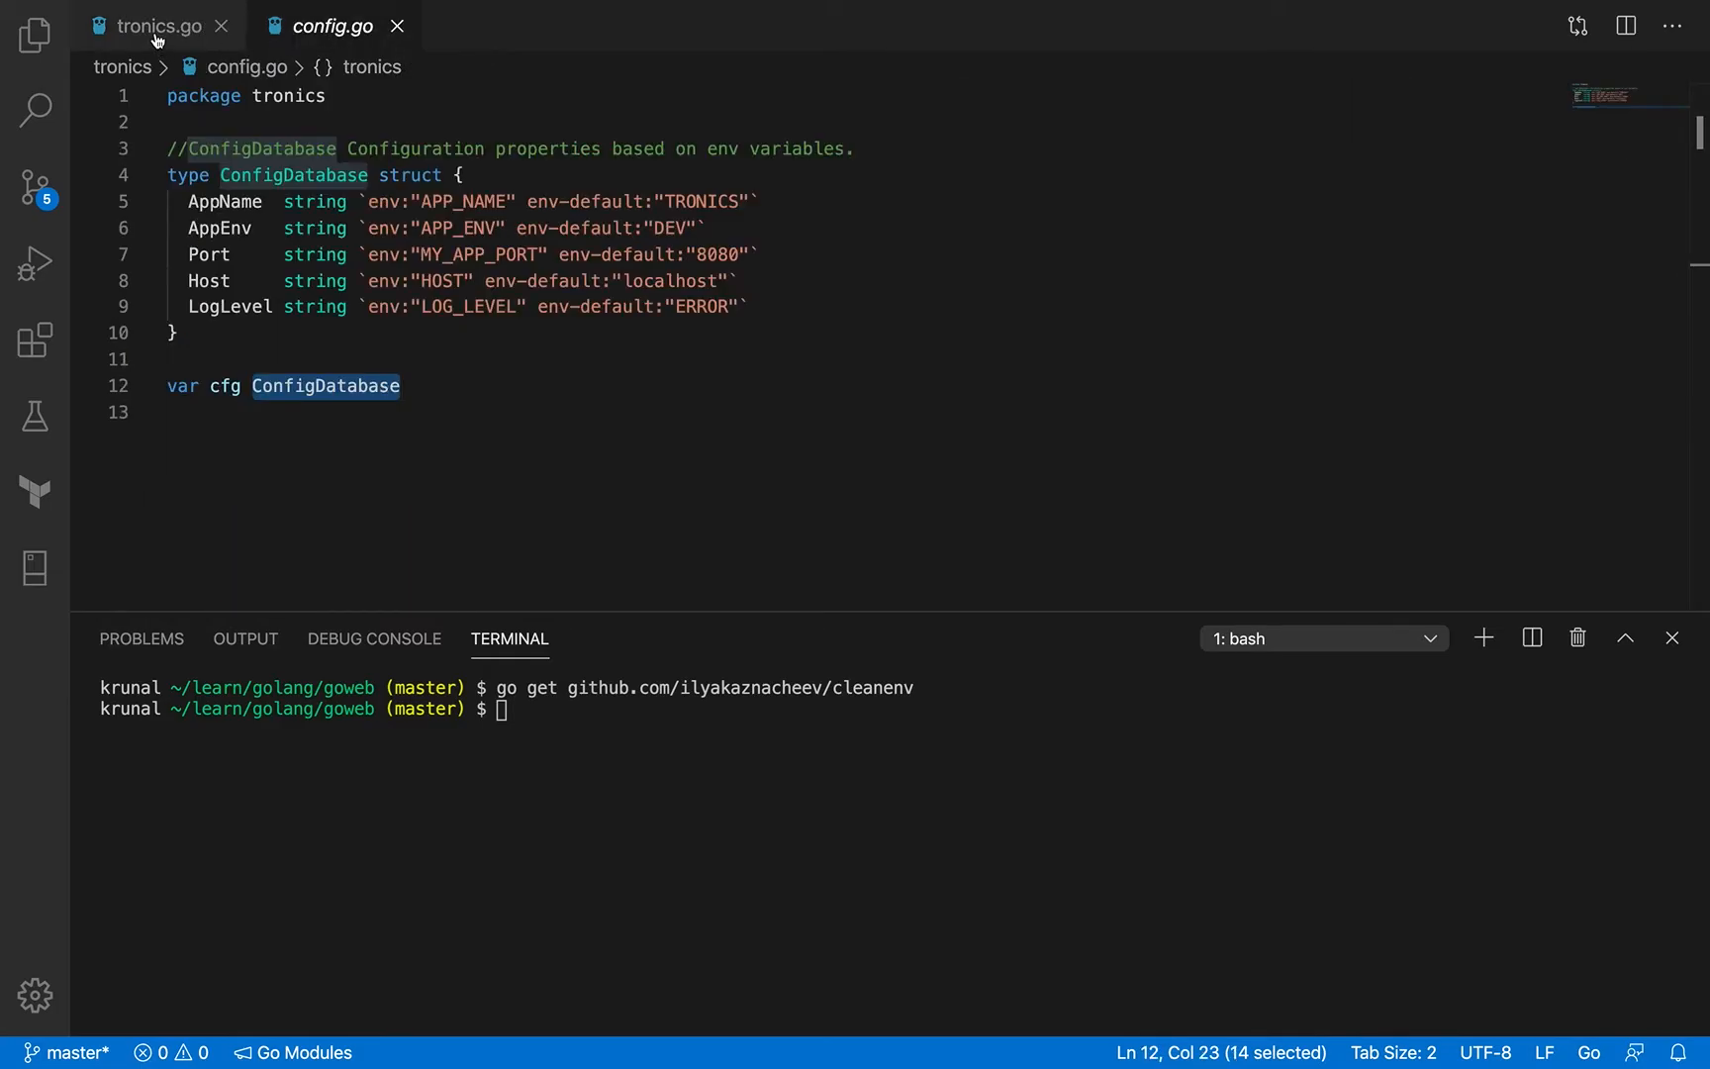
click(159, 25)
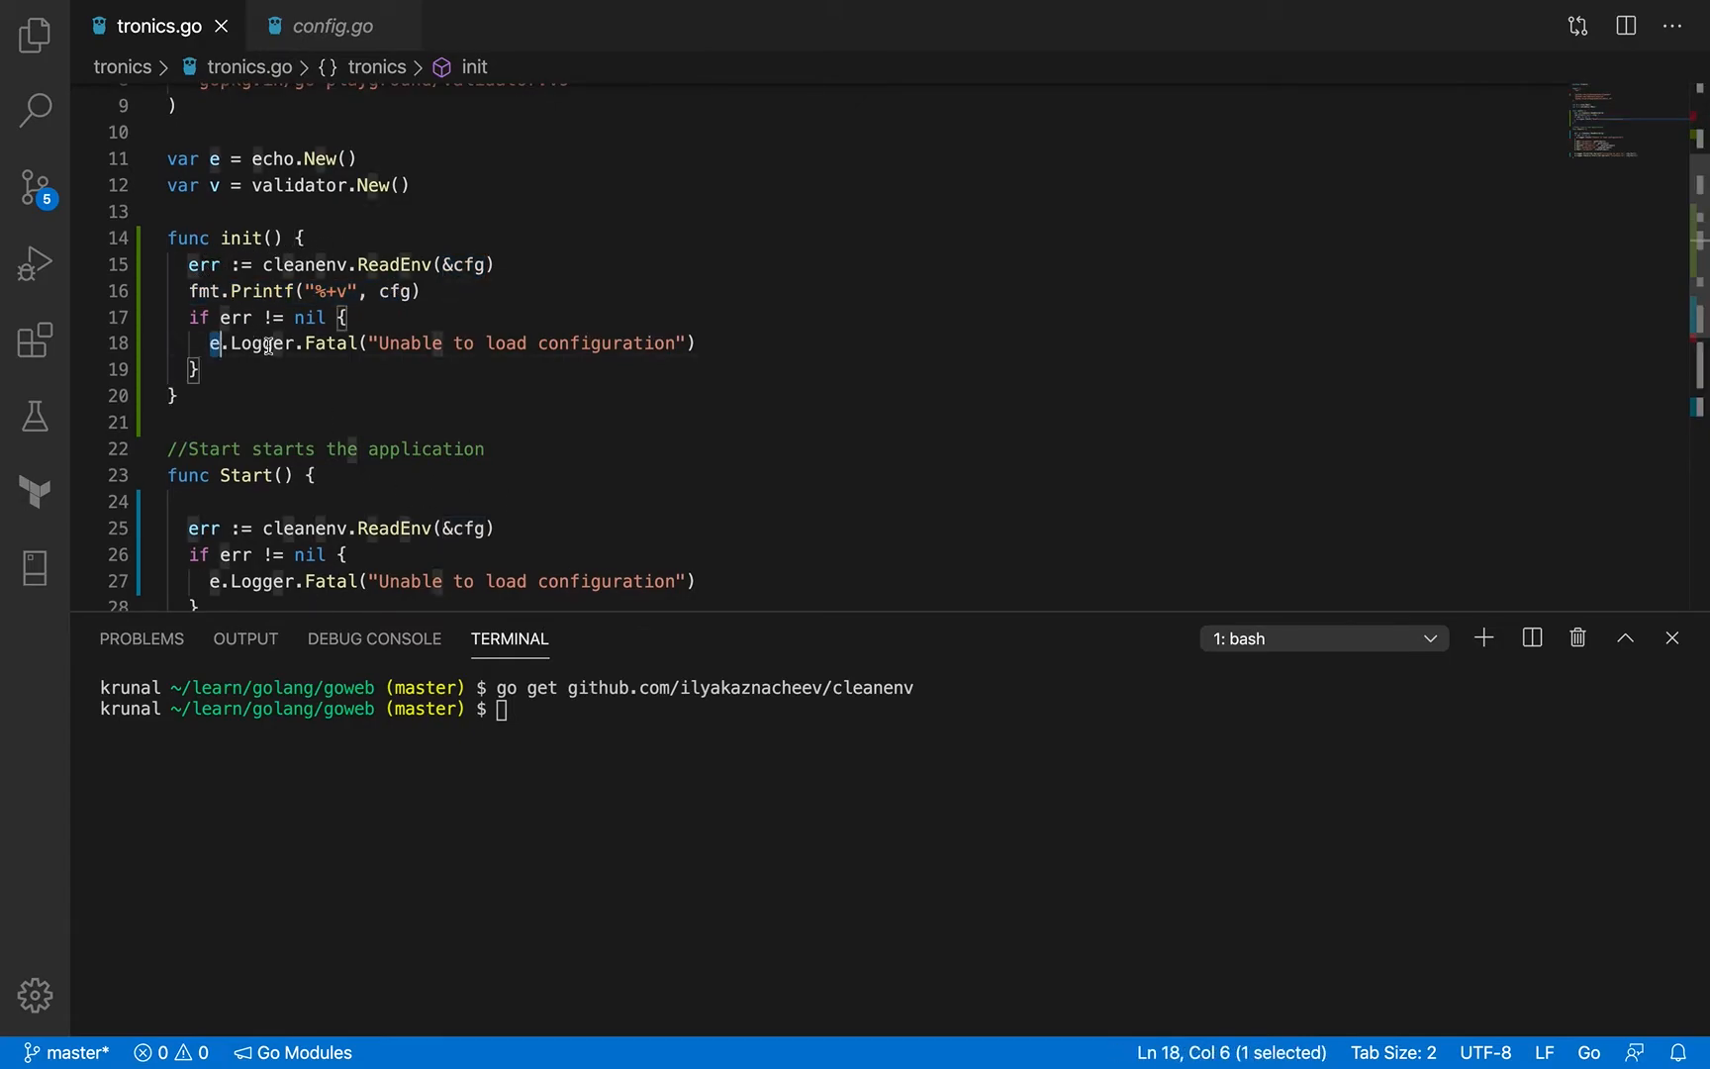
drag(214, 342, 370, 342)
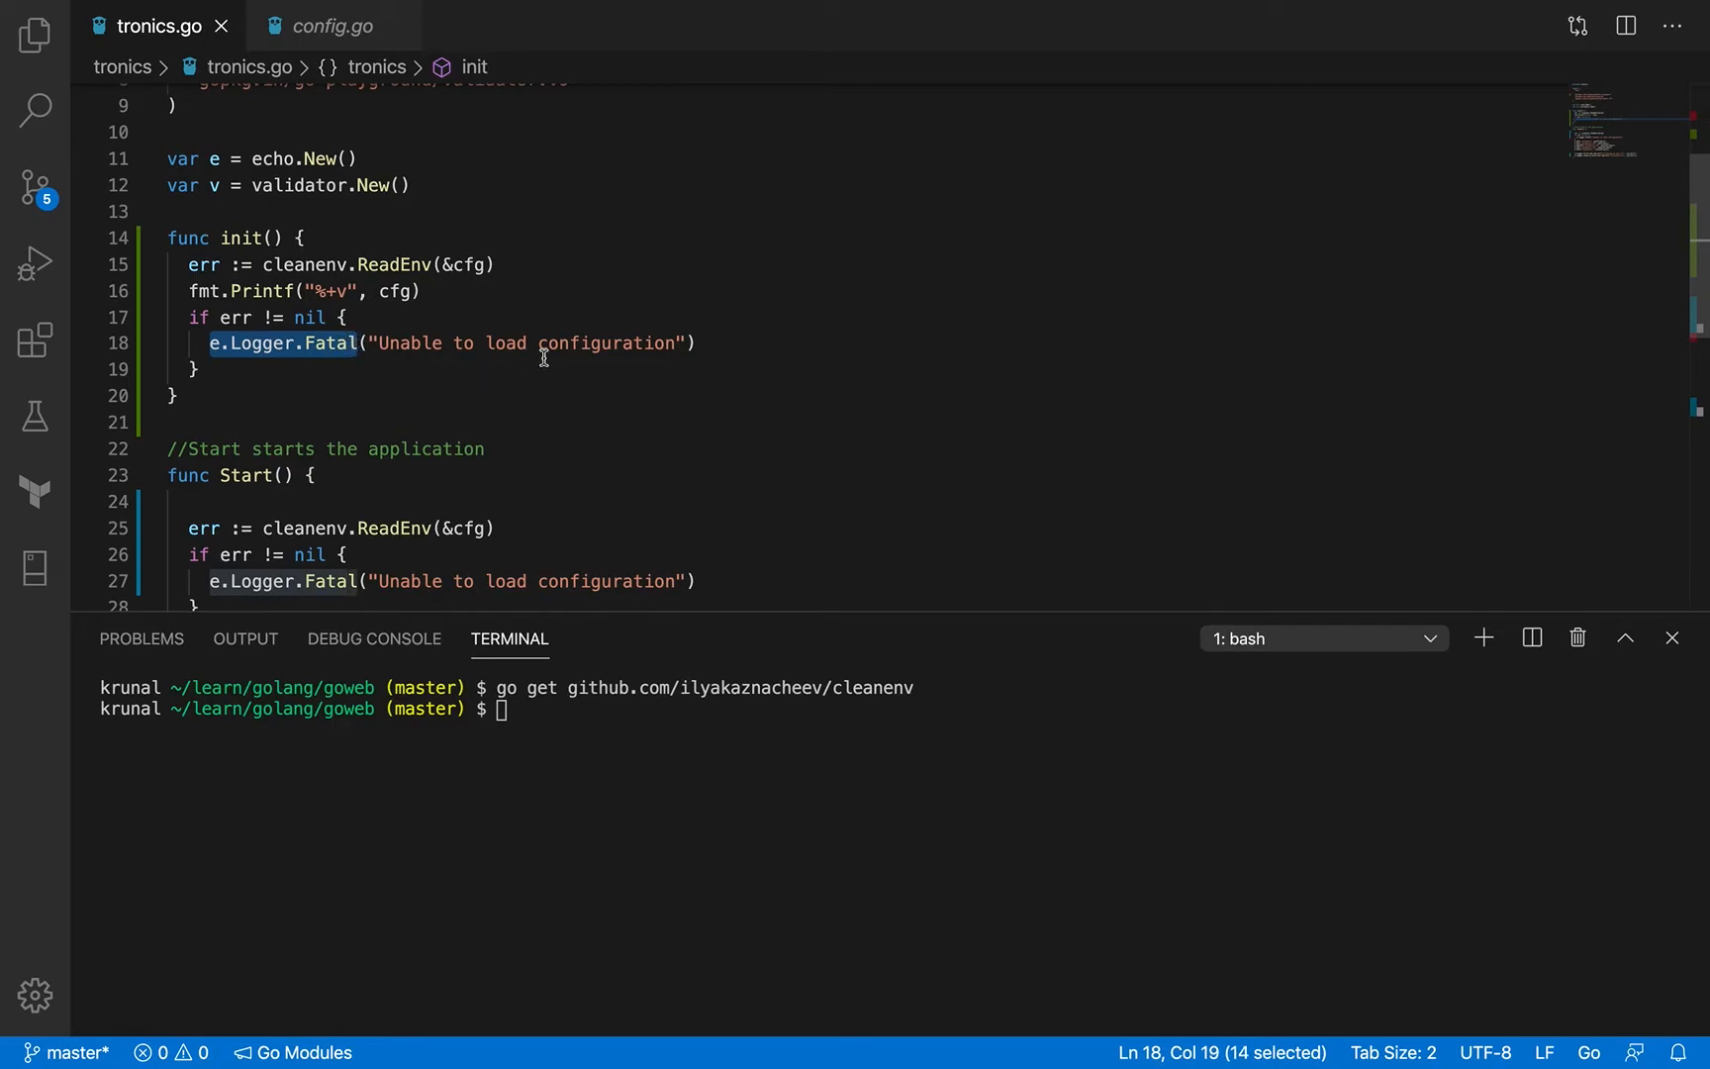
mouse_move(373, 285)
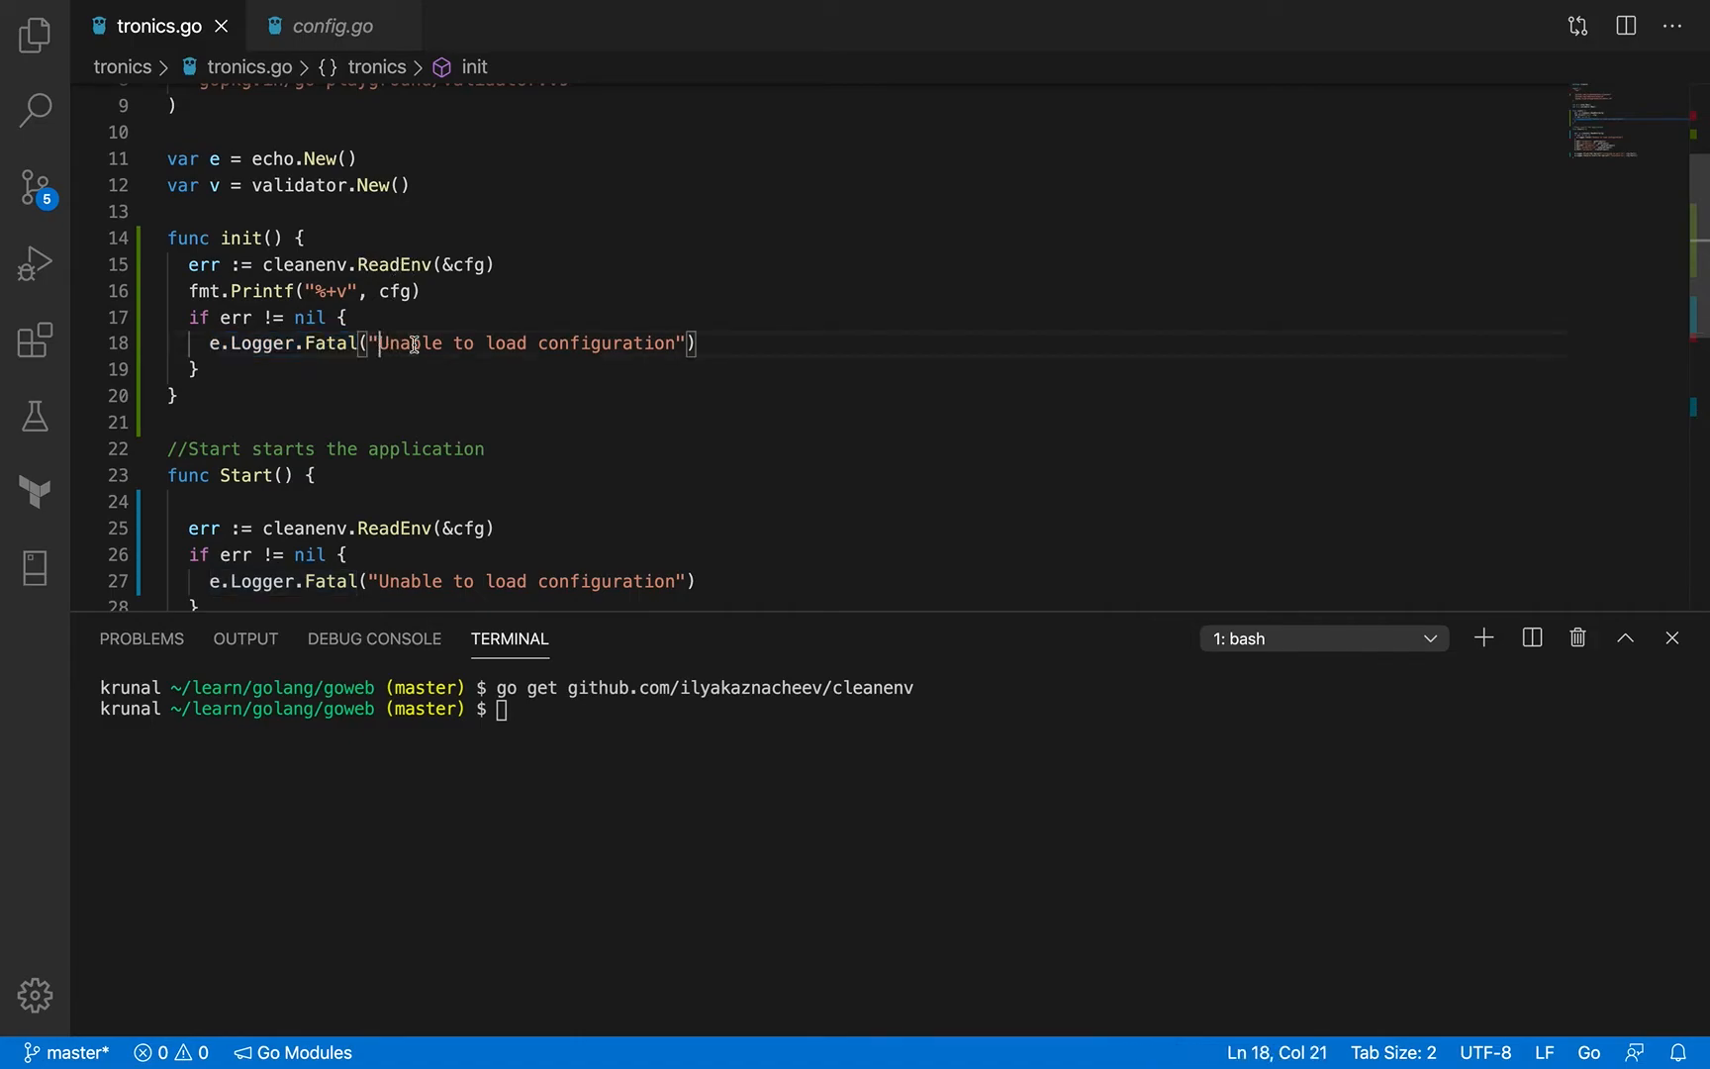
double_click(513, 343)
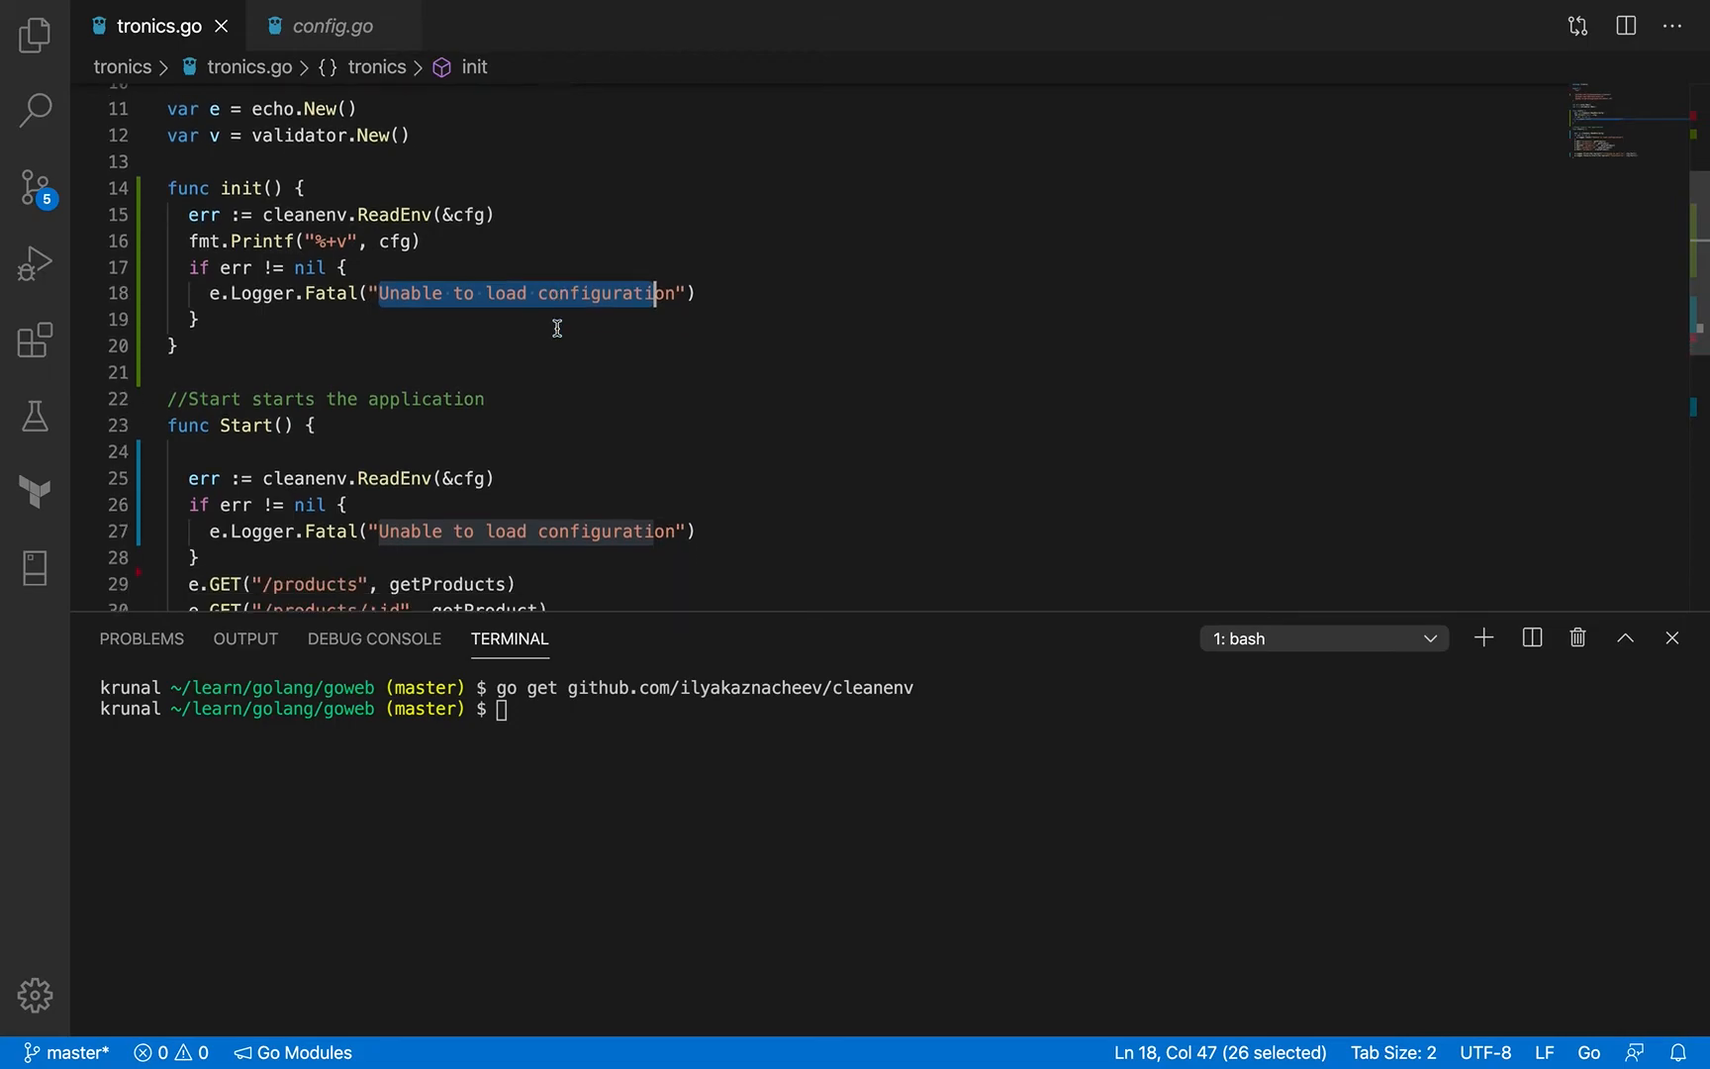
scroll(down, 3)
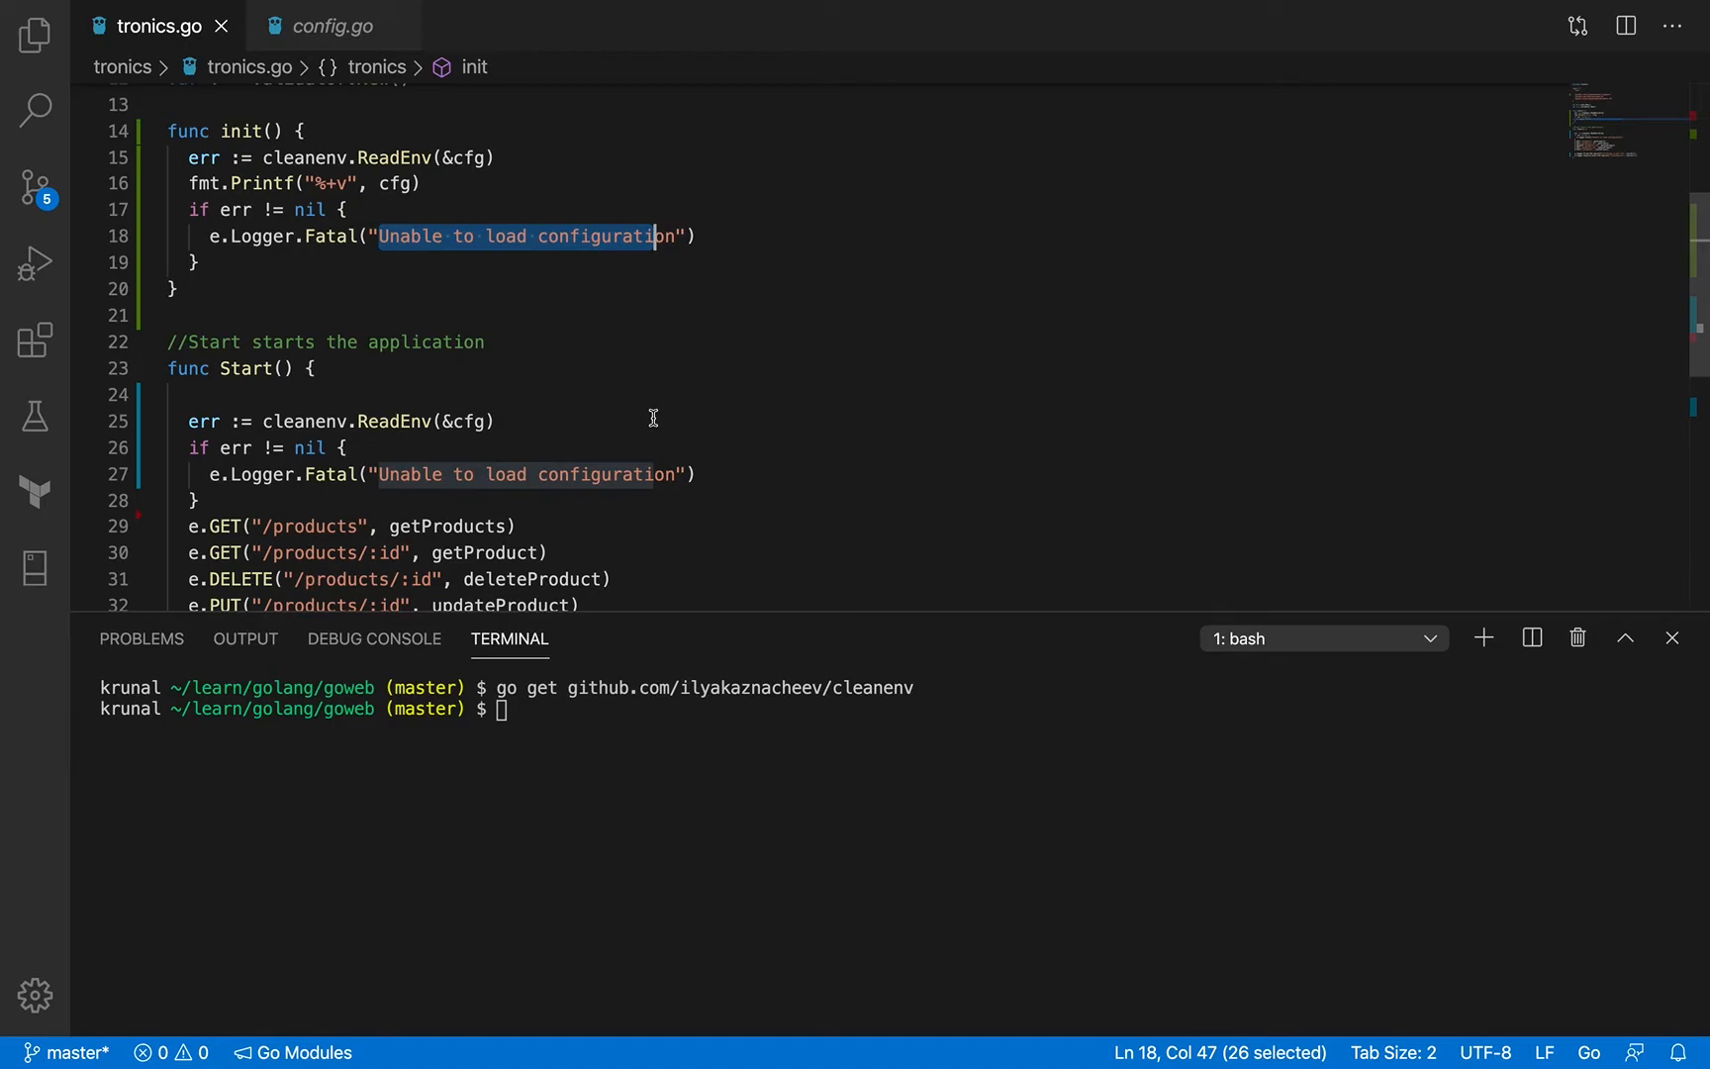
scroll(down, 3)
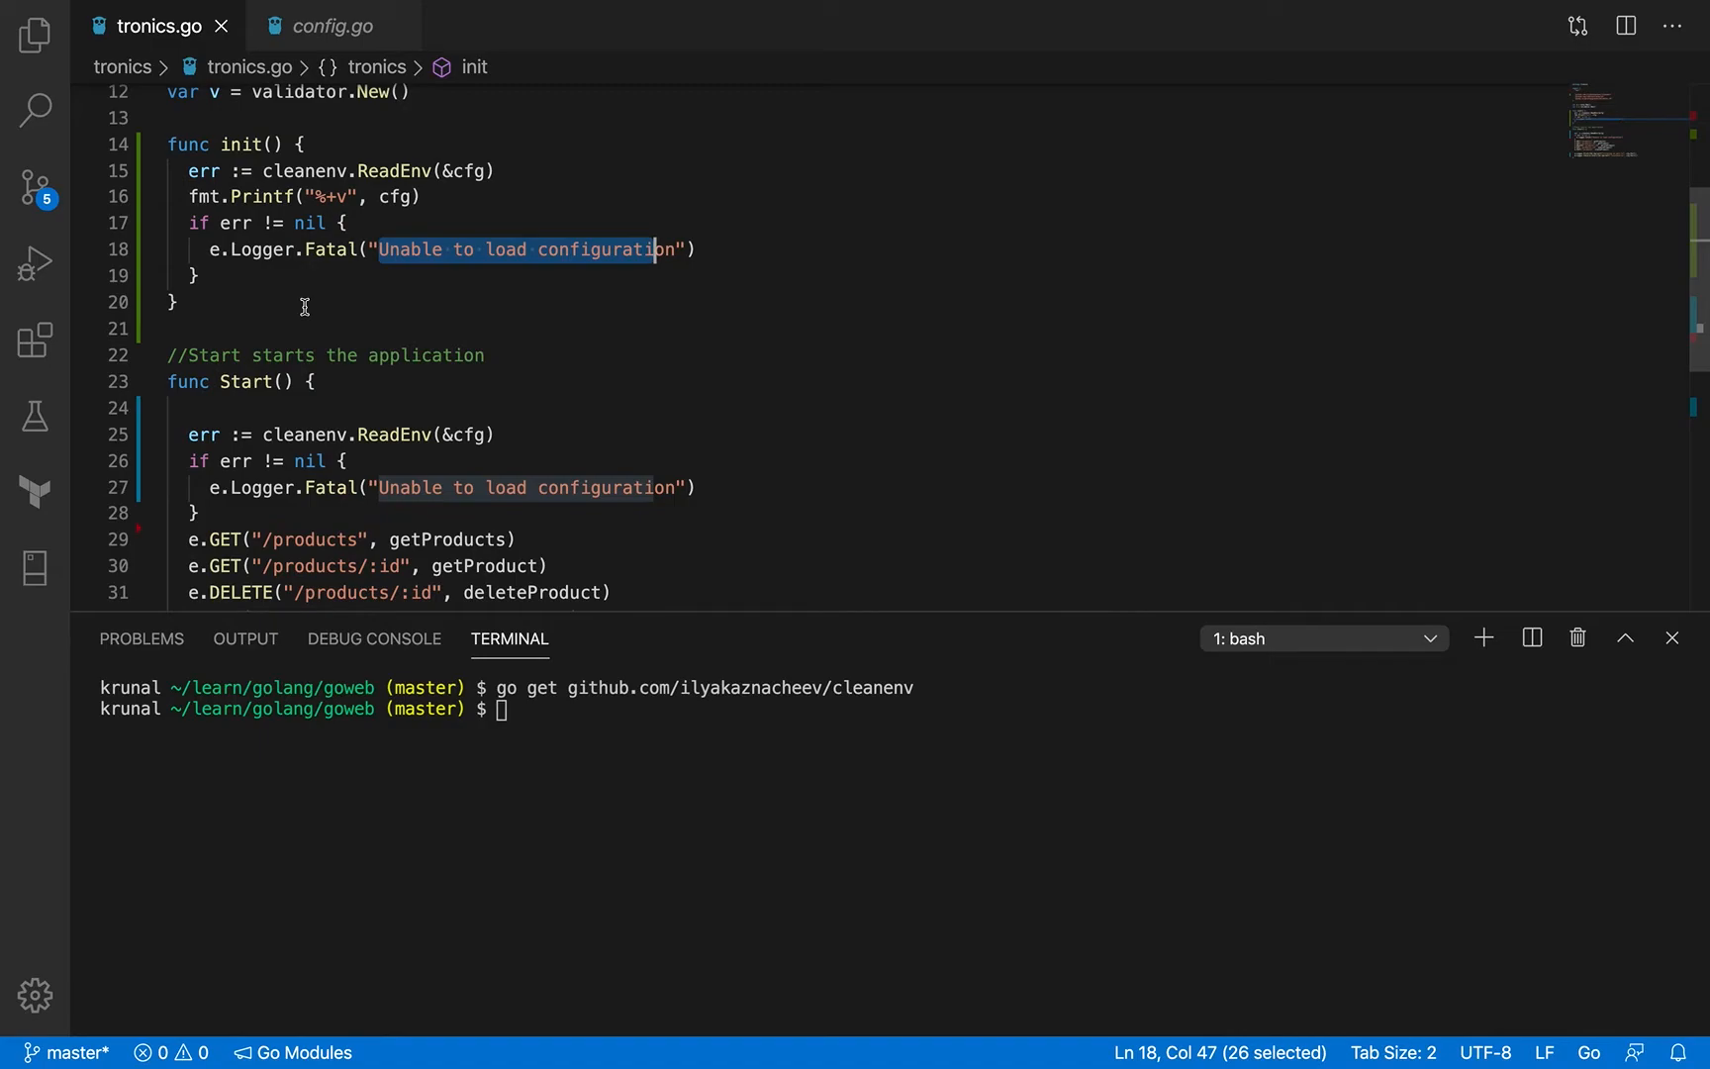
mouse_move(327, 281)
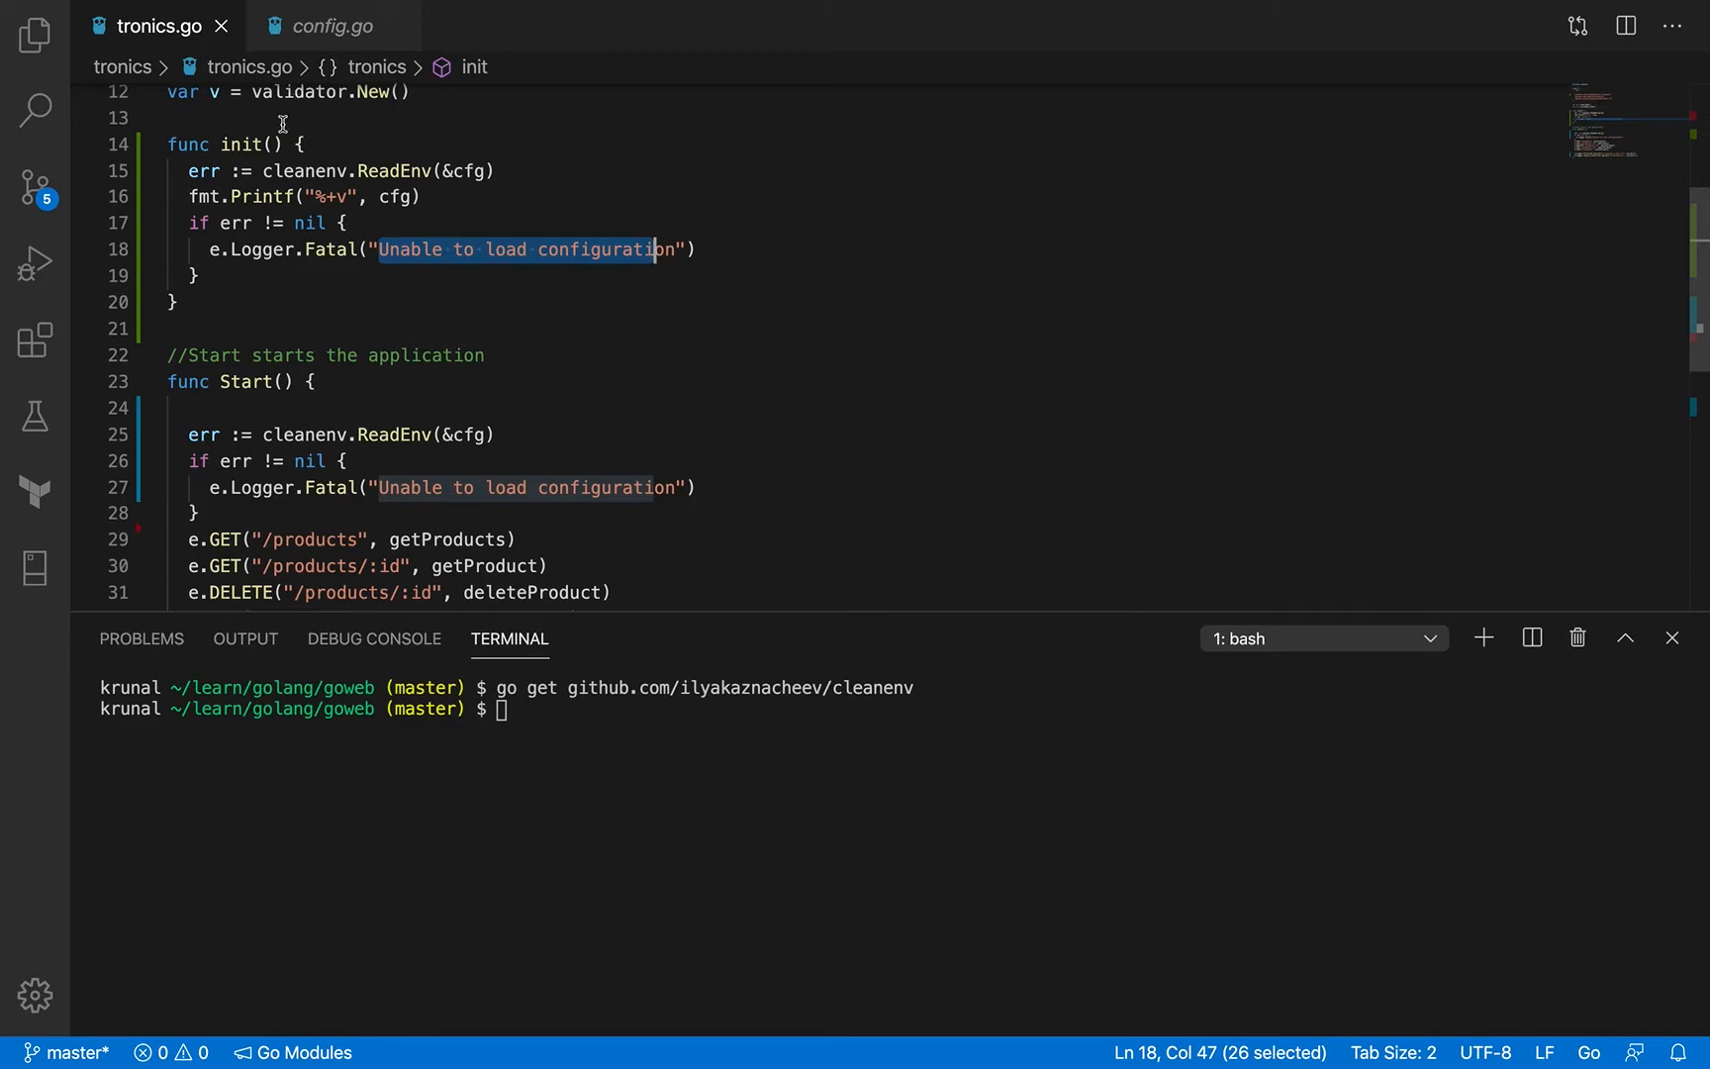
double_click(241, 144)
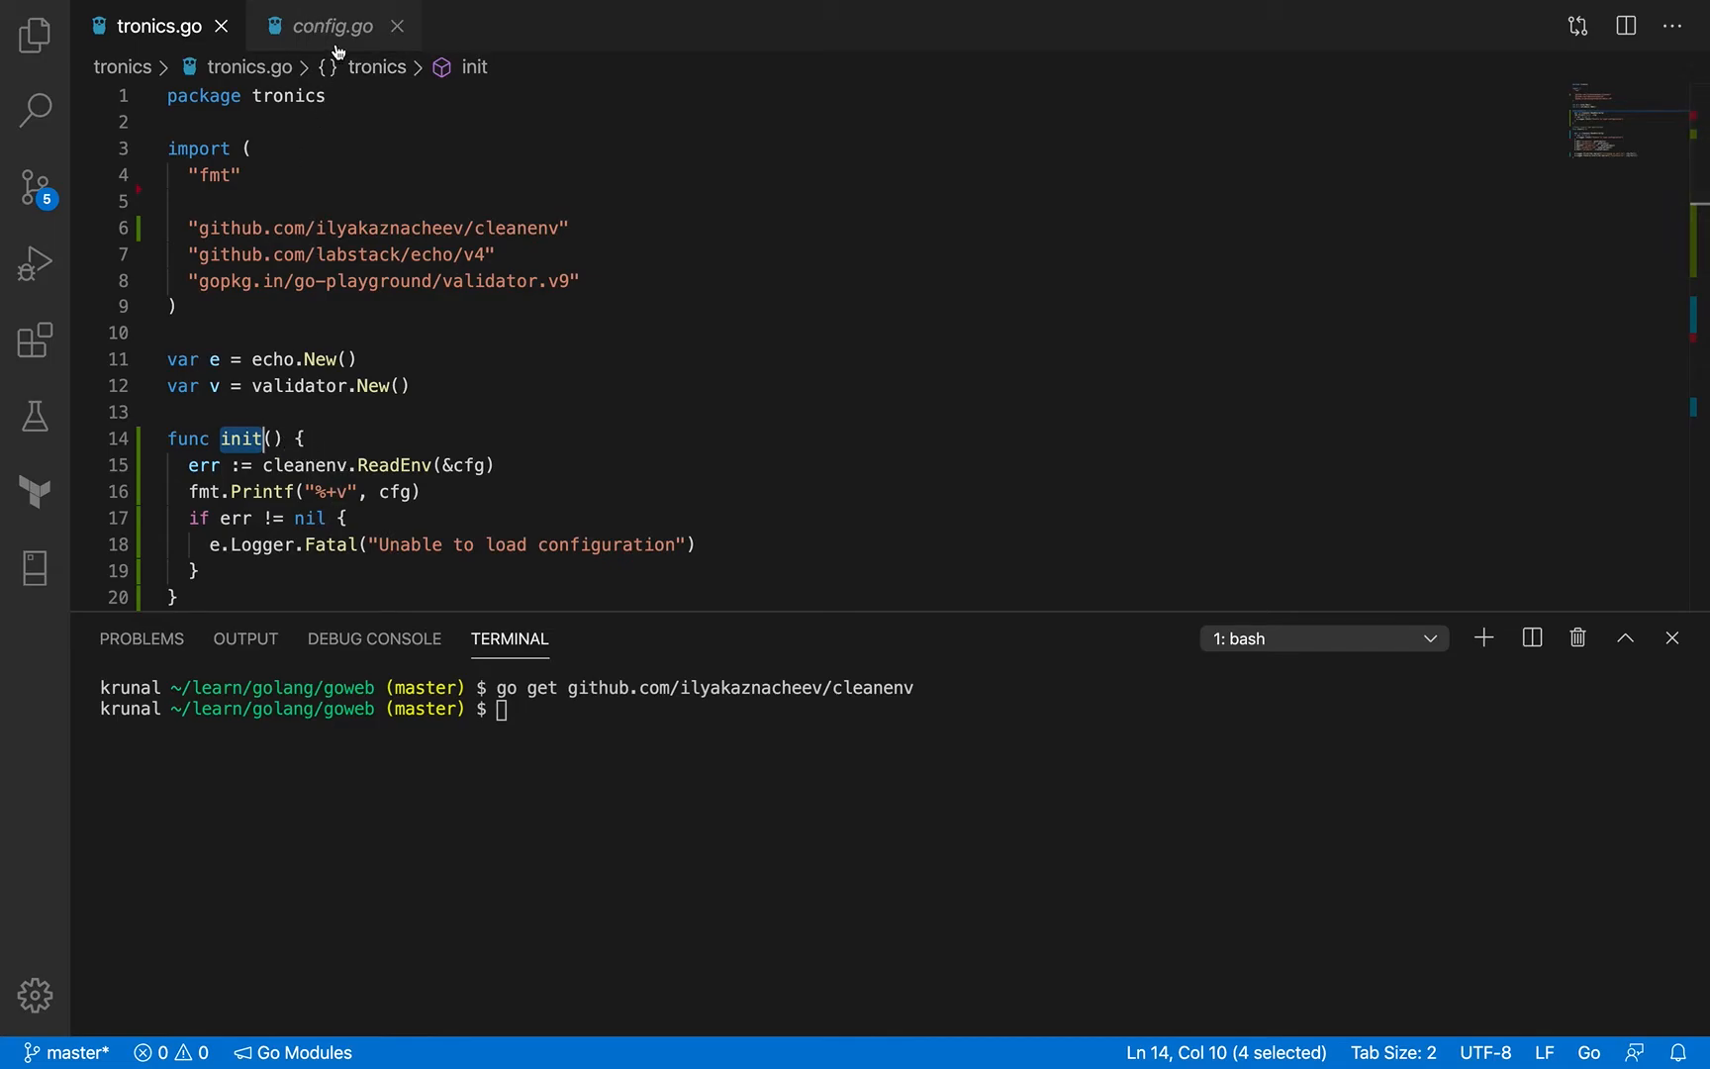
click(332, 25)
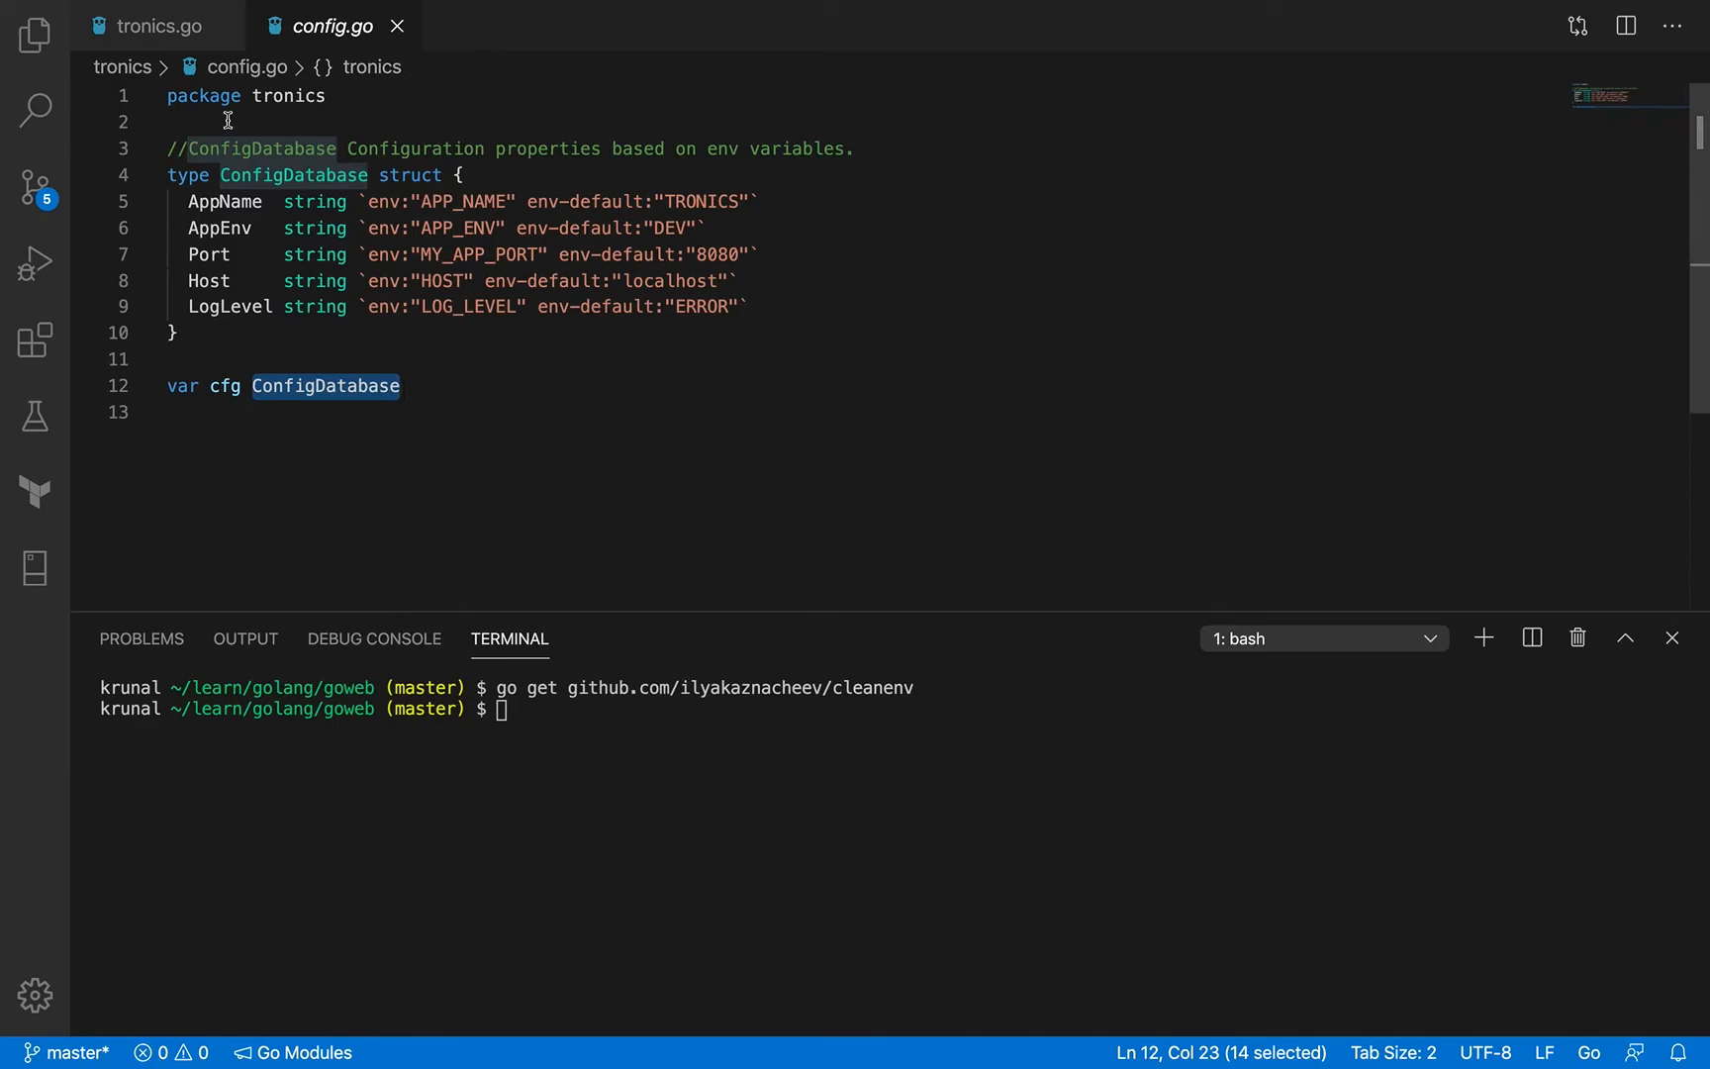
mouse_move(281, 104)
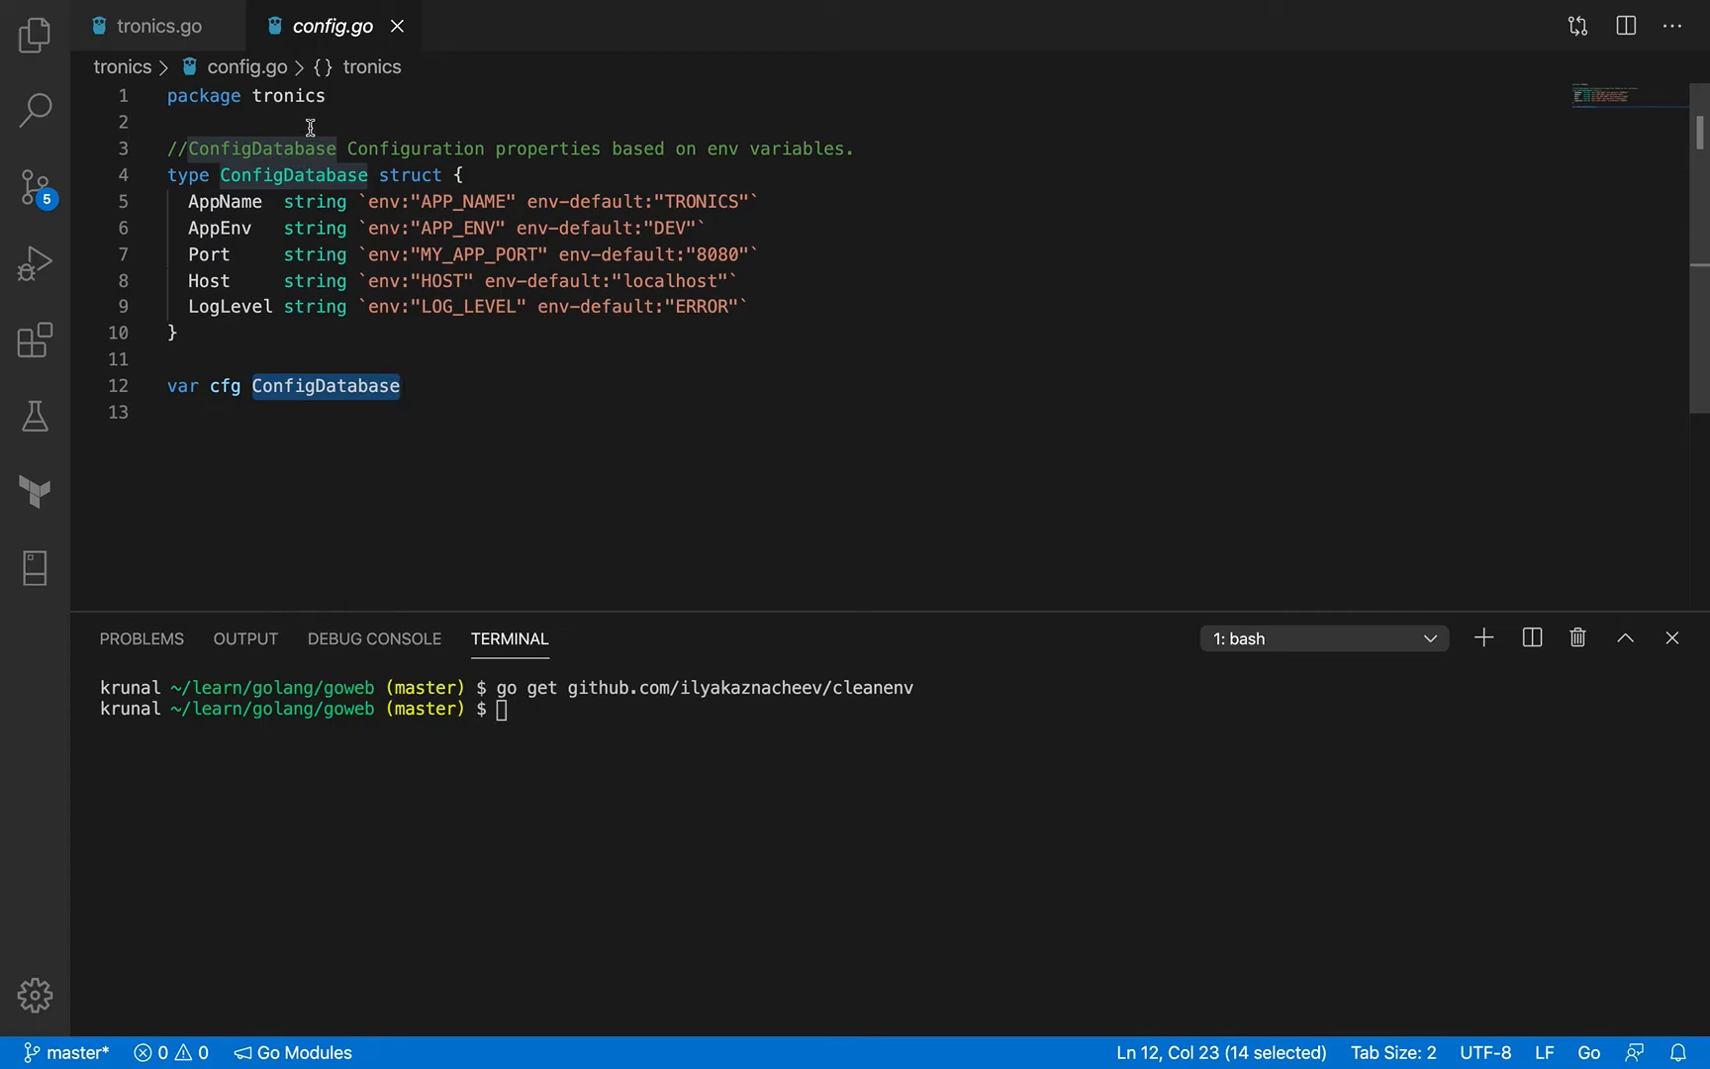
mouse_move(153, 25)
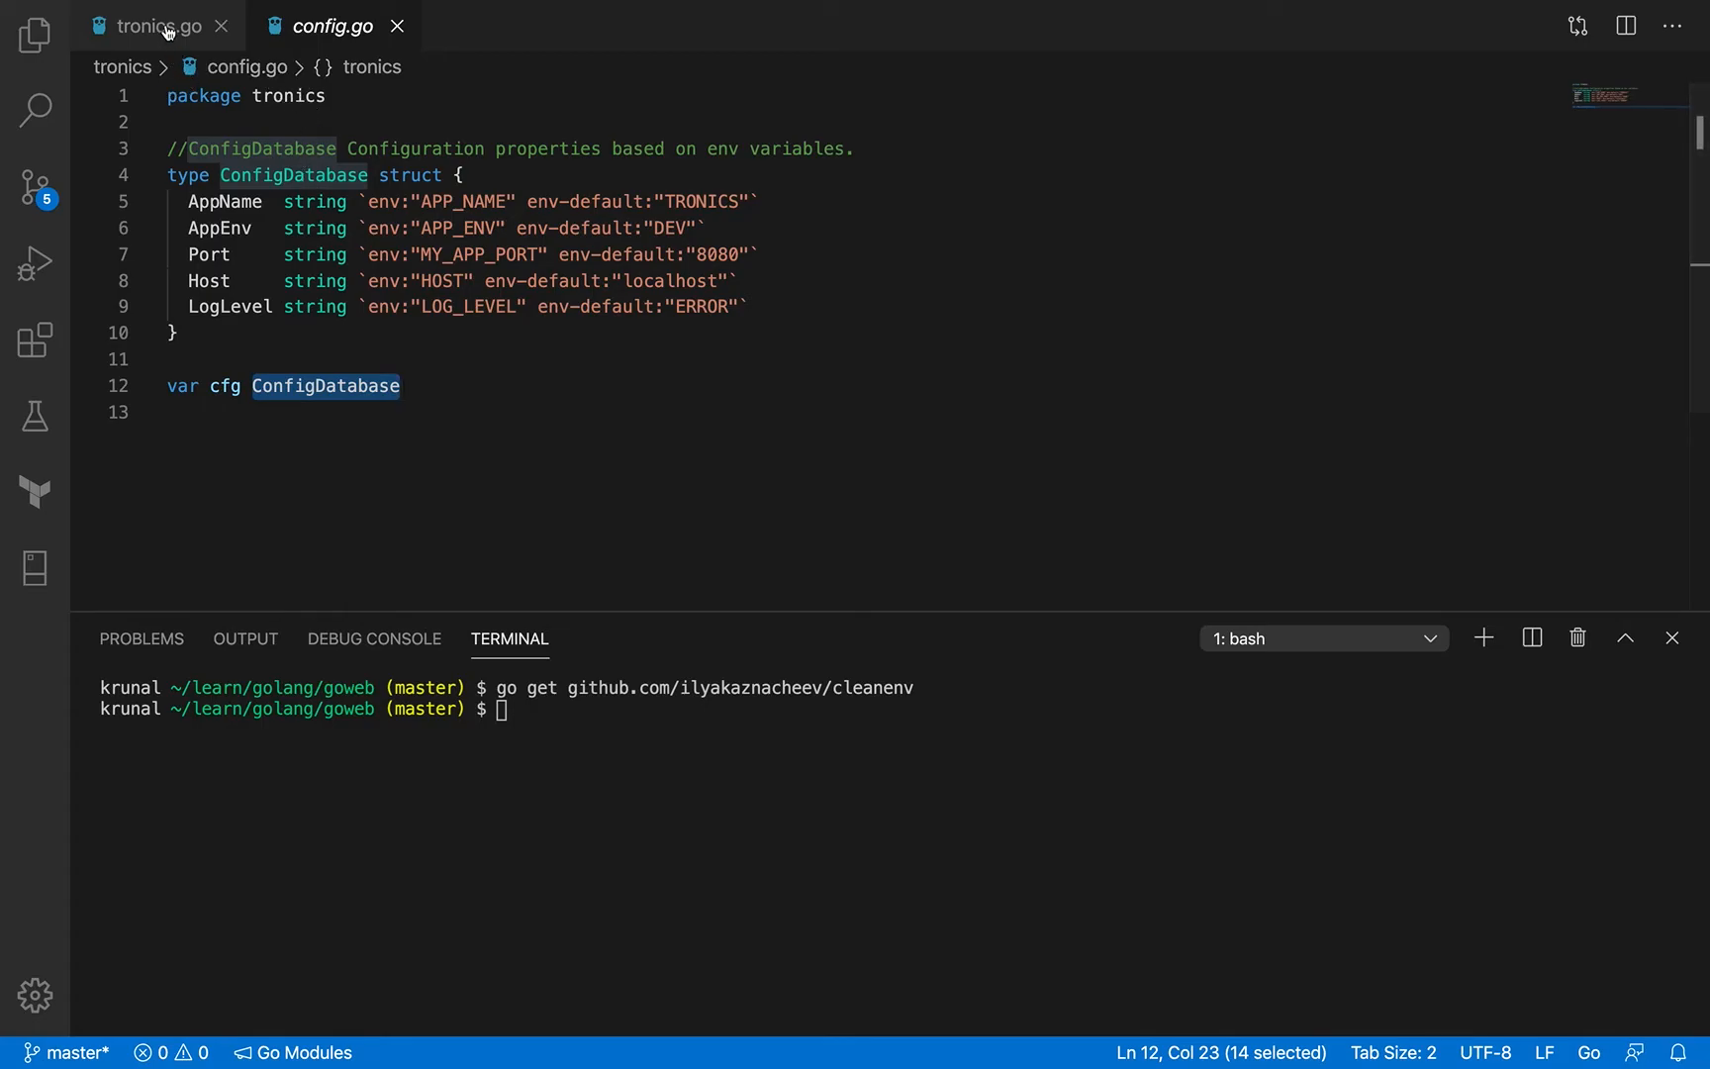
click(158, 25)
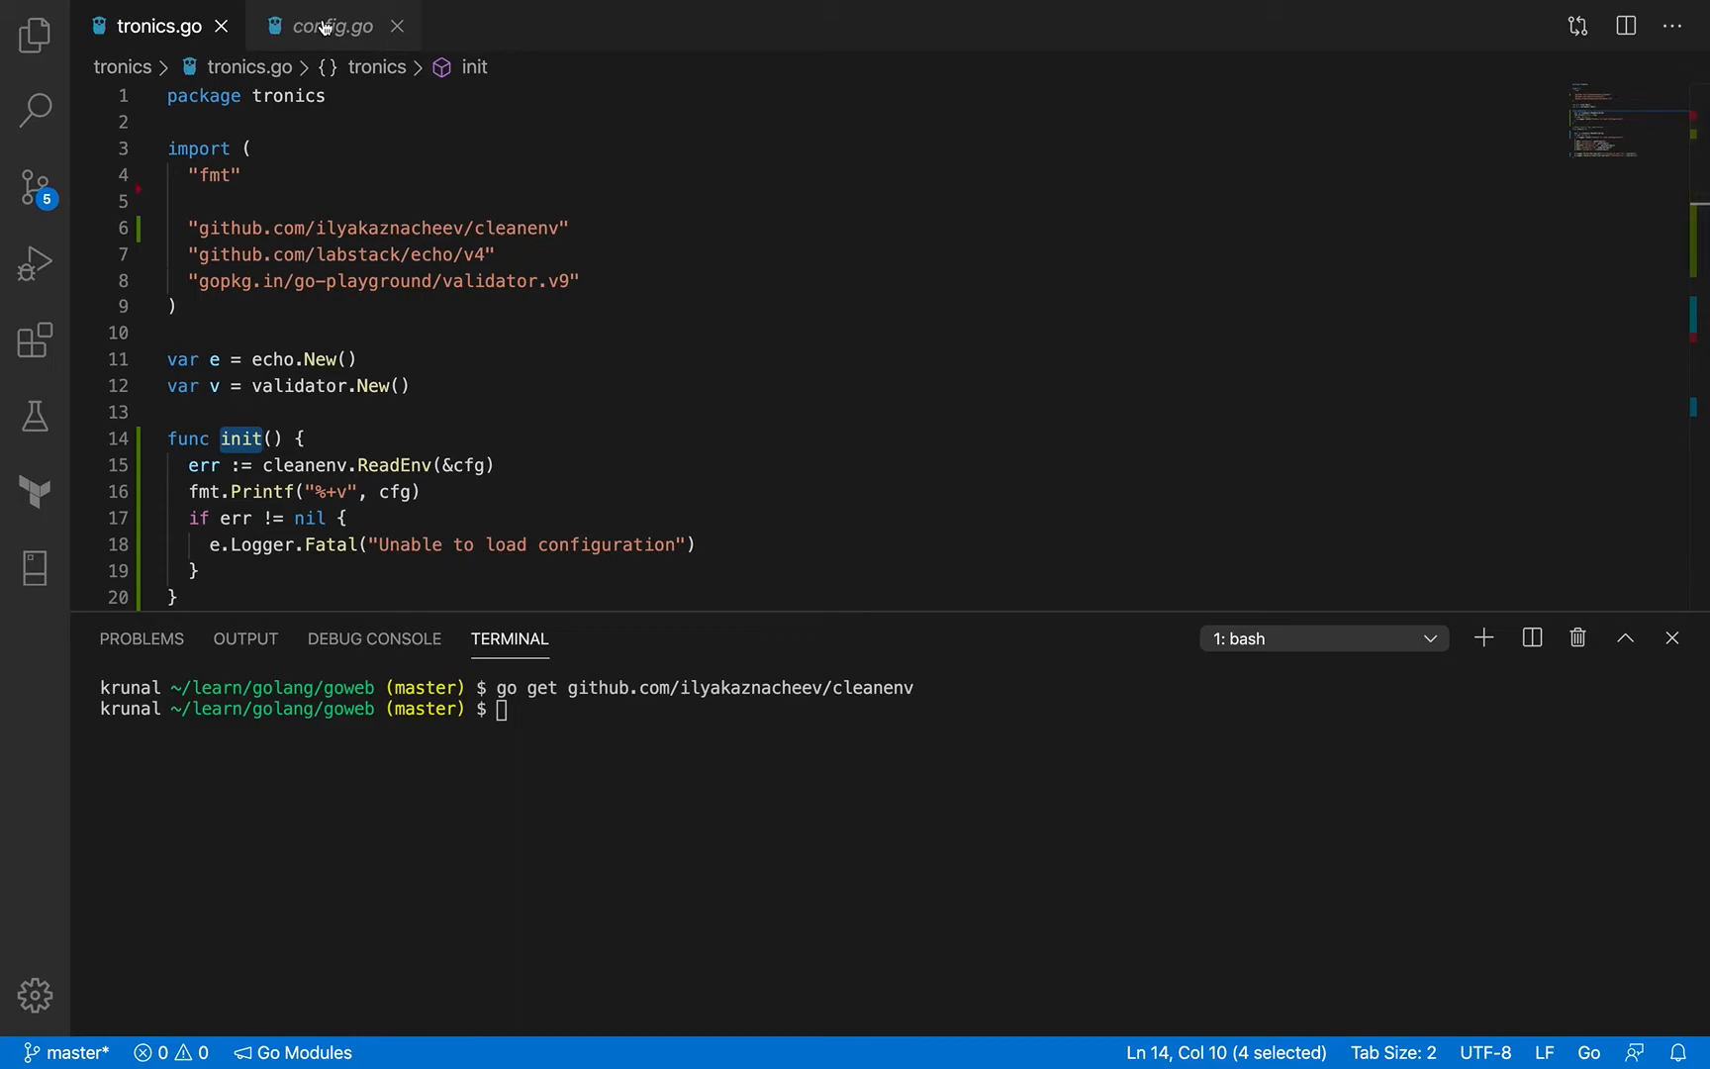
mouse_move(328, 25)
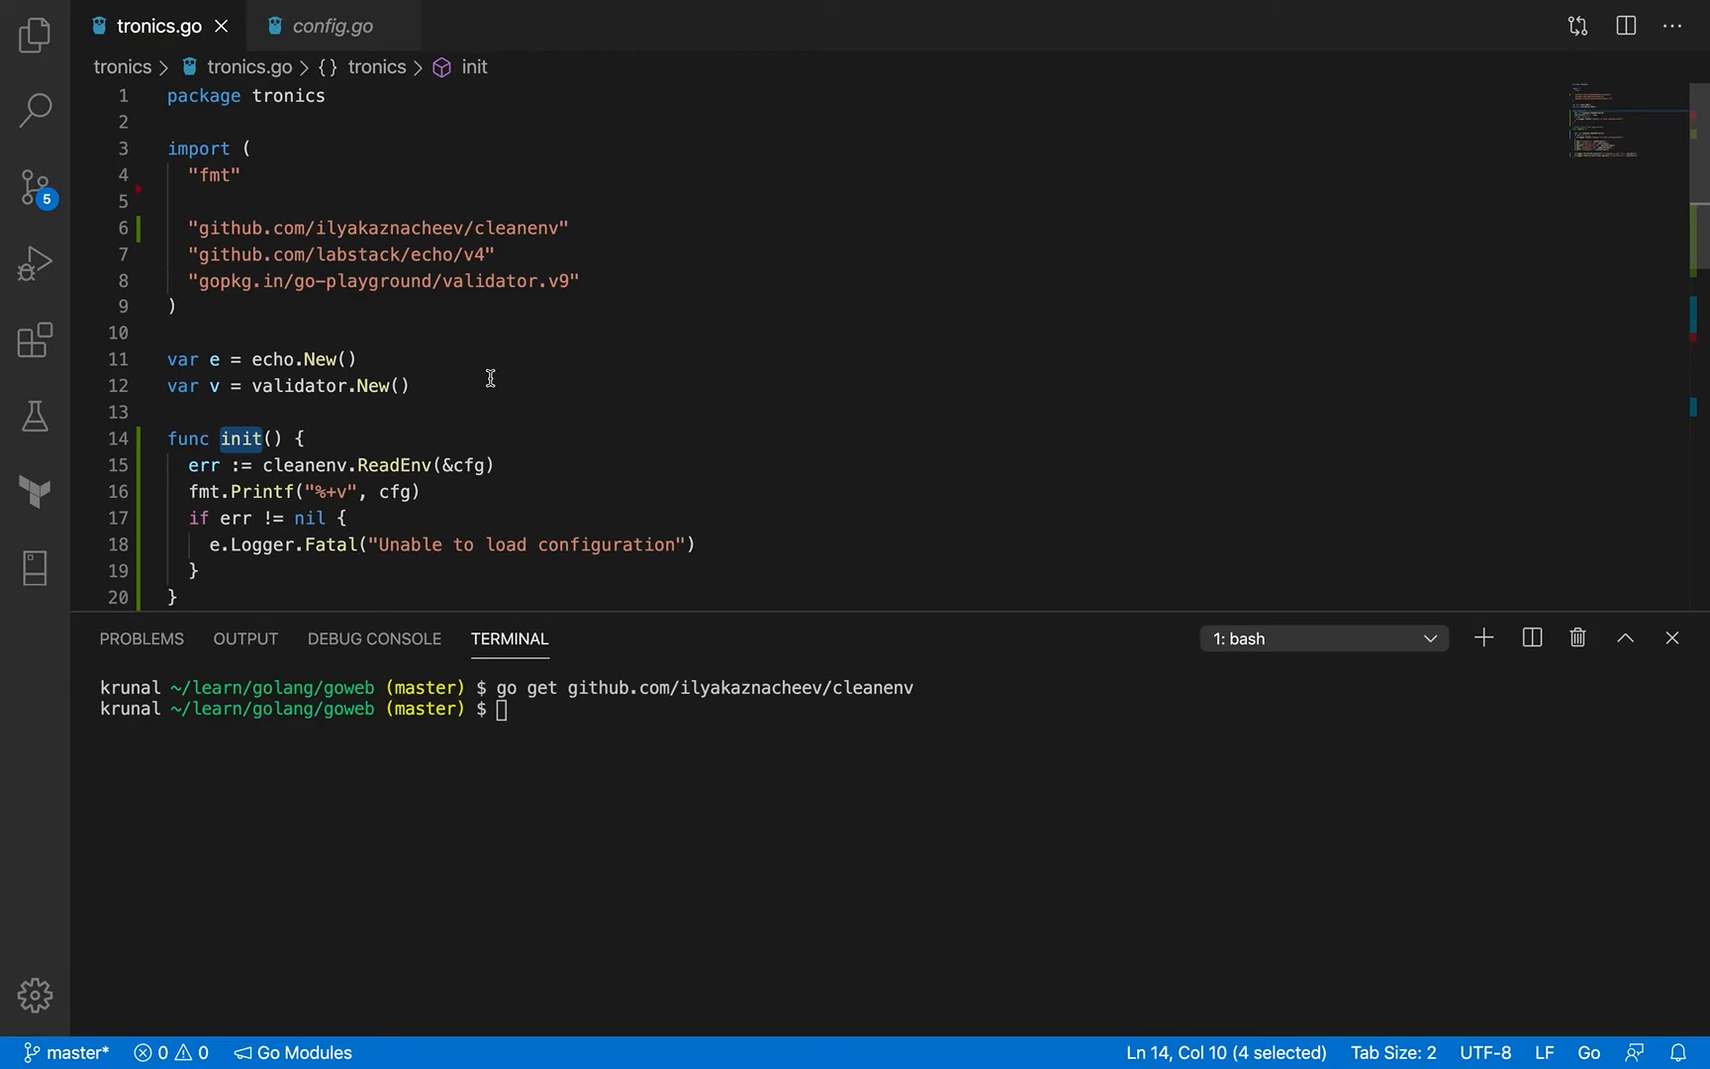
scroll(down, 3)
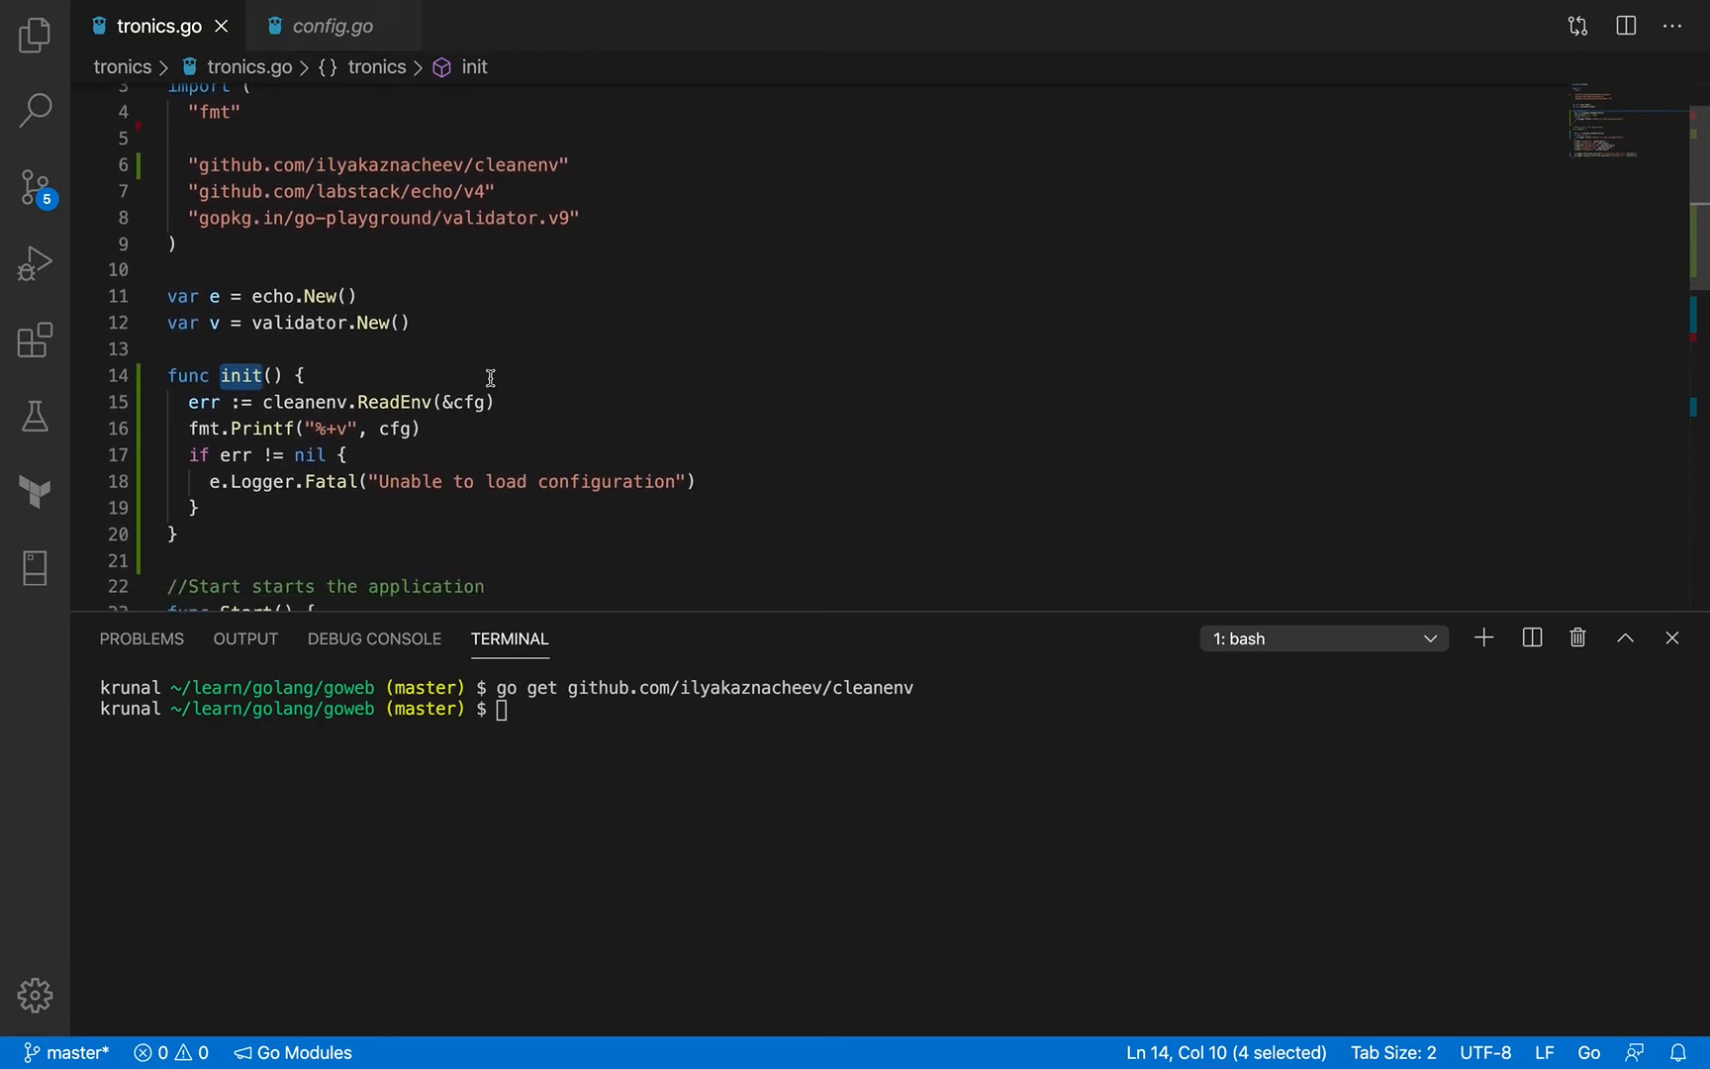
mouse_move(446, 312)
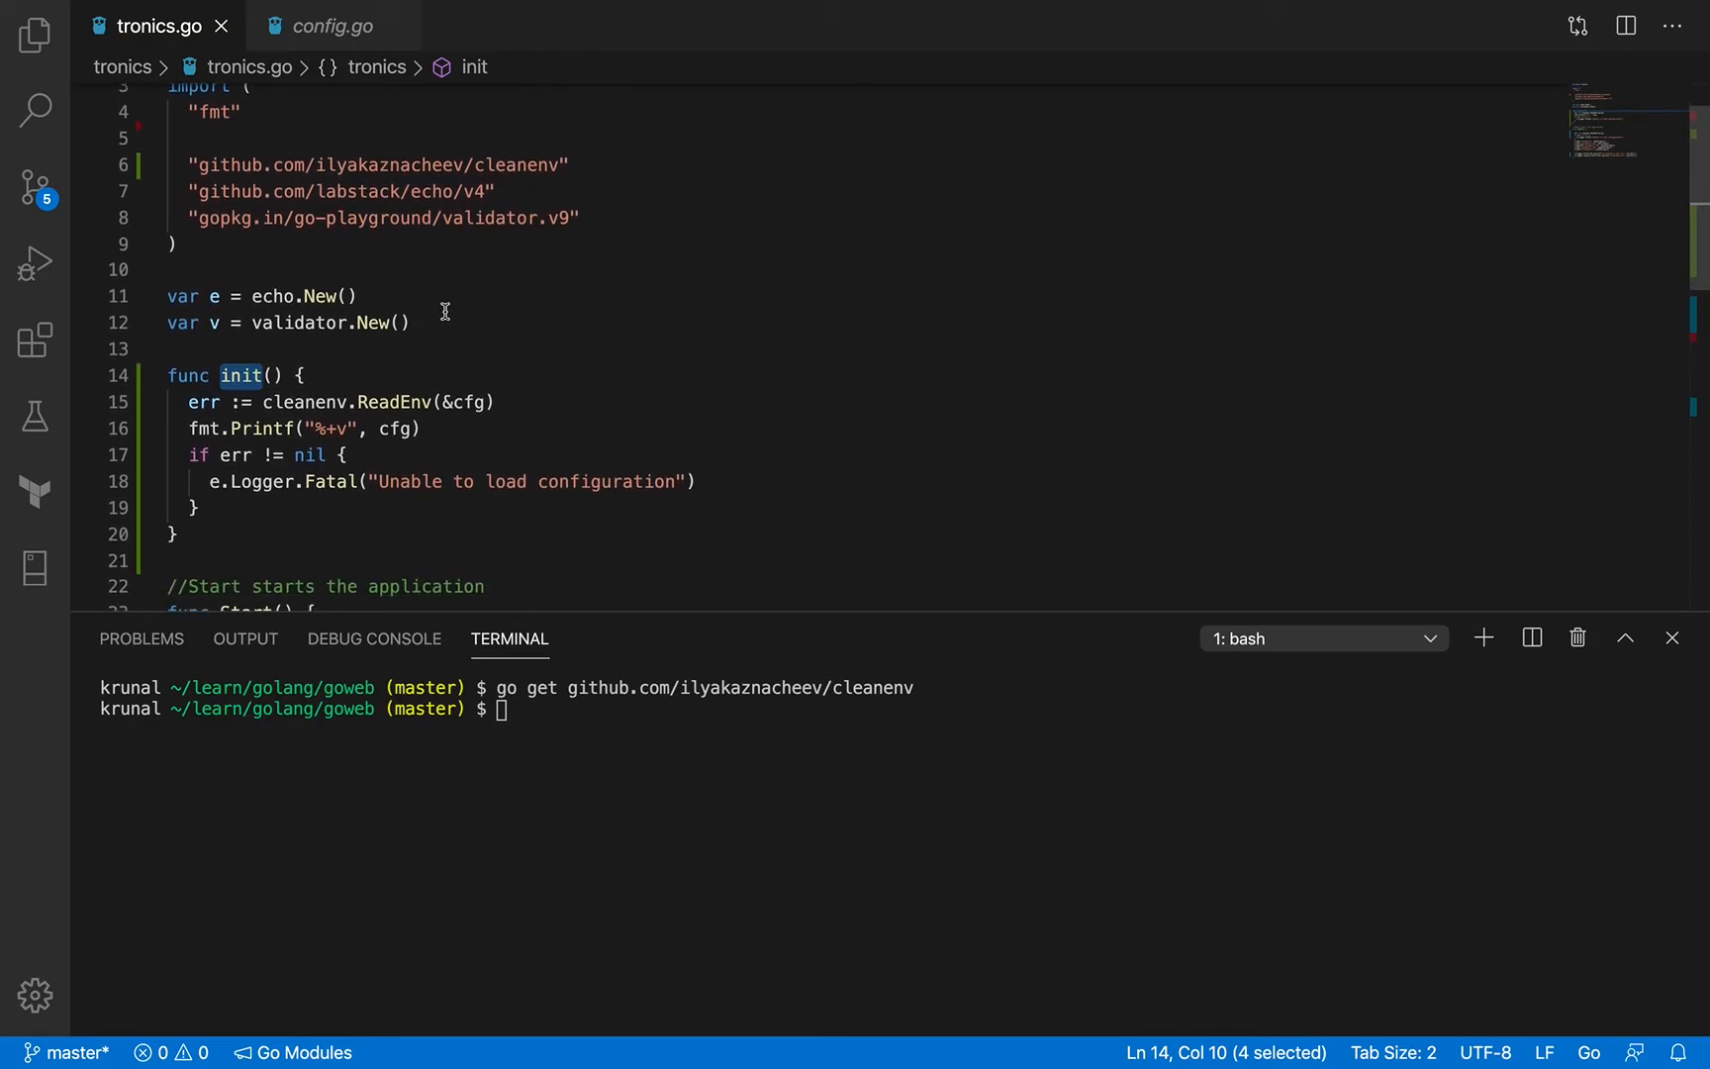
scroll(down, 3)
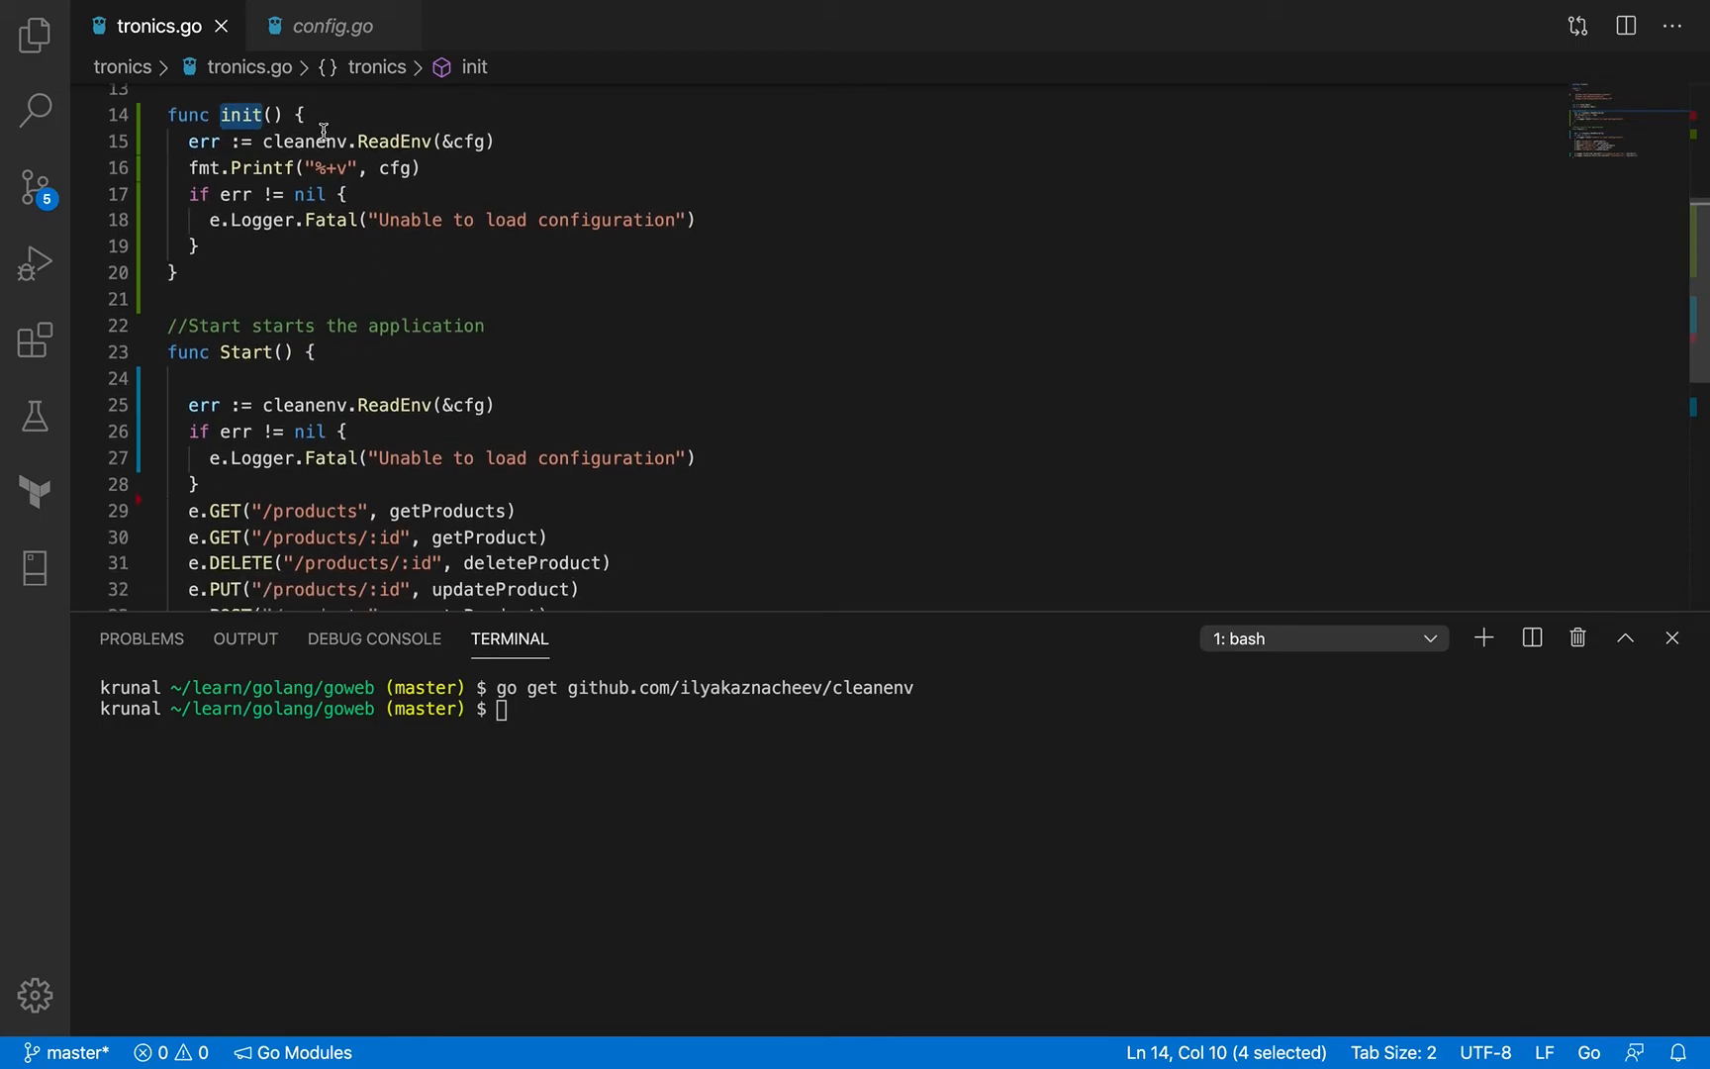
mouse_move(531, 383)
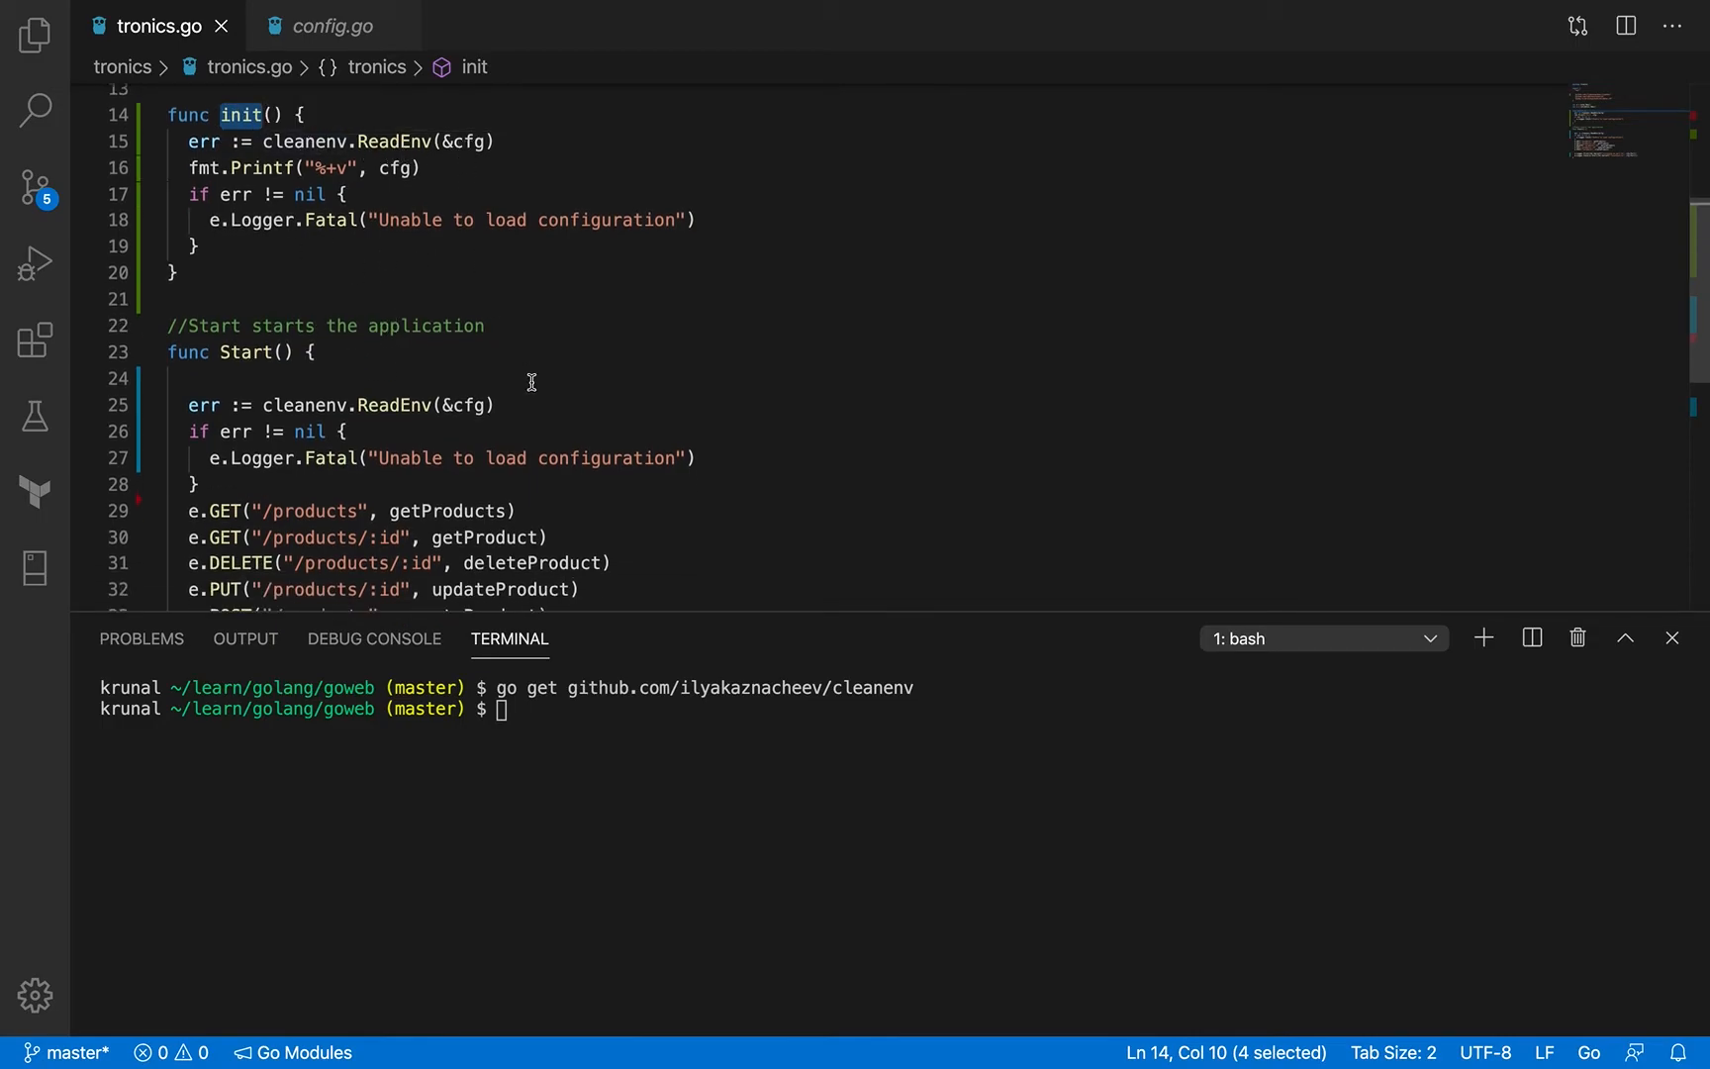
scroll(down, 3)
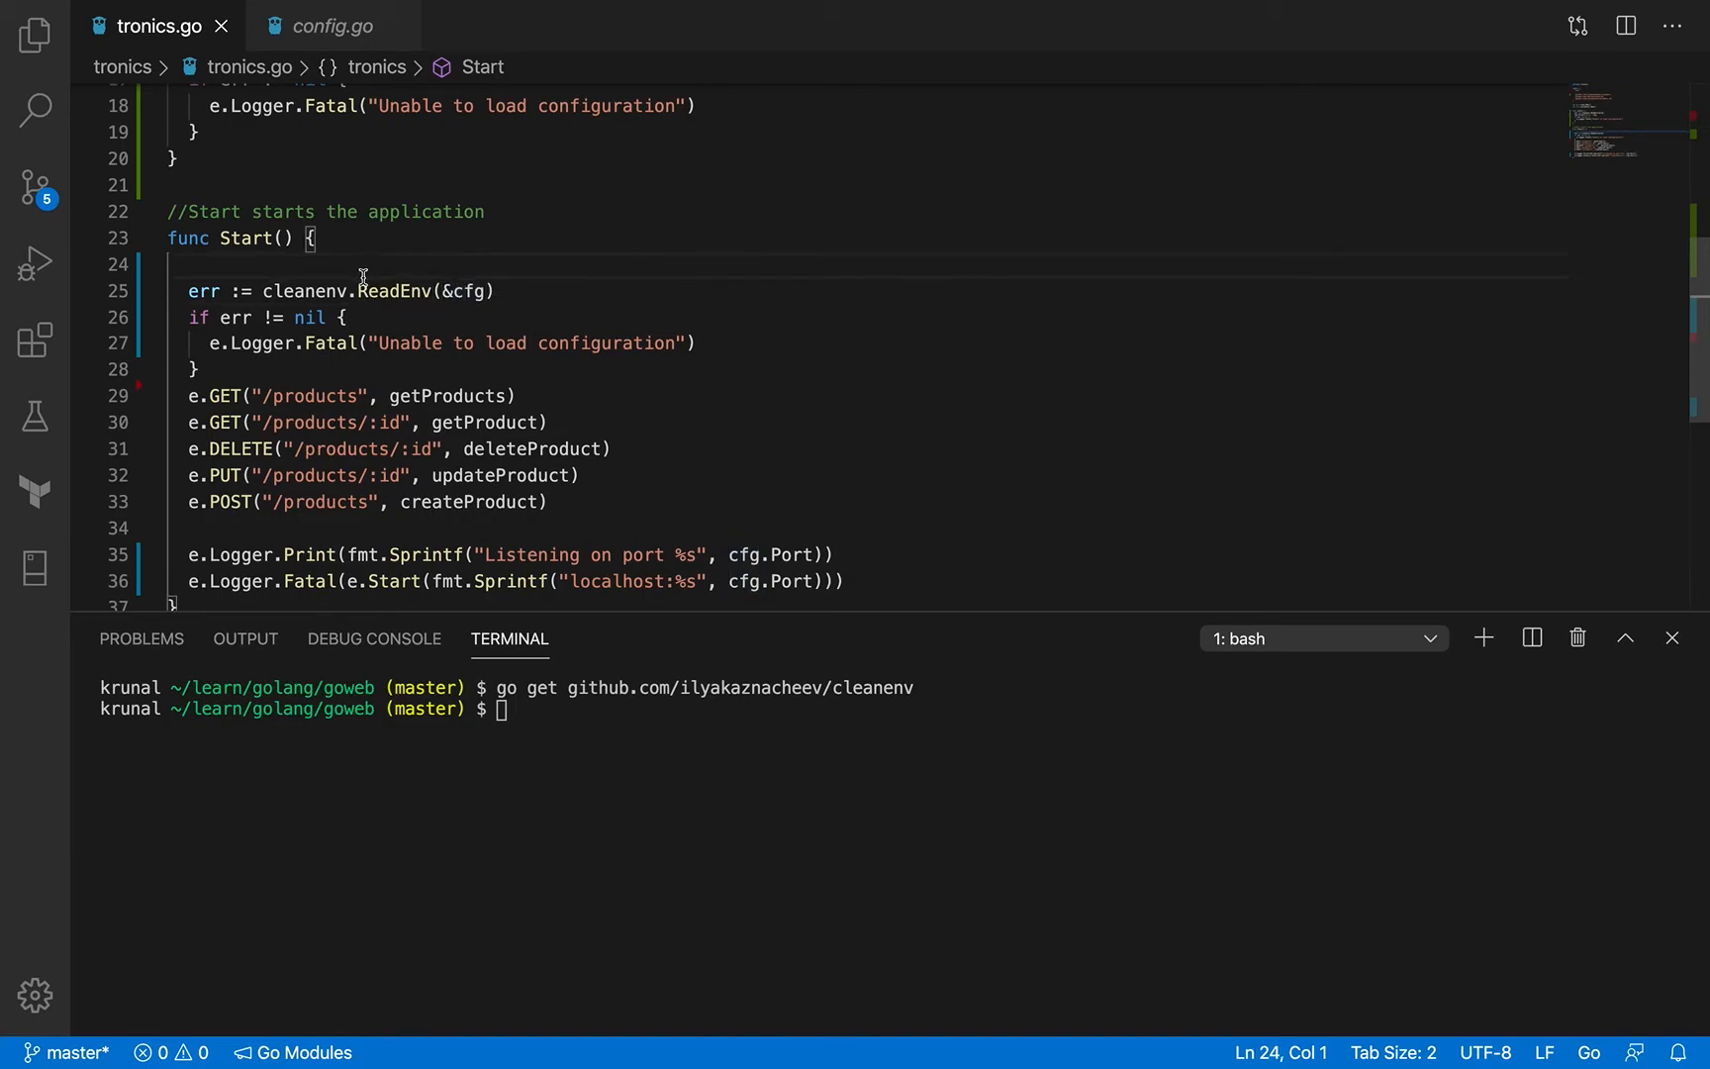
Delete the duplicate cleanenv.ReadEnv error-handling block from Start
drag(193, 290, 200, 368)
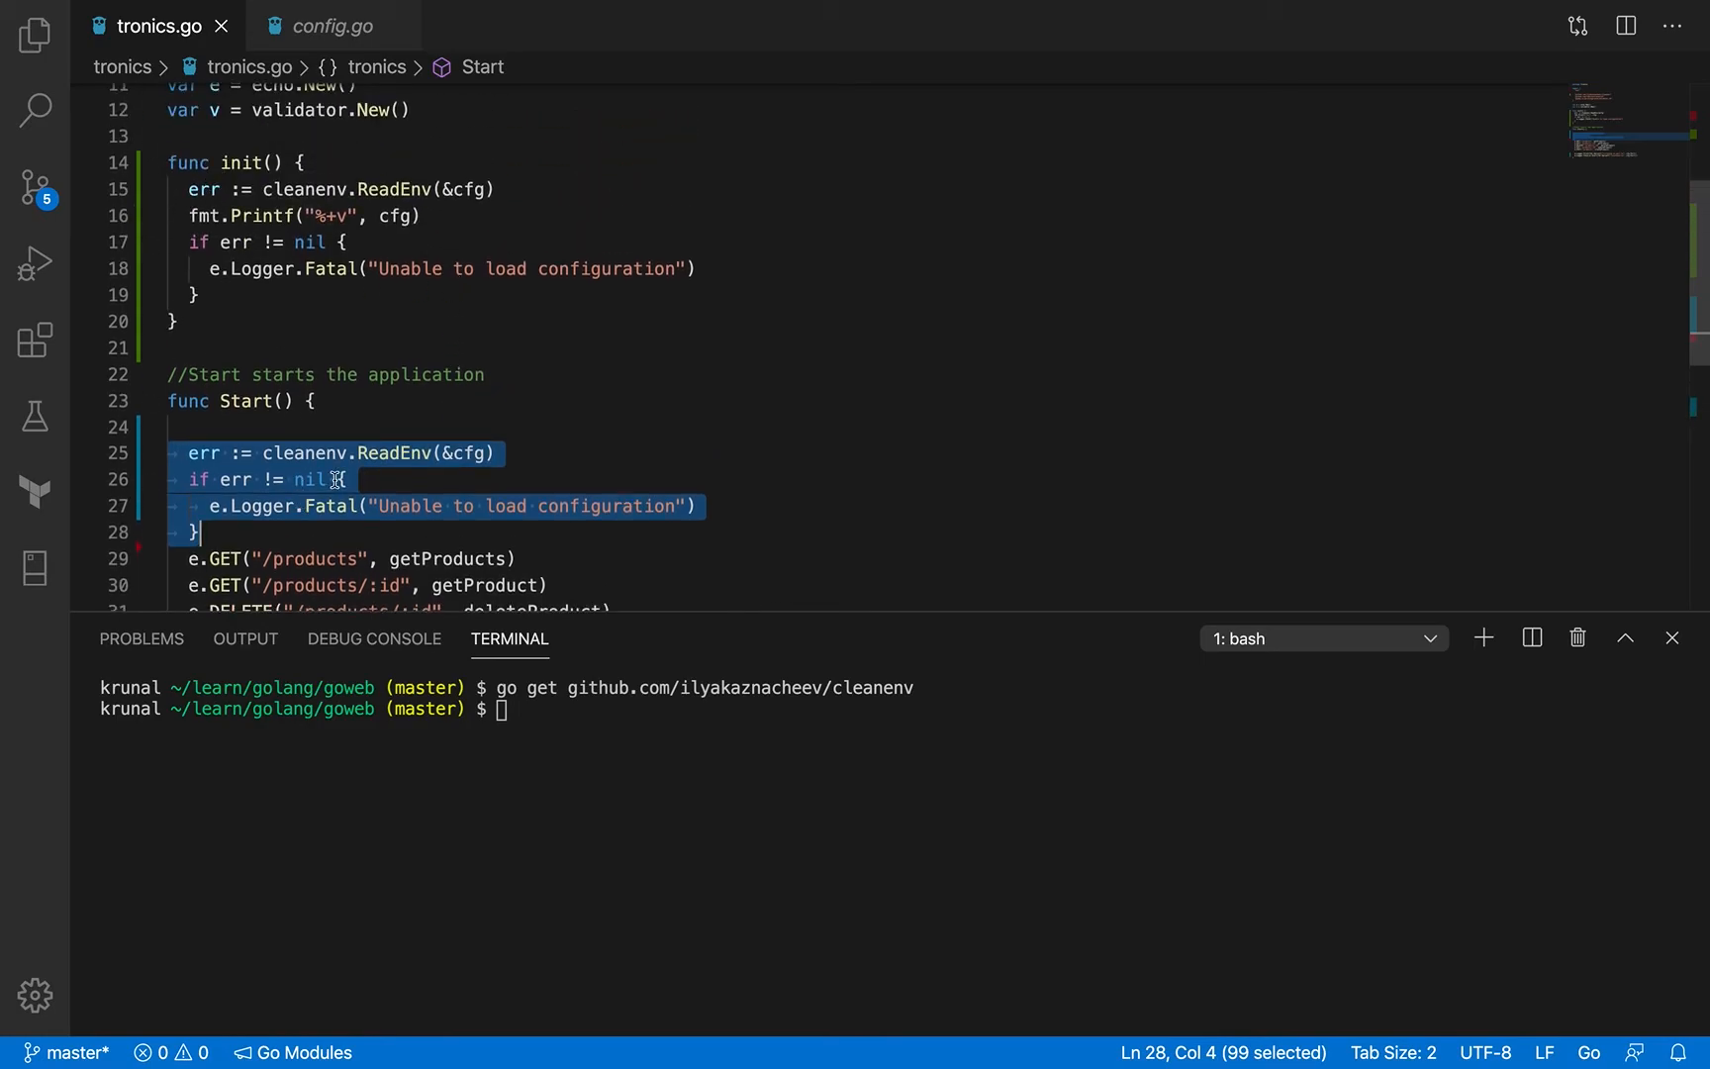
key(Delete)
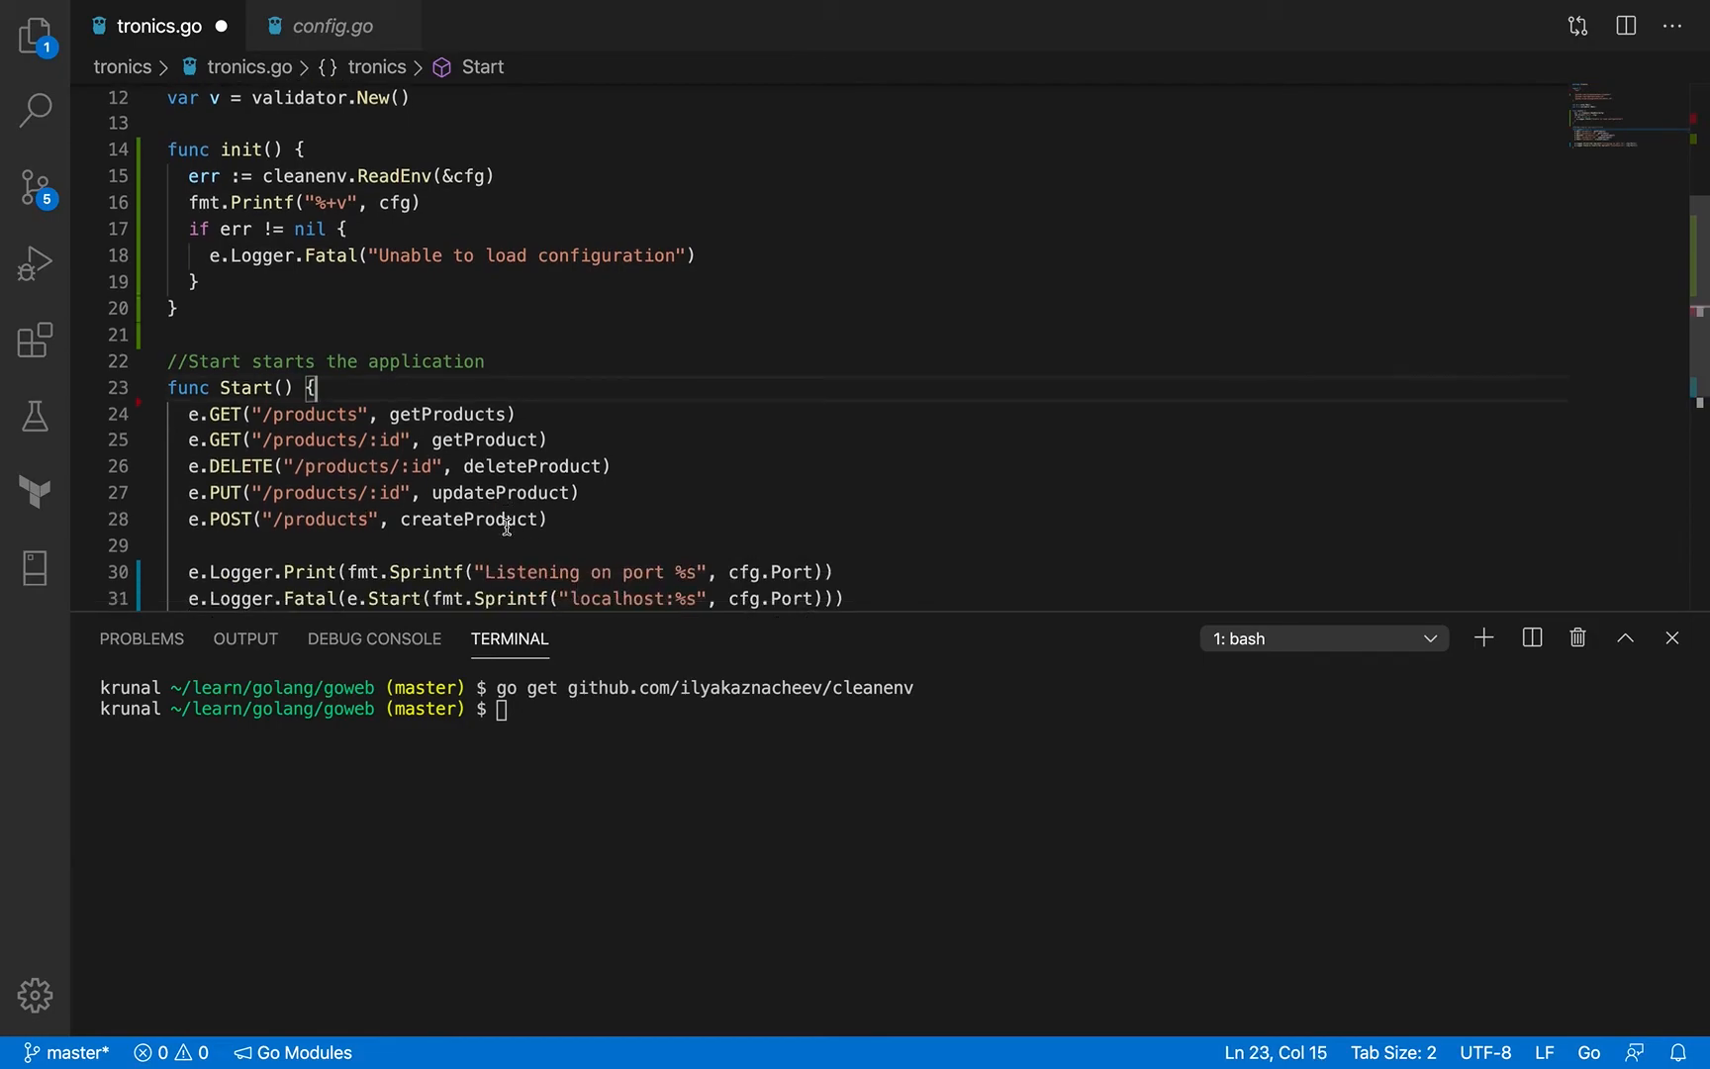
scroll(down, 3)
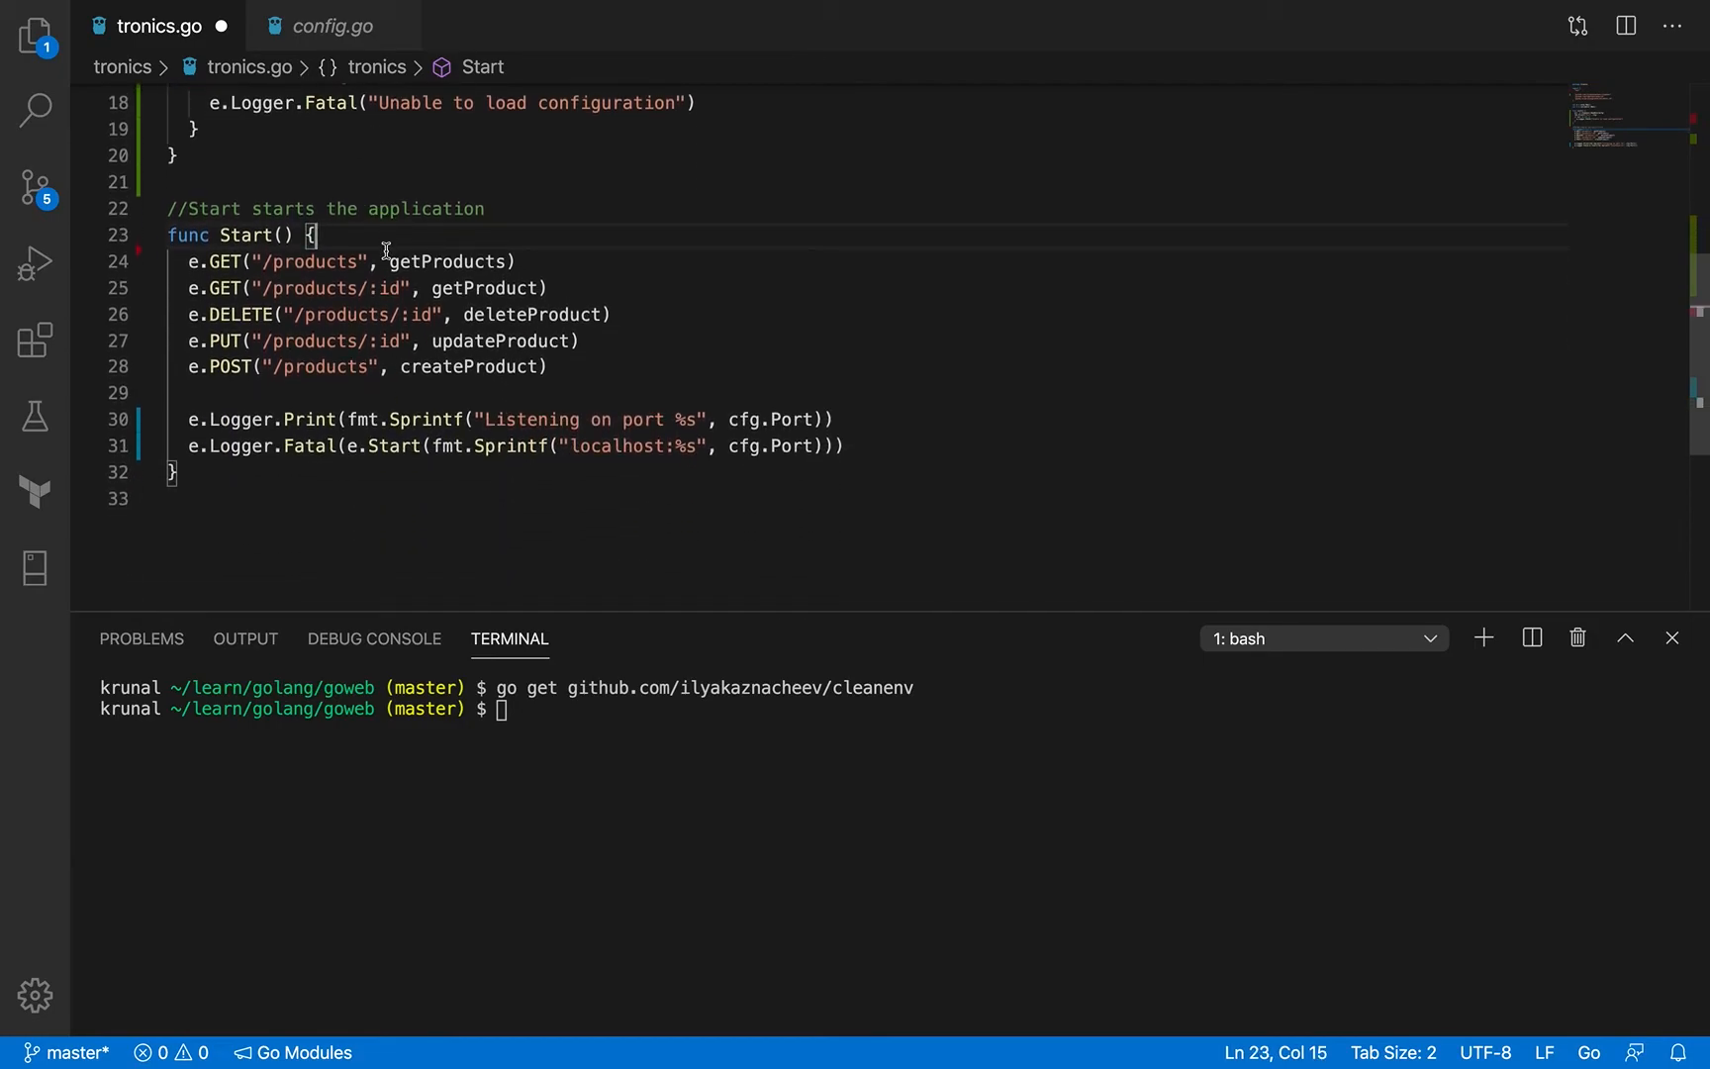
mouse_move(254, 234)
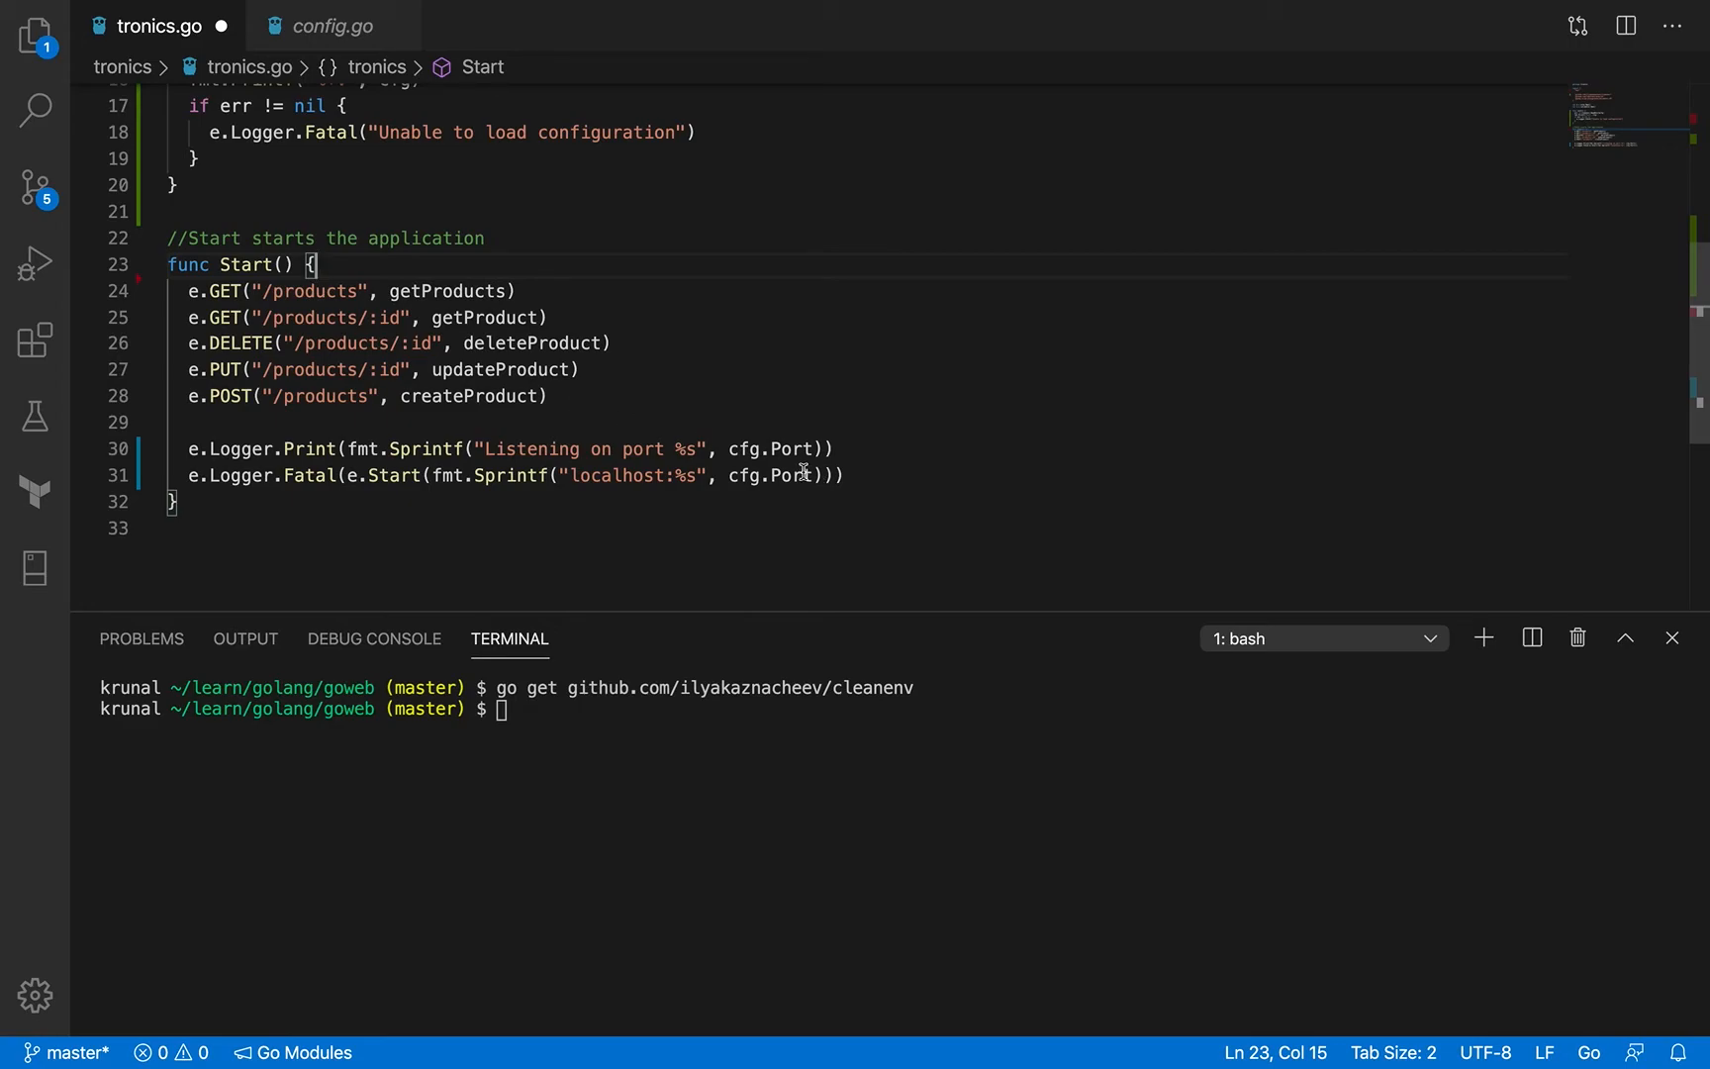
Confirm the listening message uses cfg.Port and view uncommitted changes in Source Control
double_click(779, 449)
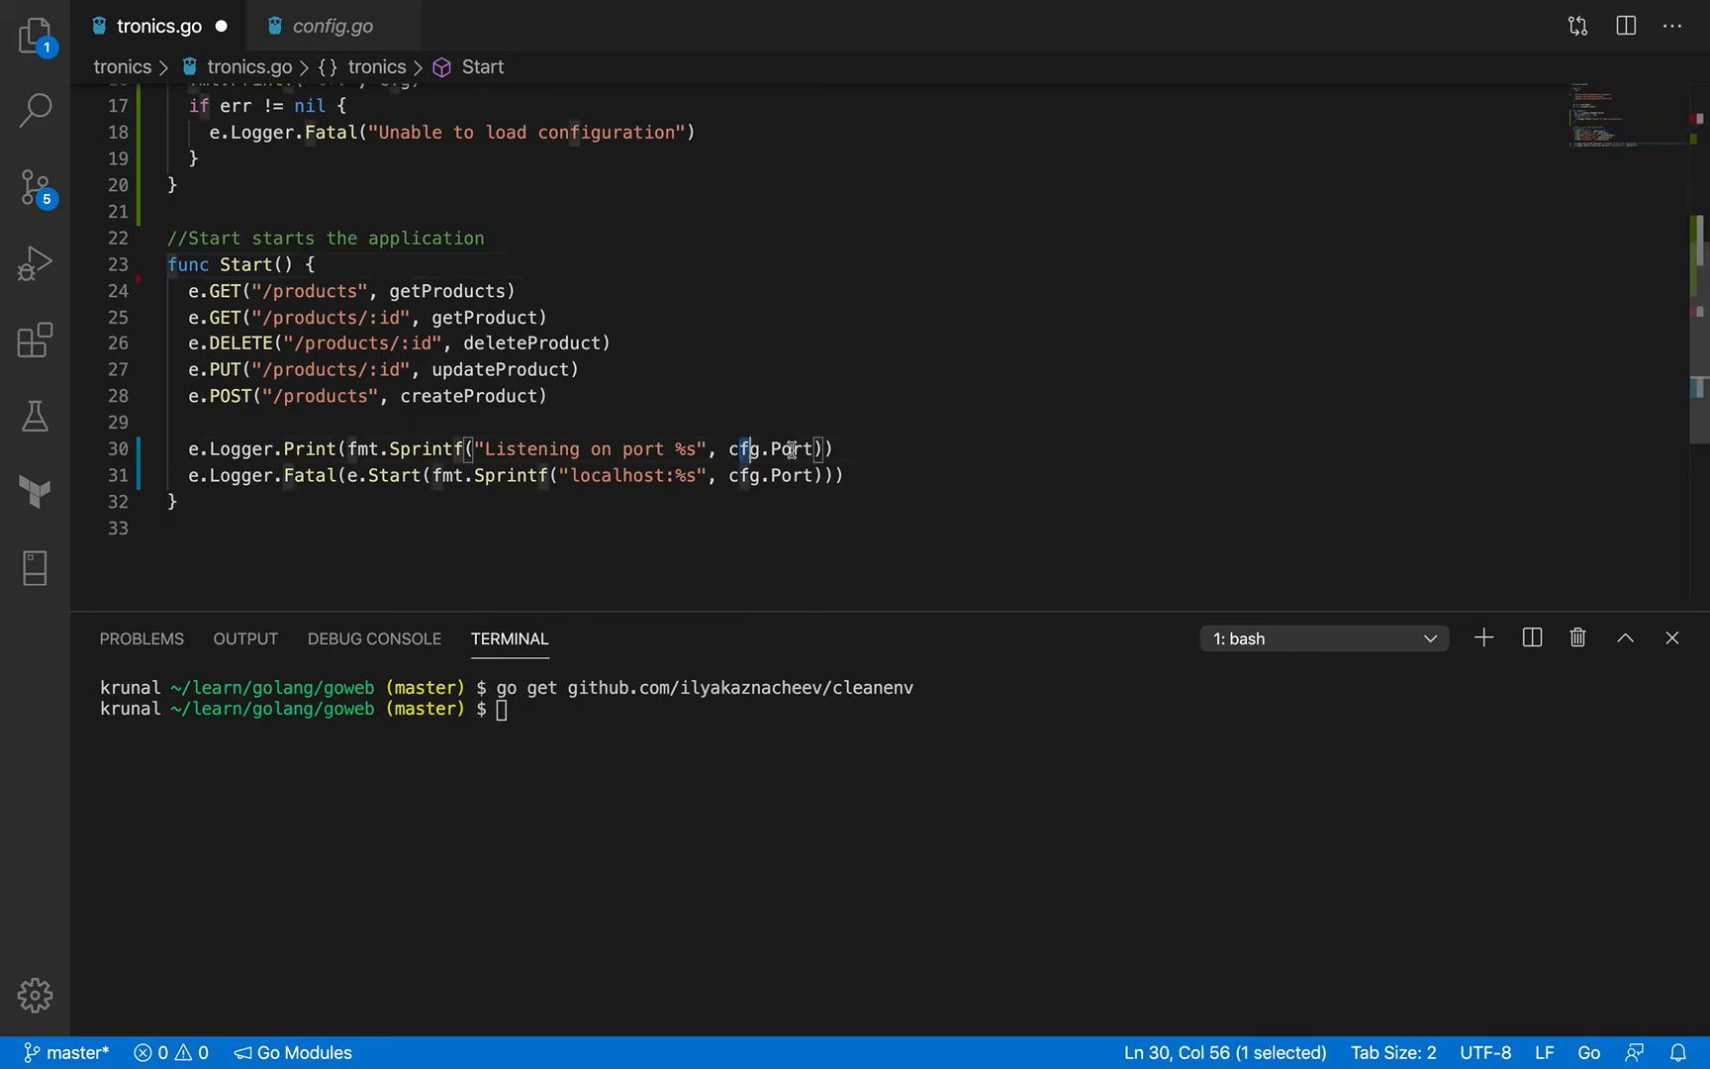
double_click(782, 448)
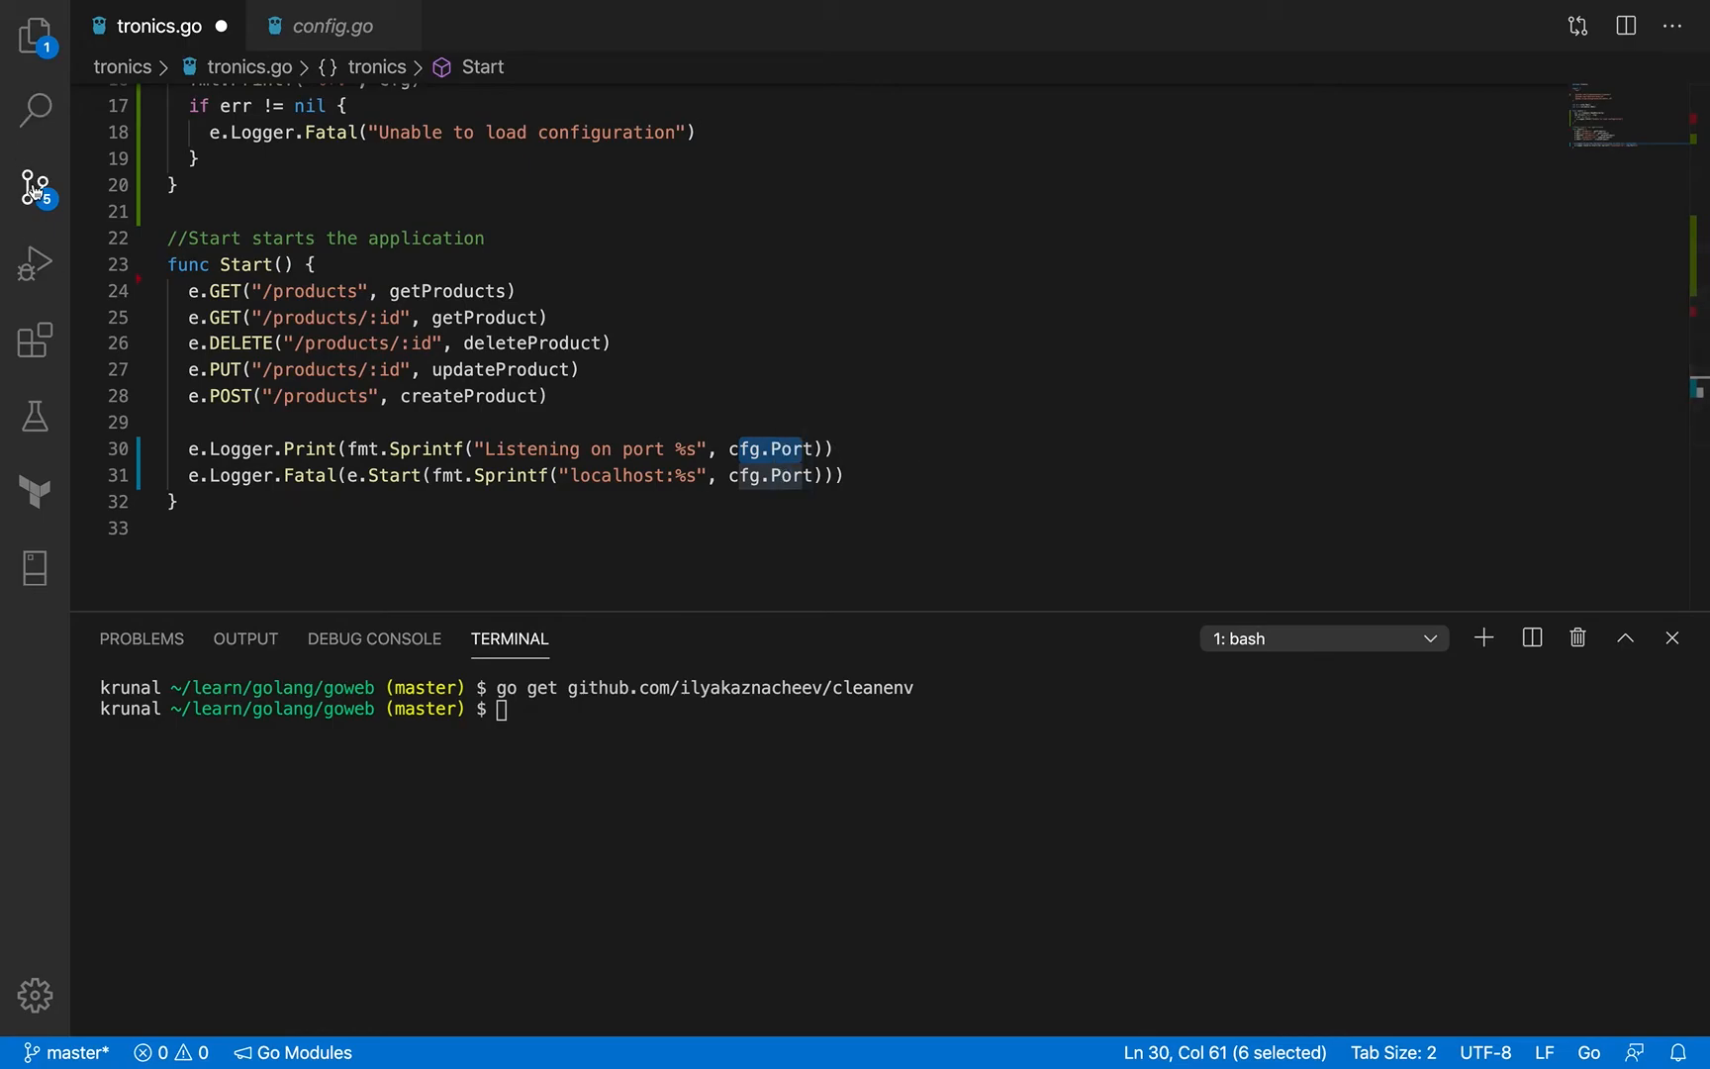
click(36, 188)
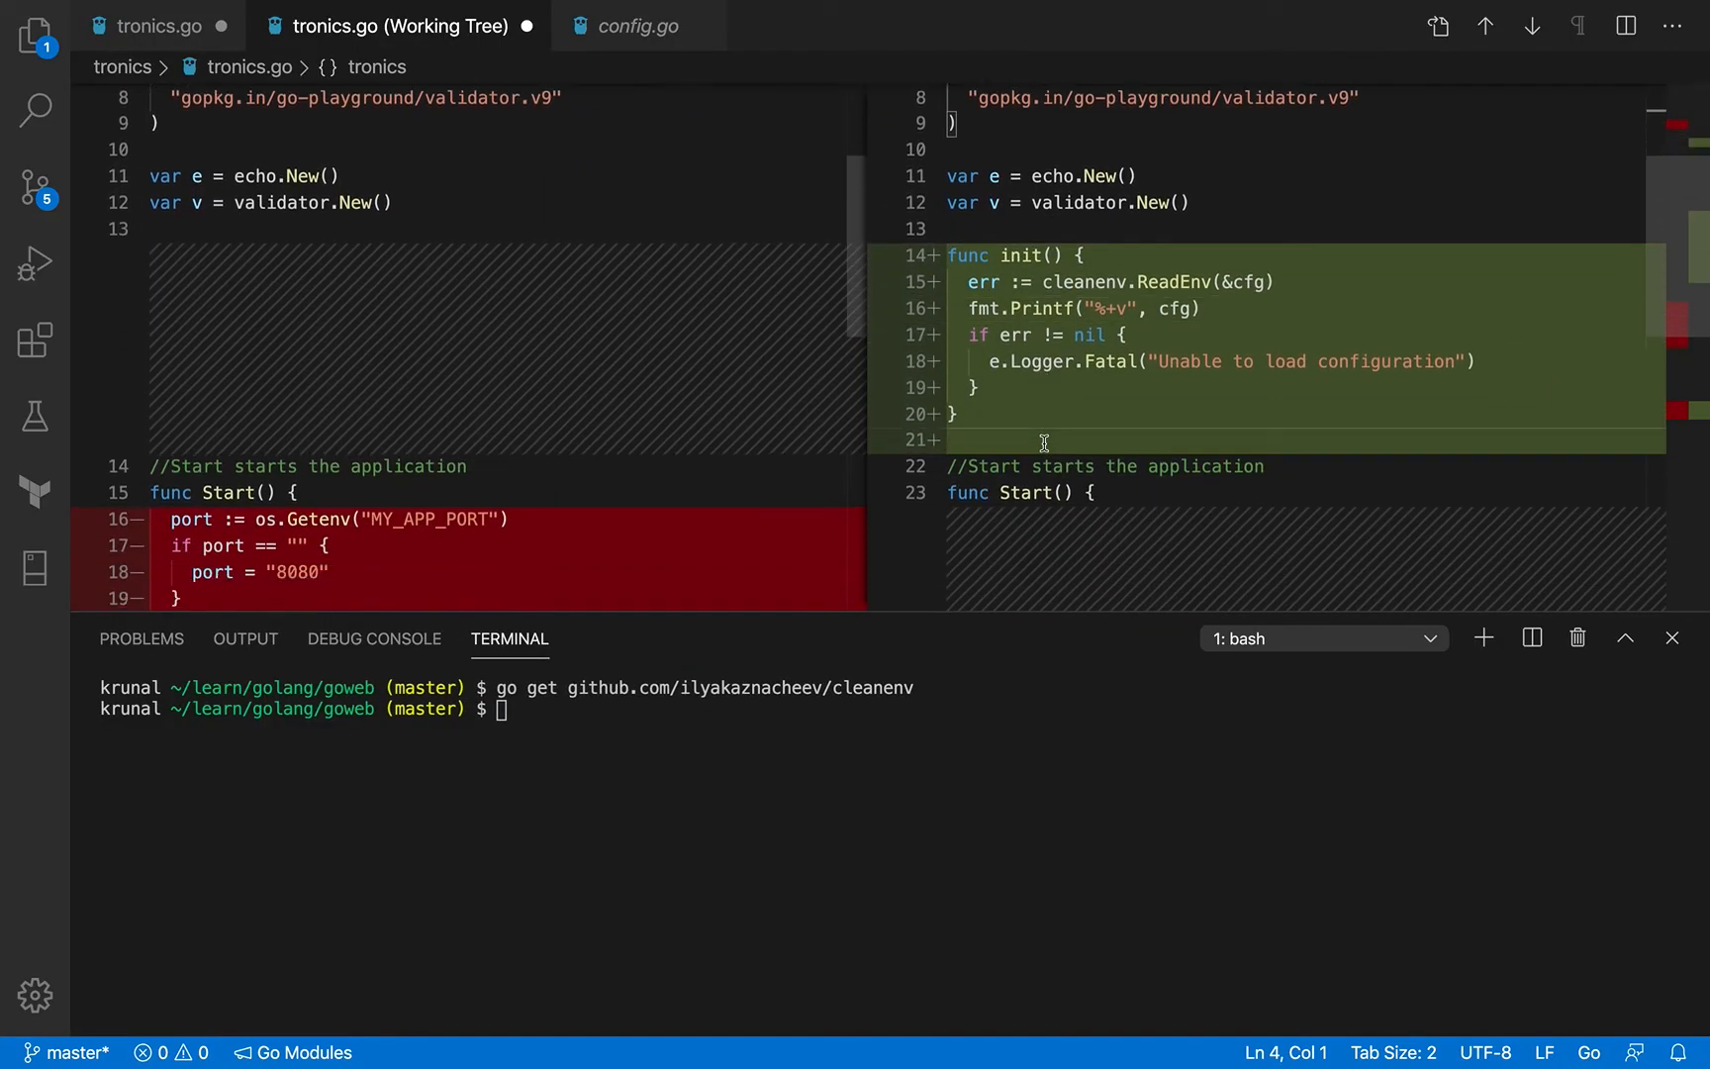
Scroll through the tronics.go working-tree diff, then return to the tronics.go editor
scroll(down, 3)
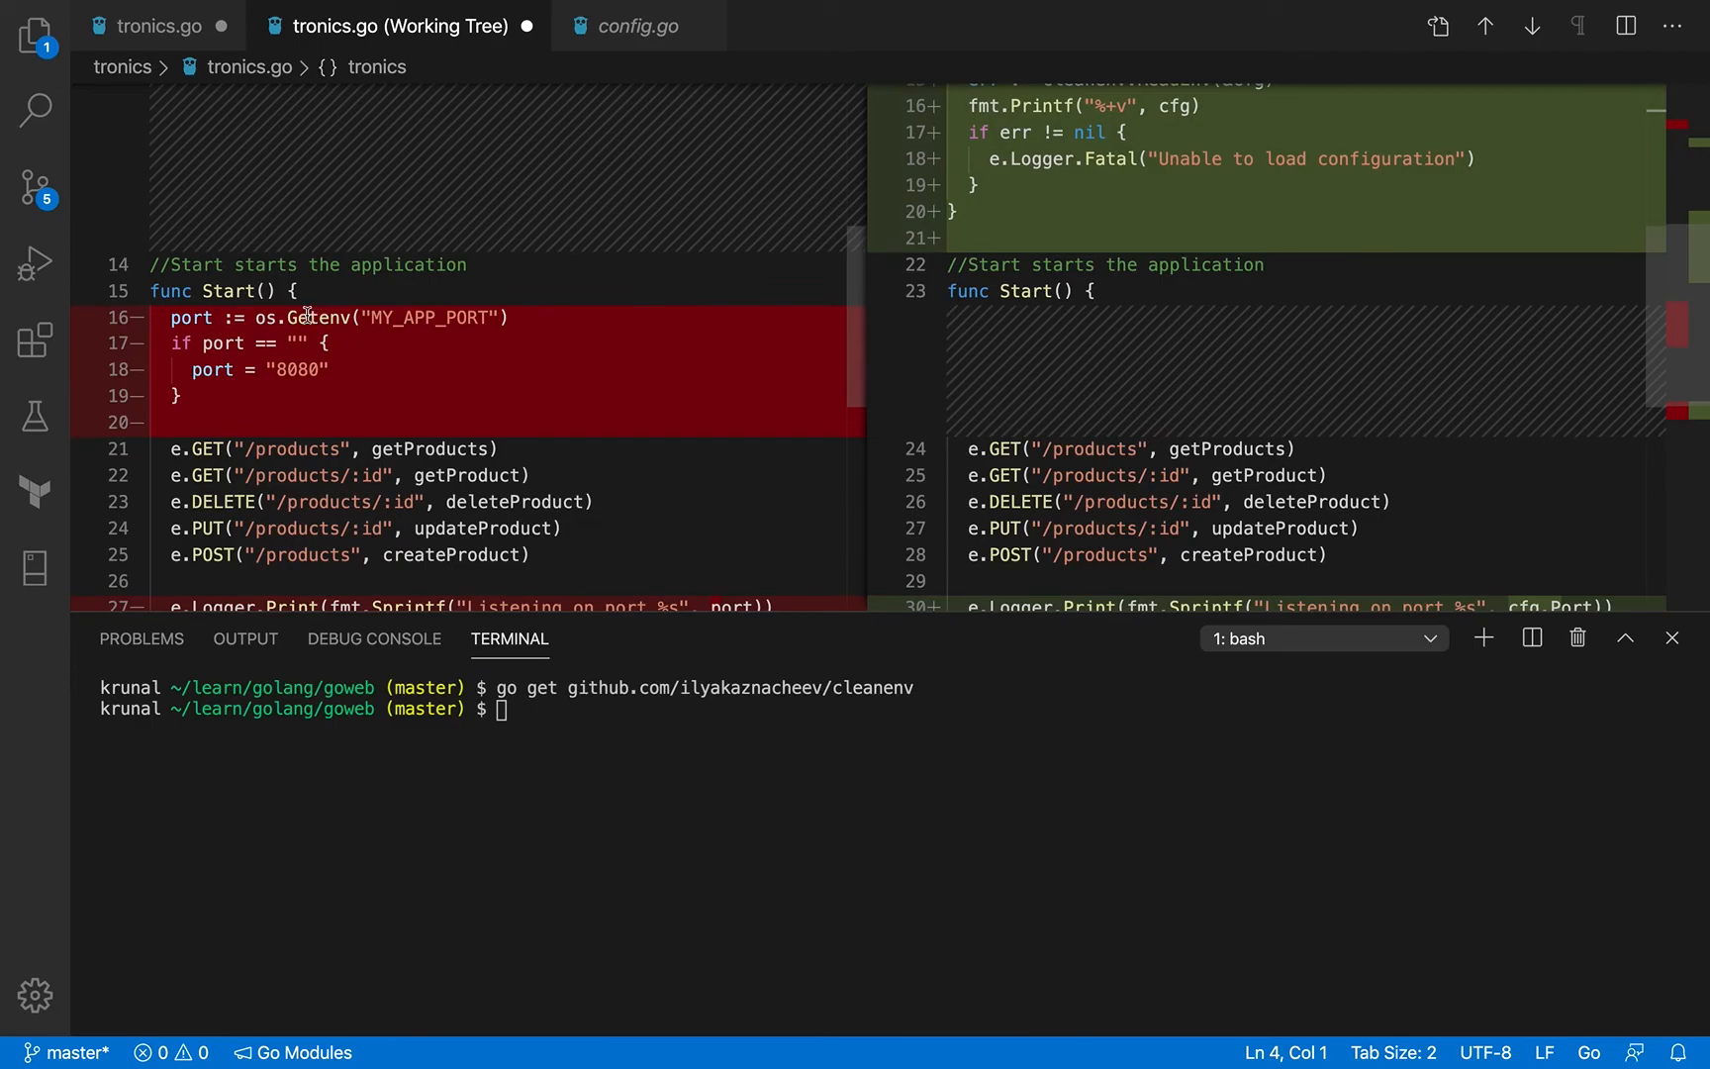
mouse_move(360, 318)
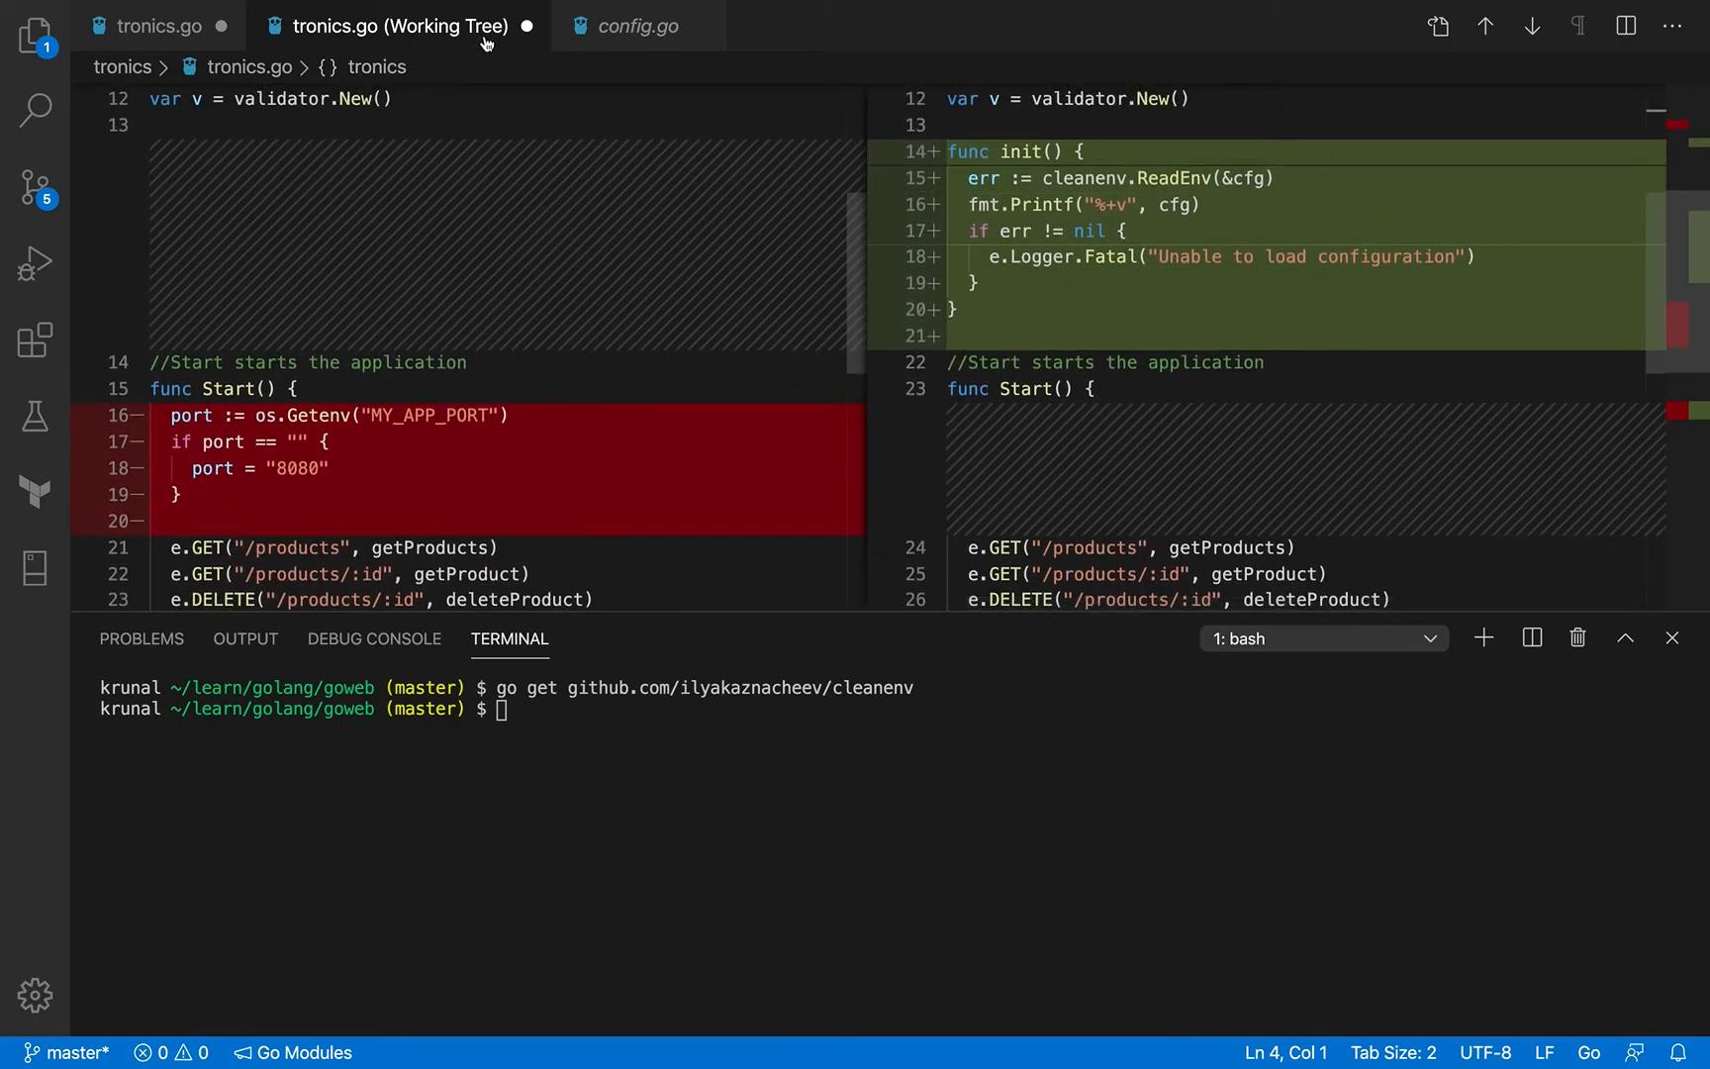
click(152, 24)
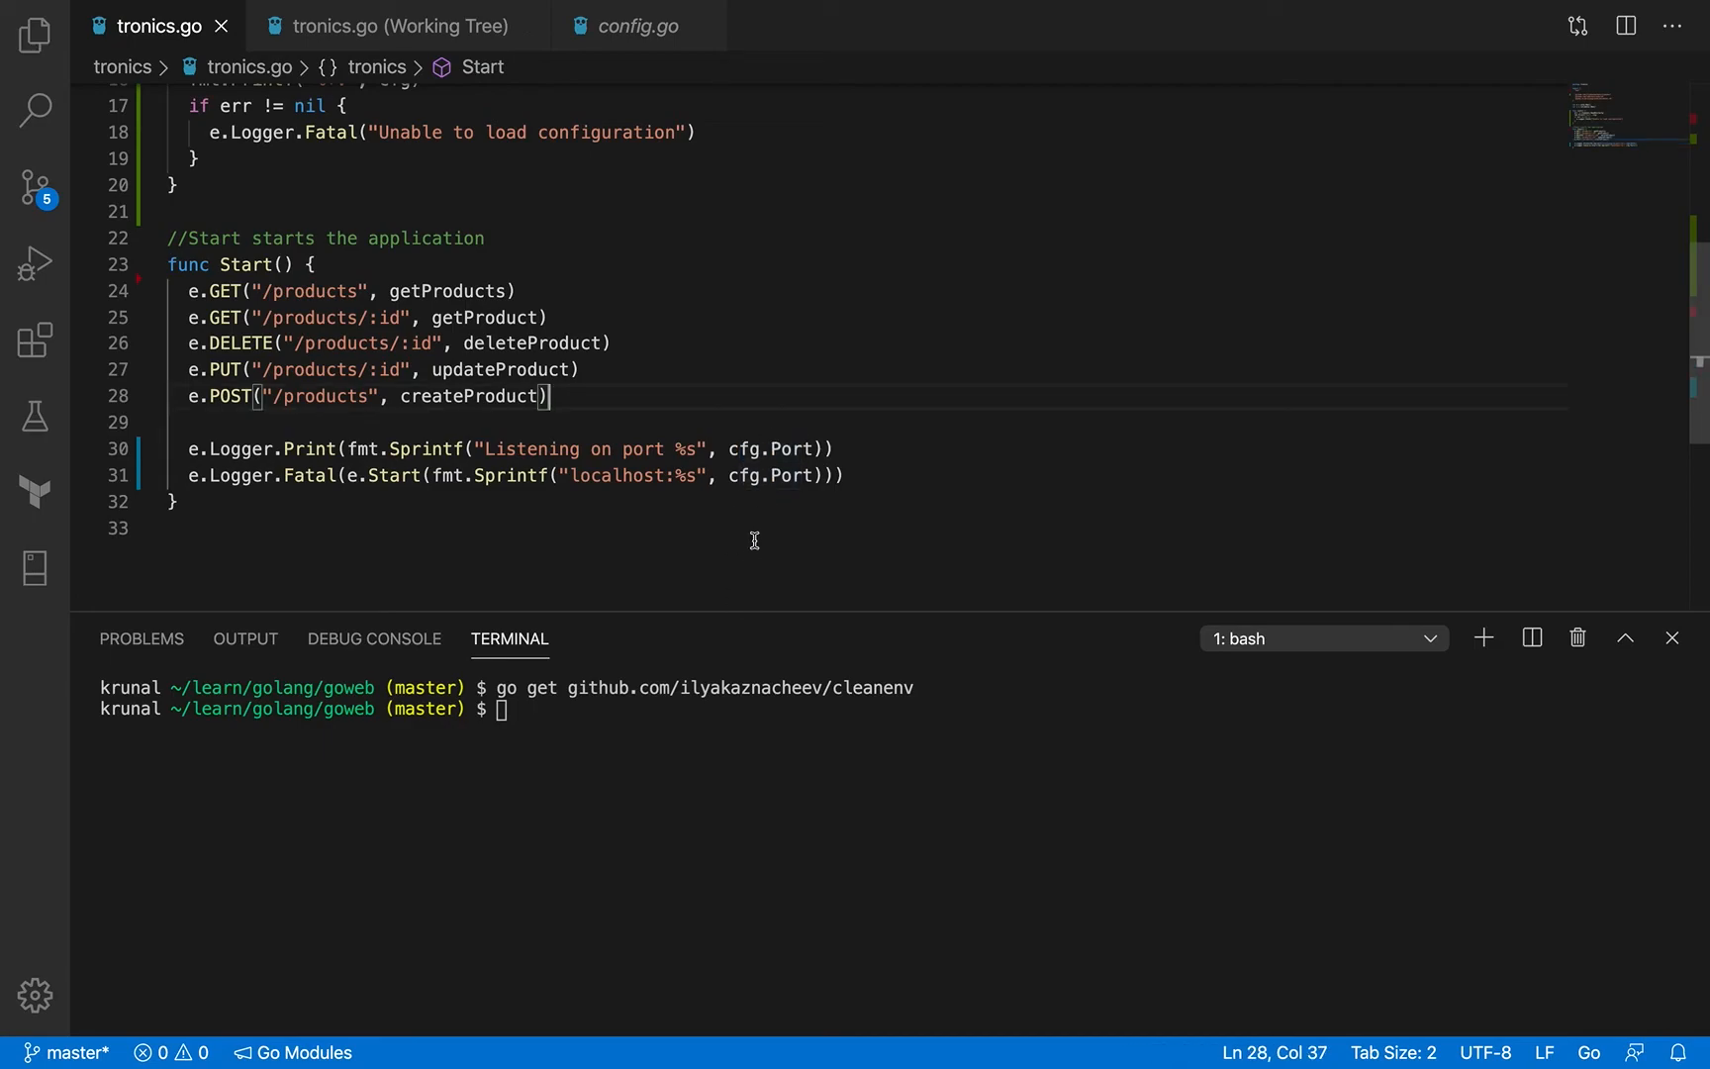
Clear the terminal and run gin --all -i run main.go to serve on port 8080
text(clear)
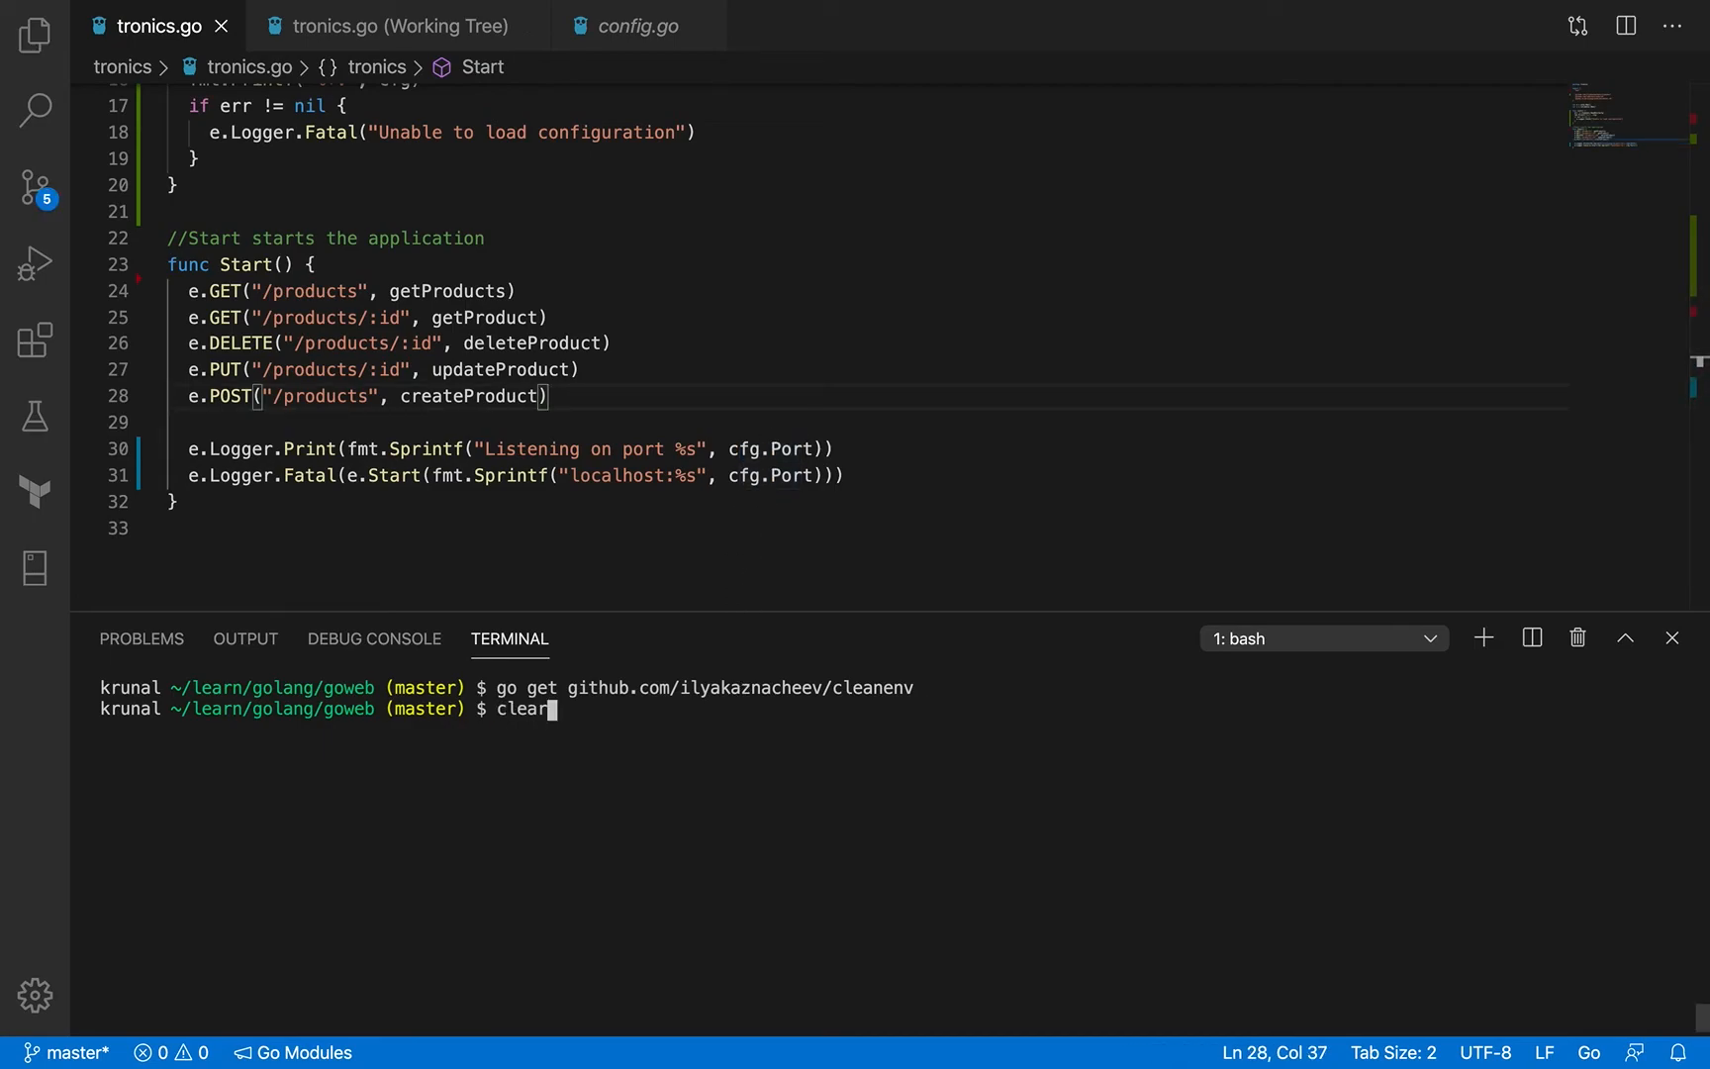
text(gin --all -i run main.go)
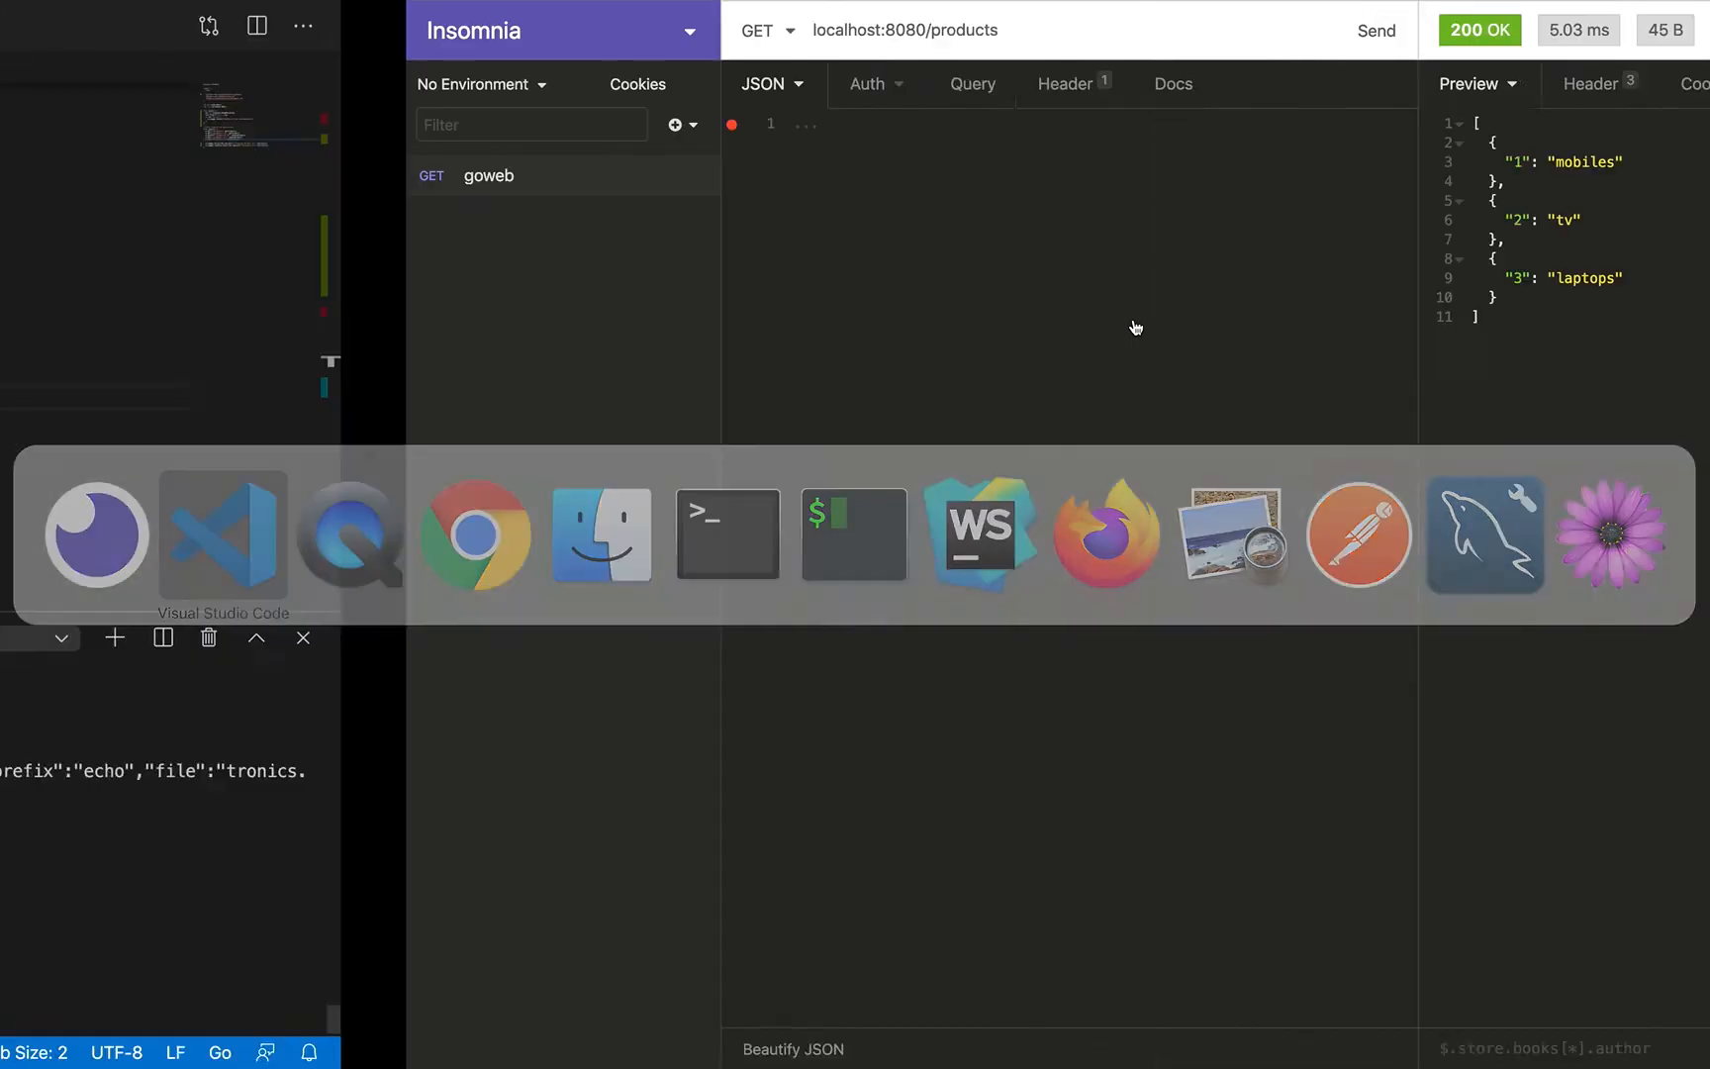
click(222, 535)
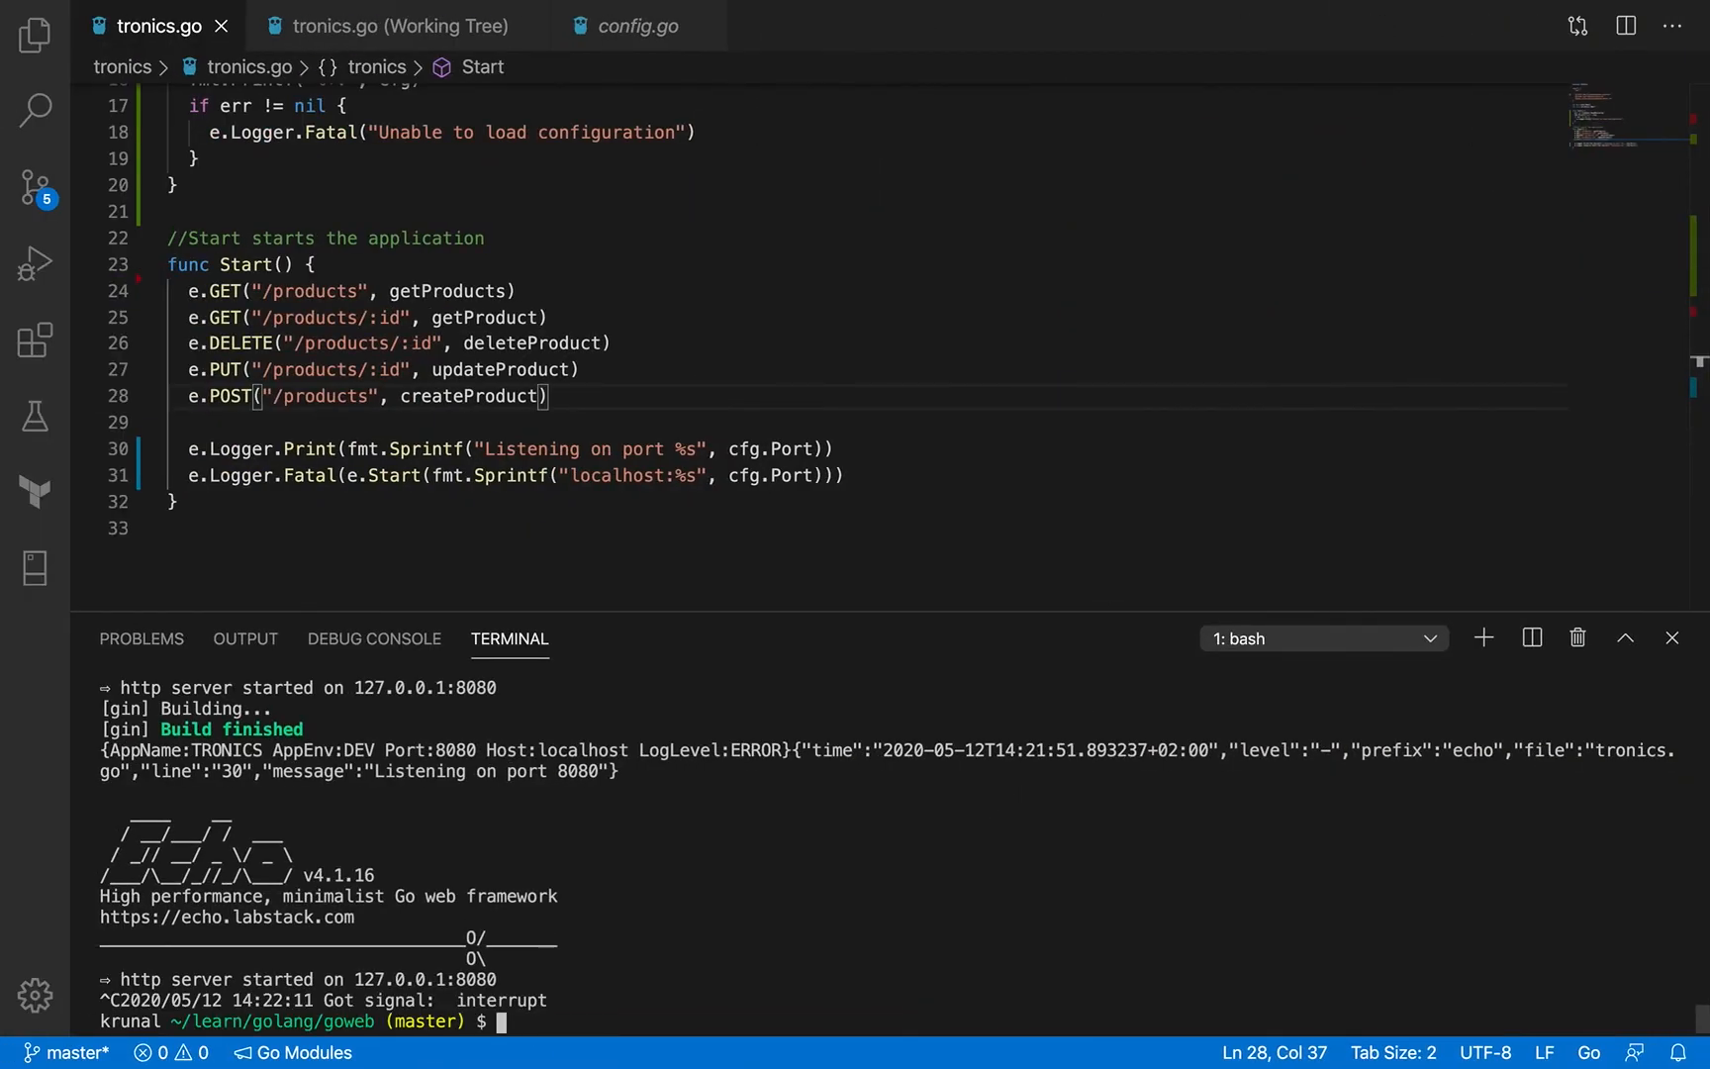
Echo $MY_APP_PORT, taking the variable name from config.go, to confirm it holds 8080
text(clear)
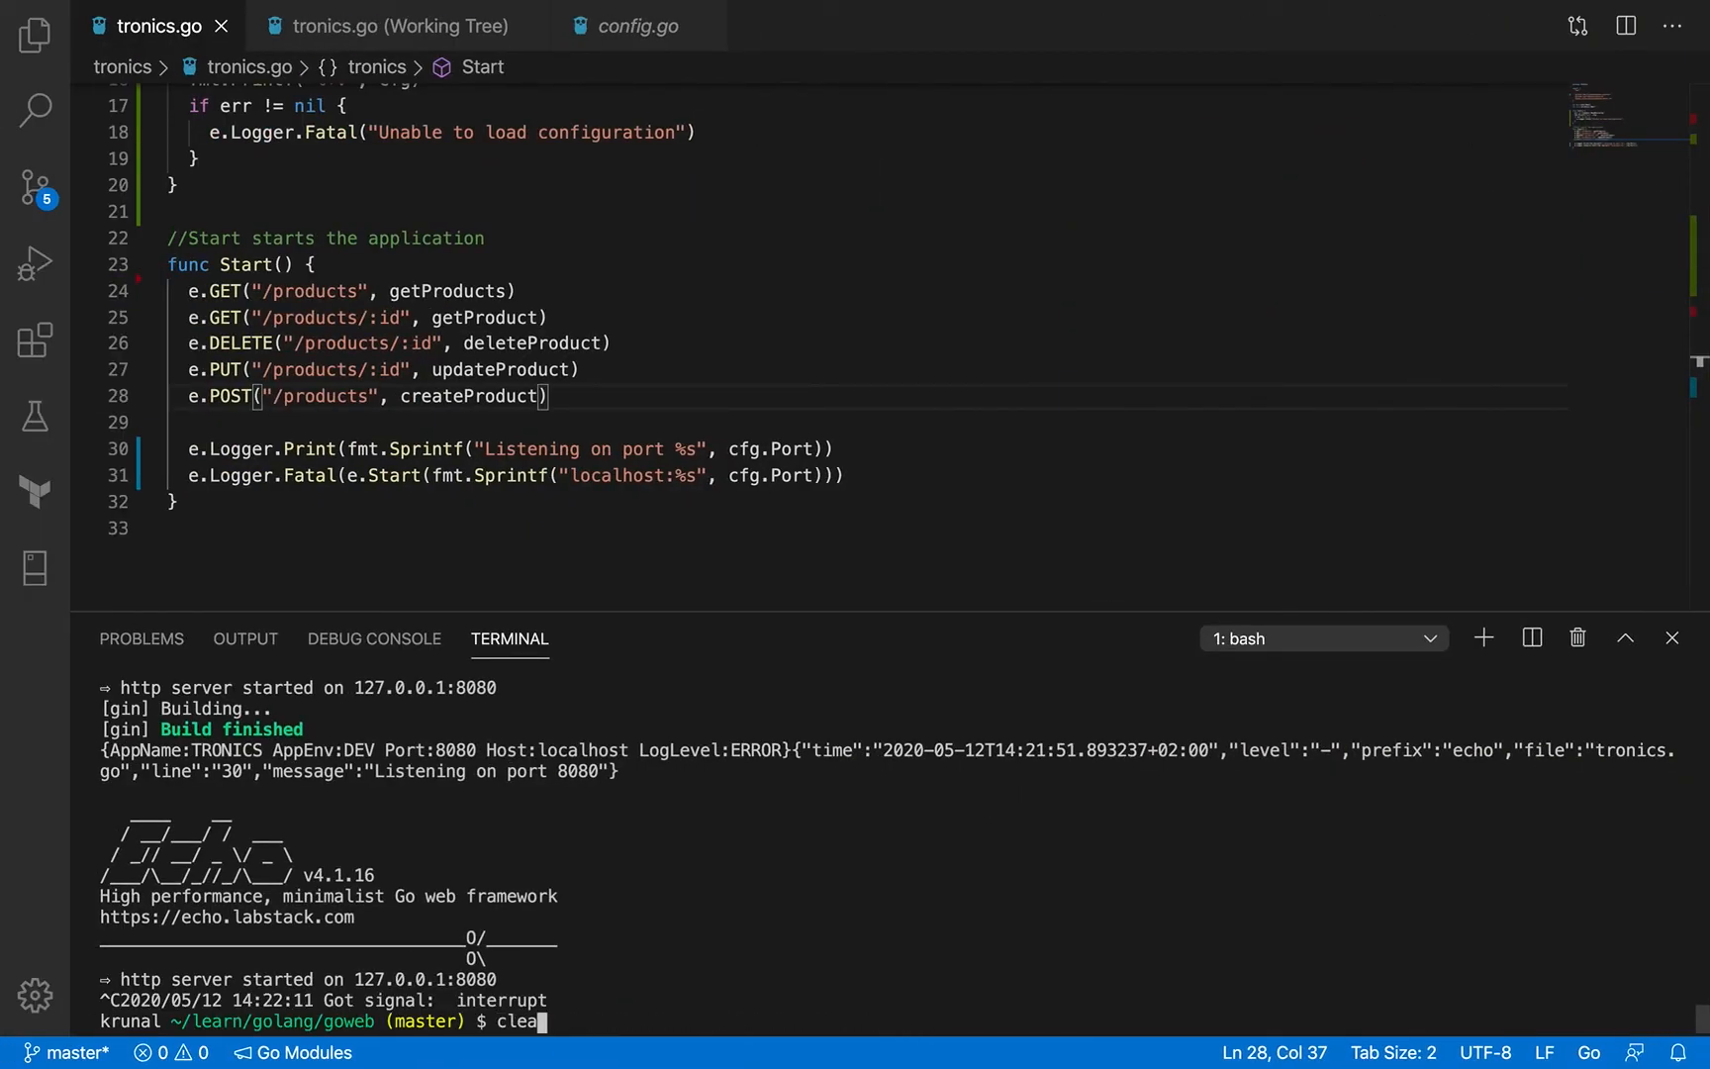
text(echo)
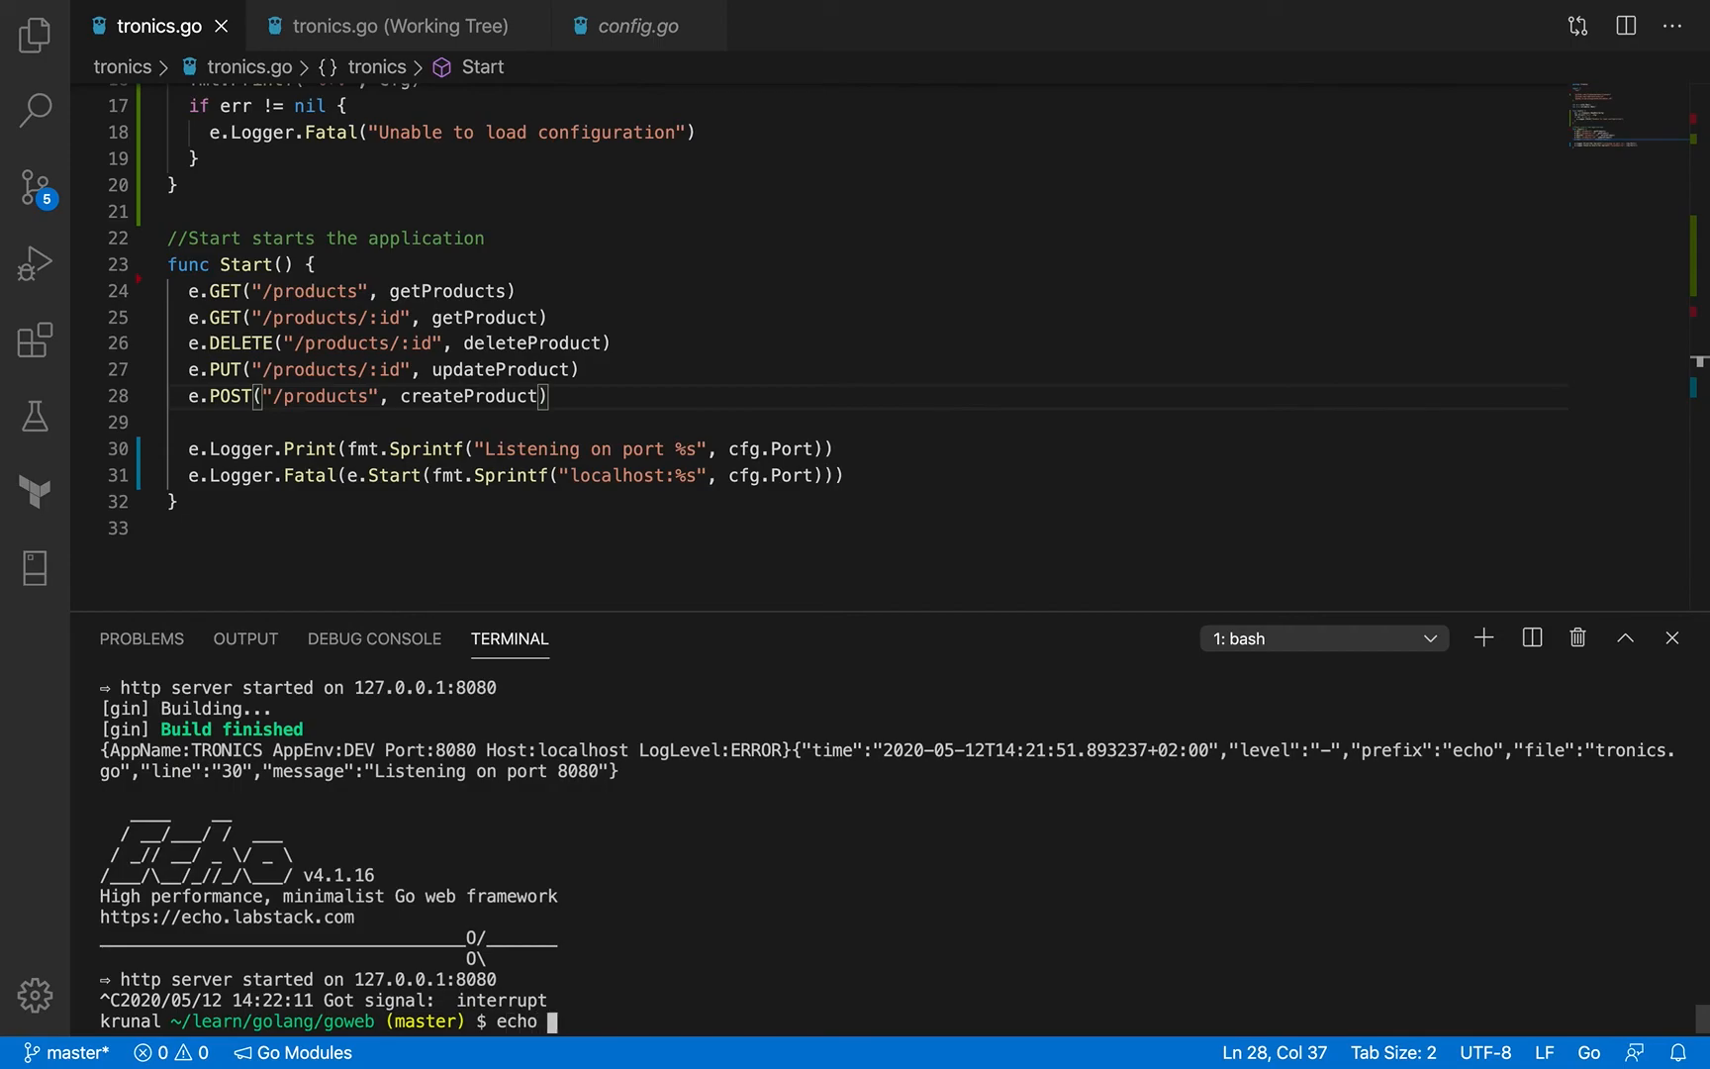
text($)
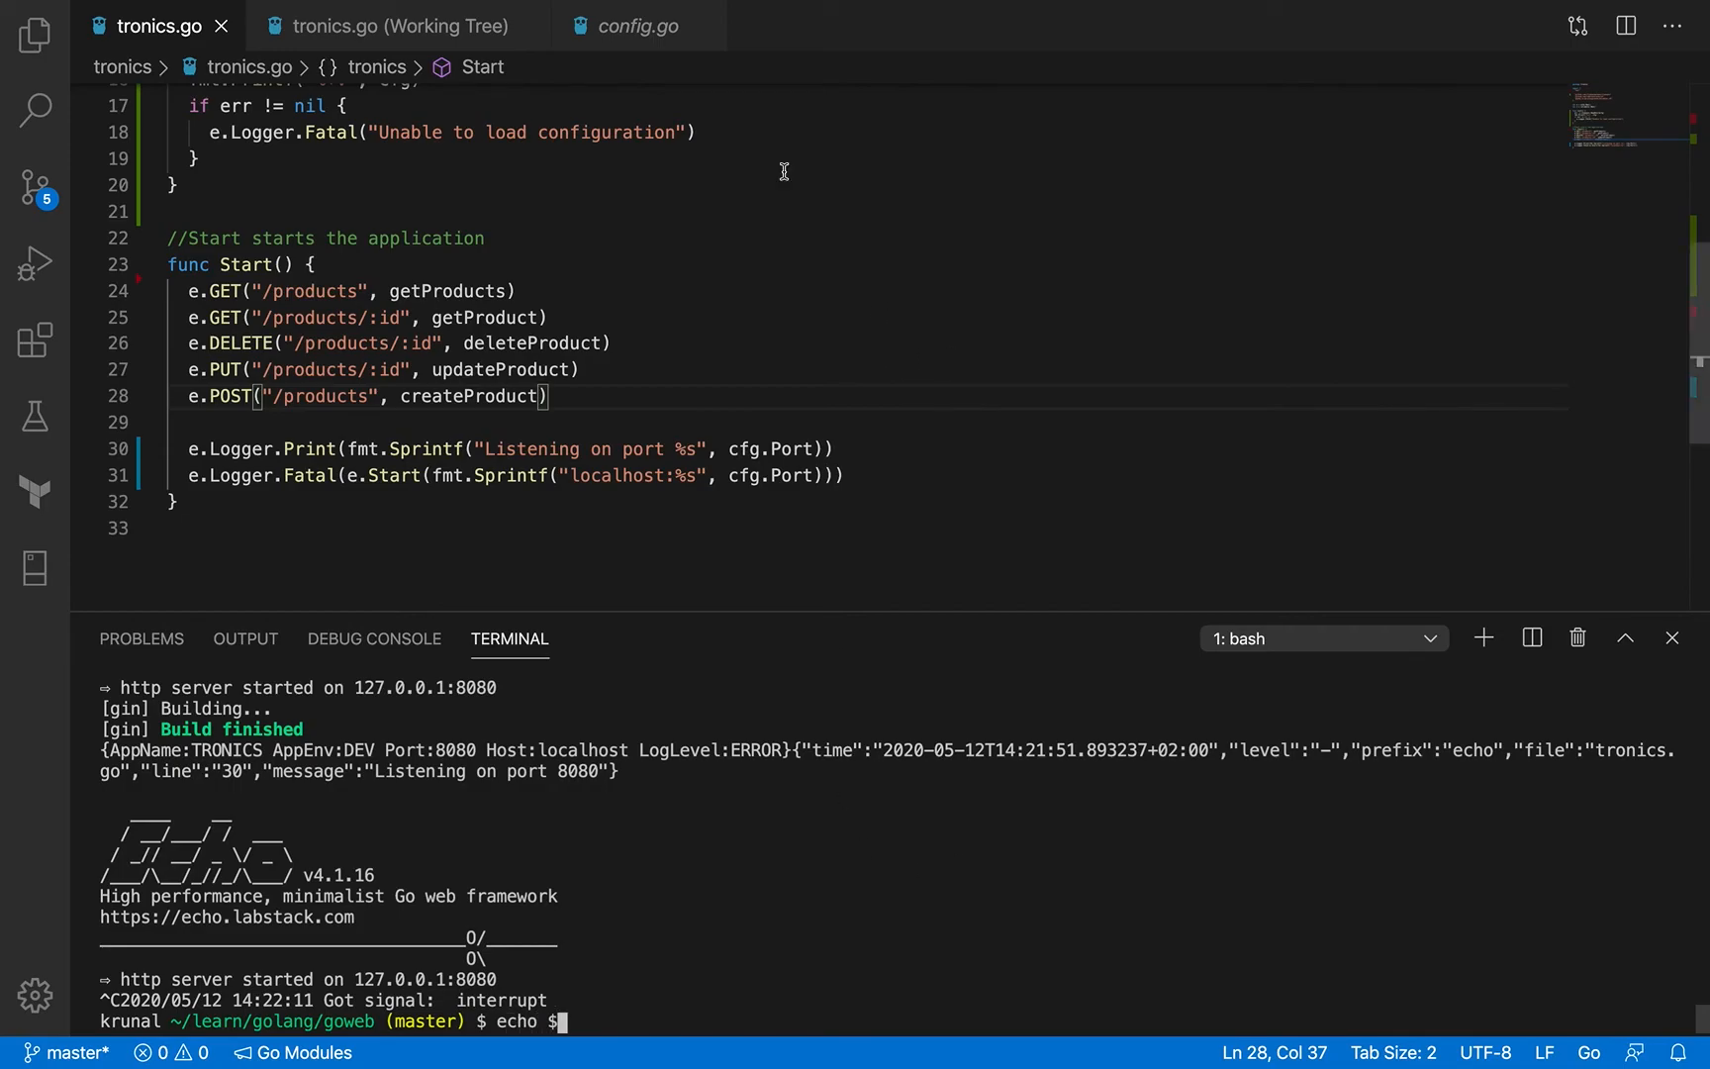
click(639, 25)
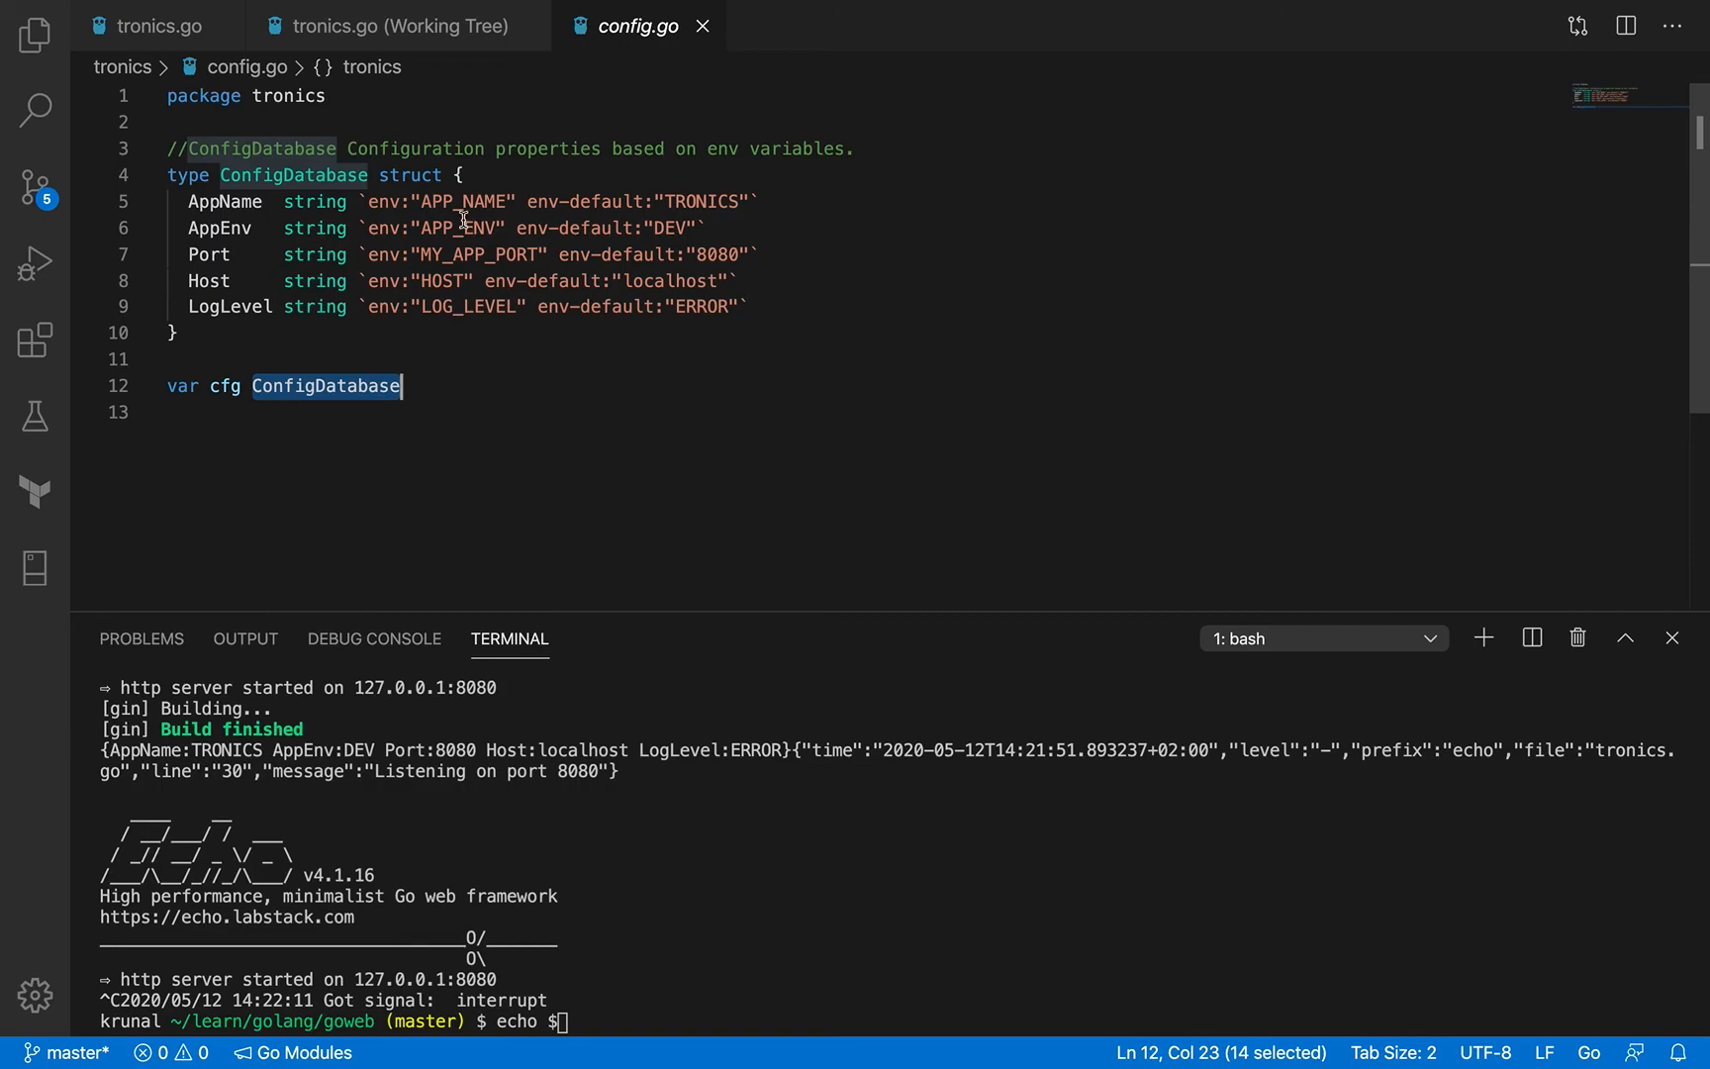
double_click(478, 254)
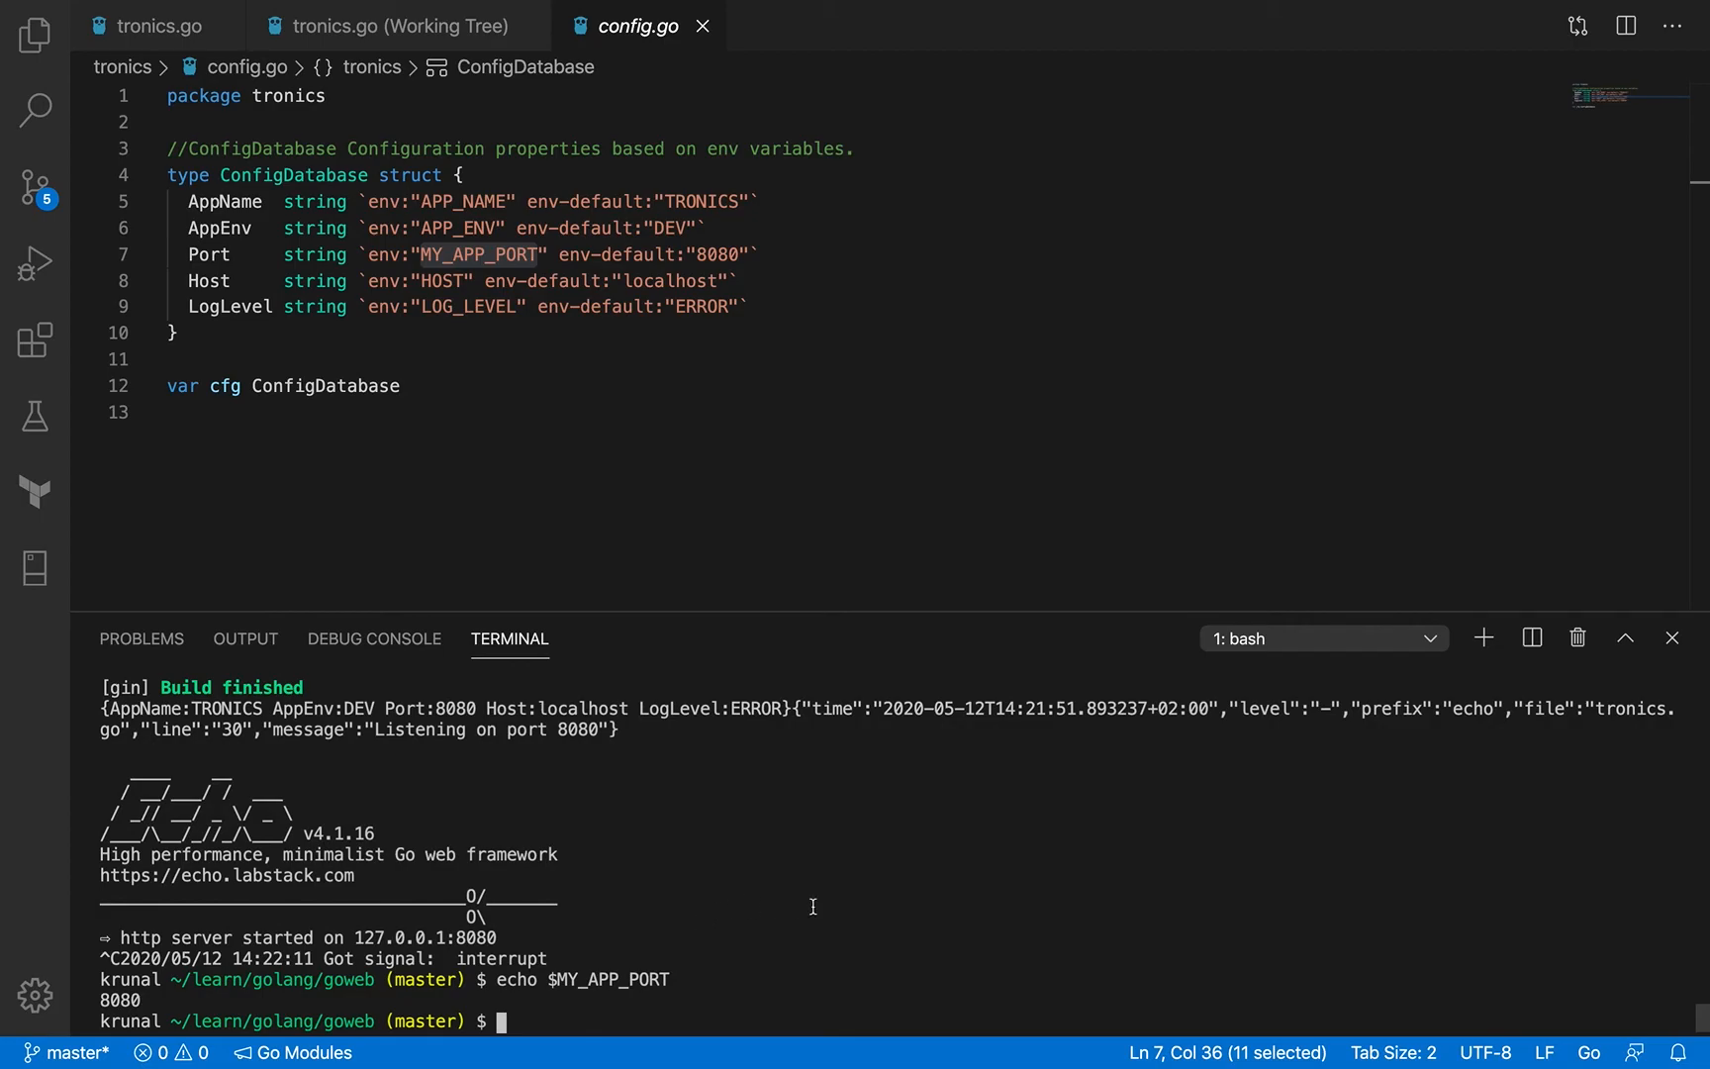
mouse_move(578, 417)
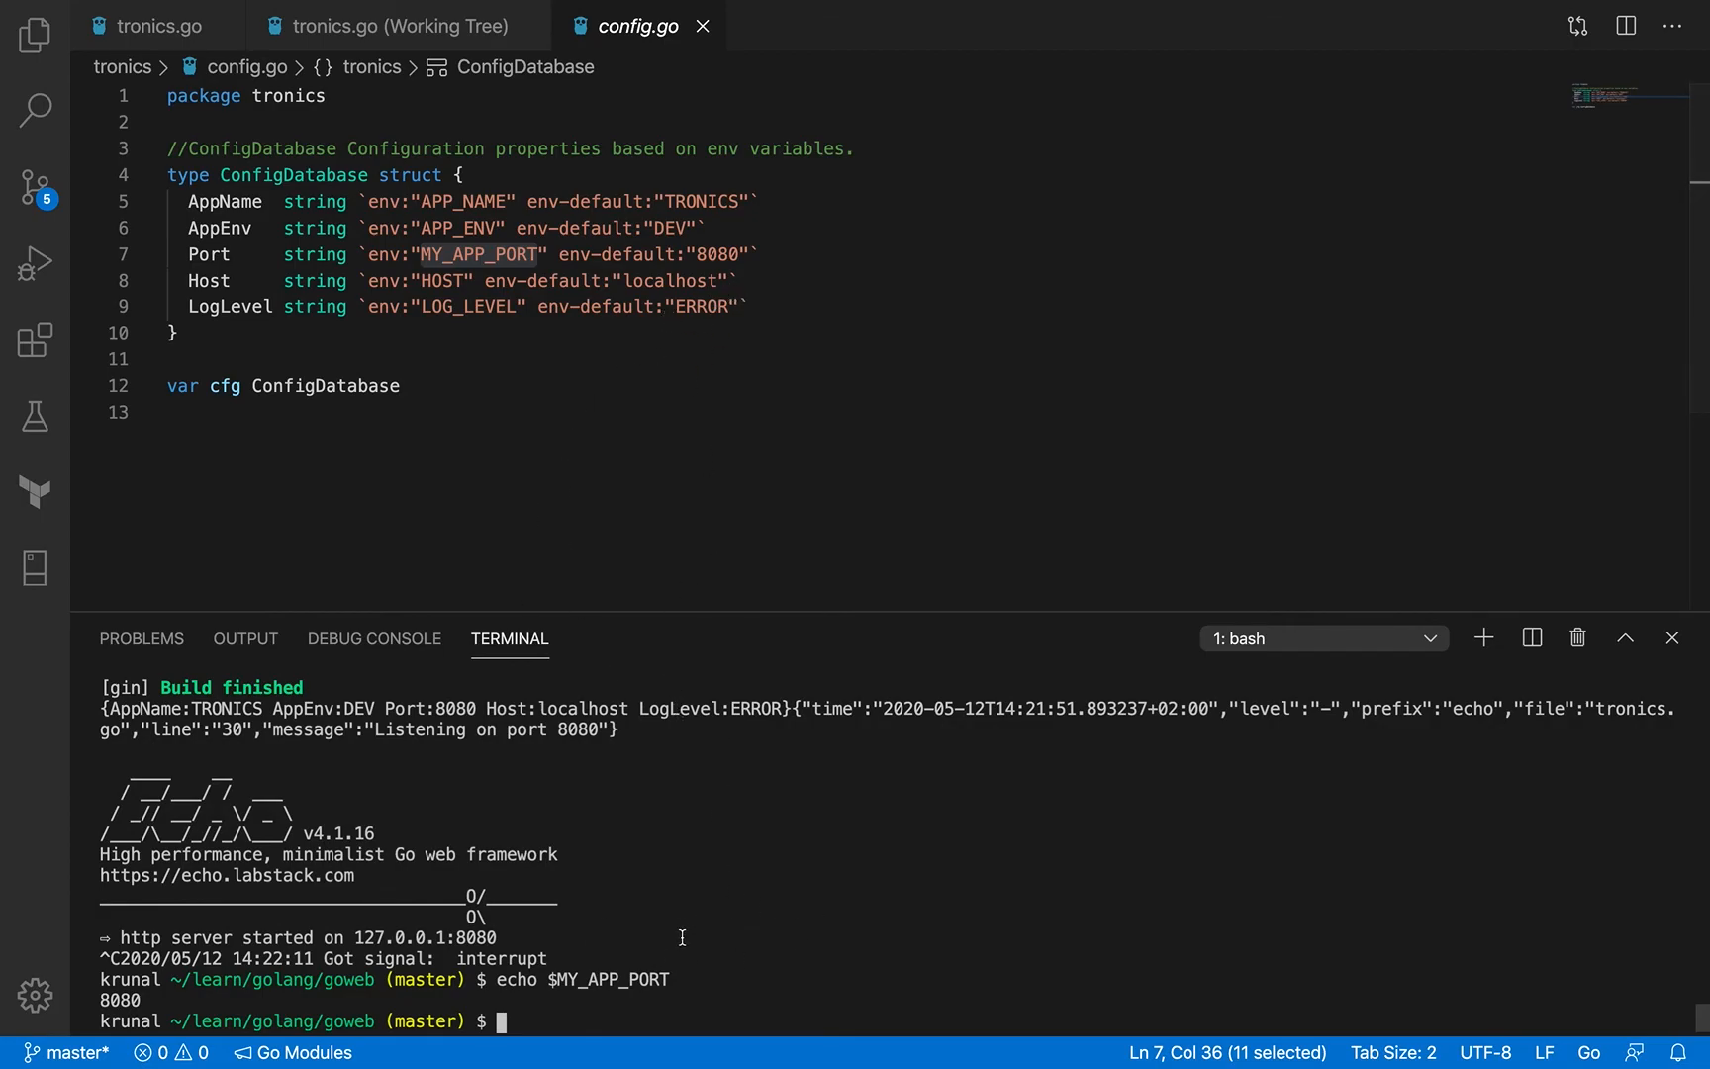
mouse_move(510, 248)
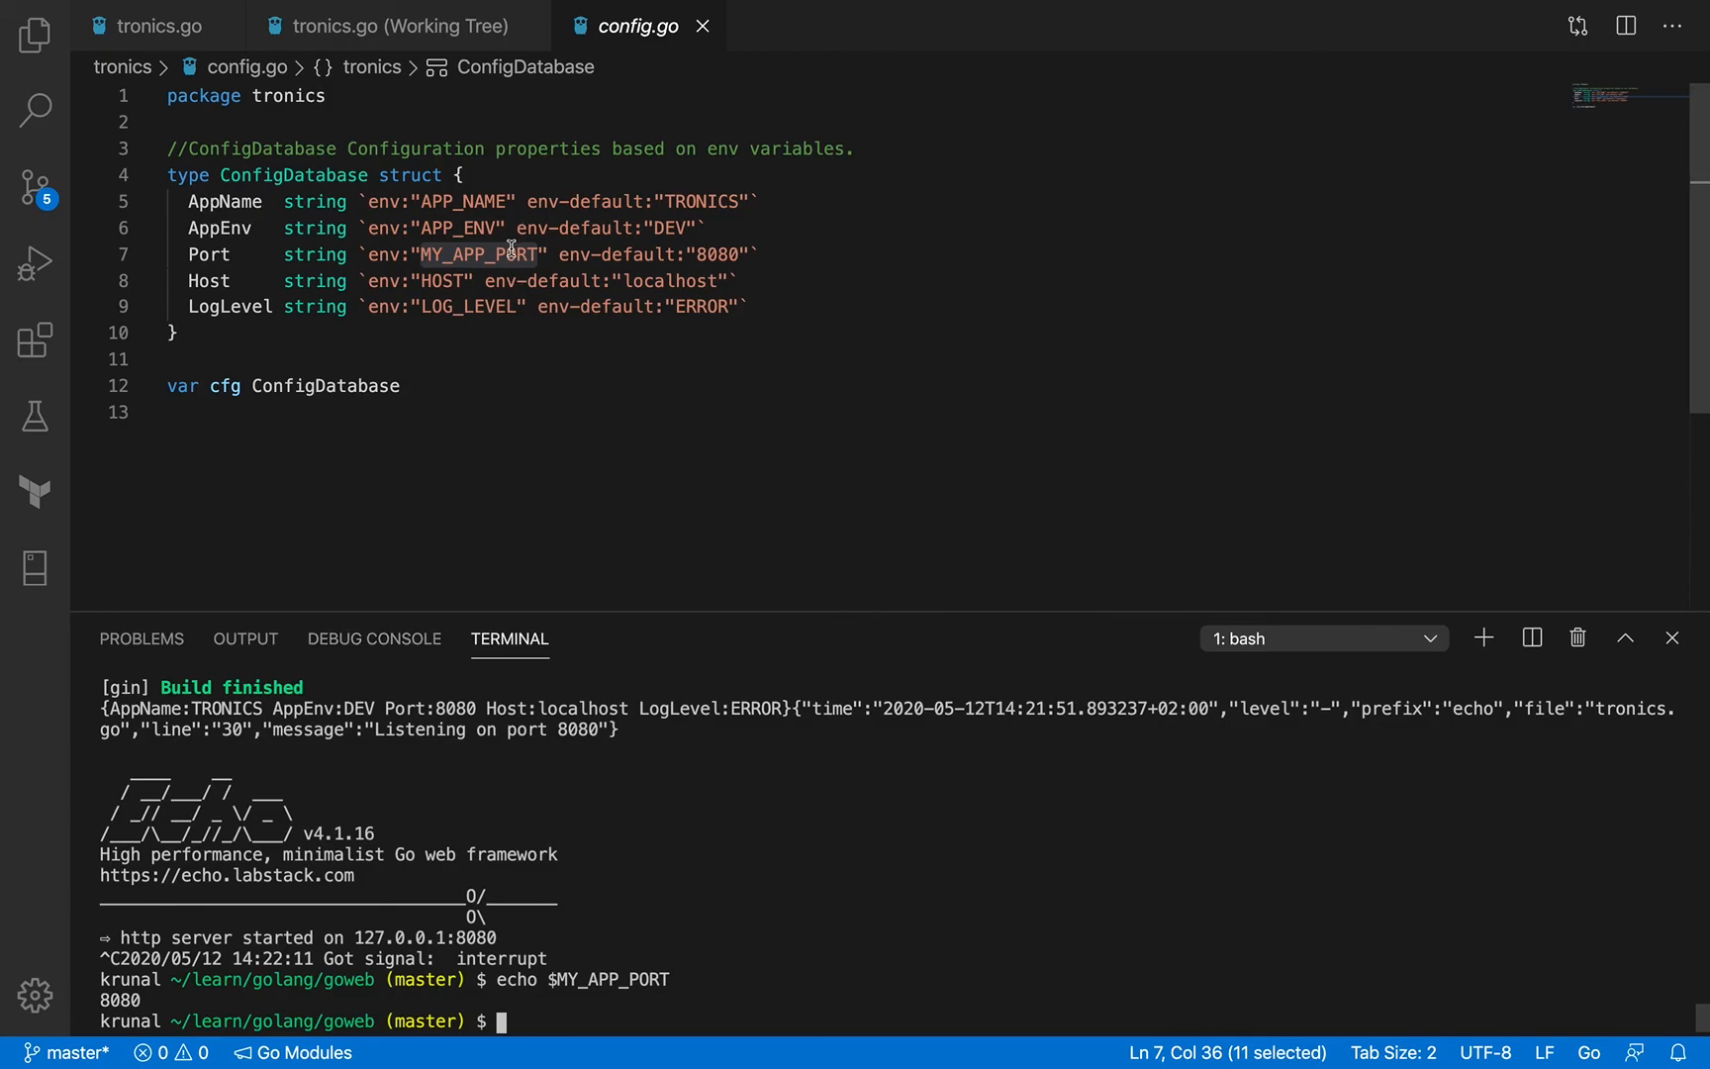
mouse_move(582, 941)
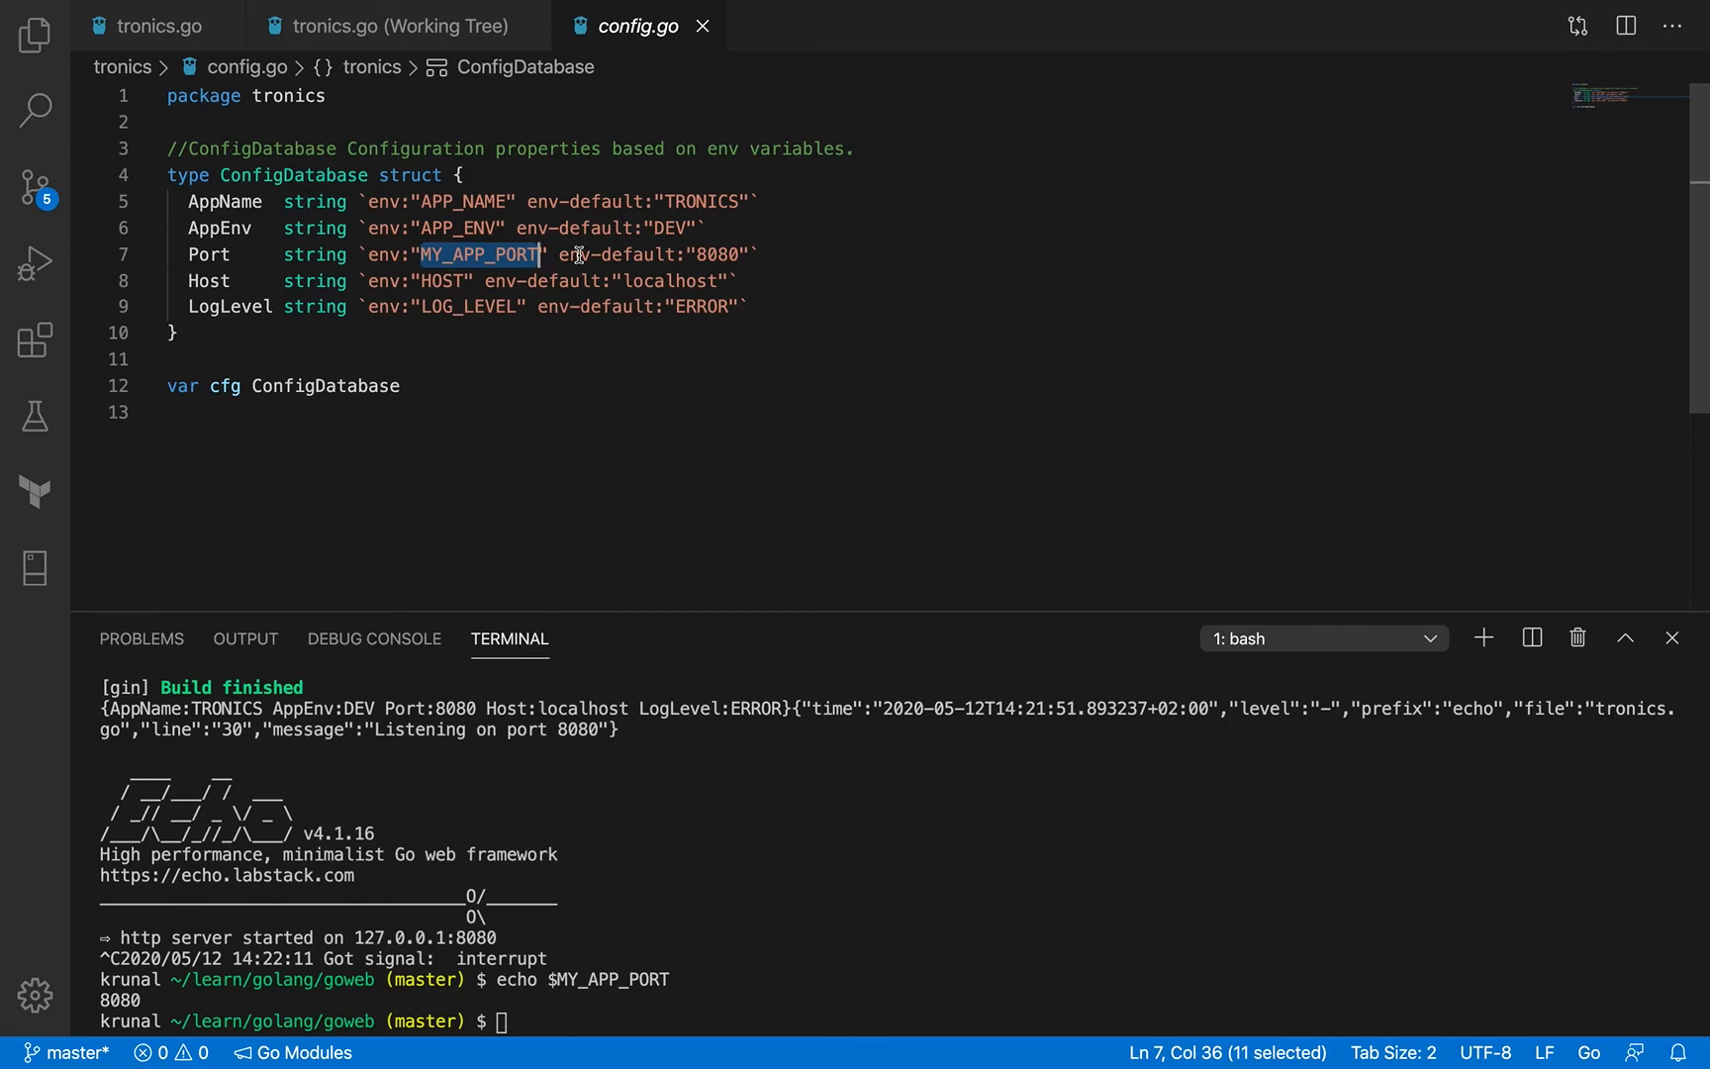
mouse_move(826, 905)
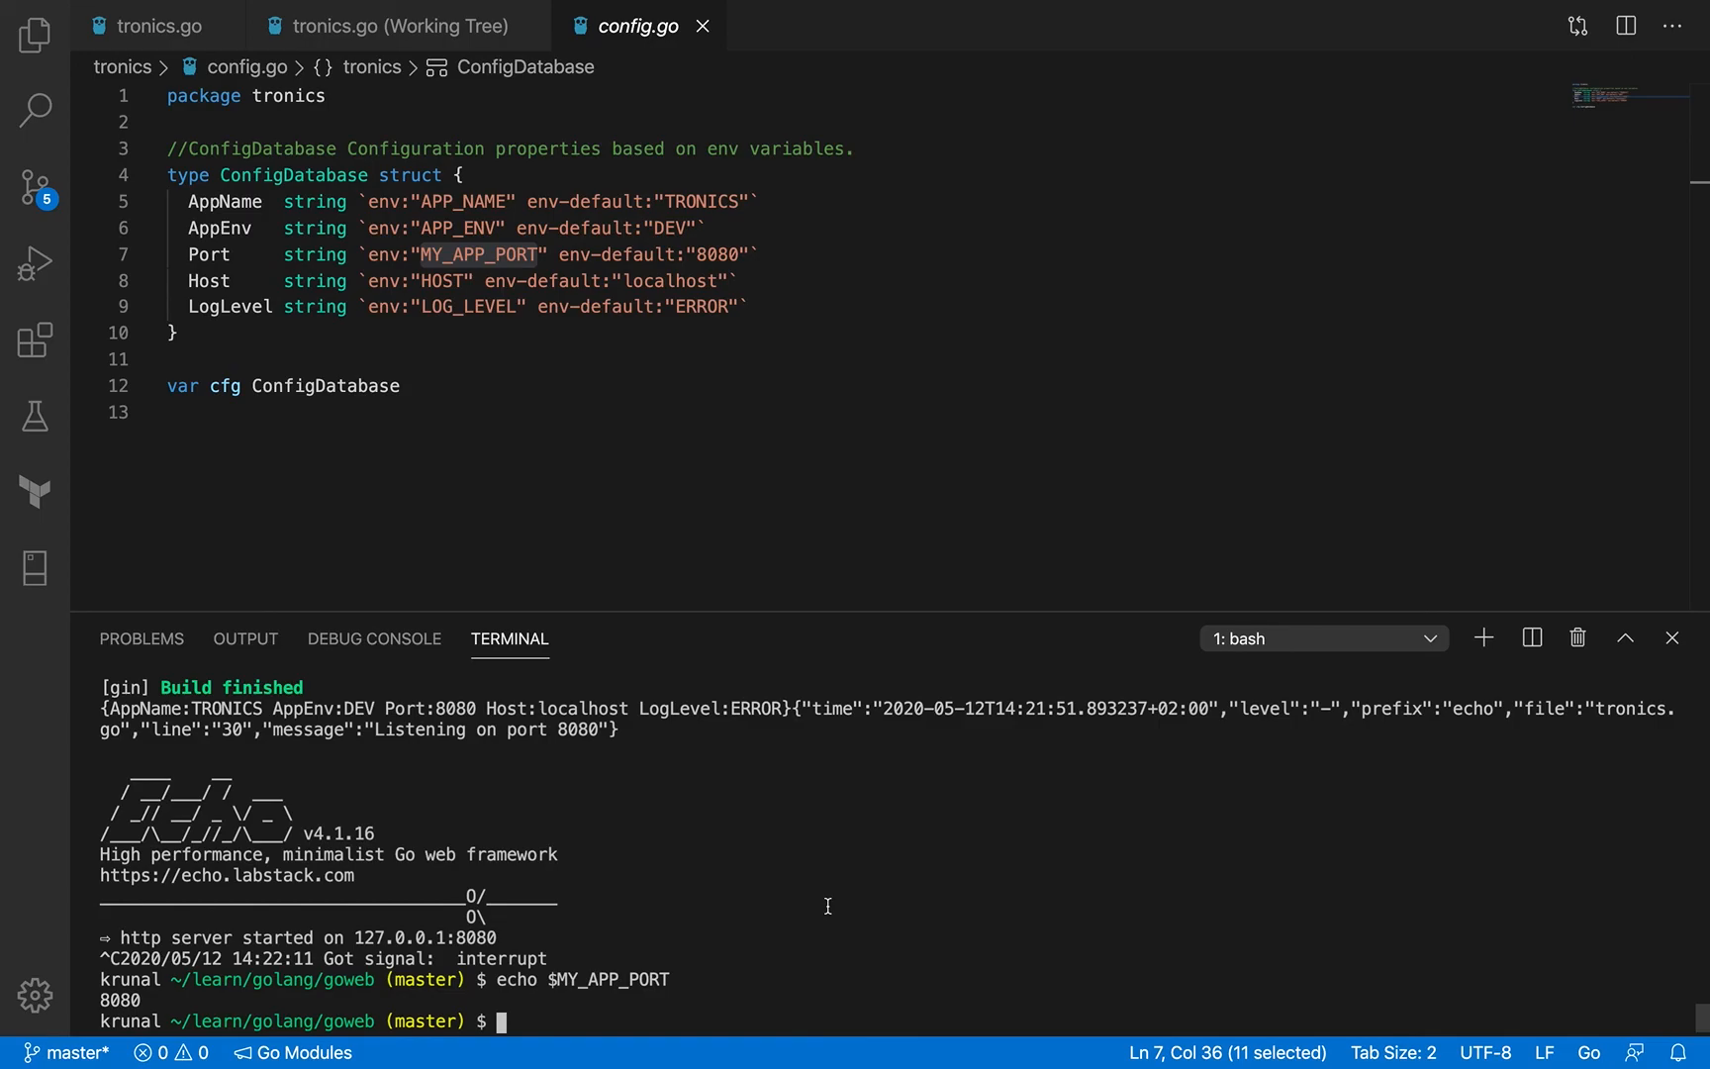
mouse_move(920, 488)
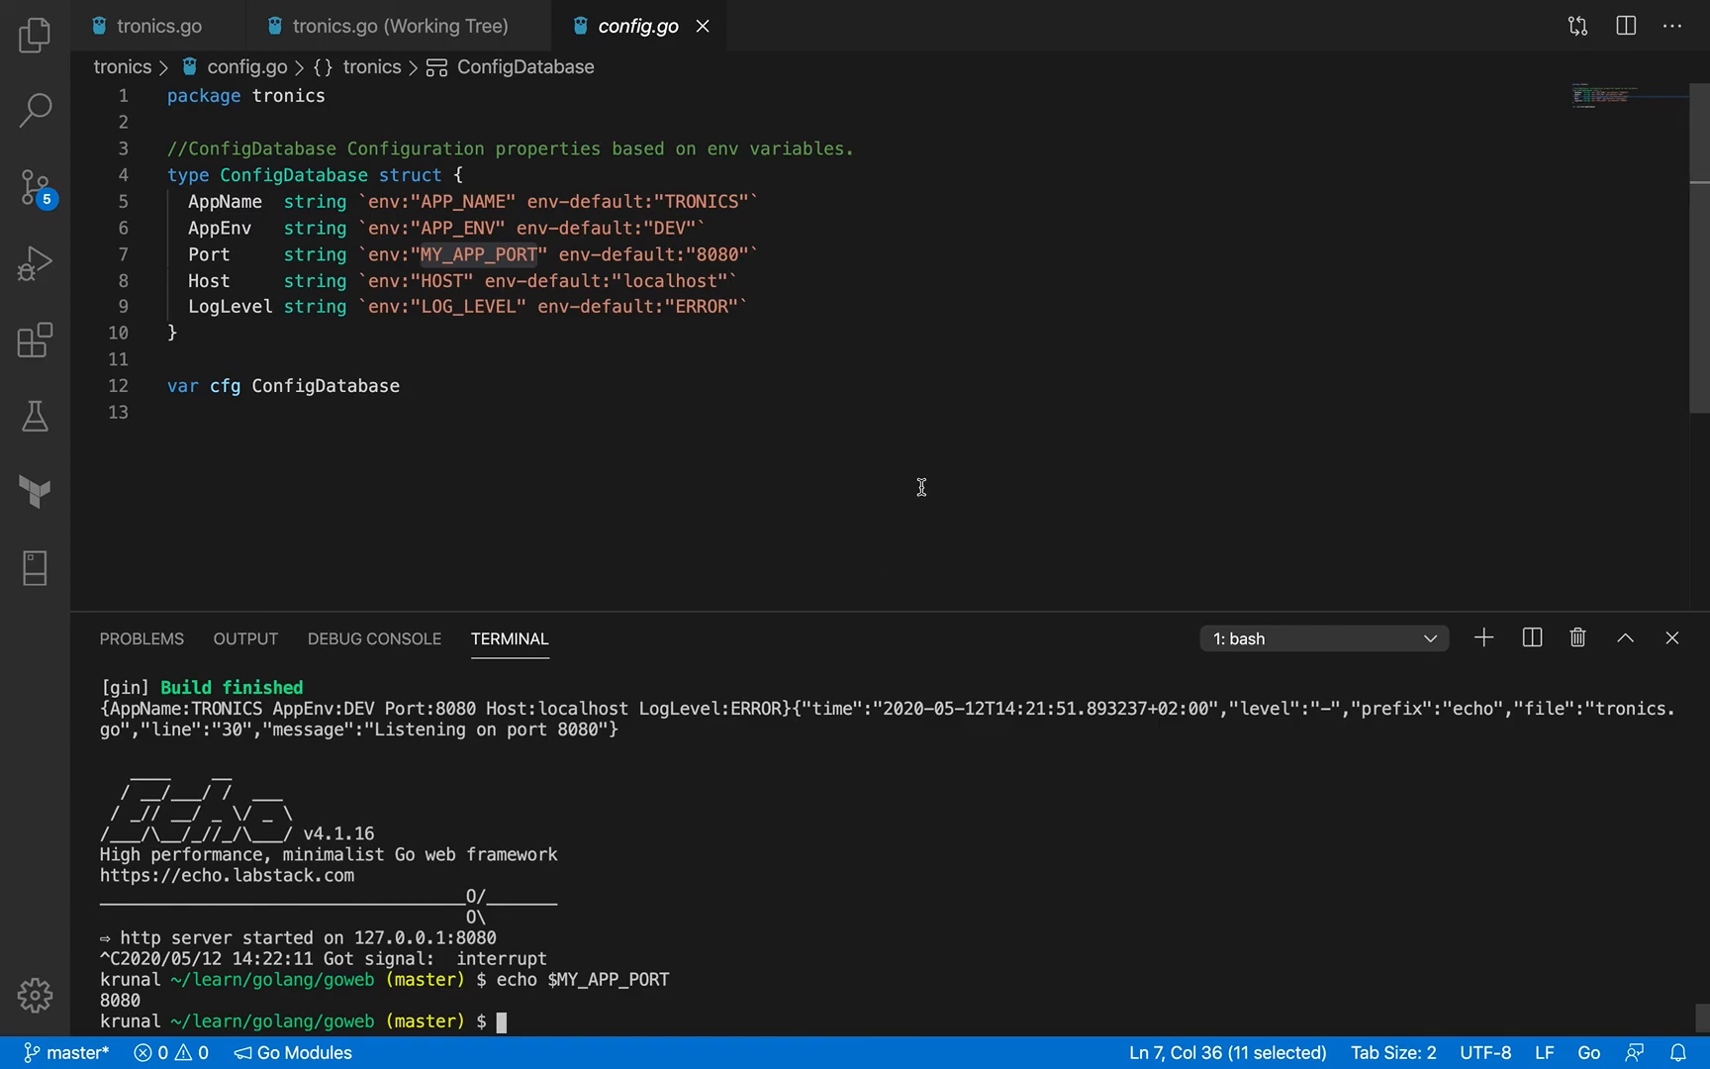